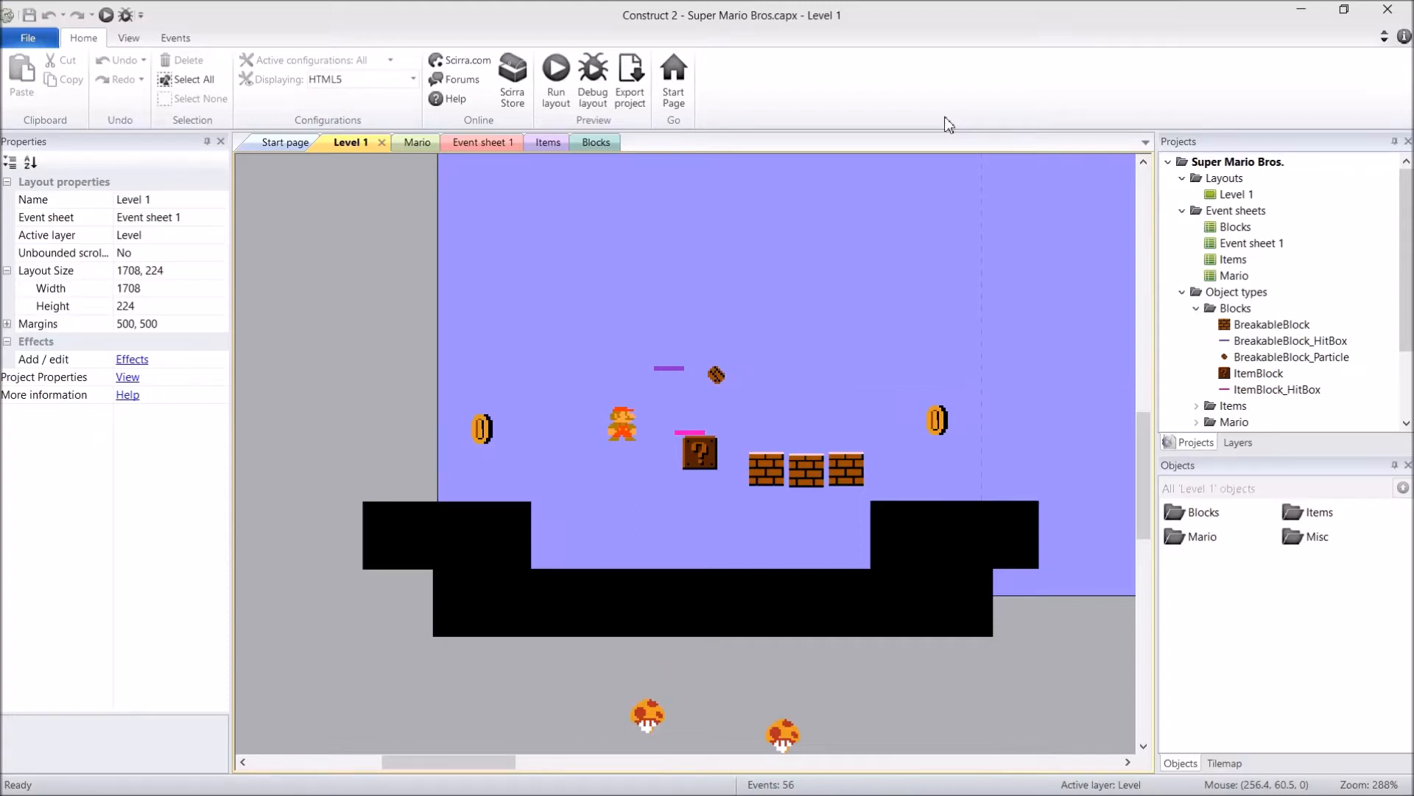
pyautogui.moveTo(835, 316)
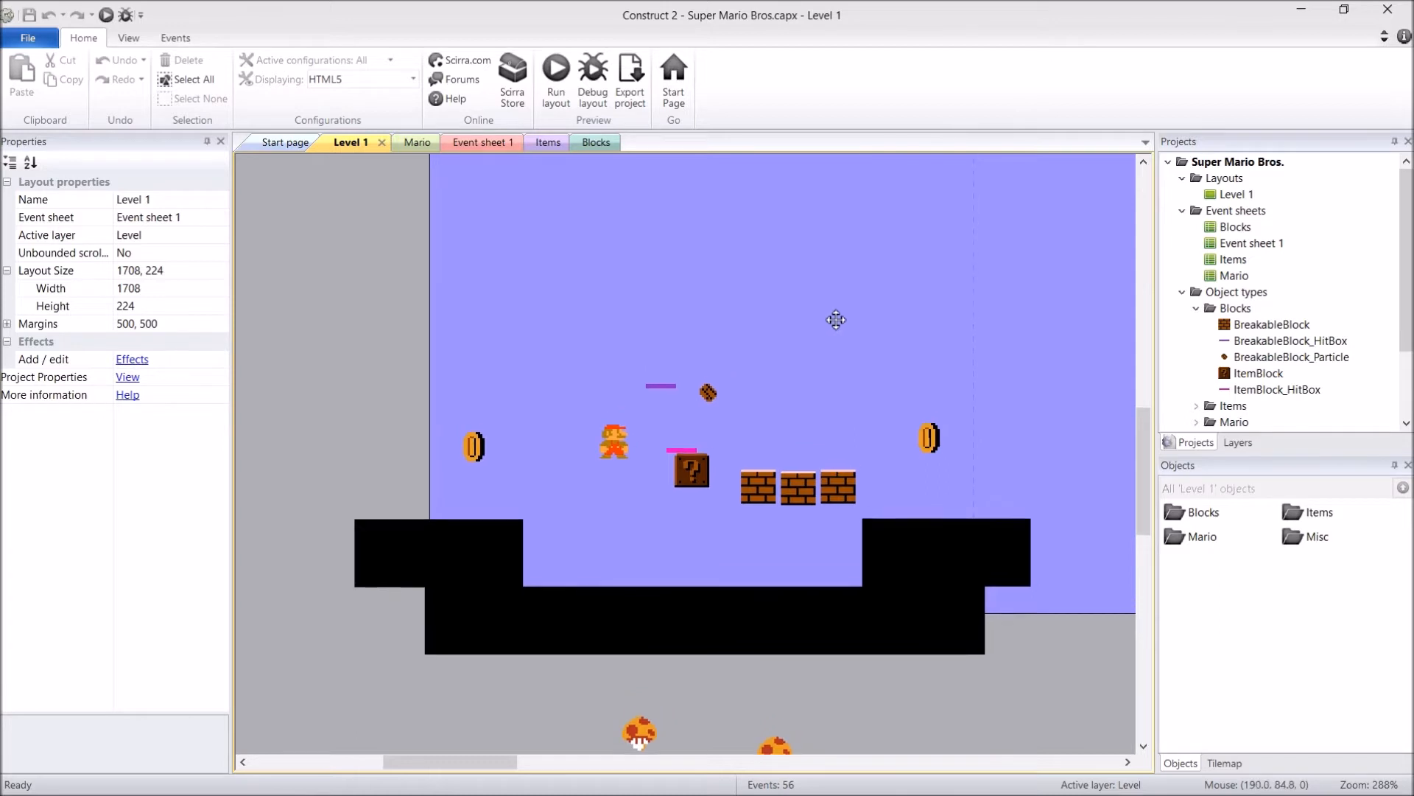
pyautogui.moveTo(812, 399)
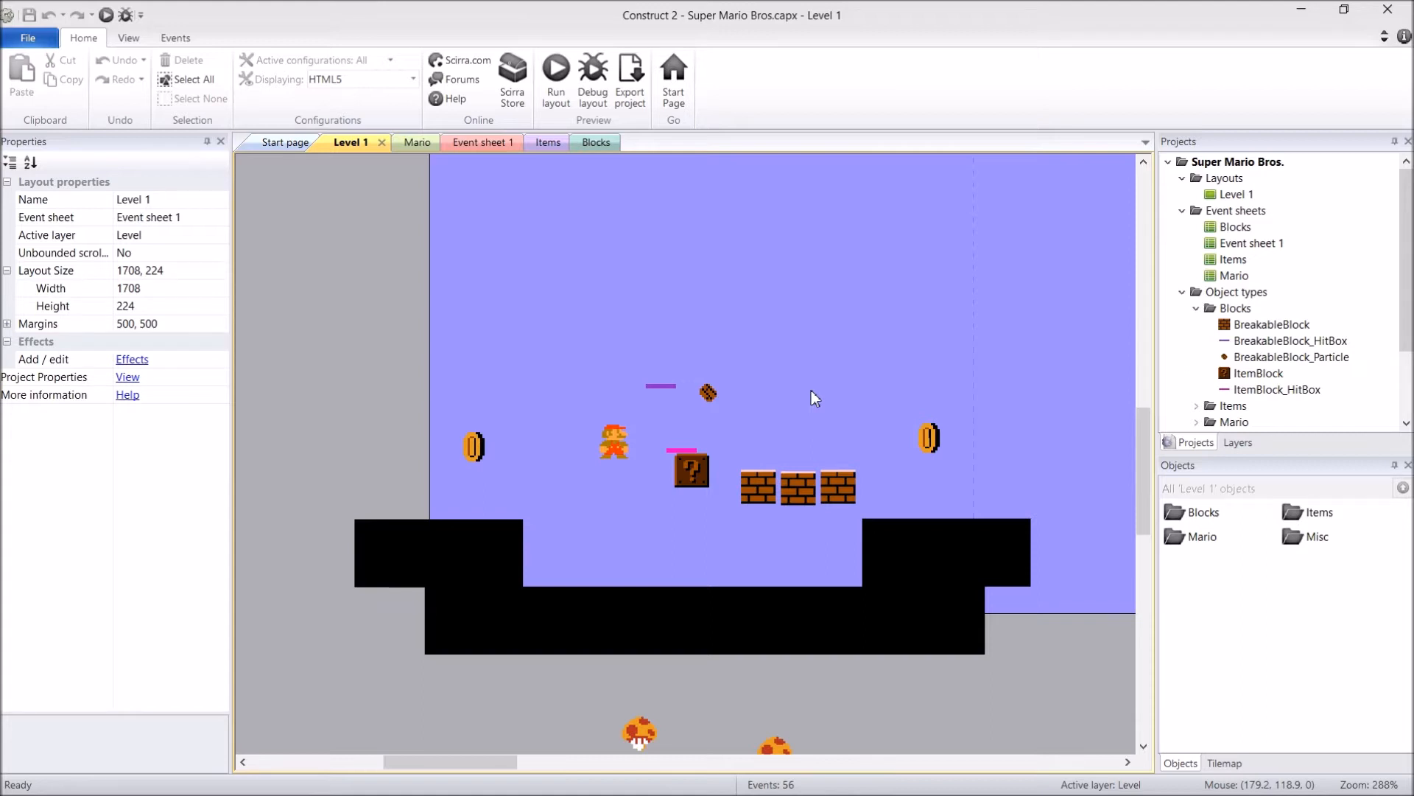
pyautogui.moveTo(806, 374)
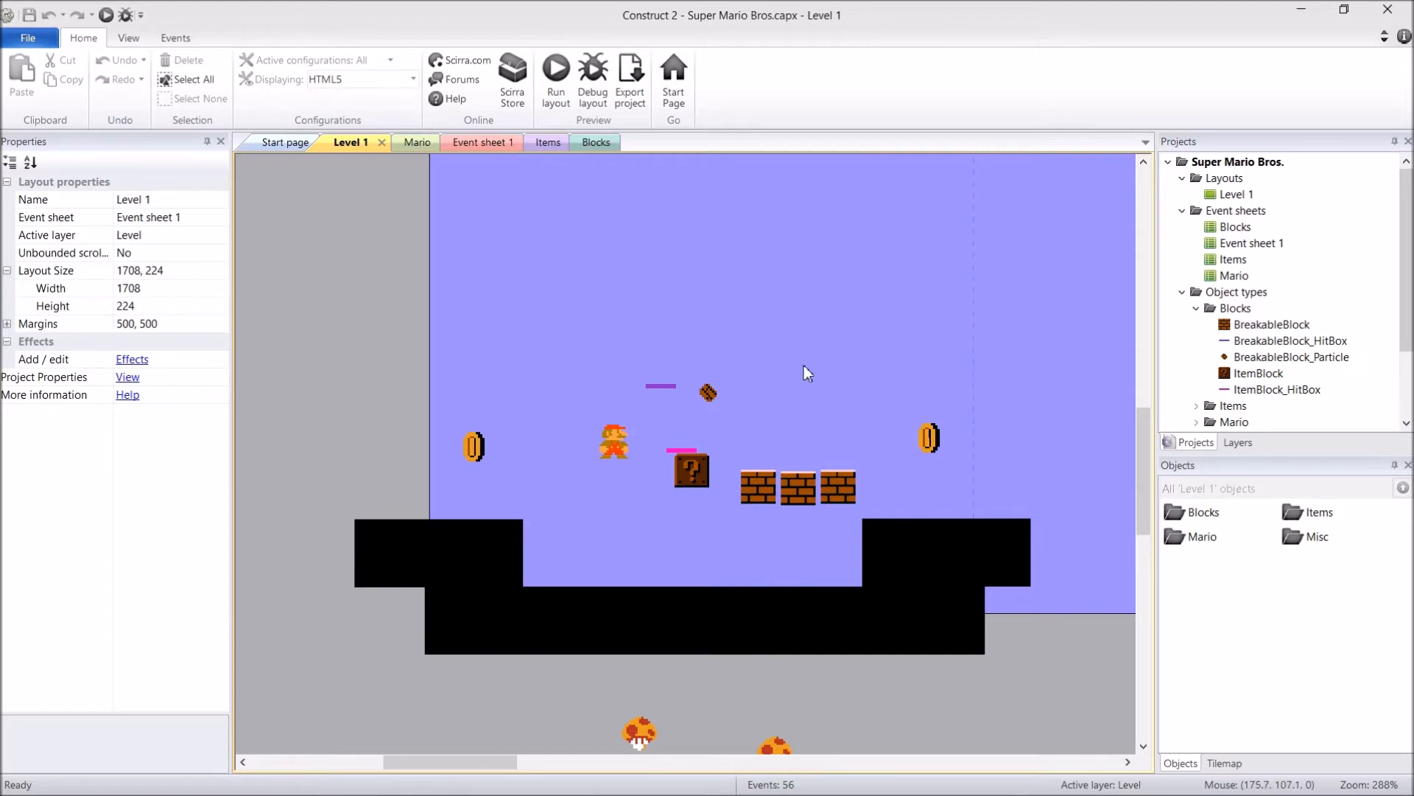
pyautogui.moveTo(812, 418)
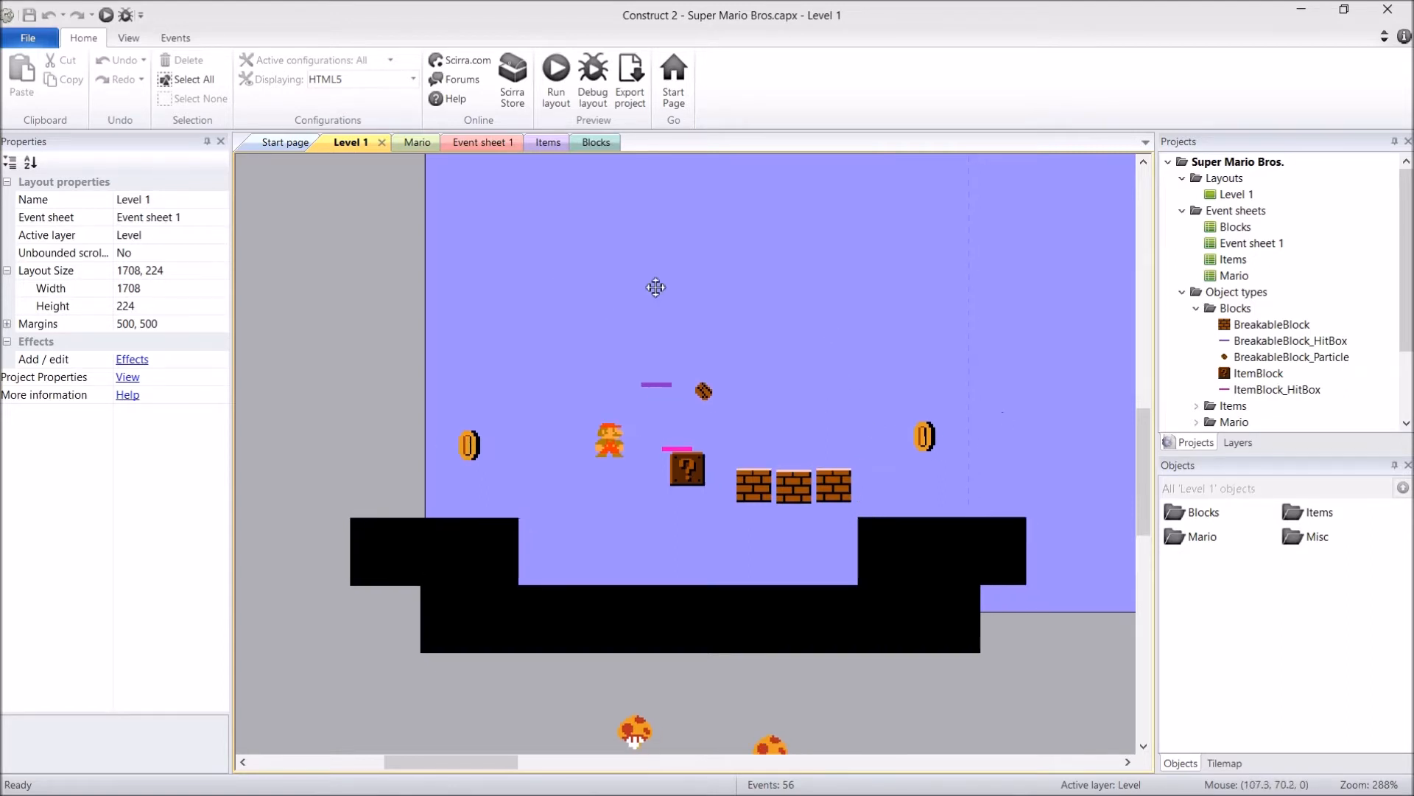
pyautogui.moveTo(756, 338)
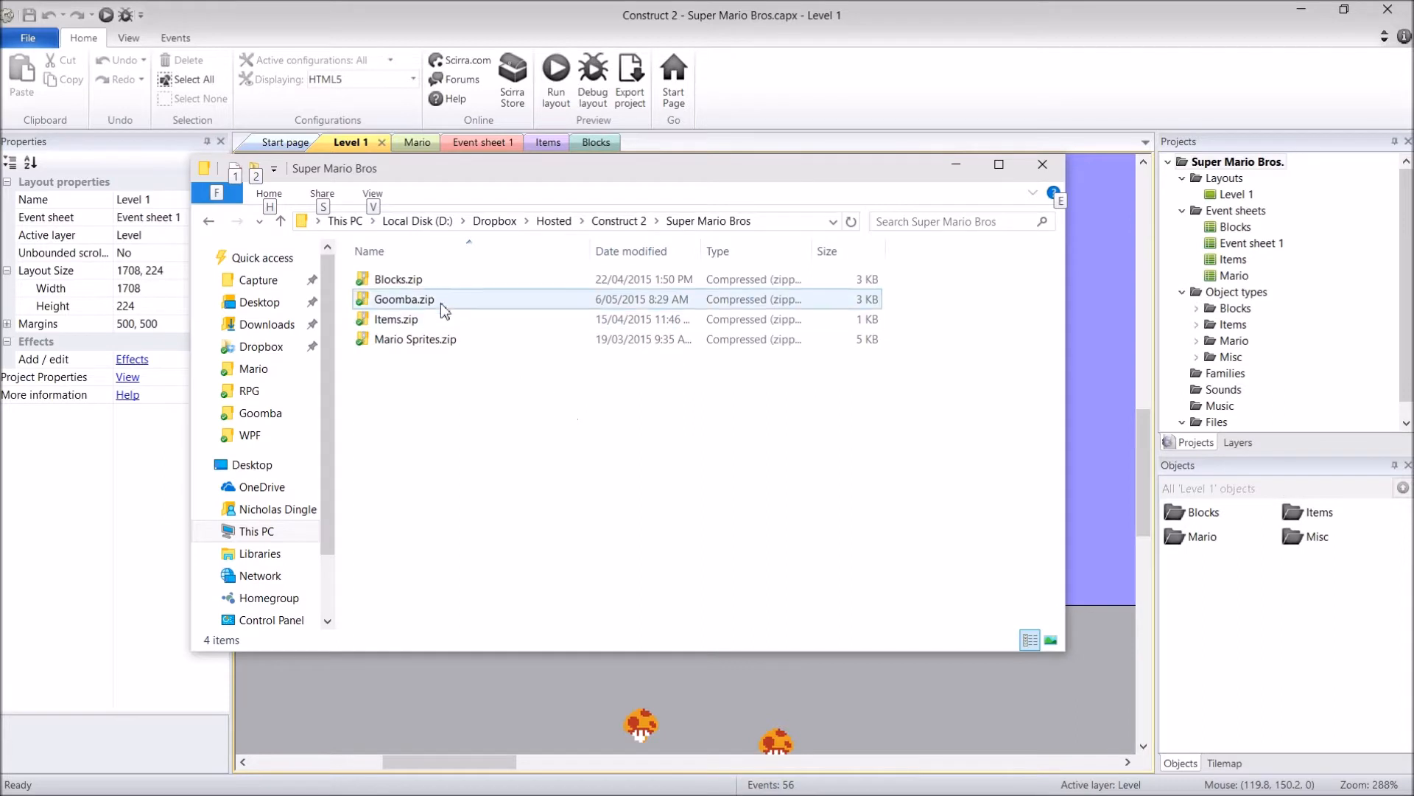
# Open the Goomba.zip archive in Downloads and bring up actions for its Goomba folder
pyautogui.click(424, 278)
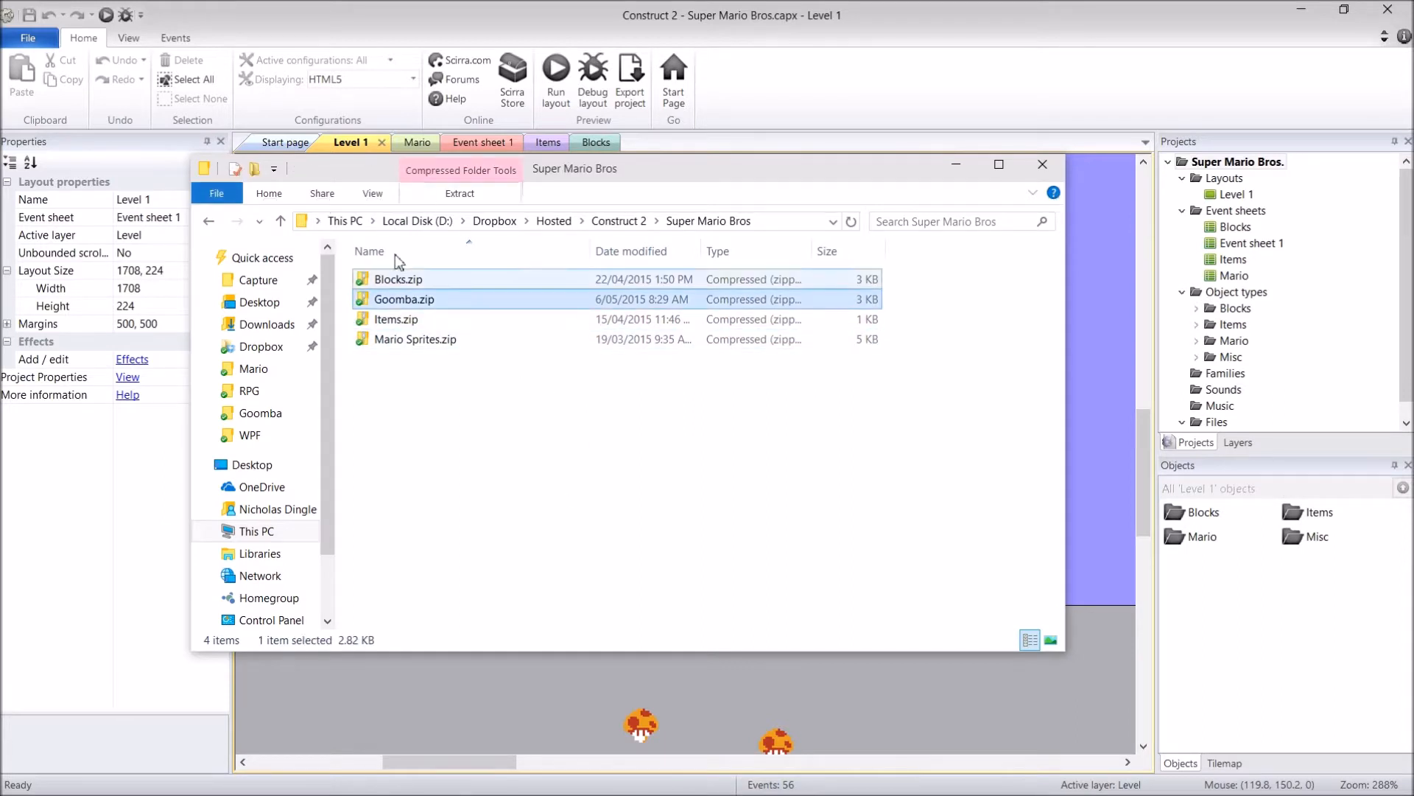
pyautogui.click(403, 298)
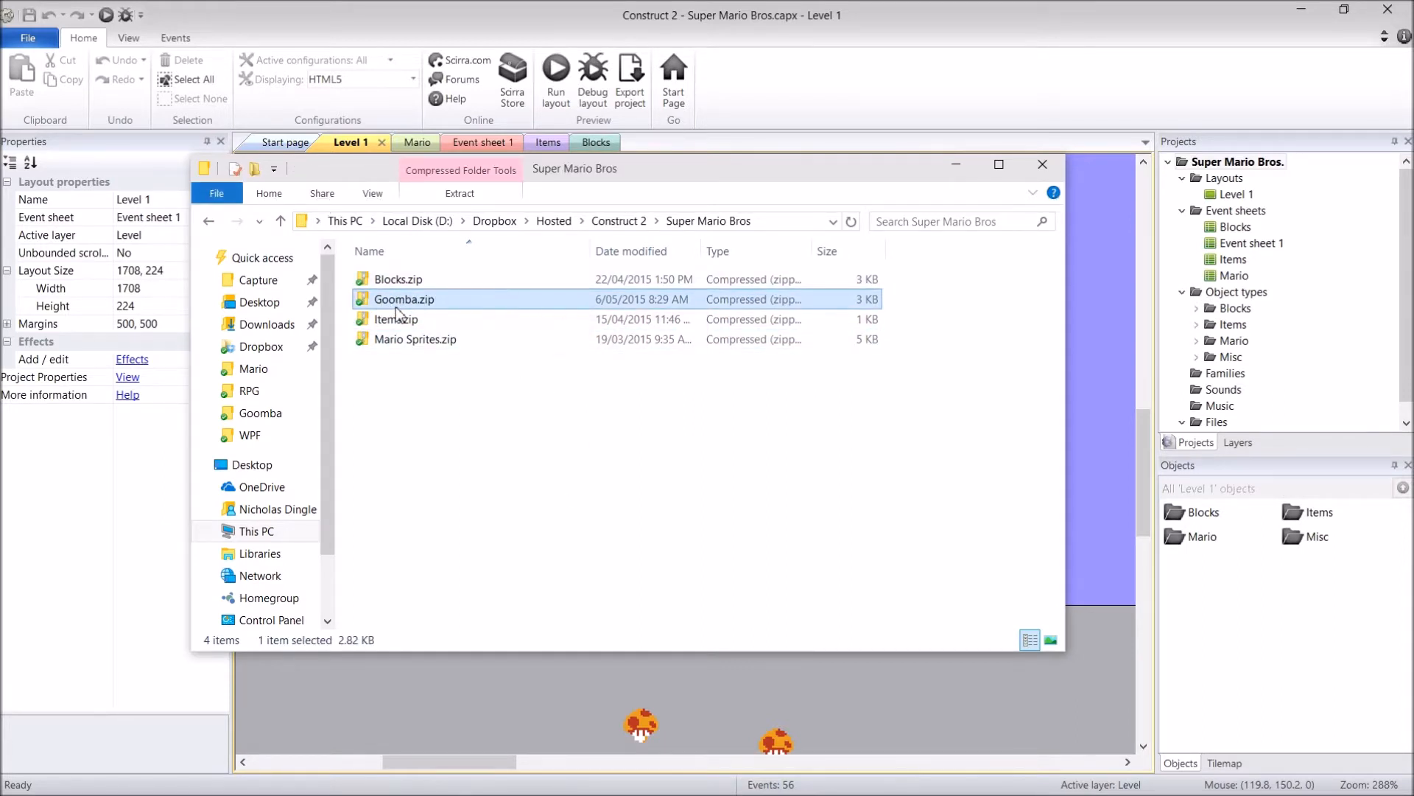
pyautogui.doubleClick(403, 299)
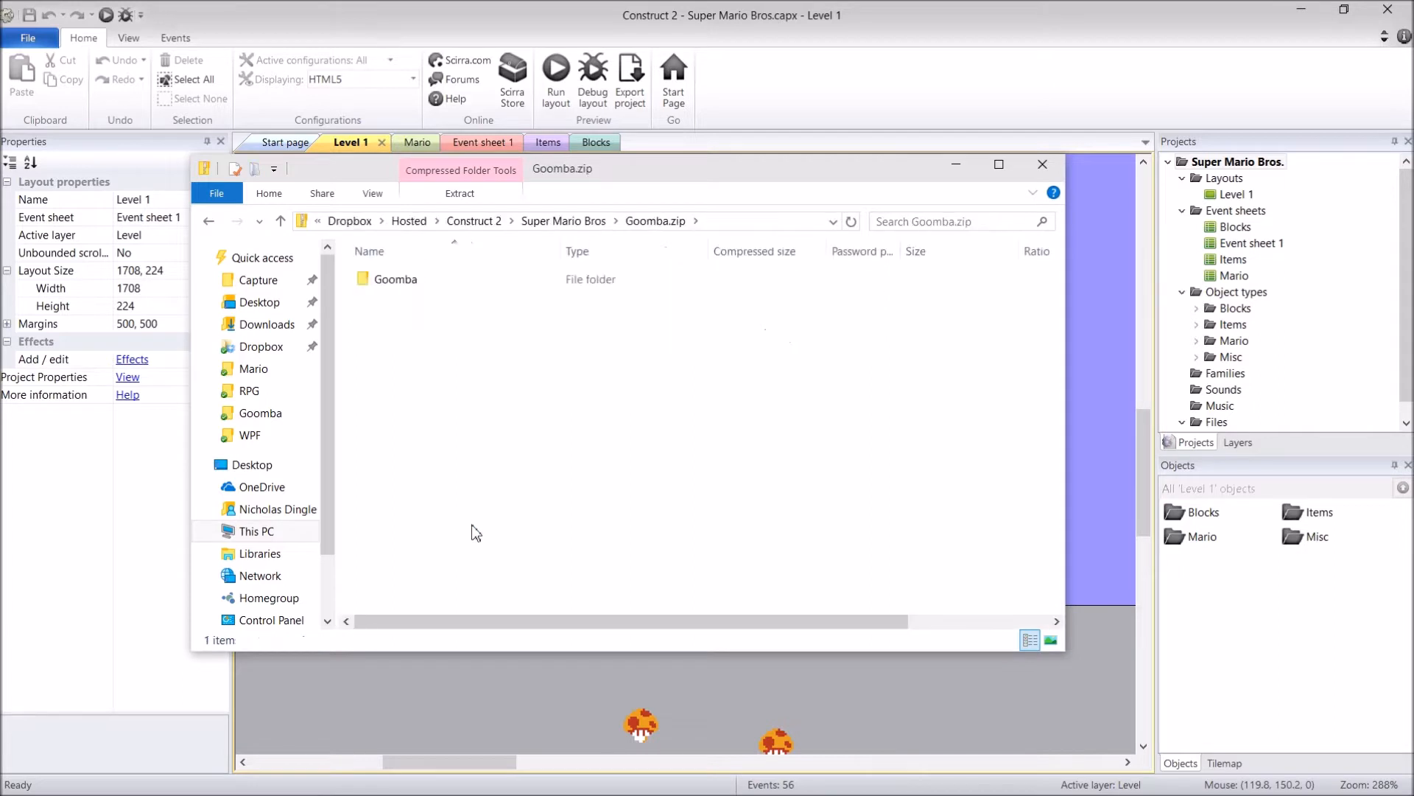
pyautogui.click(394, 279)
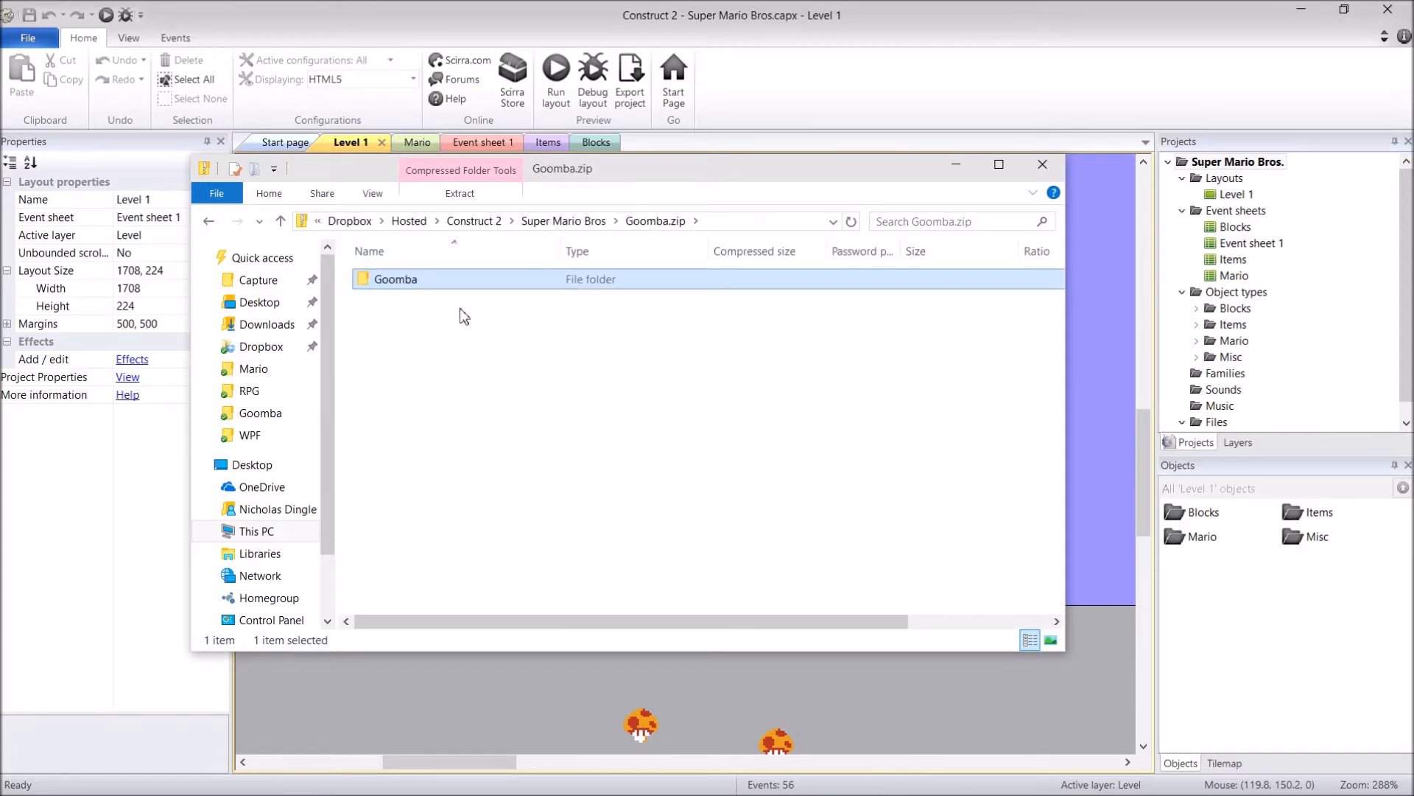
pyautogui.rightClick(394, 279)
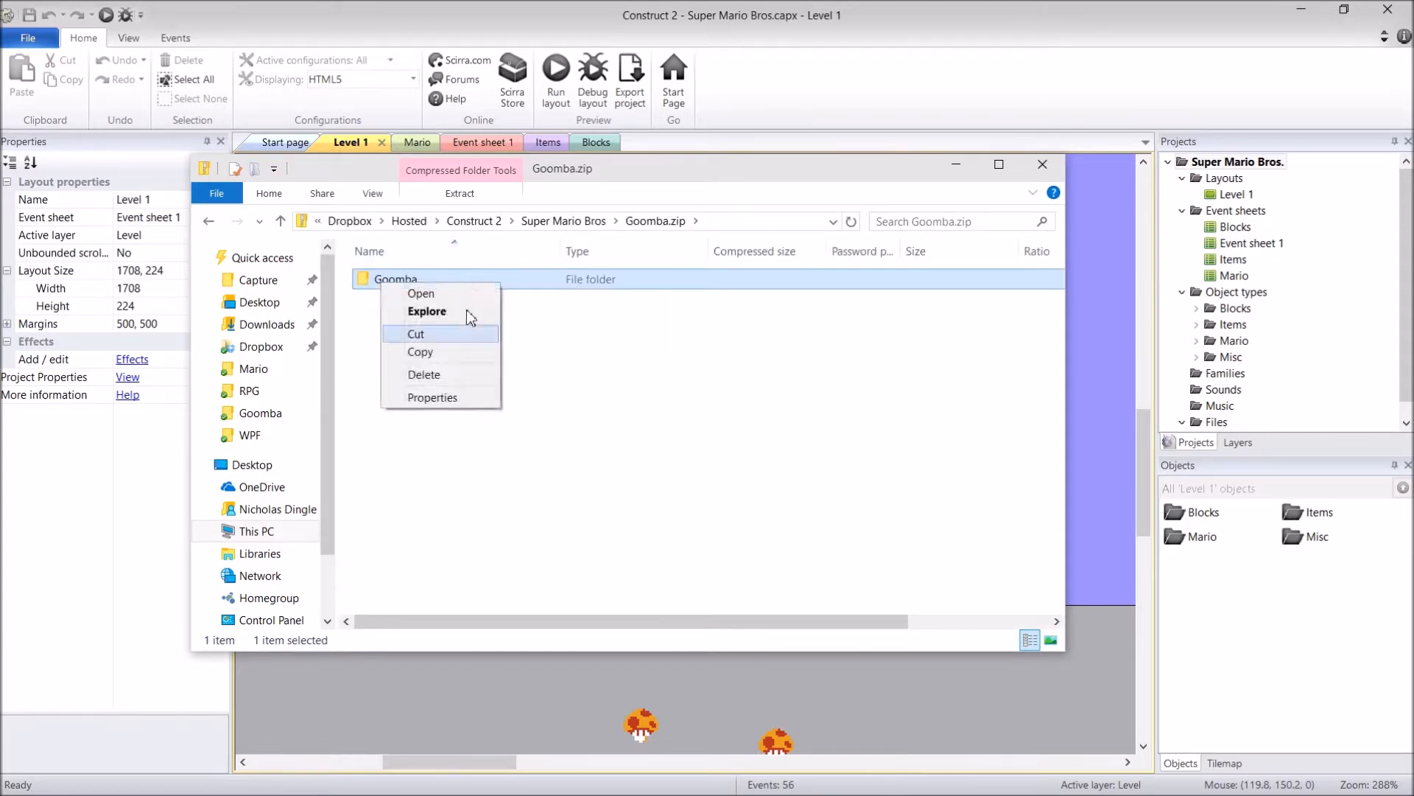
pyautogui.moveTo(451, 355)
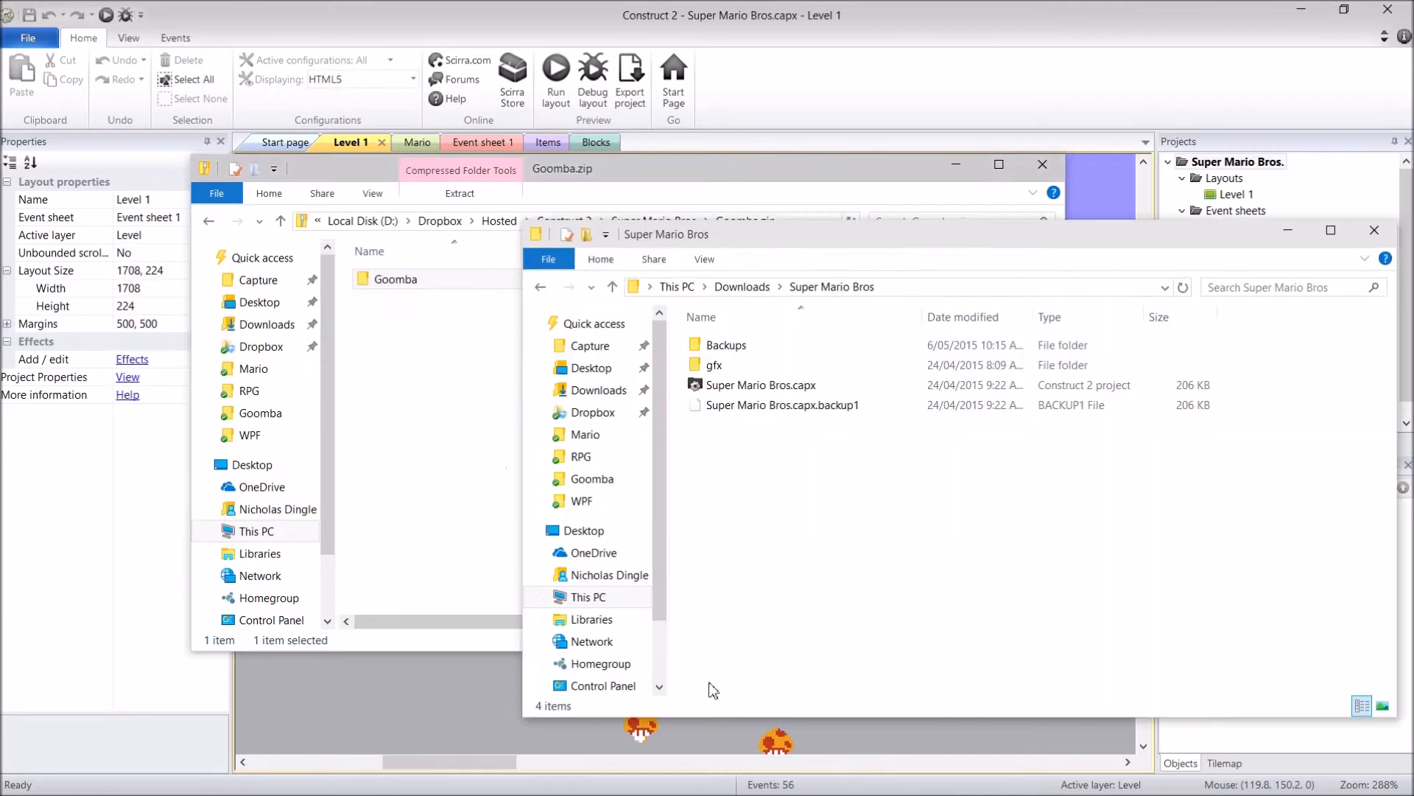
# Browse gfx > Goomba to check Dead.png and Walking.png, then close both Explorer windows
pyautogui.doubleClick(715, 364)
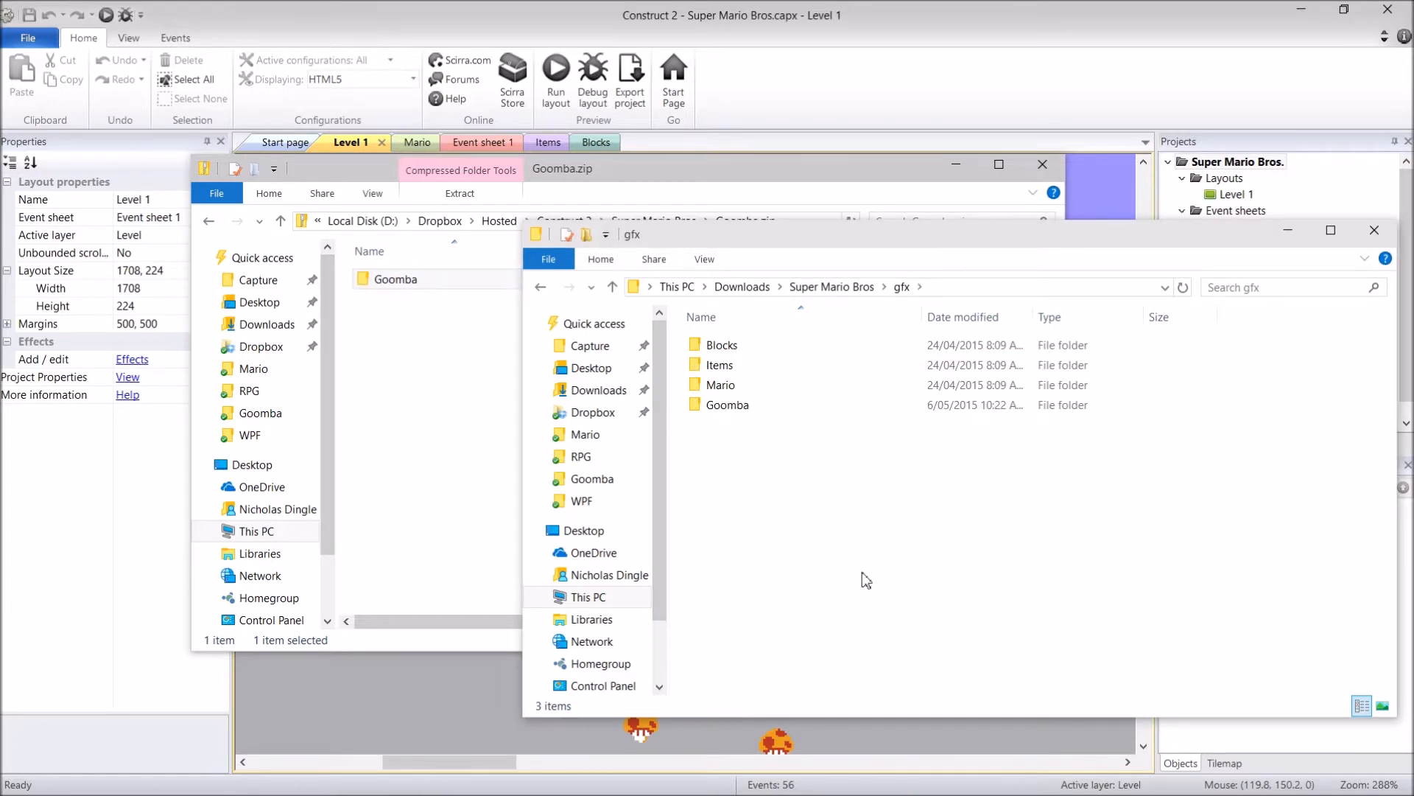
pyautogui.doubleClick(728, 404)
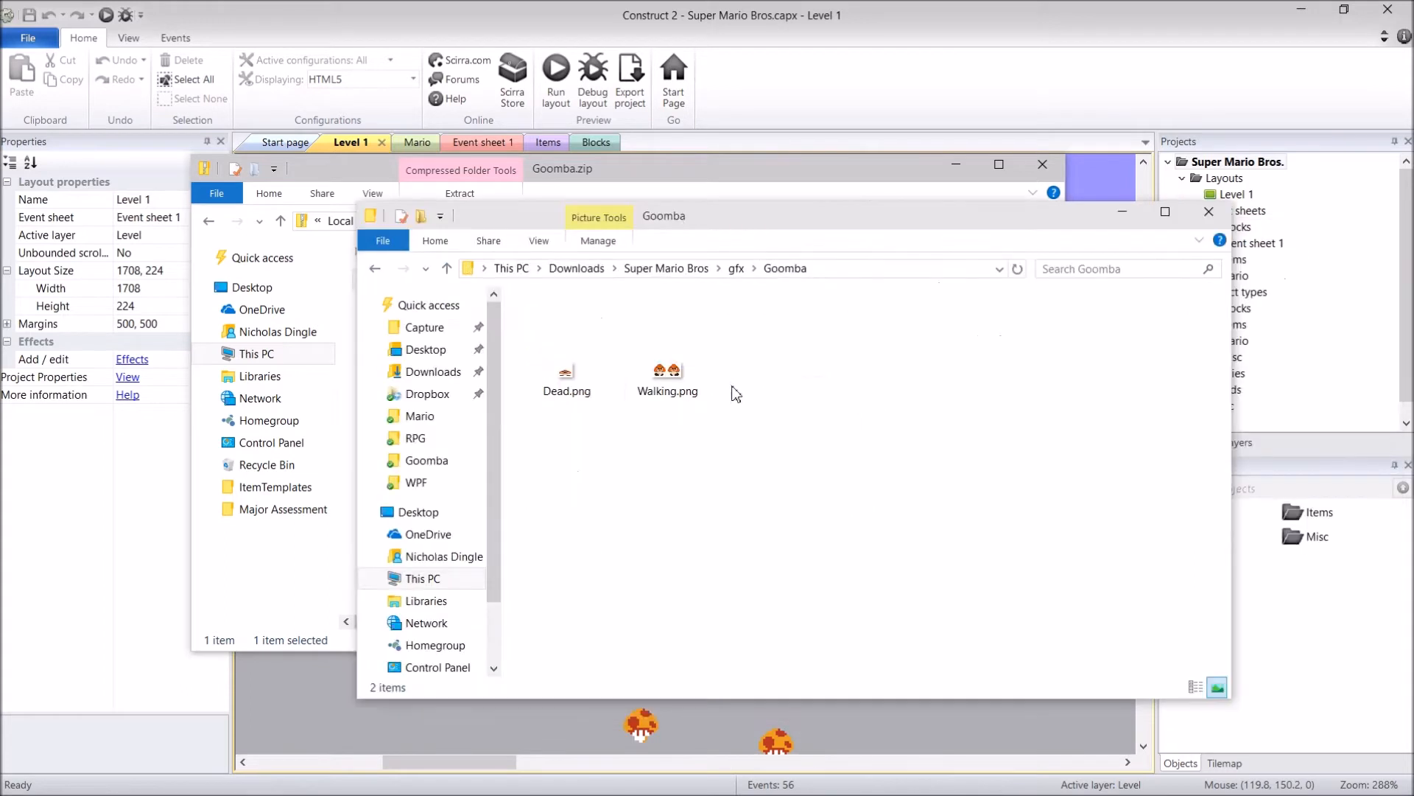
pyautogui.click(567, 374)
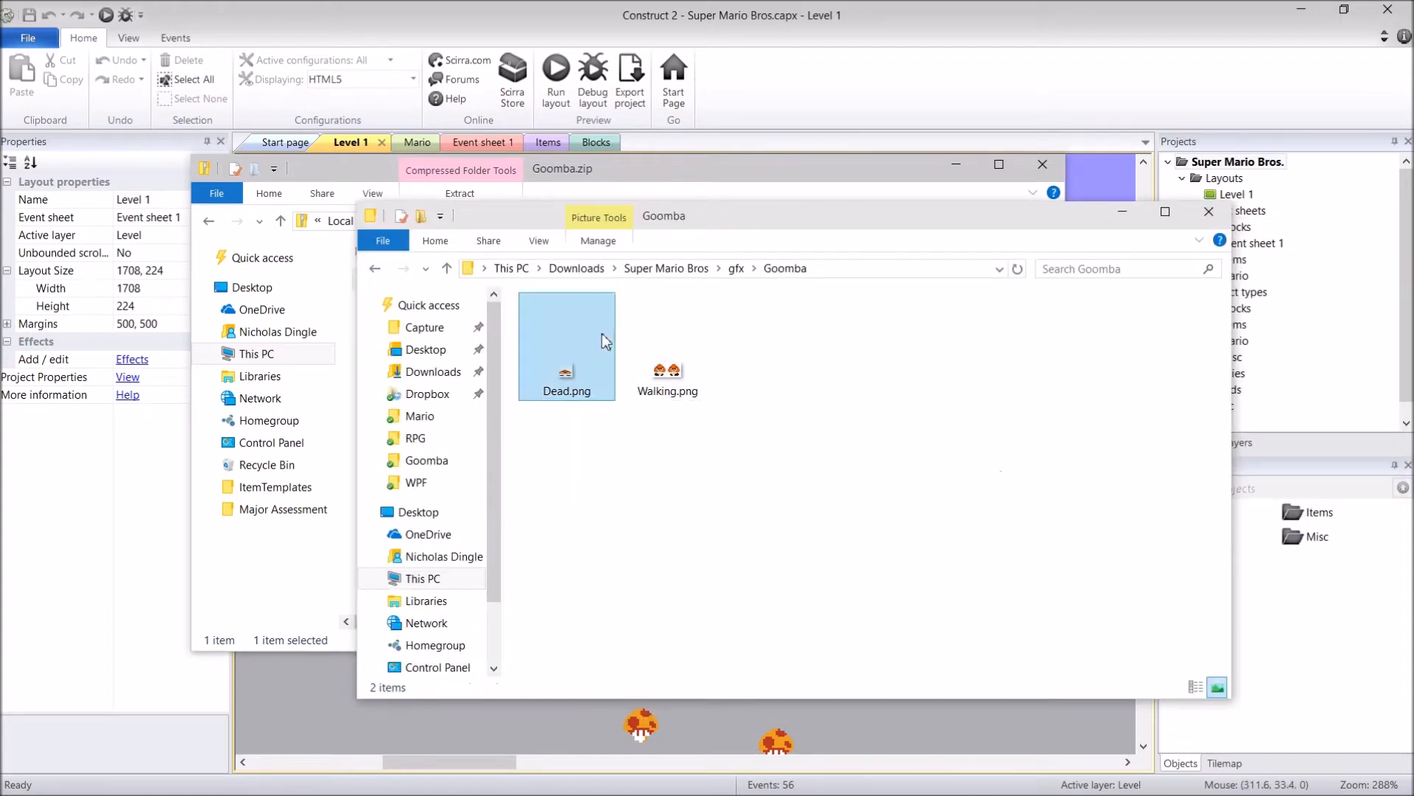
pyautogui.click(1208, 212)
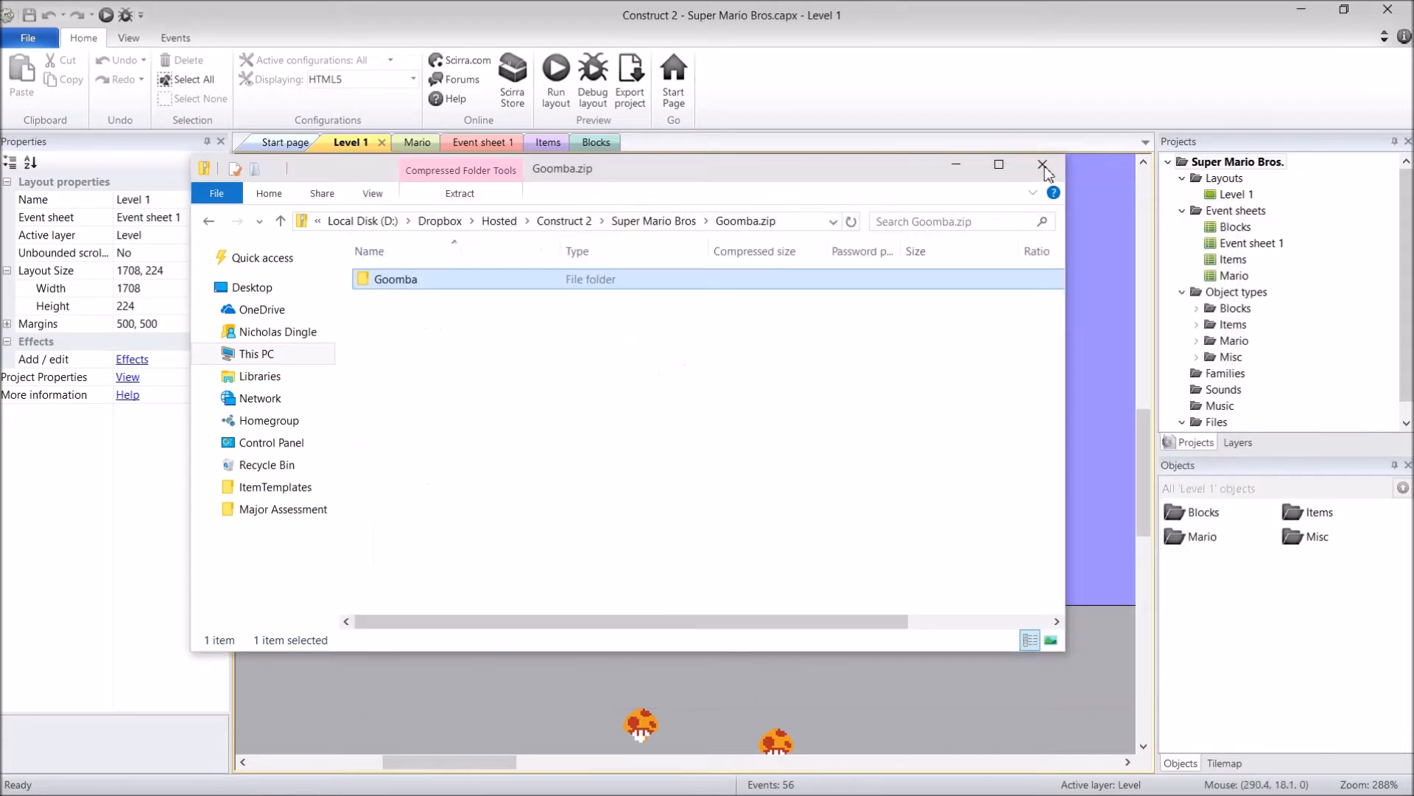
pyautogui.click(1044, 165)
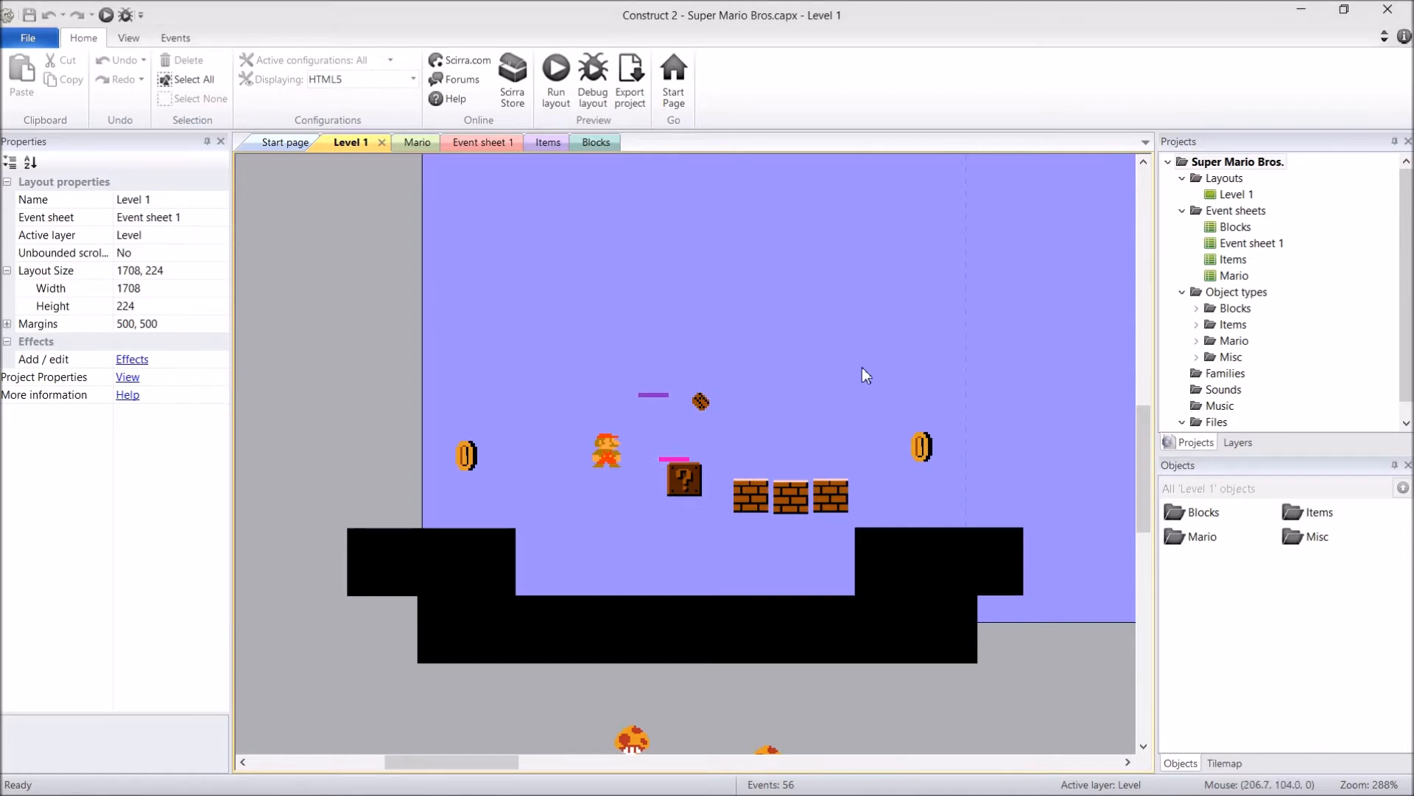
# Add the Flash behavior to Mario alongside Platform and Sine and inspect its empty properties
pyautogui.click(607, 451)
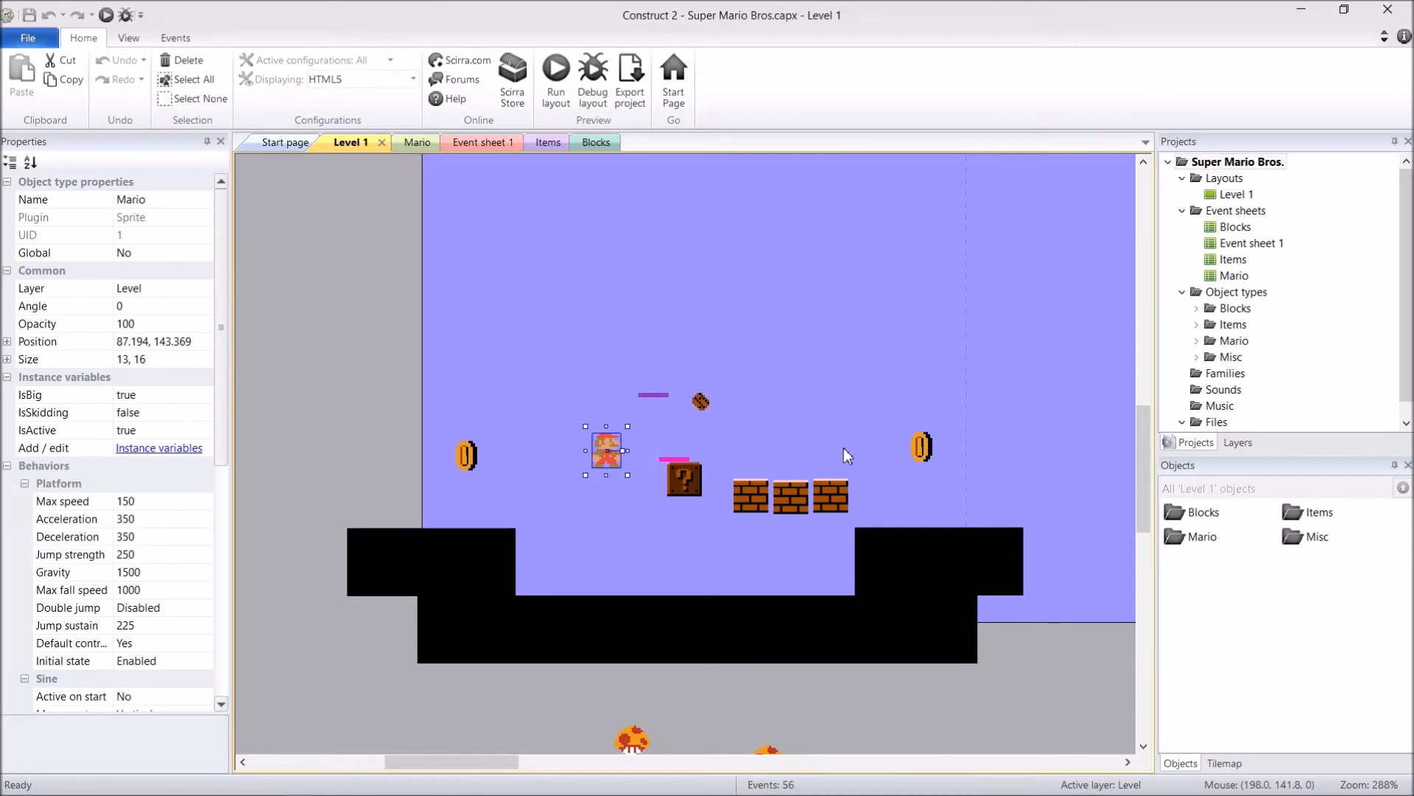
pyautogui.moveTo(803, 454)
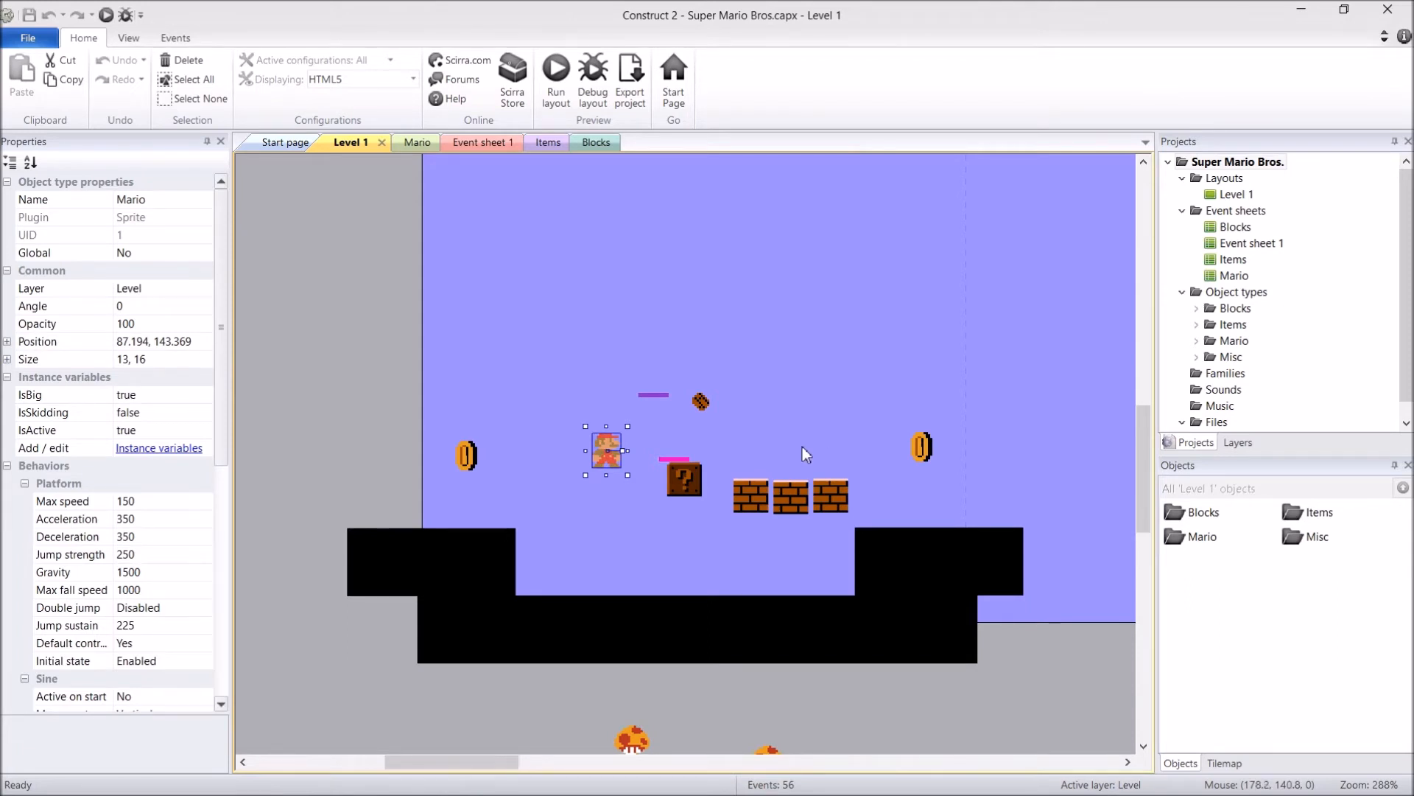
pyautogui.moveTo(803, 453)
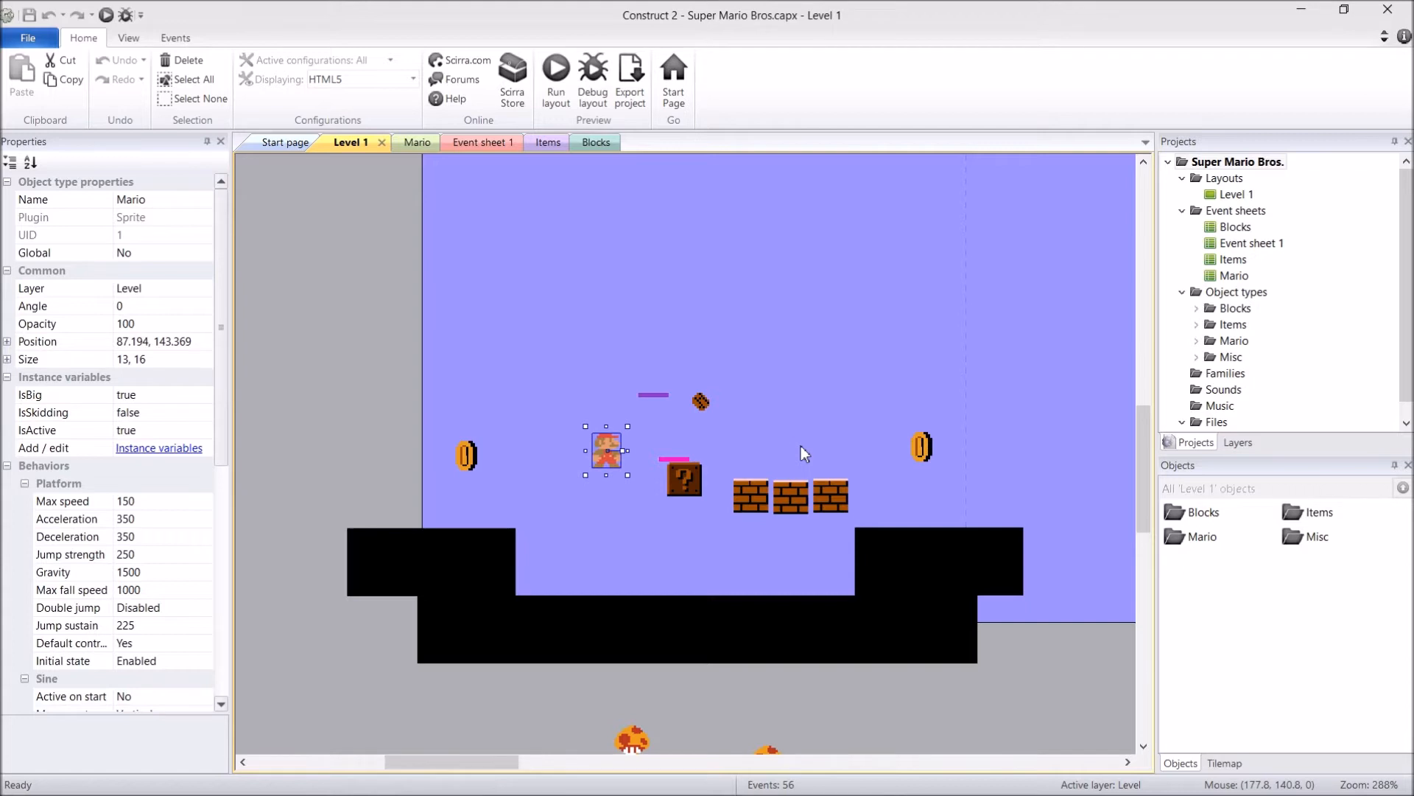
pyautogui.moveTo(857, 270)
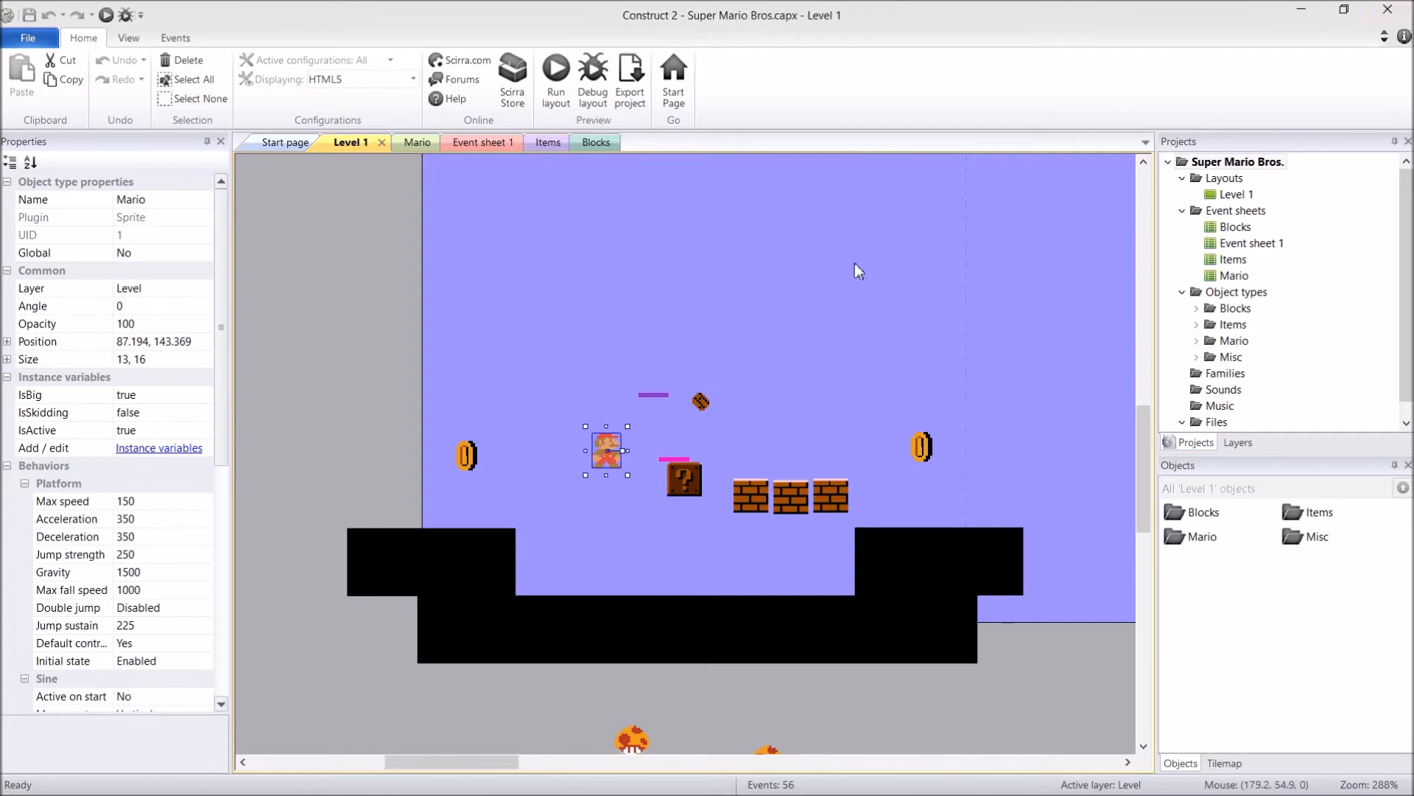
pyautogui.moveTo(607, 413)
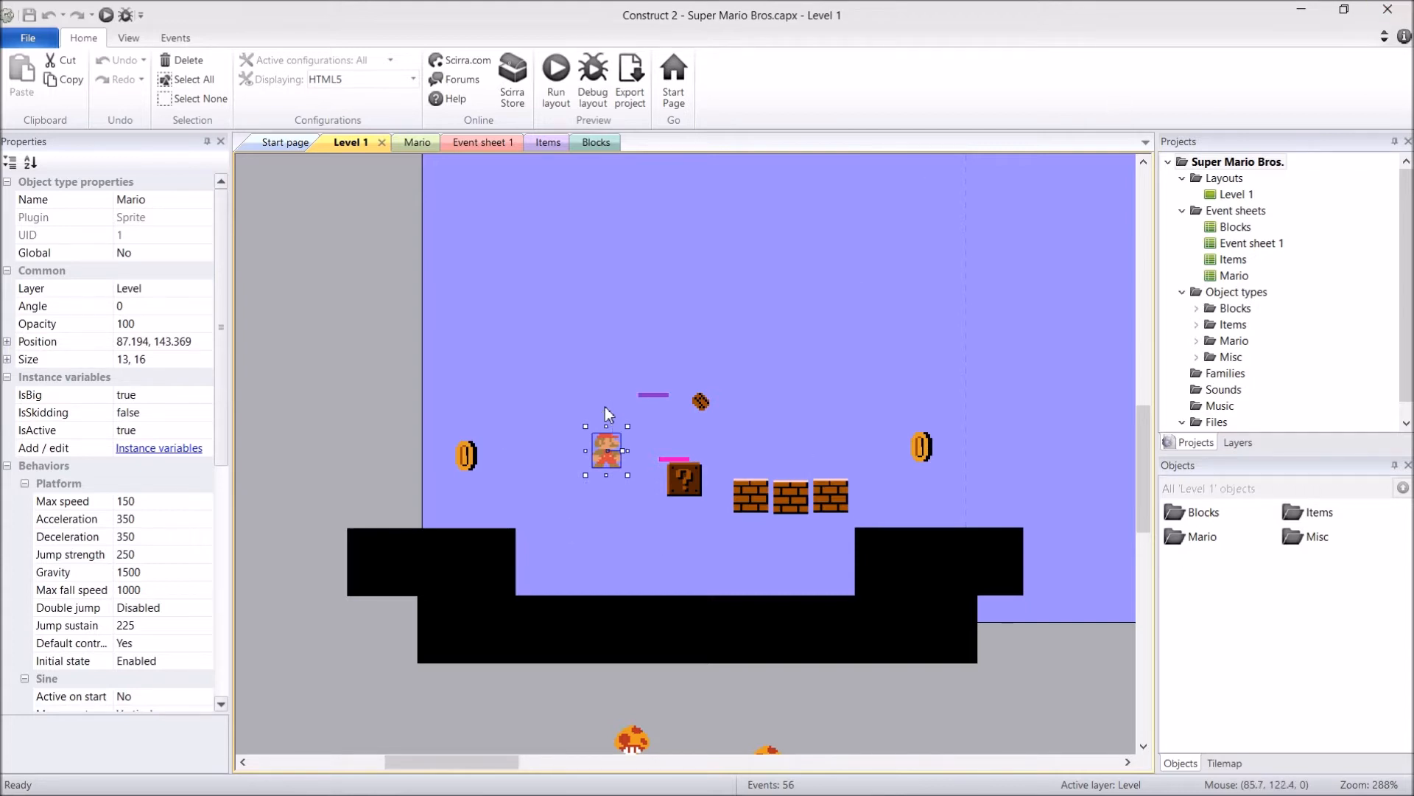
pyautogui.click(640, 514)
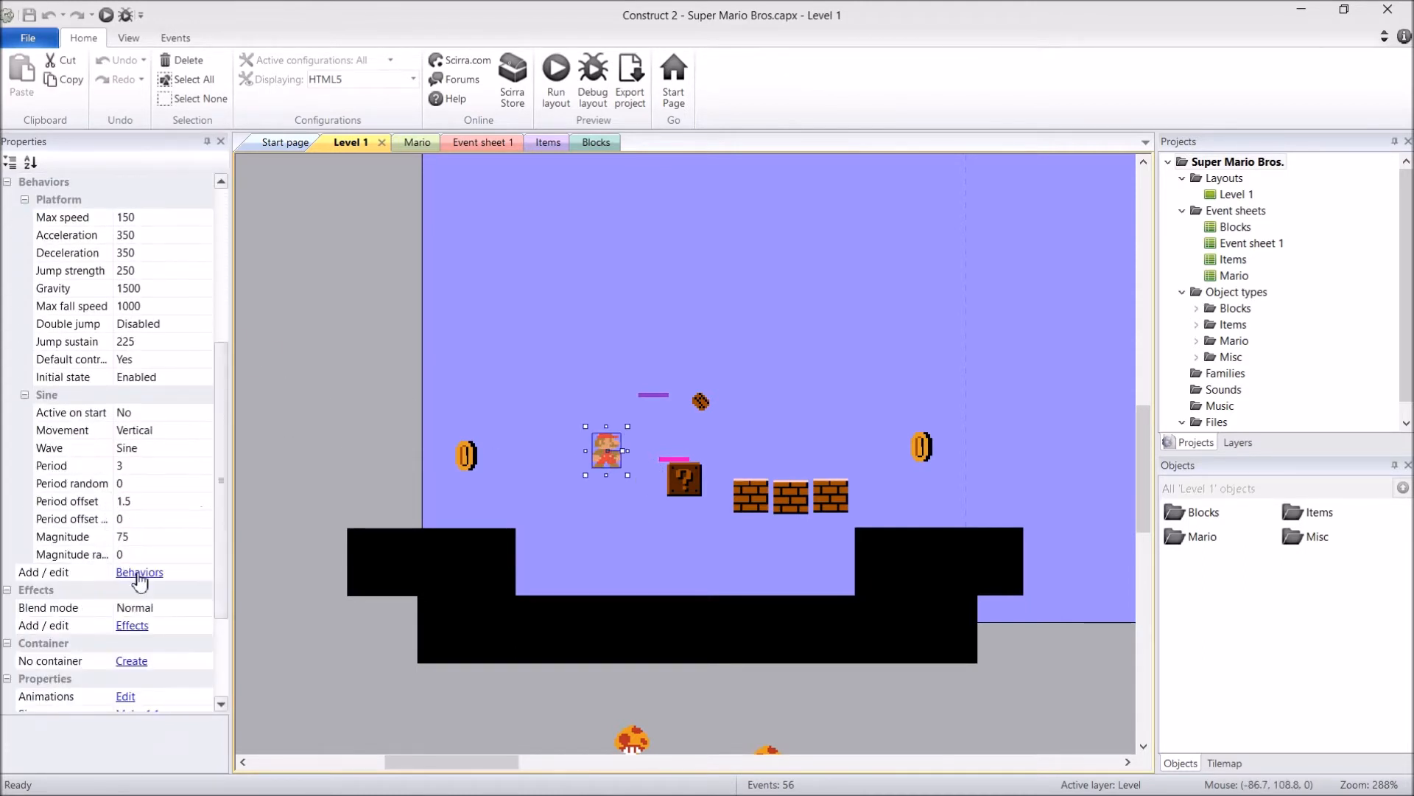
pyautogui.click(140, 571)
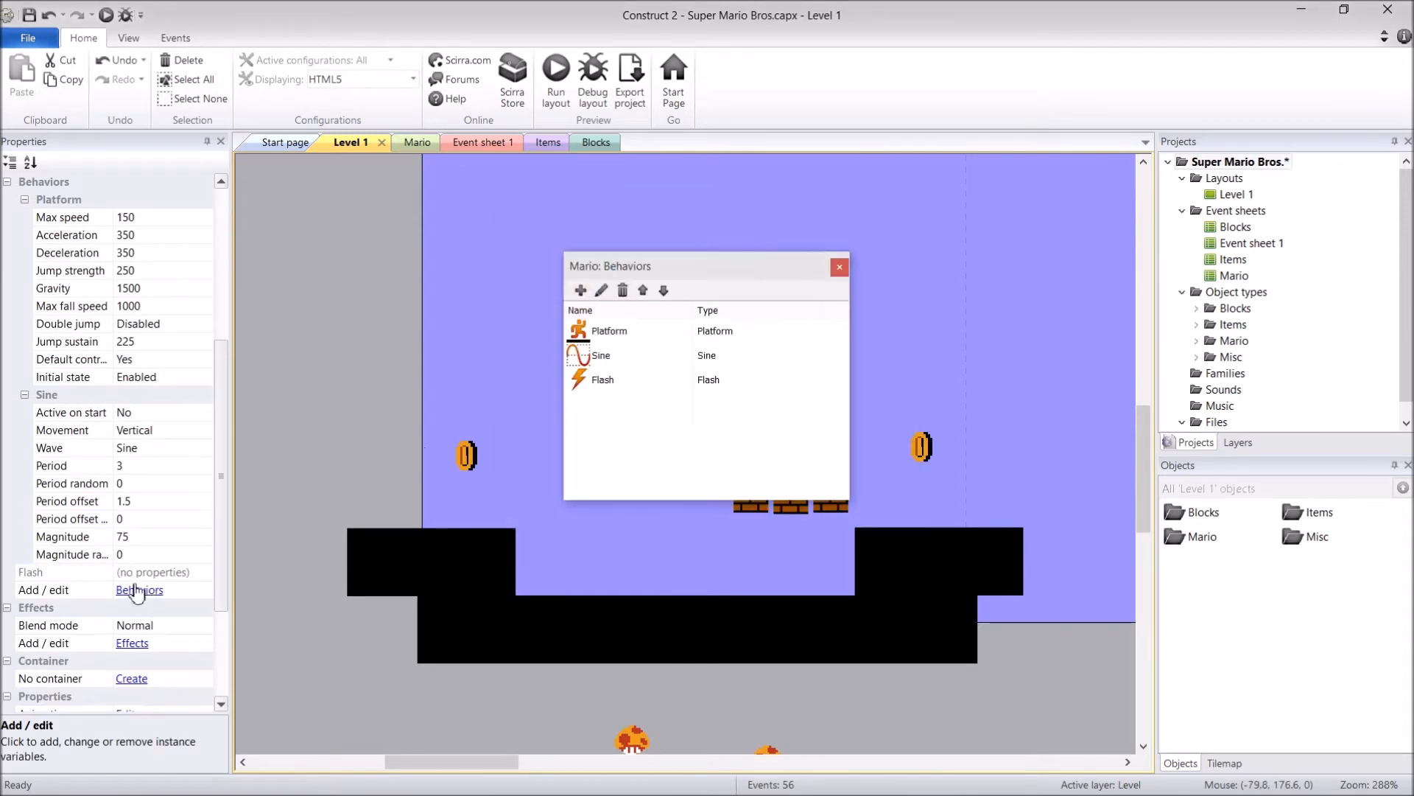
pyautogui.click(839, 266)
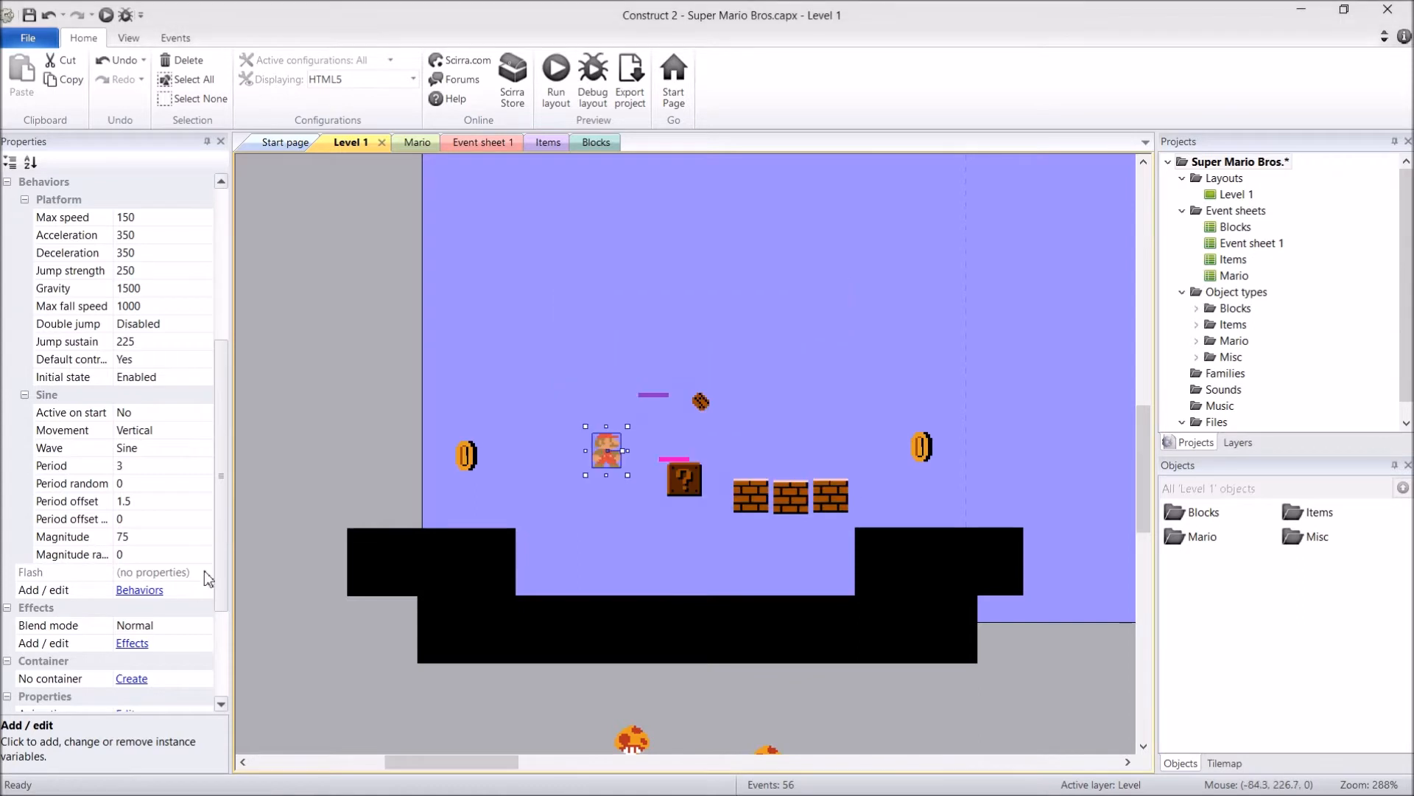
pyautogui.click(31, 571)
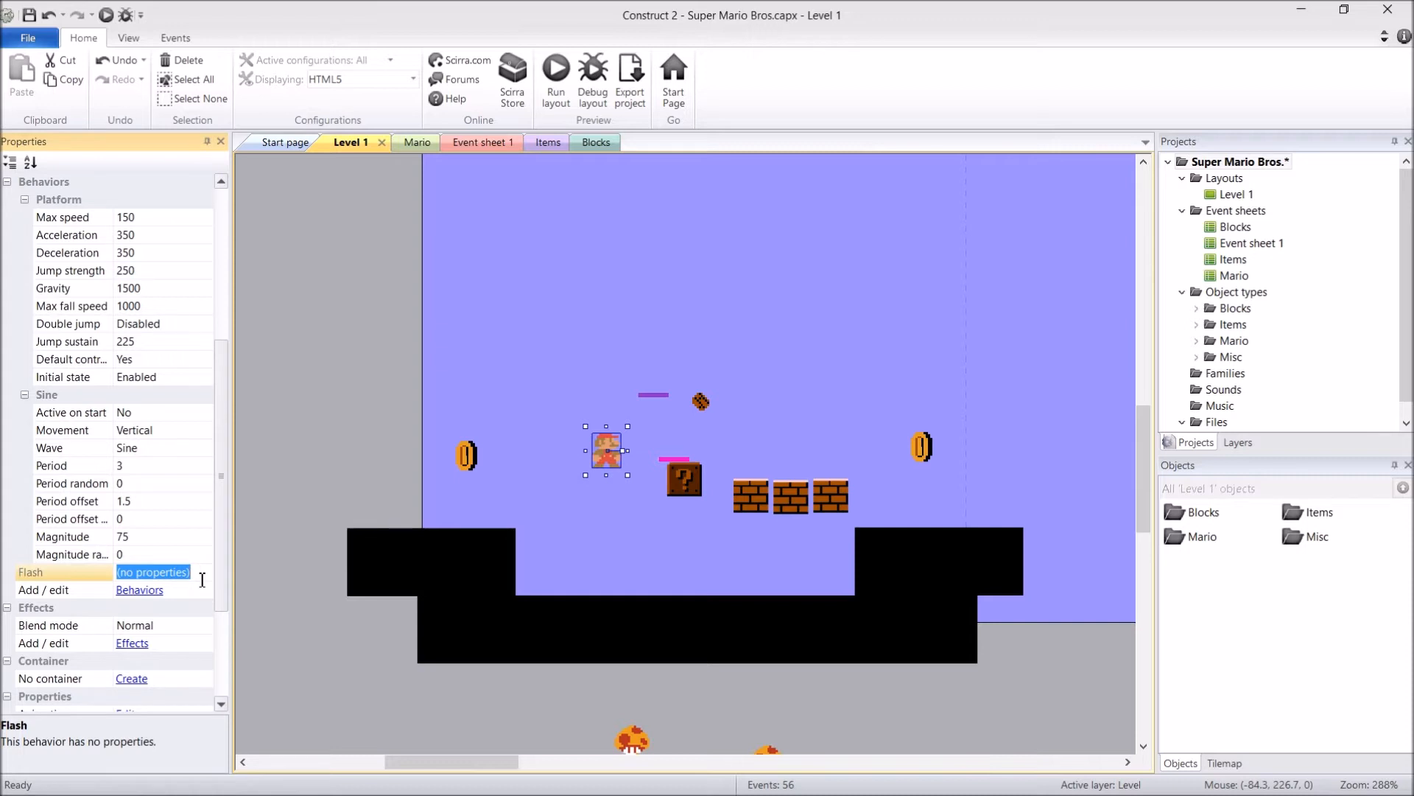
pyautogui.moveTo(161, 564)
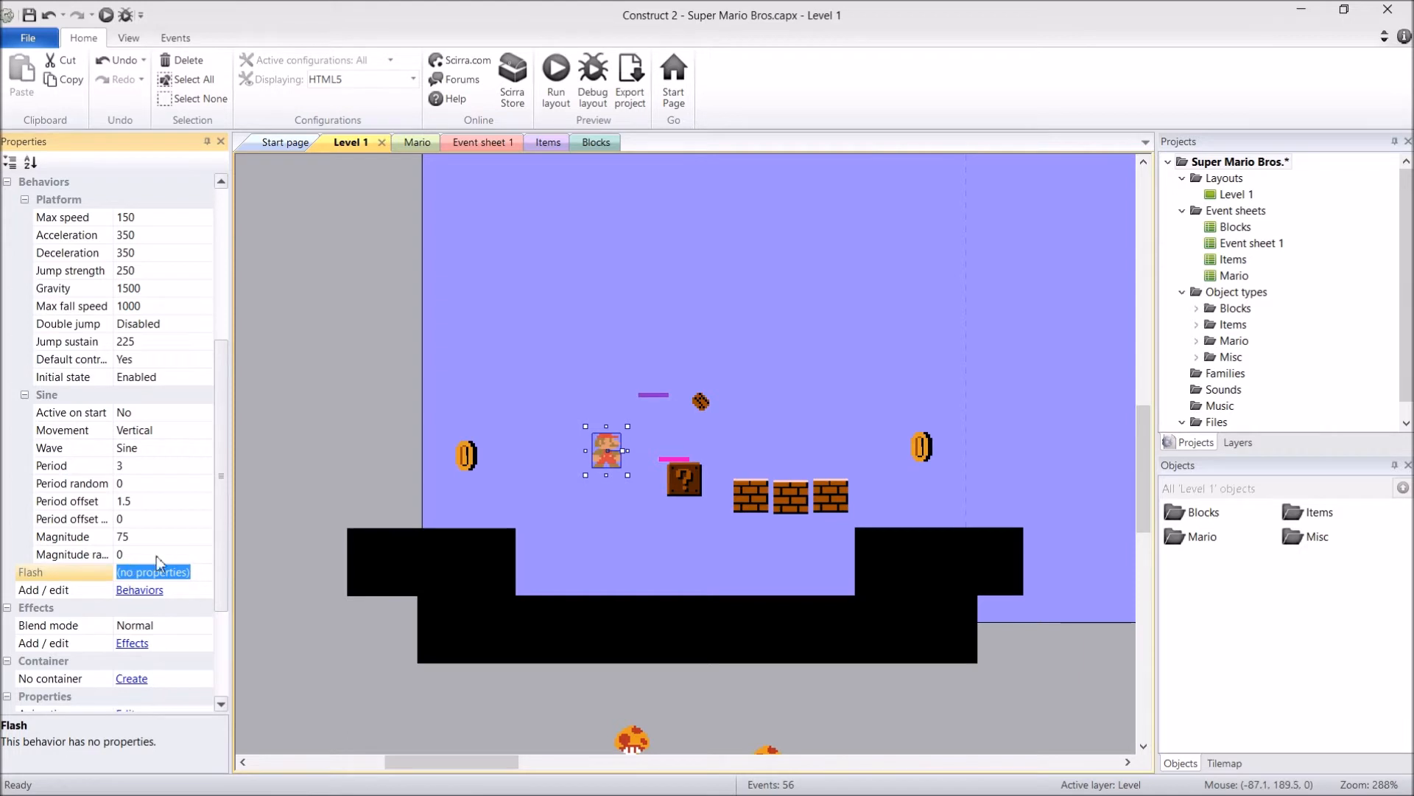
pyautogui.moveTo(405, 417)
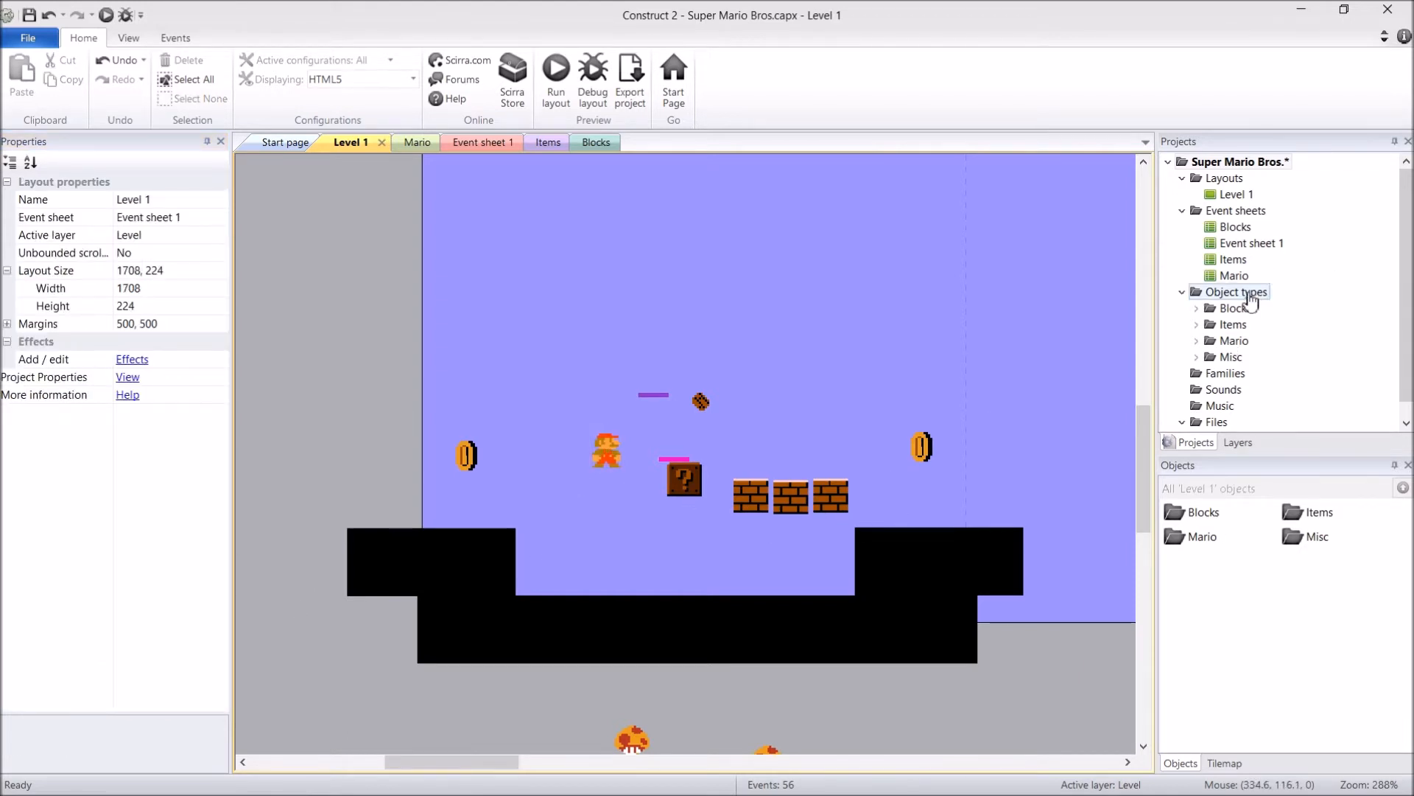
# Add an Enemies subfolder under the Object types folder
pyautogui.rightClick(1236, 292)
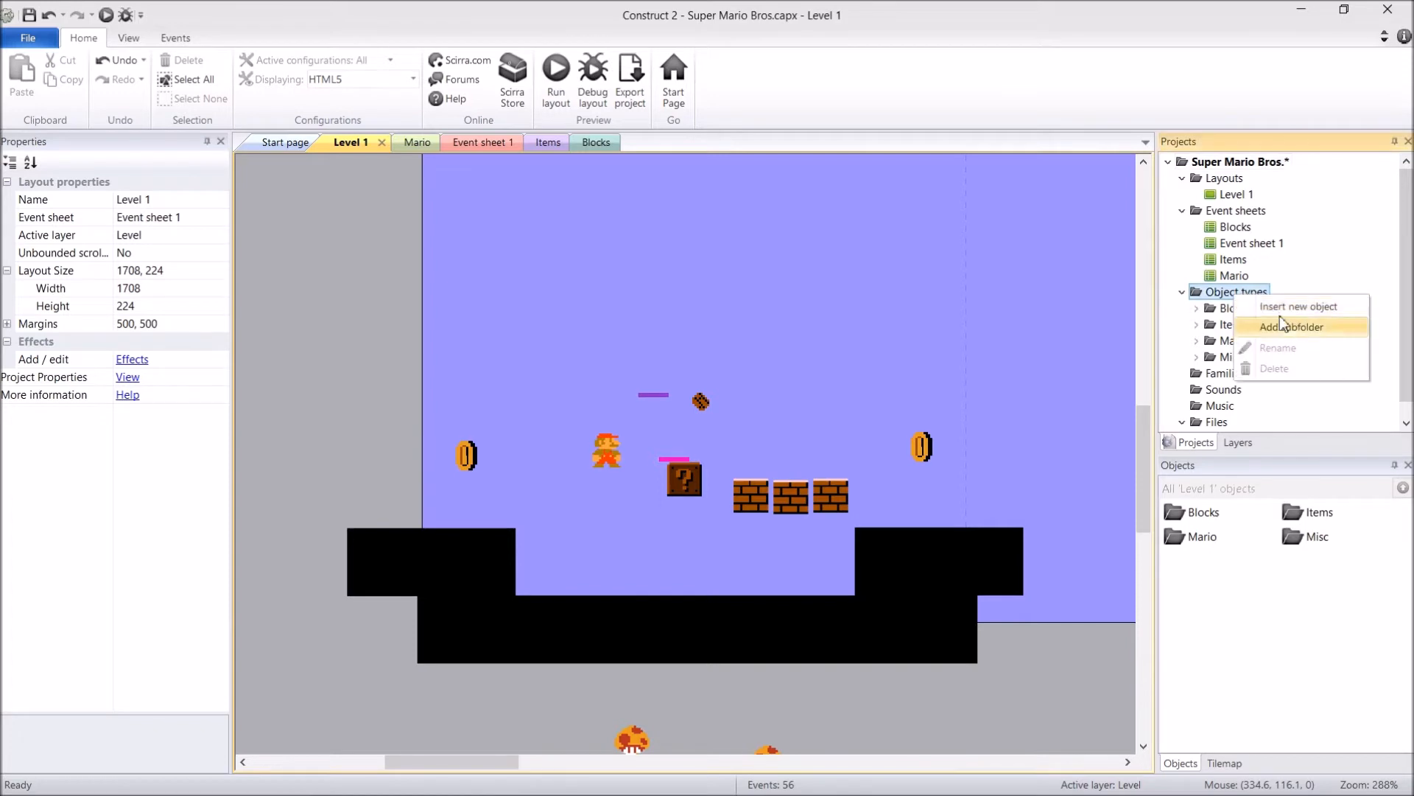
pyautogui.click(1290, 326)
pyautogui.write('Enemies')
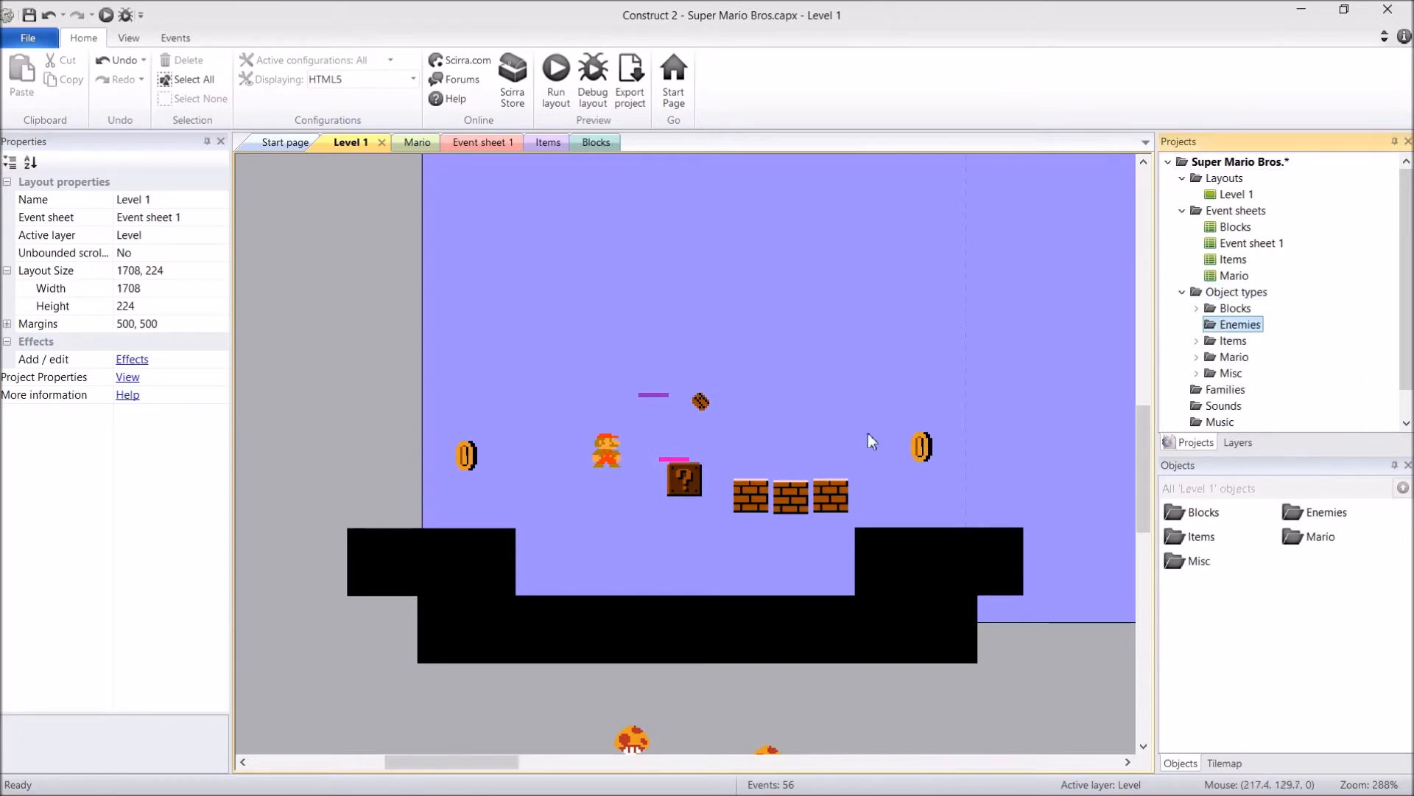
# Insert a new Sprite object named Goomba into the Level 1 layout
pyautogui.rightClick(809, 379)
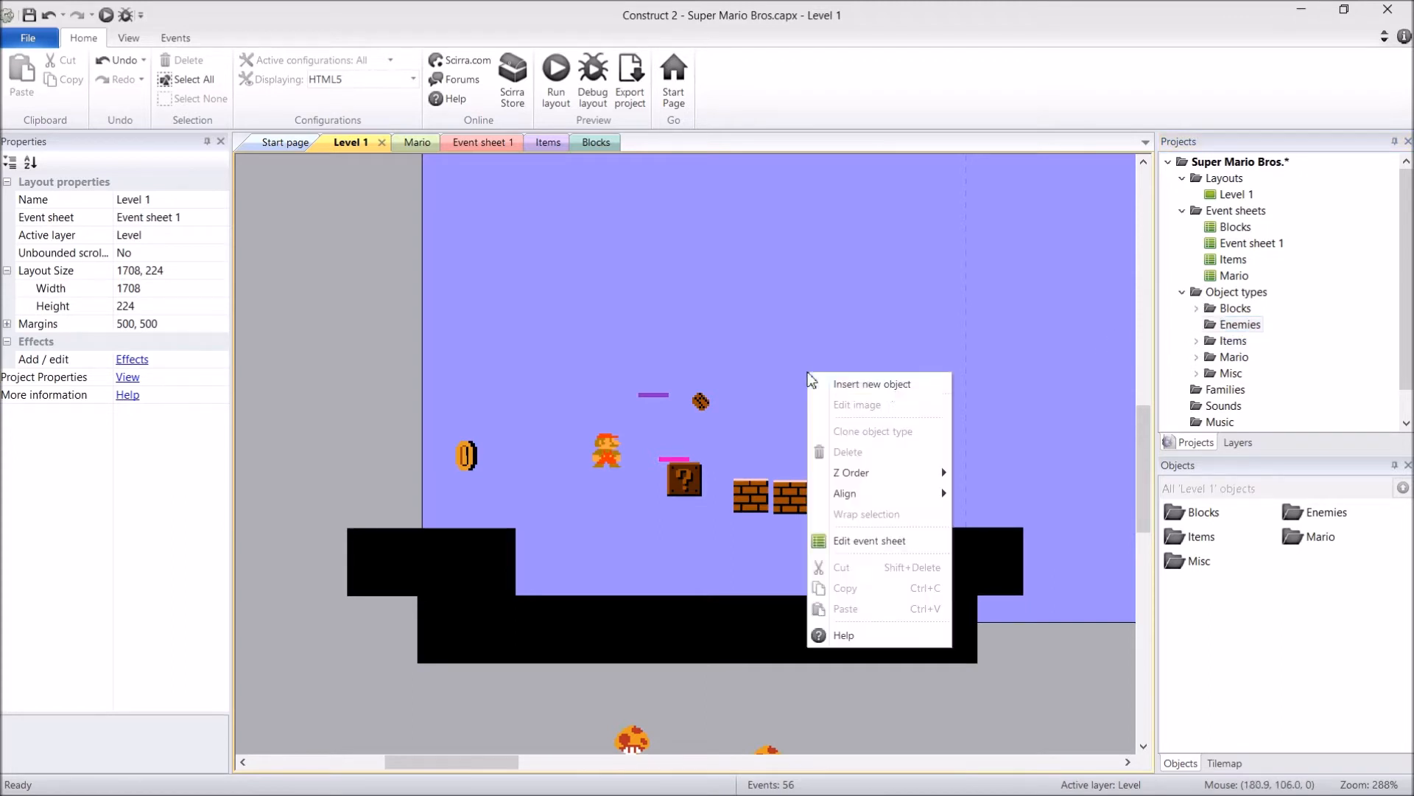
pyautogui.click(868, 399)
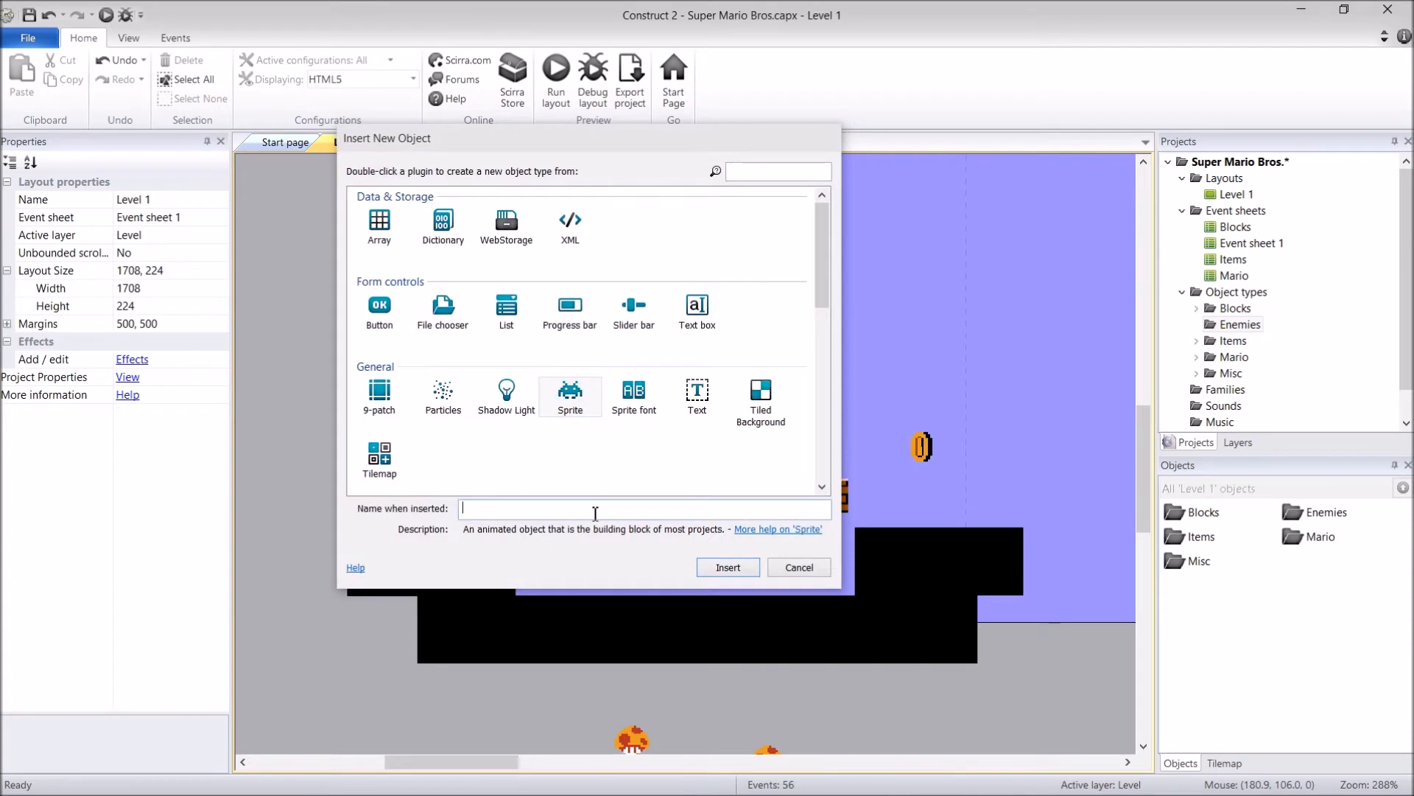
pyautogui.write('Goomba')
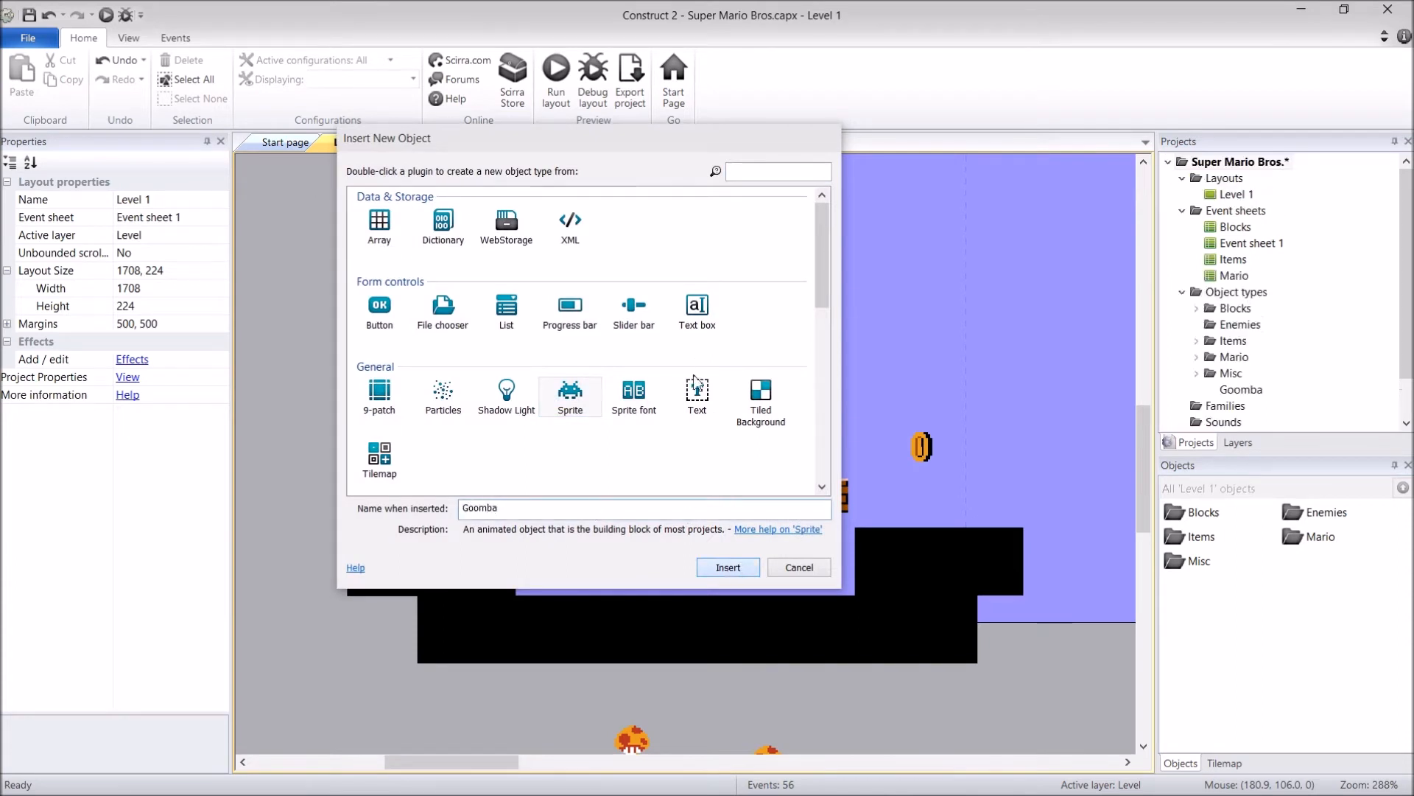
pyautogui.click(728, 567)
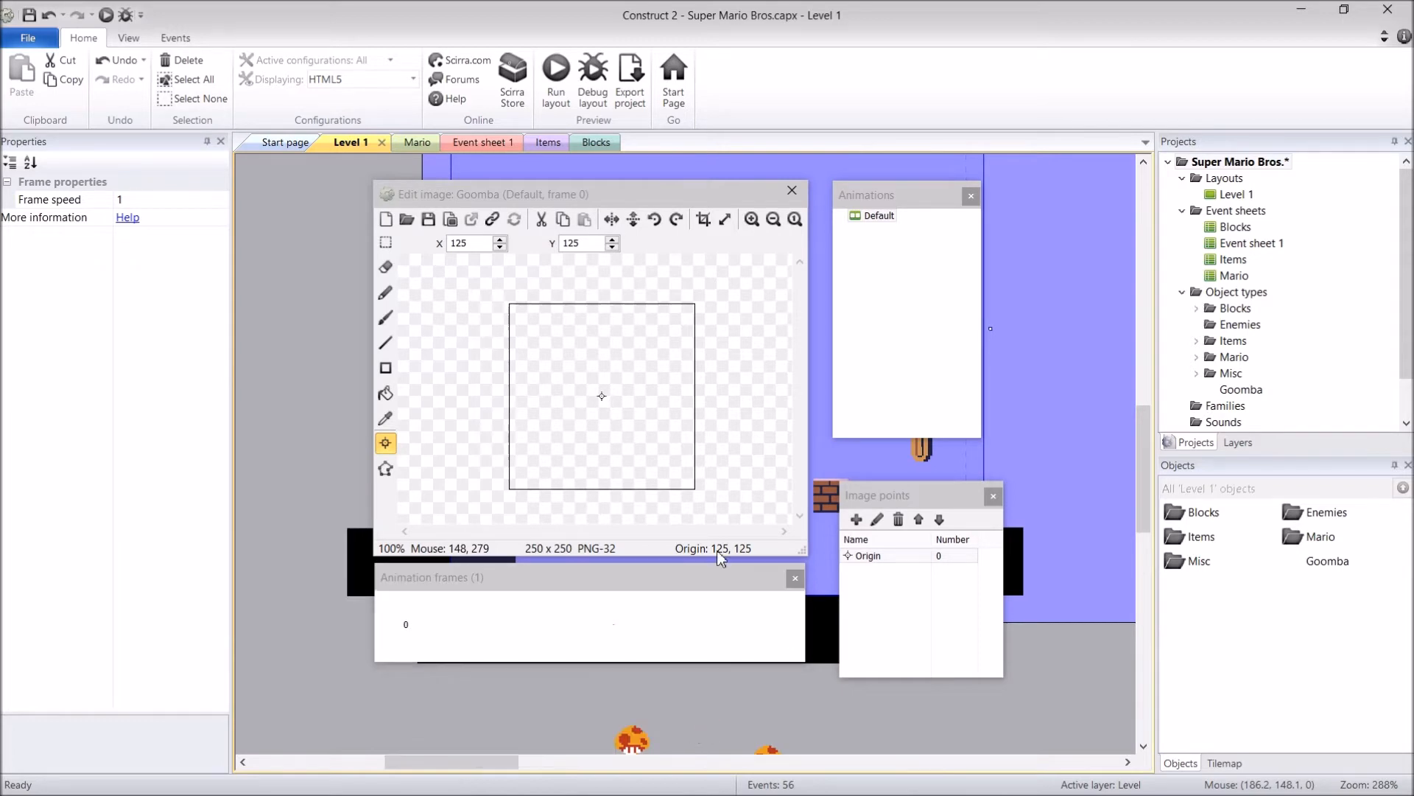
# Import gfx/Goomba/Walking.png as a 2x1 strip into the Default animation, replacing the blank frame
pyautogui.click(406, 220)
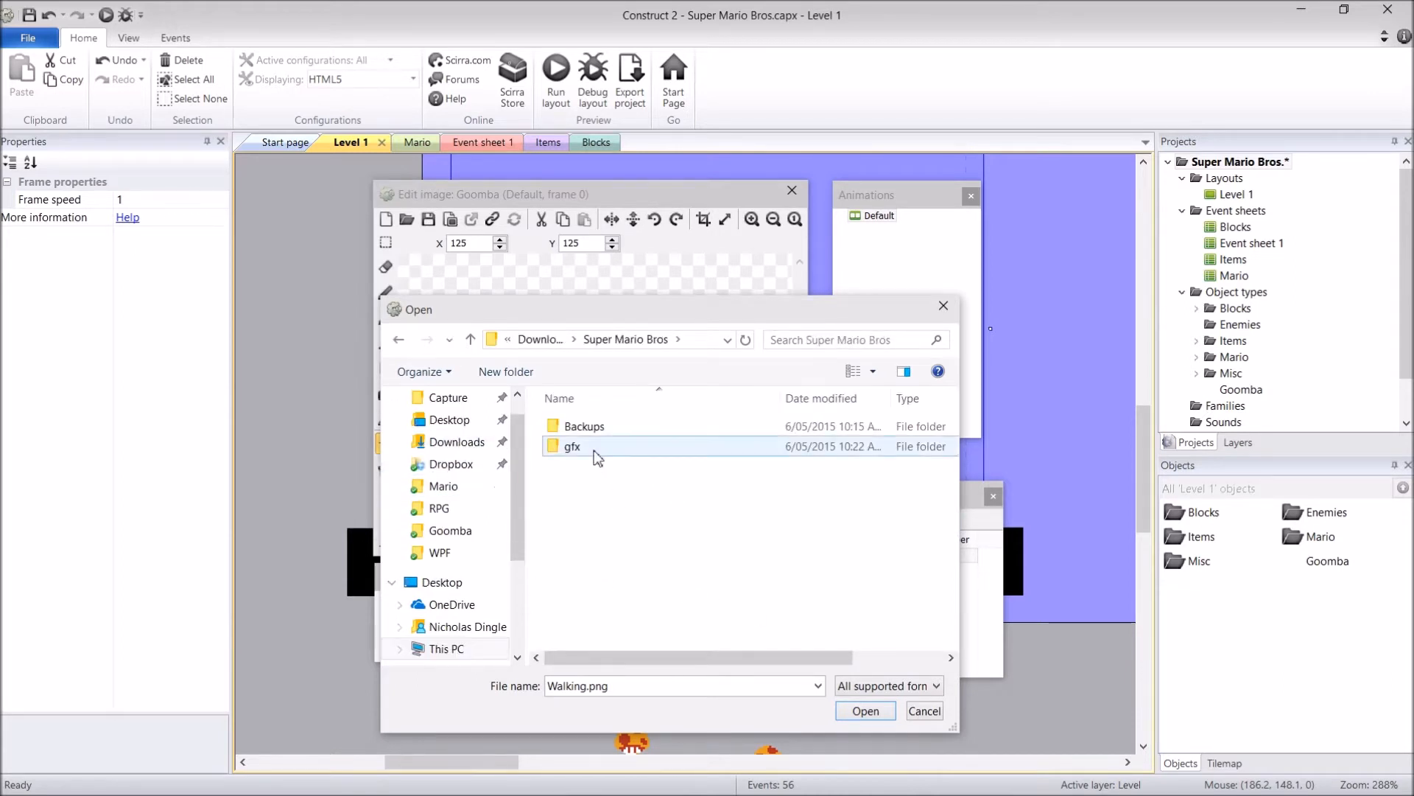
pyautogui.doubleClick(573, 446)
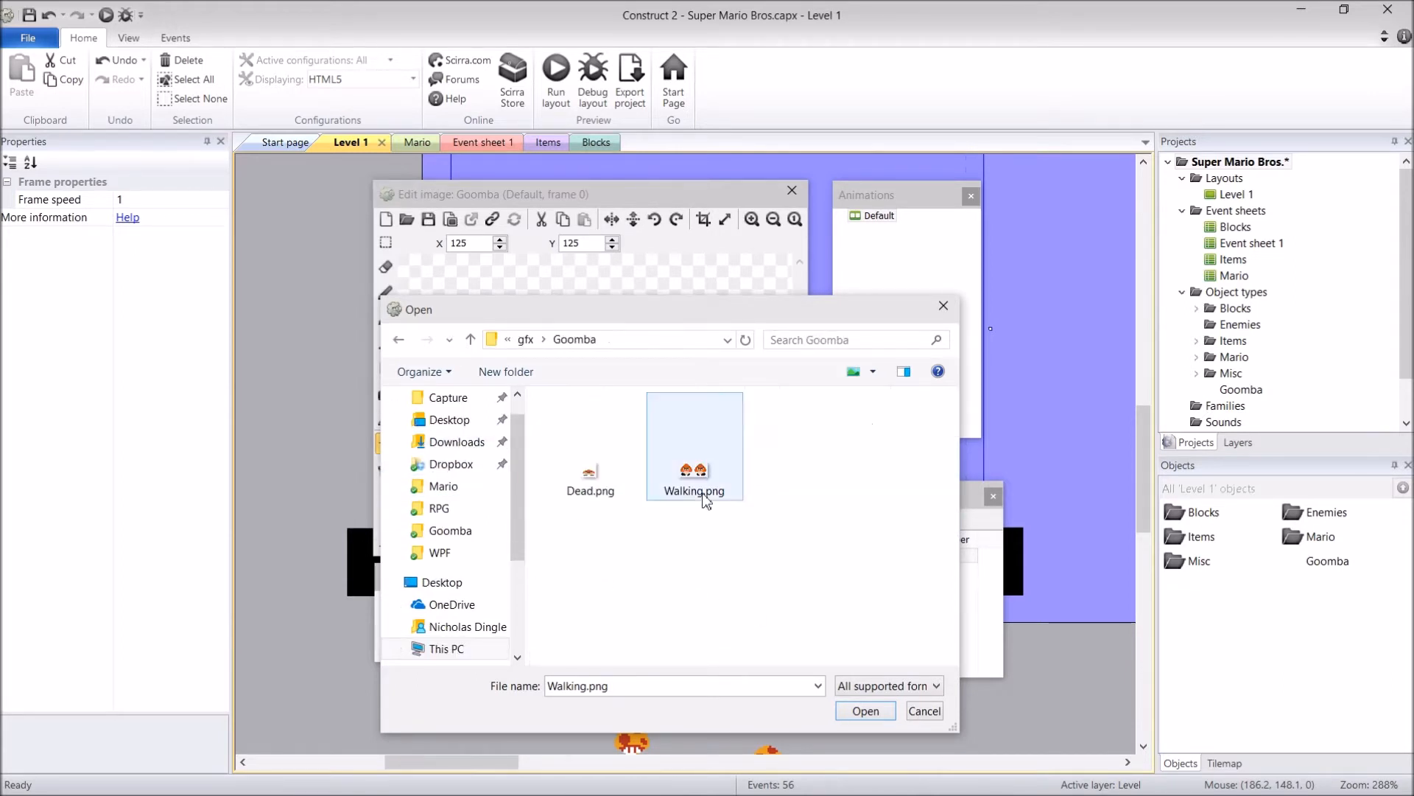
pyautogui.click(864, 710)
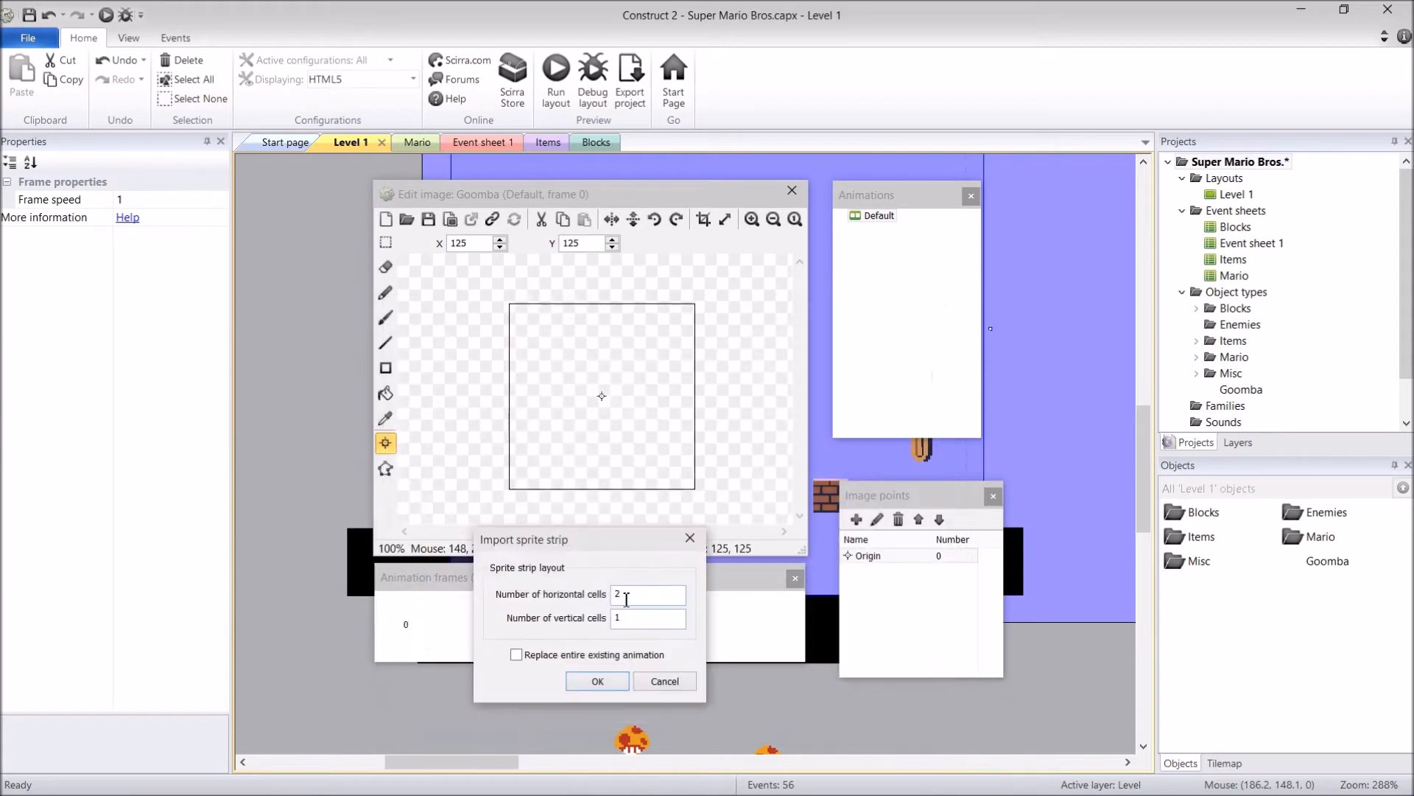
pyautogui.moveTo(523, 539); pyautogui.dragTo(520, 519)
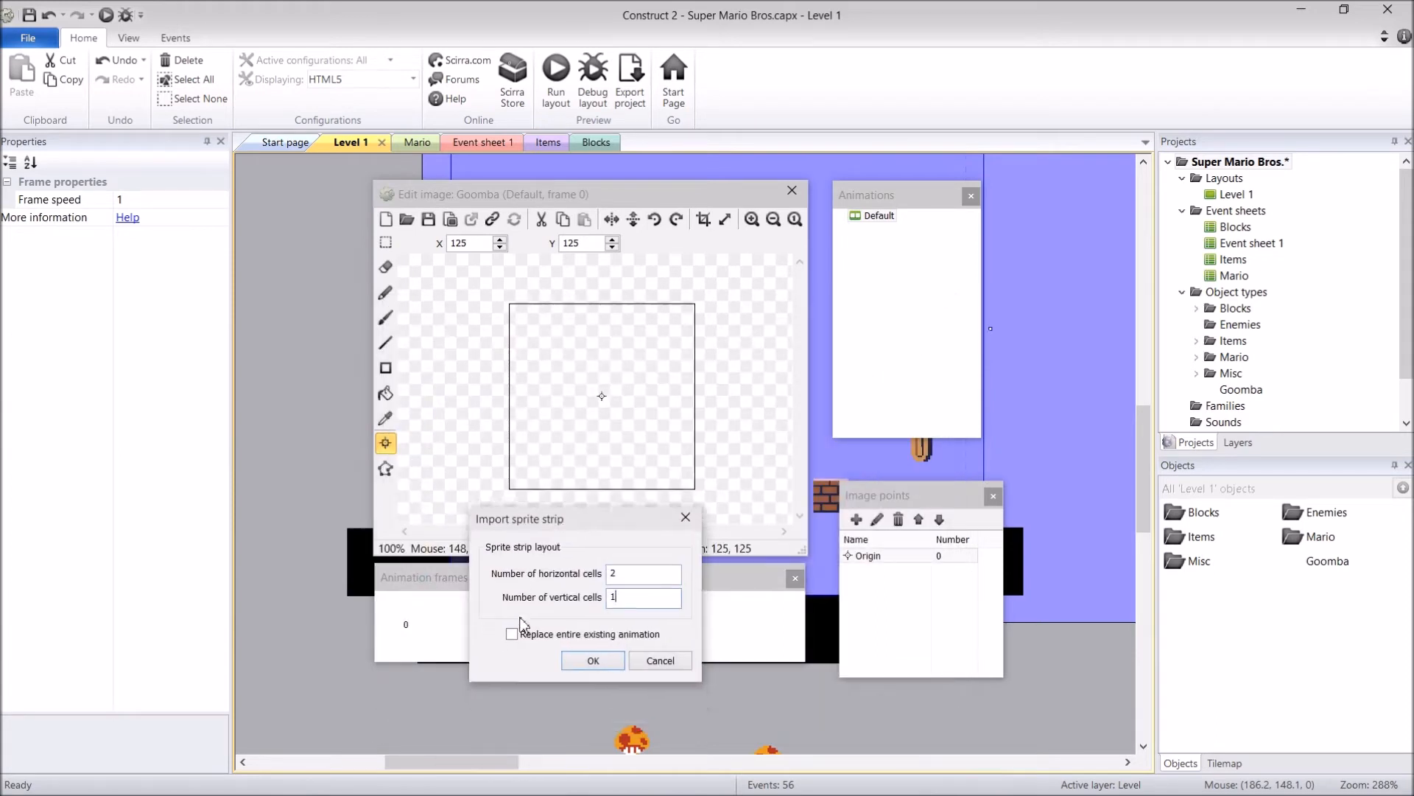
pyautogui.click(592, 660)
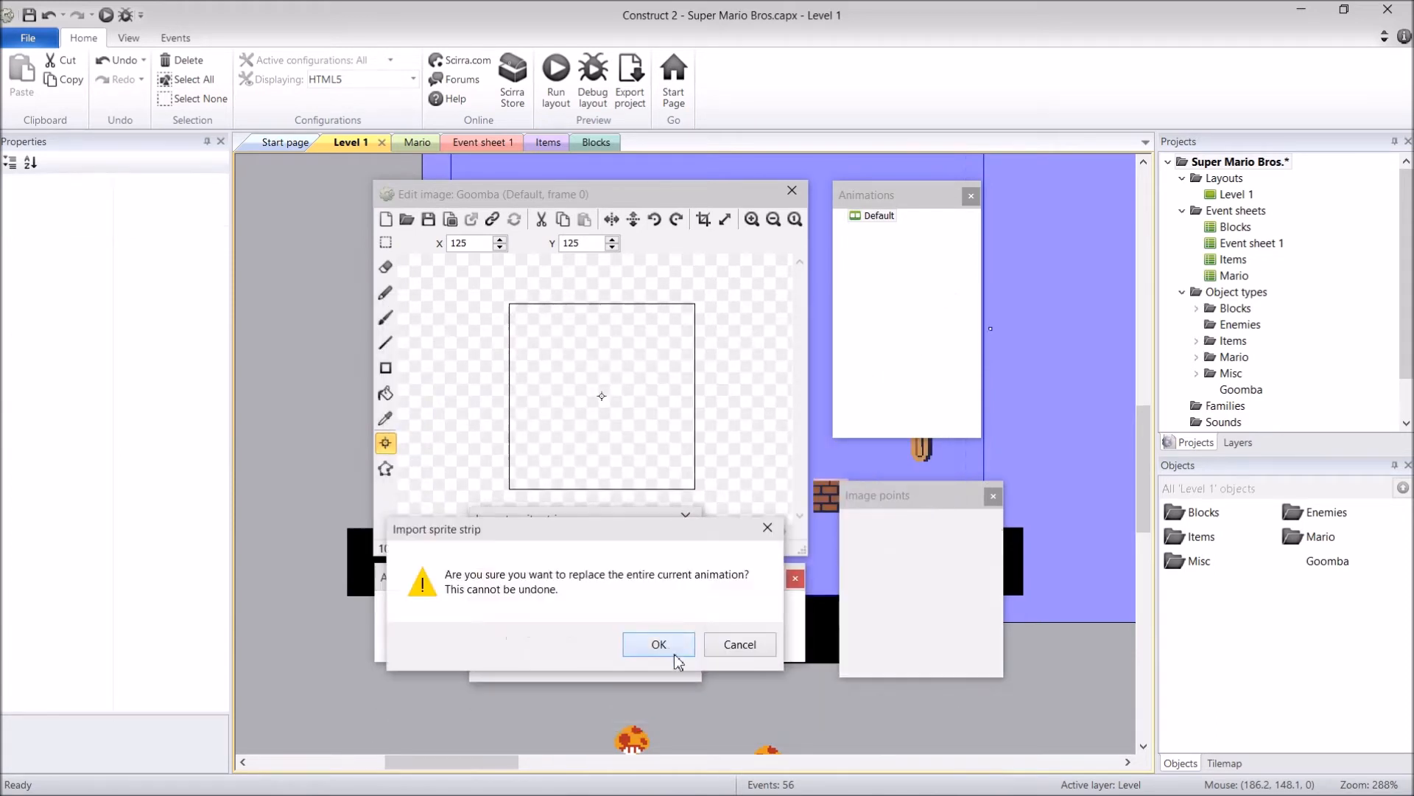
pyautogui.click(659, 644)
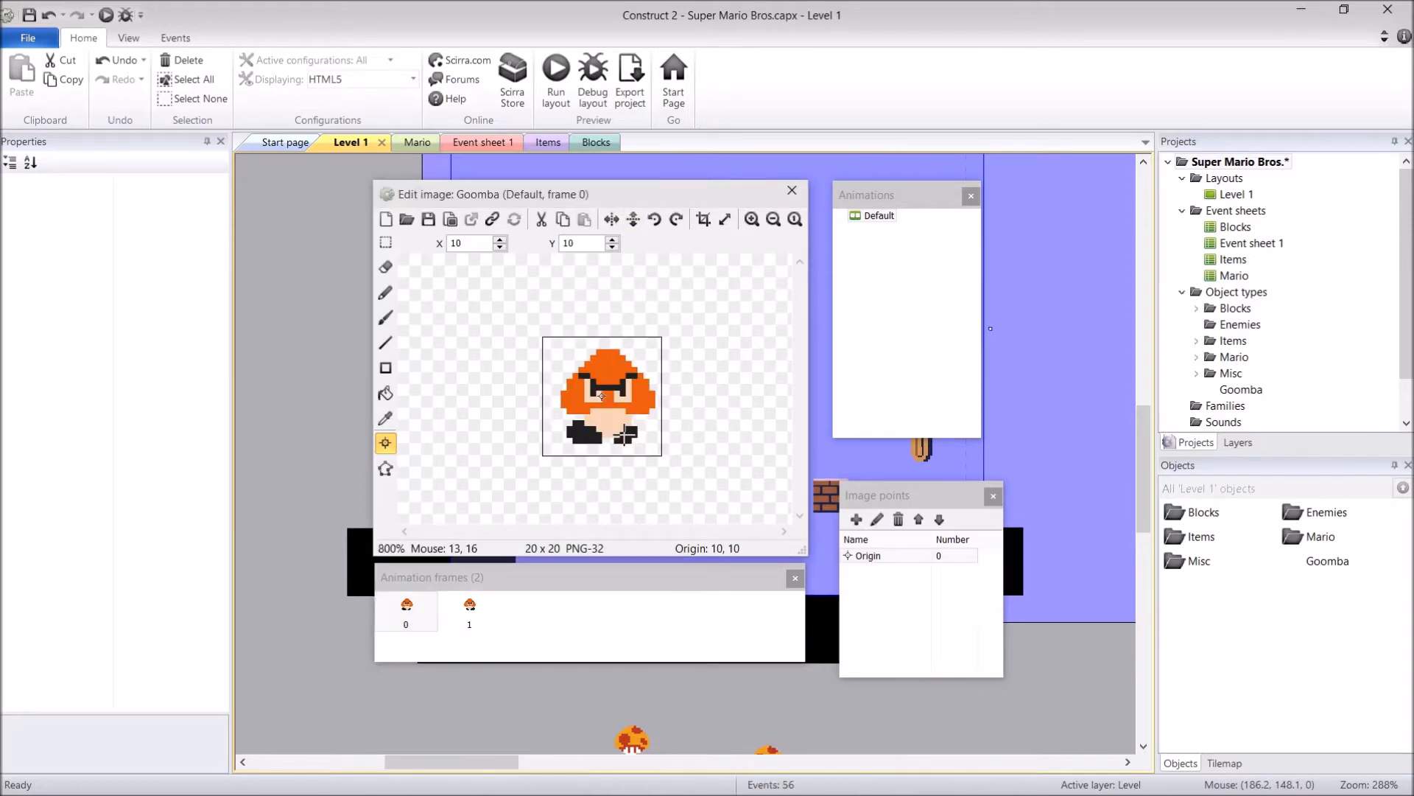
pyautogui.click(750, 220)
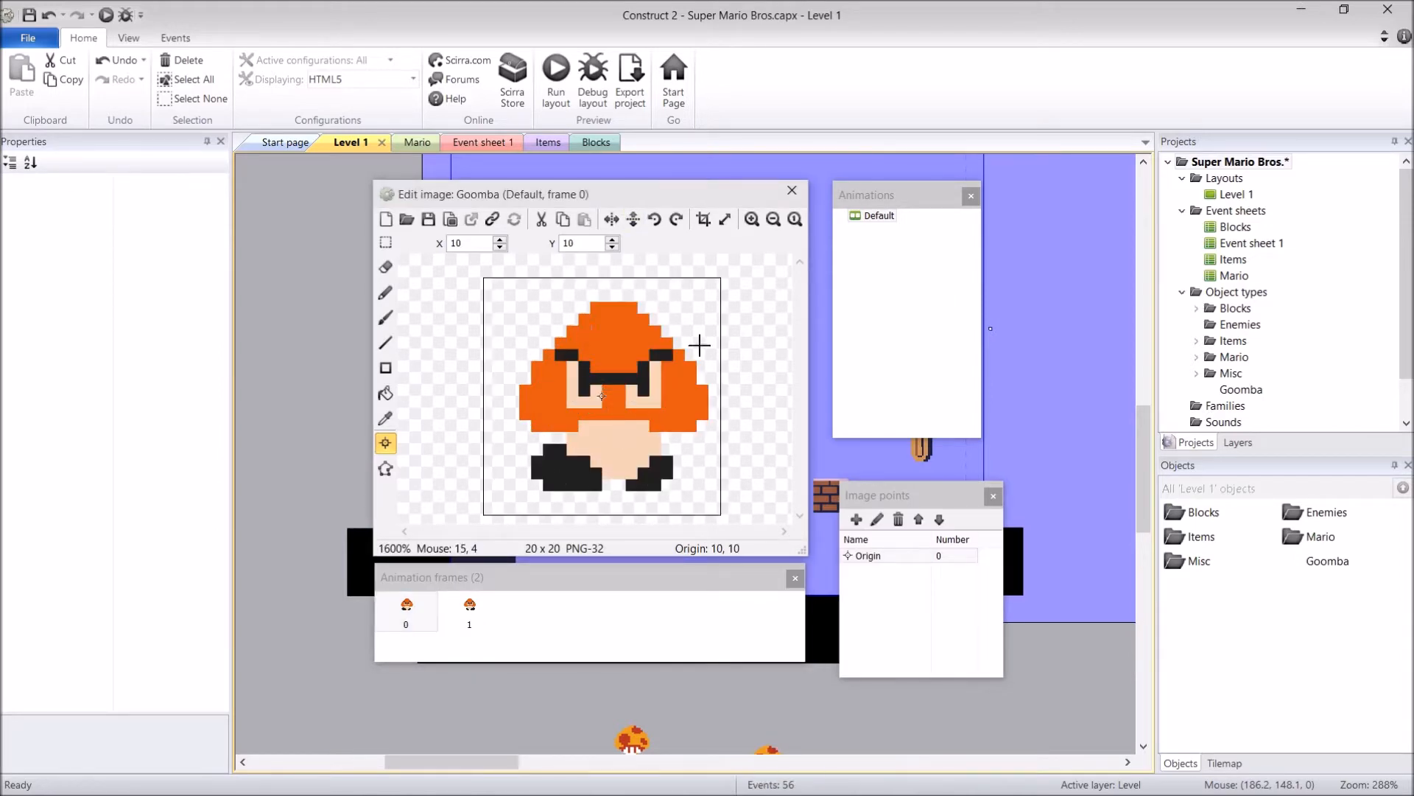
pyautogui.moveTo(512, 403)
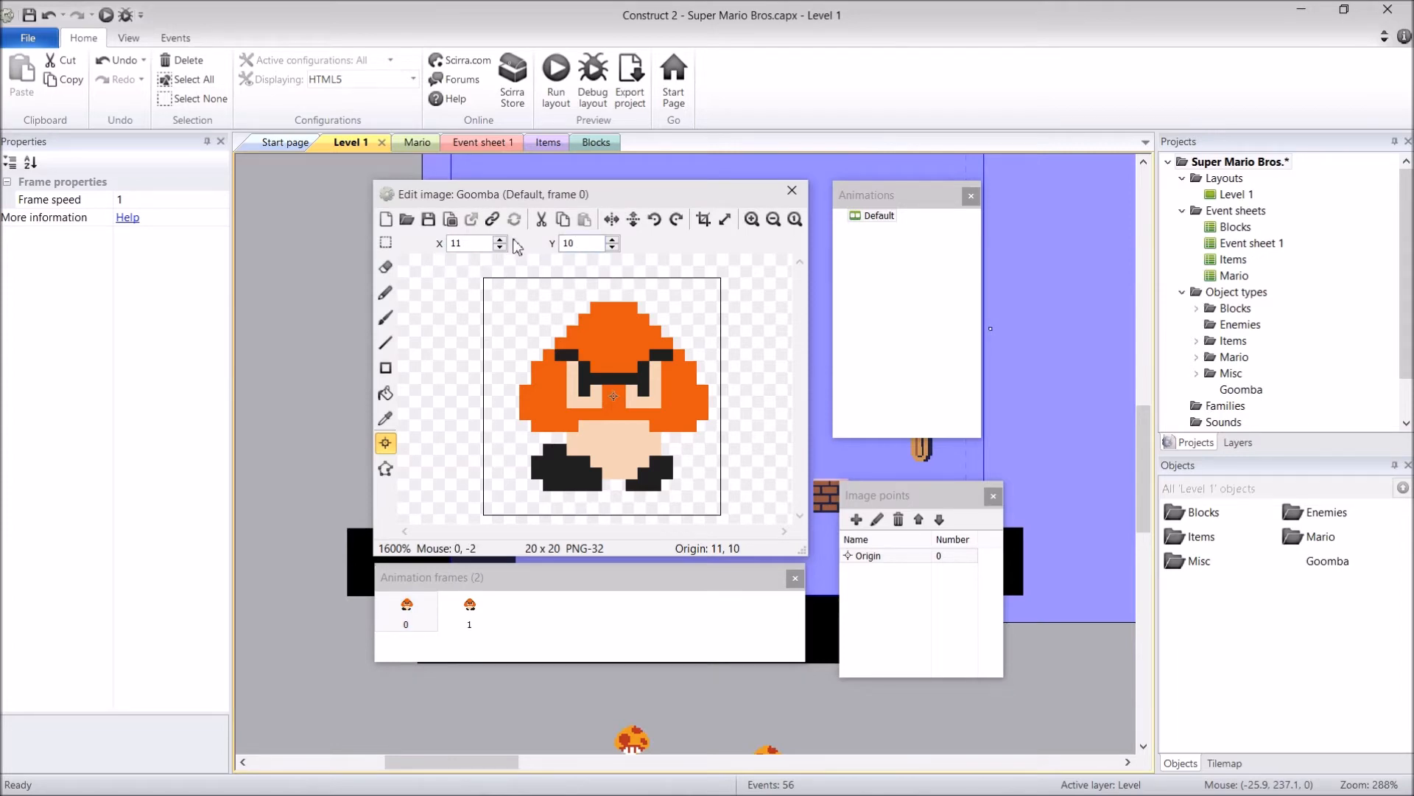
pyautogui.moveTo(418, 451)
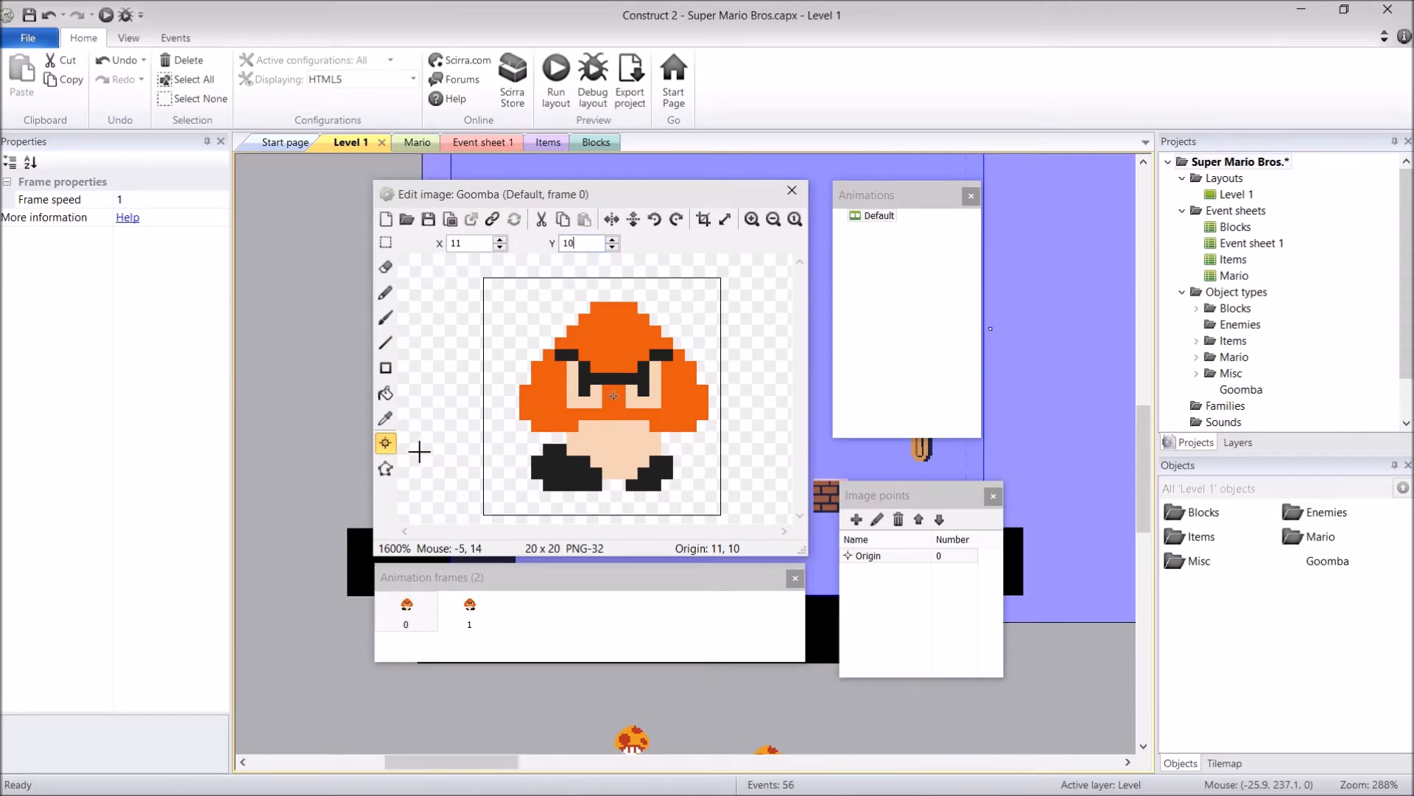
pyautogui.moveTo(614, 399)
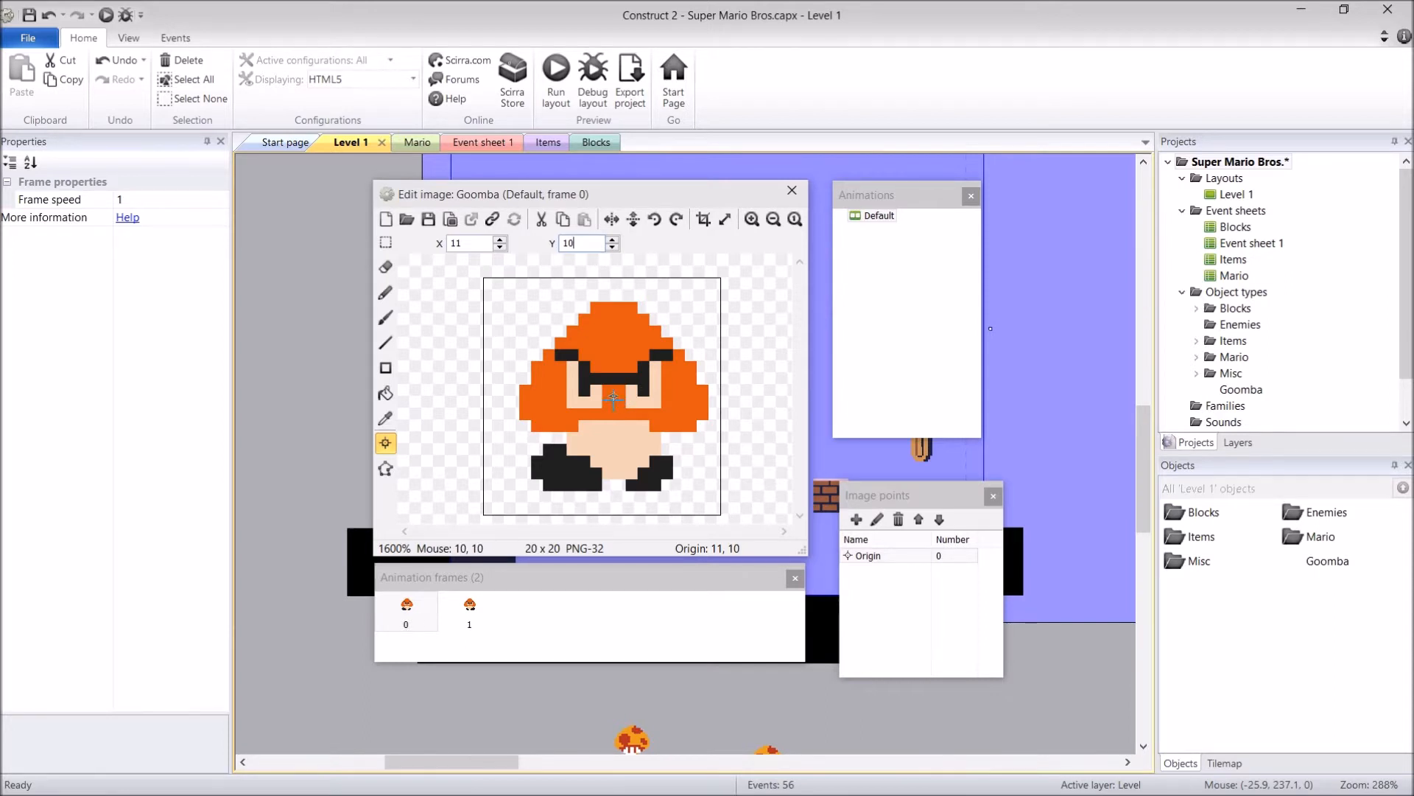
pyautogui.moveTo(559, 406)
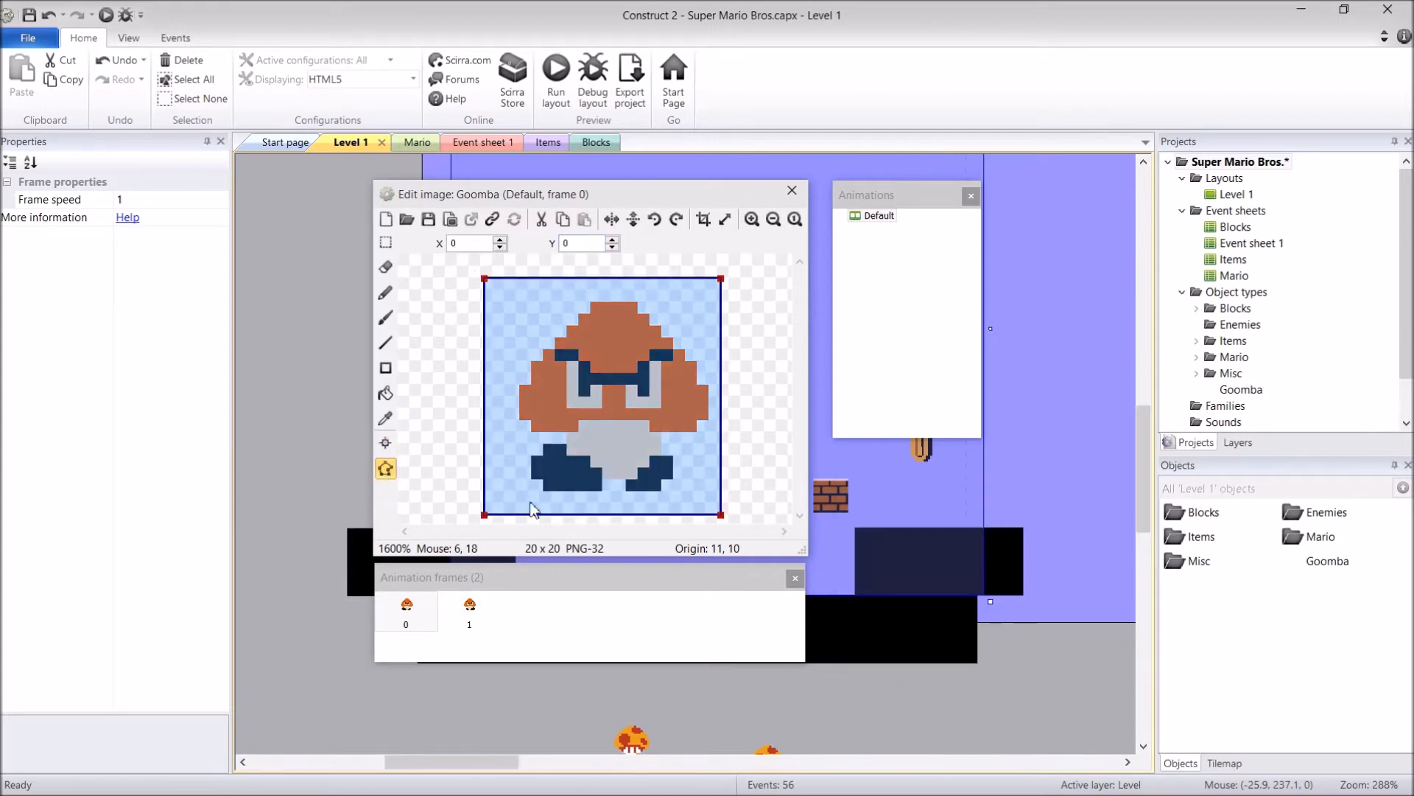
pyautogui.moveTo(469, 389)
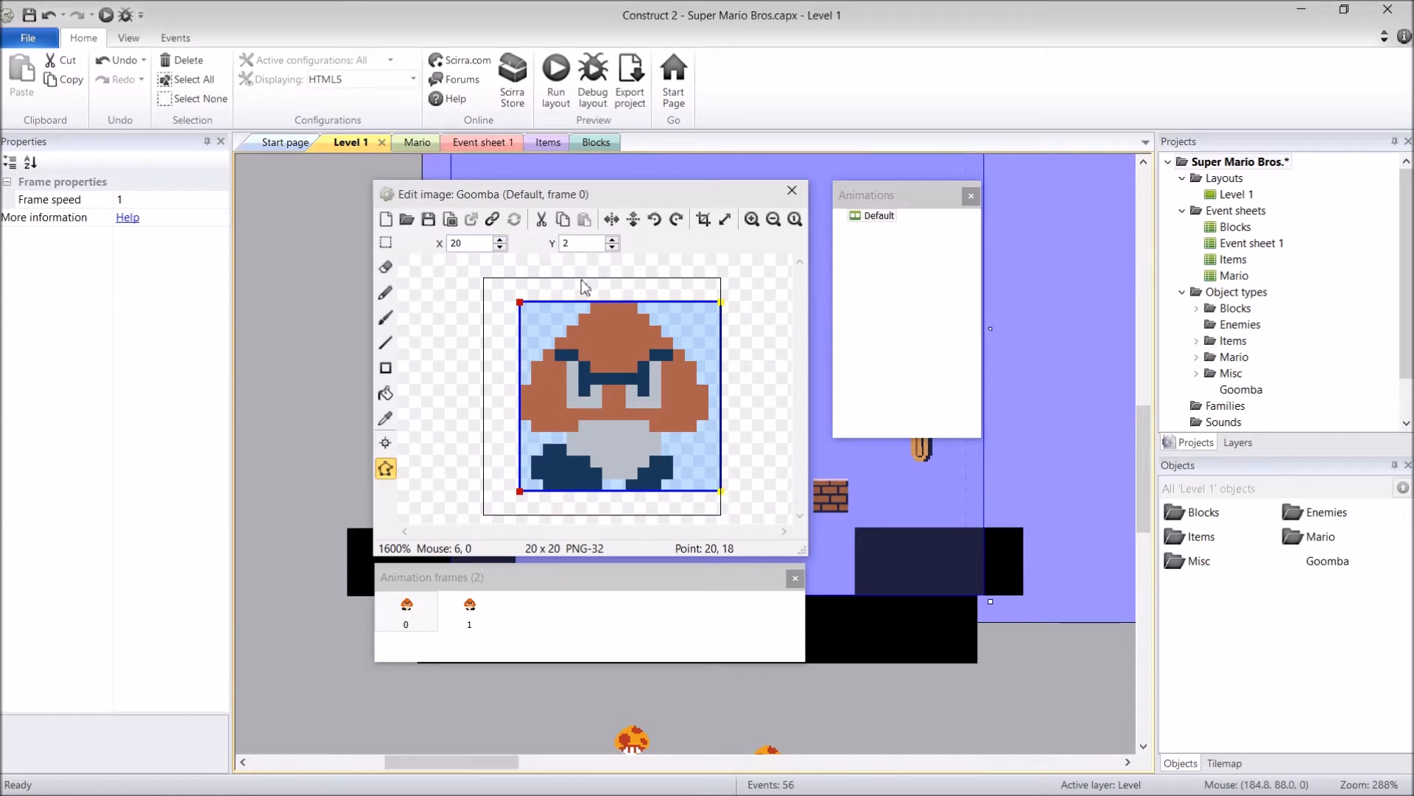
# Pull the collision polygon in around the Goomba on the first frame, checking the second frame too
pyautogui.click(469, 610)
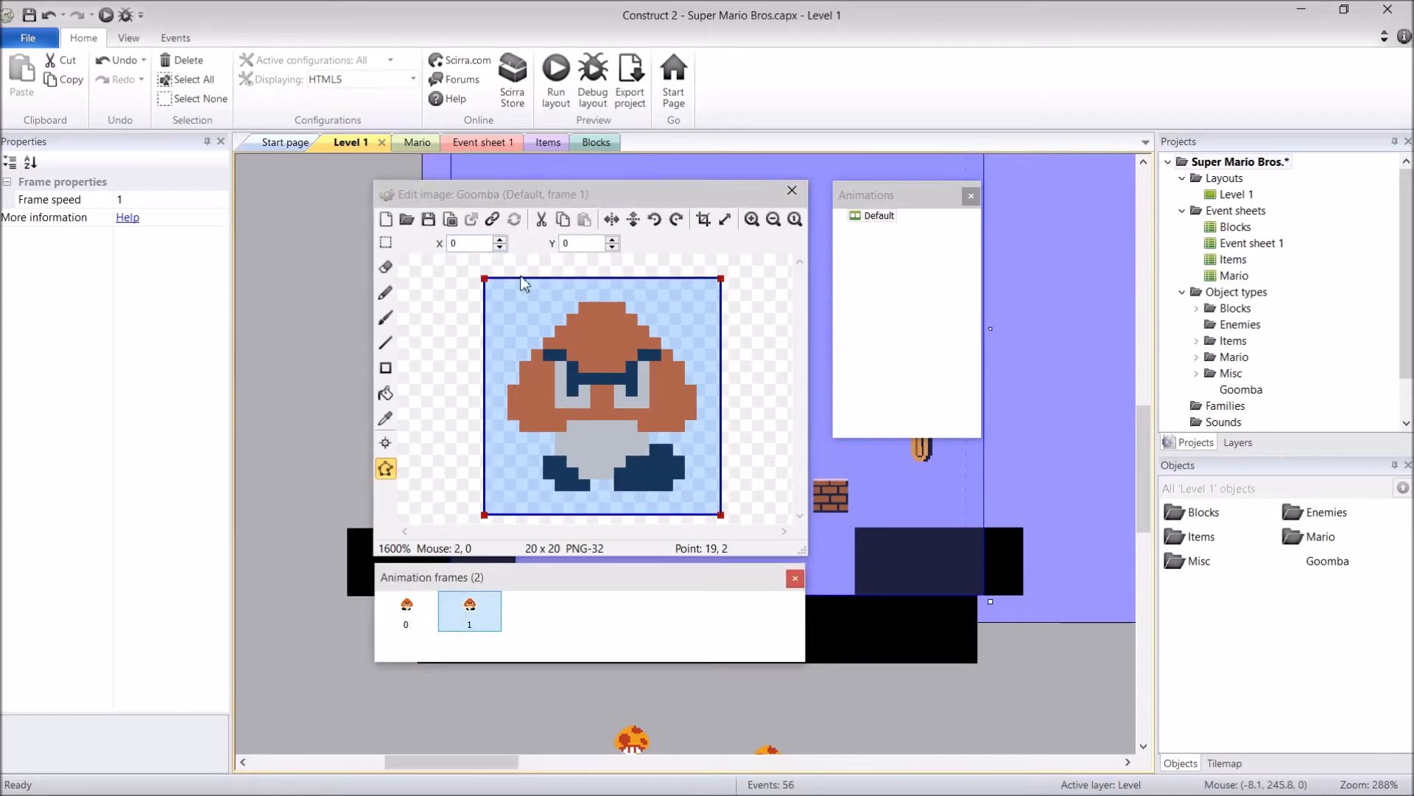
pyautogui.click(582, 244)
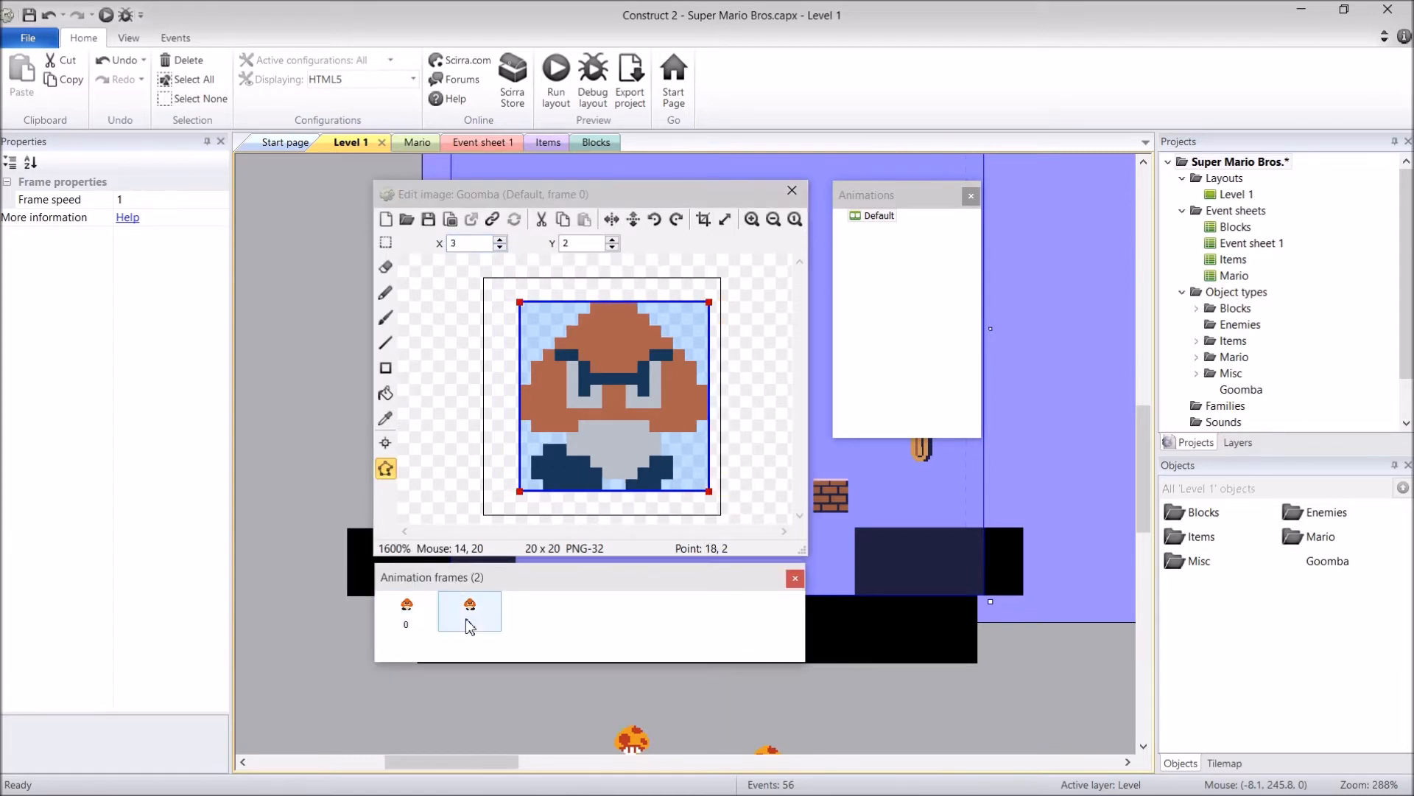
pyautogui.click(405, 609)
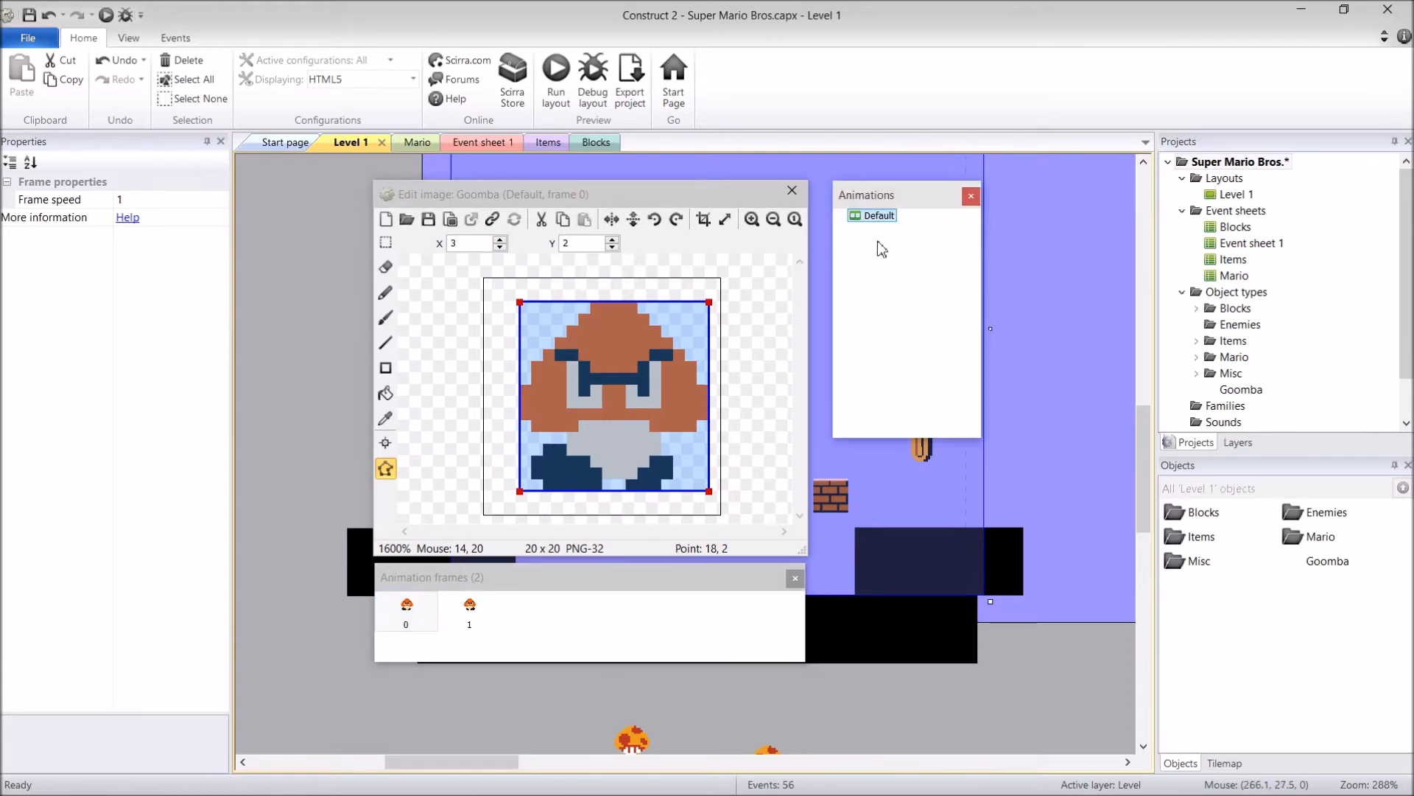
# Add a new Dead animation to the Goomba and switch to editing it
pyautogui.rightClick(902, 248)
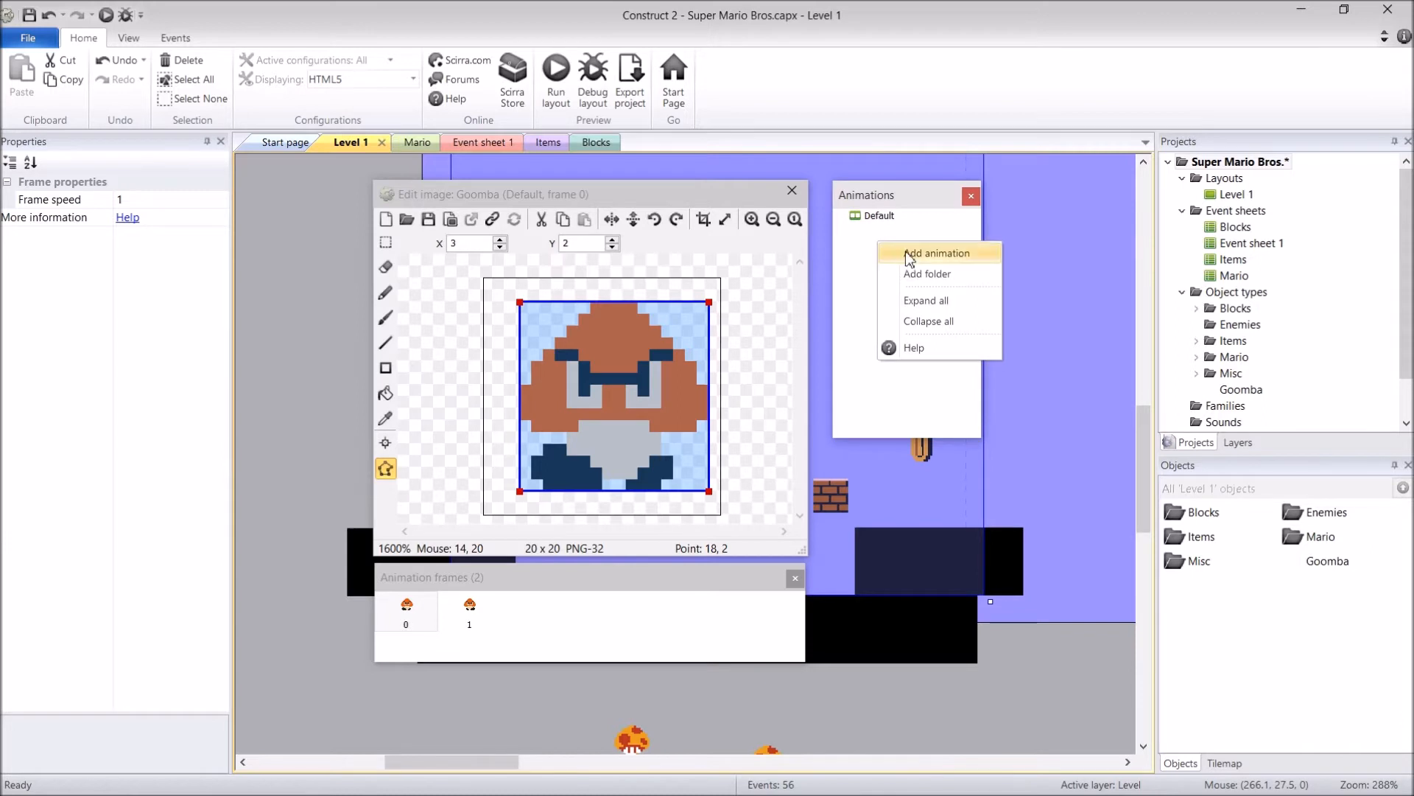
pyautogui.click(937, 253)
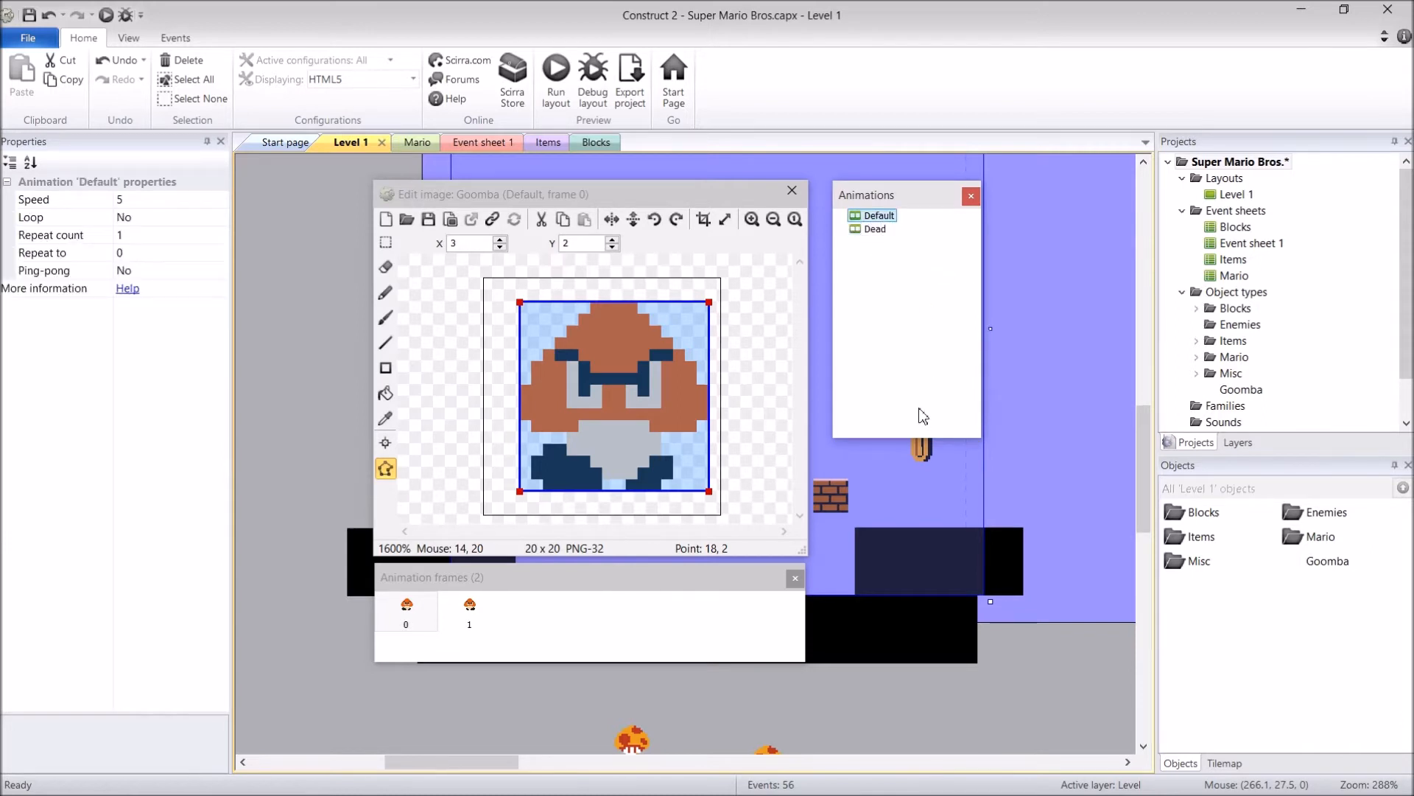
pyautogui.click(875, 228)
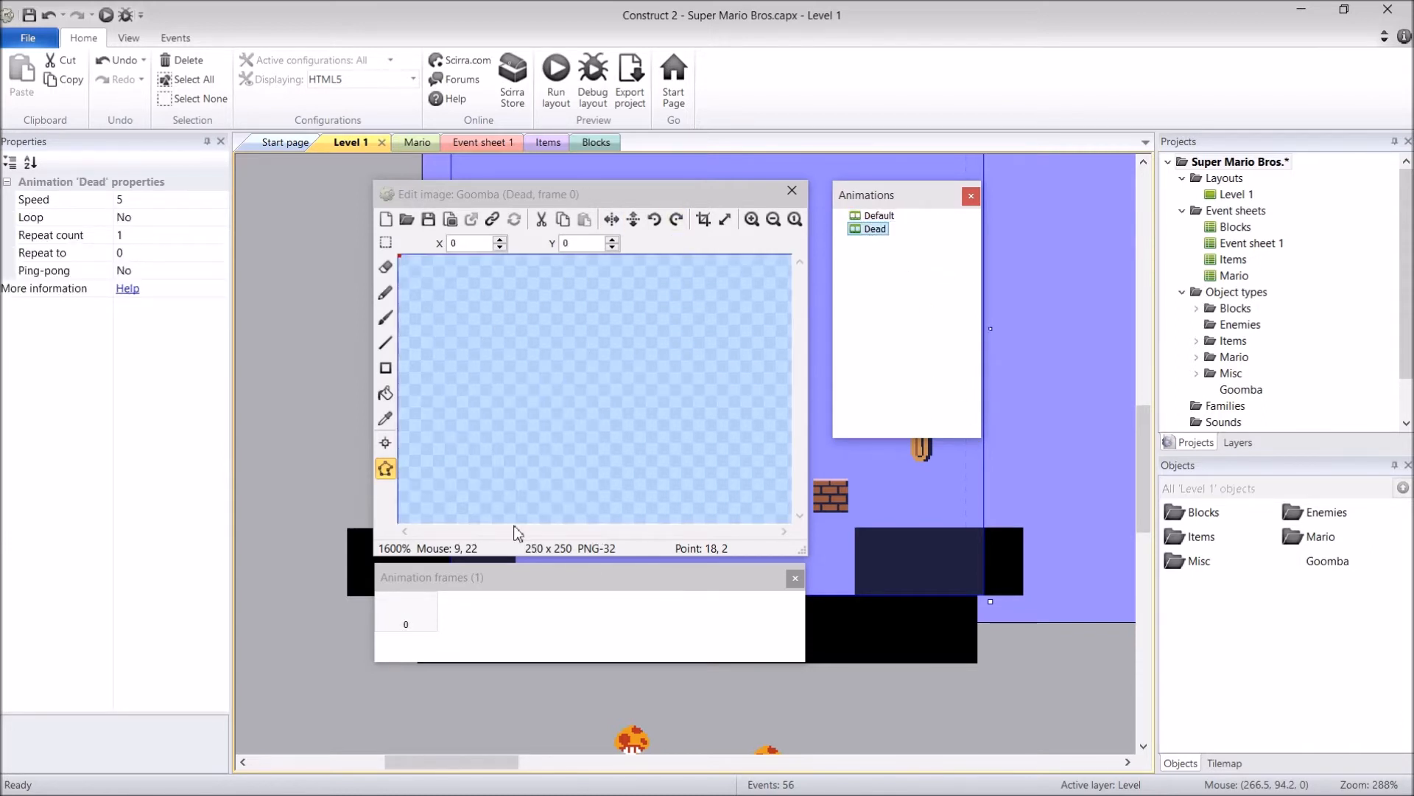
# Import Dead.png as the Dead frame and set its origin to X 10, Y 11
pyautogui.rightClick(442, 624)
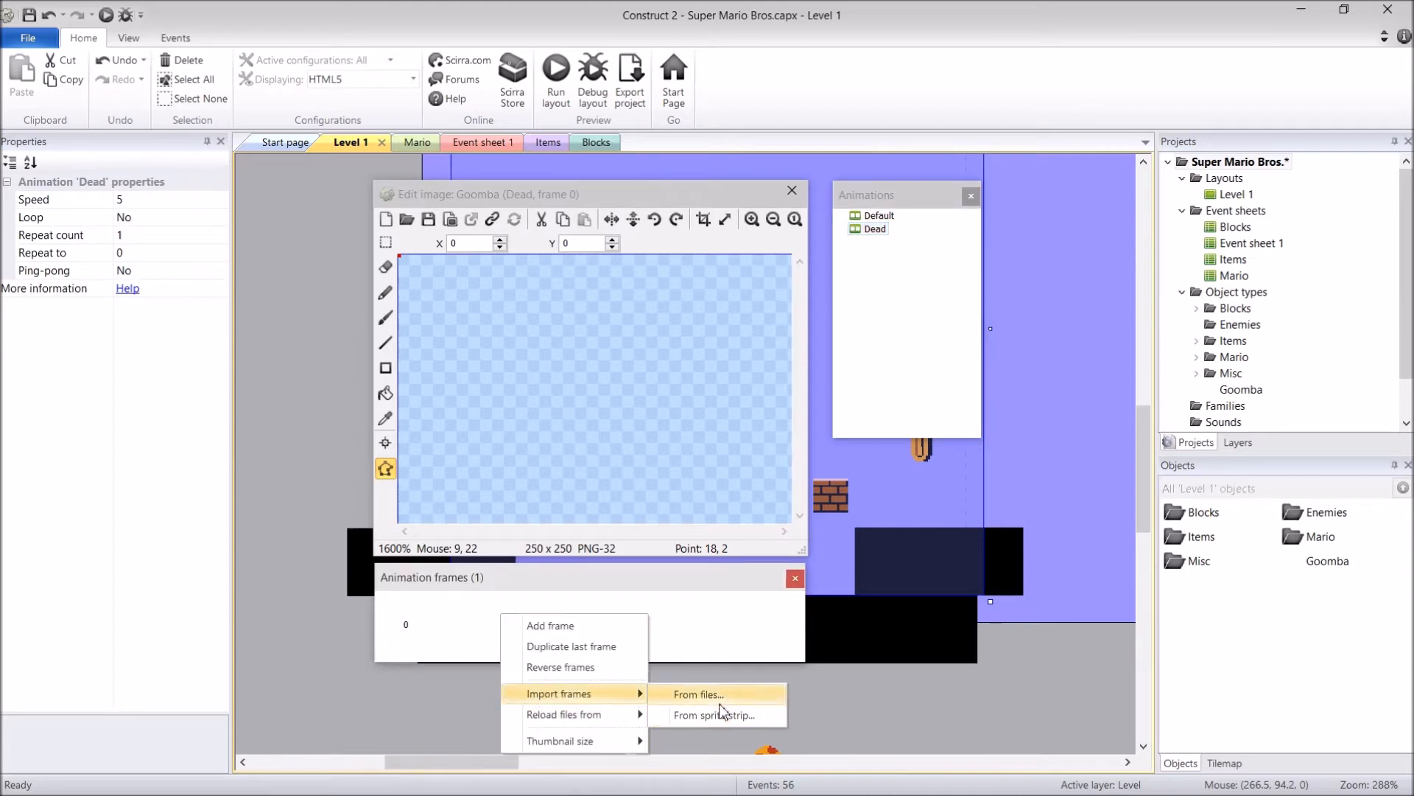
pyautogui.click(697, 694)
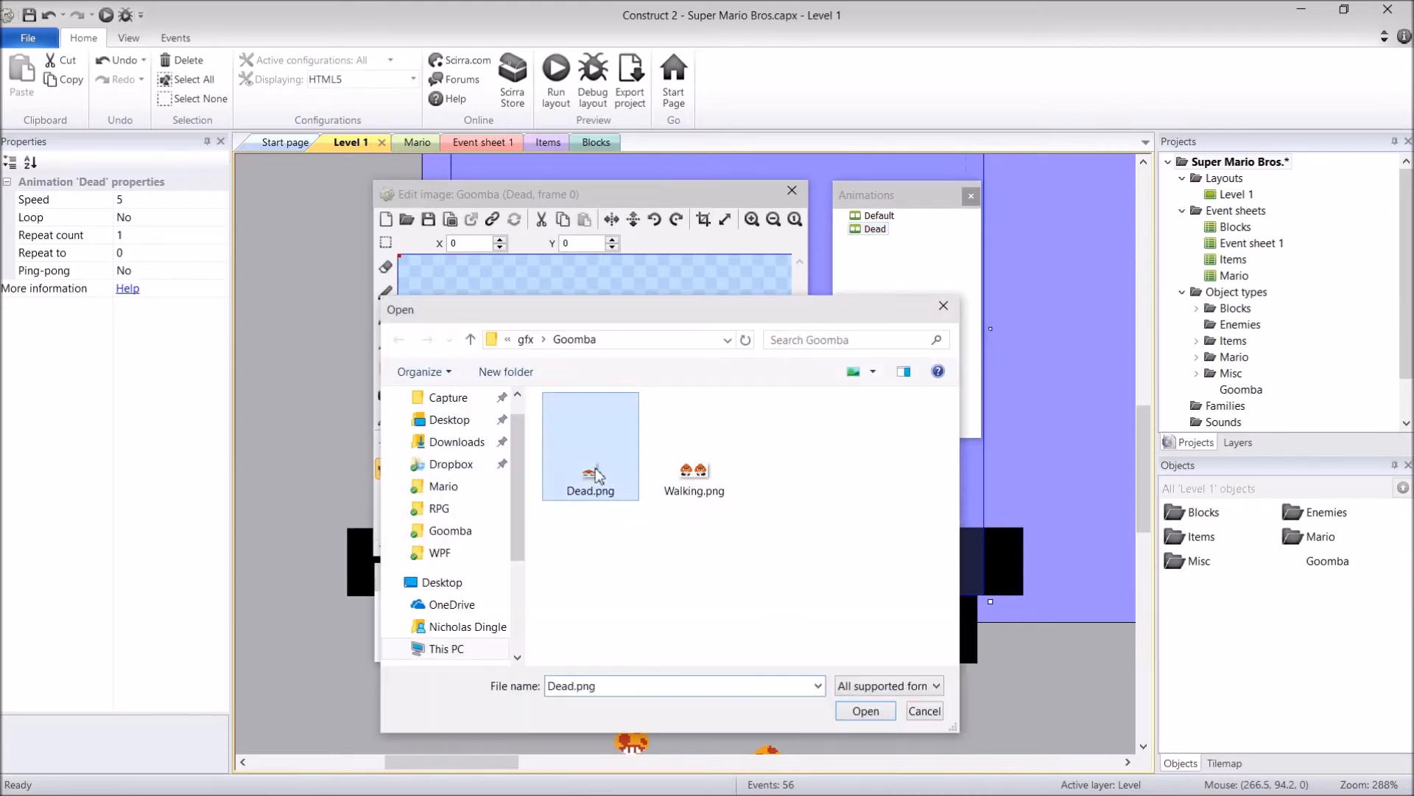
pyautogui.click(863, 711)
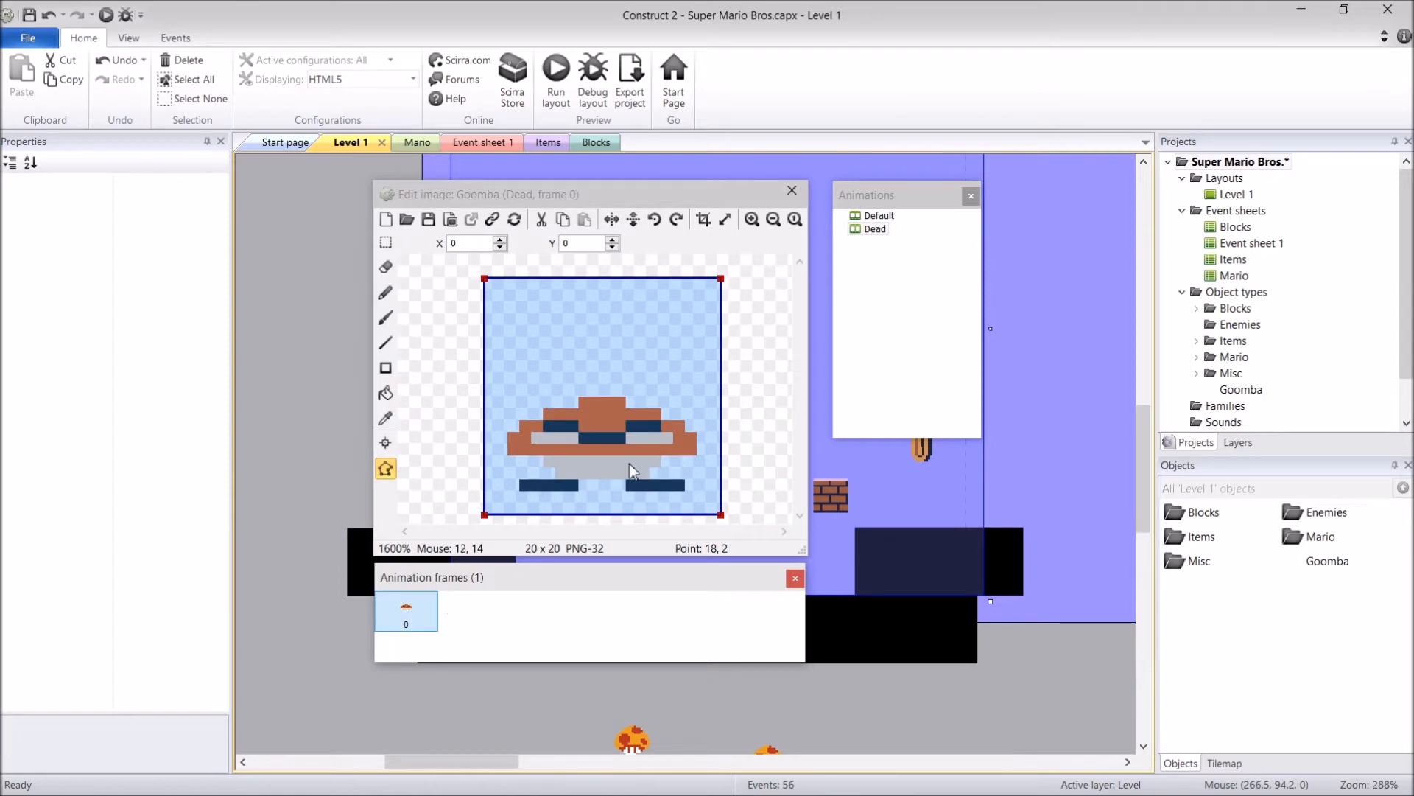
pyautogui.moveTo(702, 465)
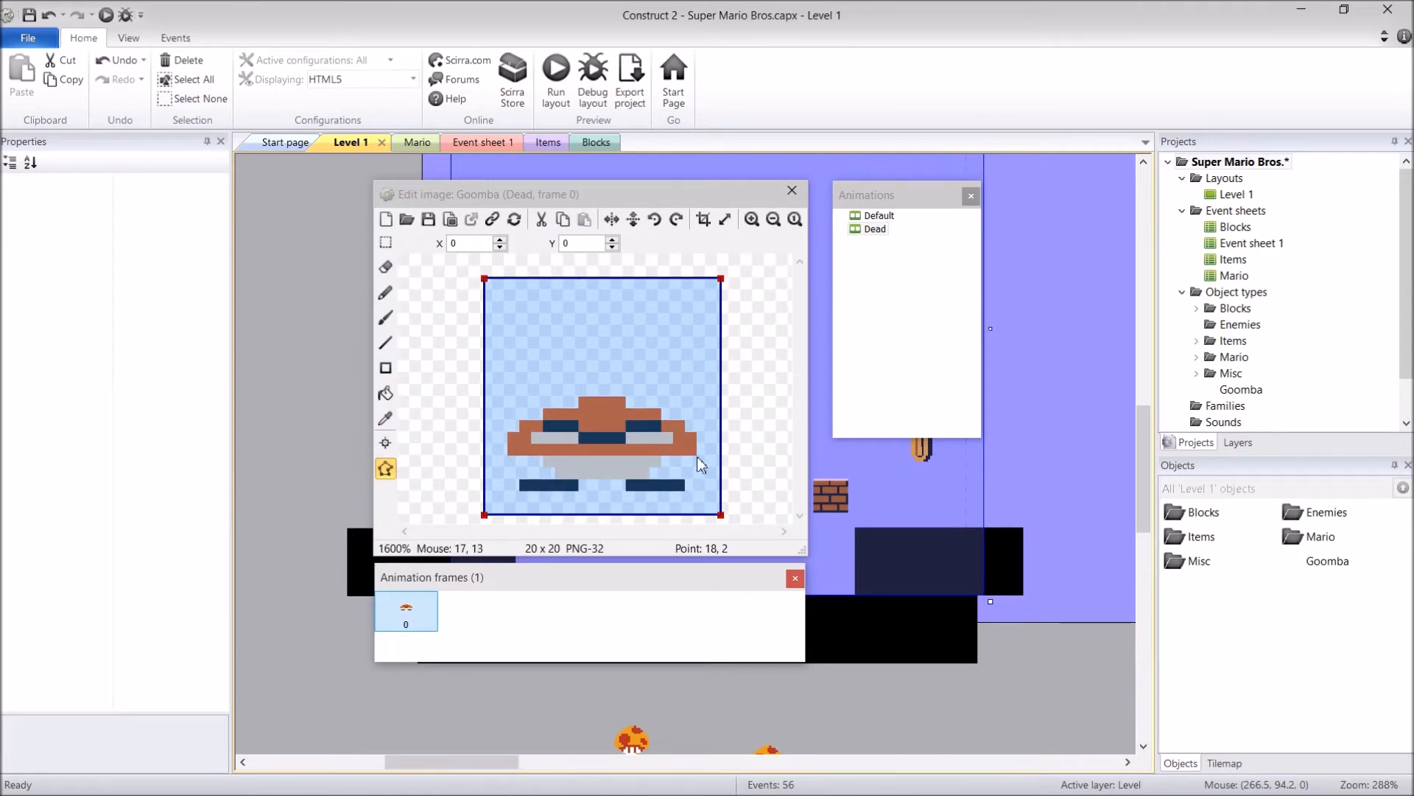
pyautogui.moveTo(469, 407)
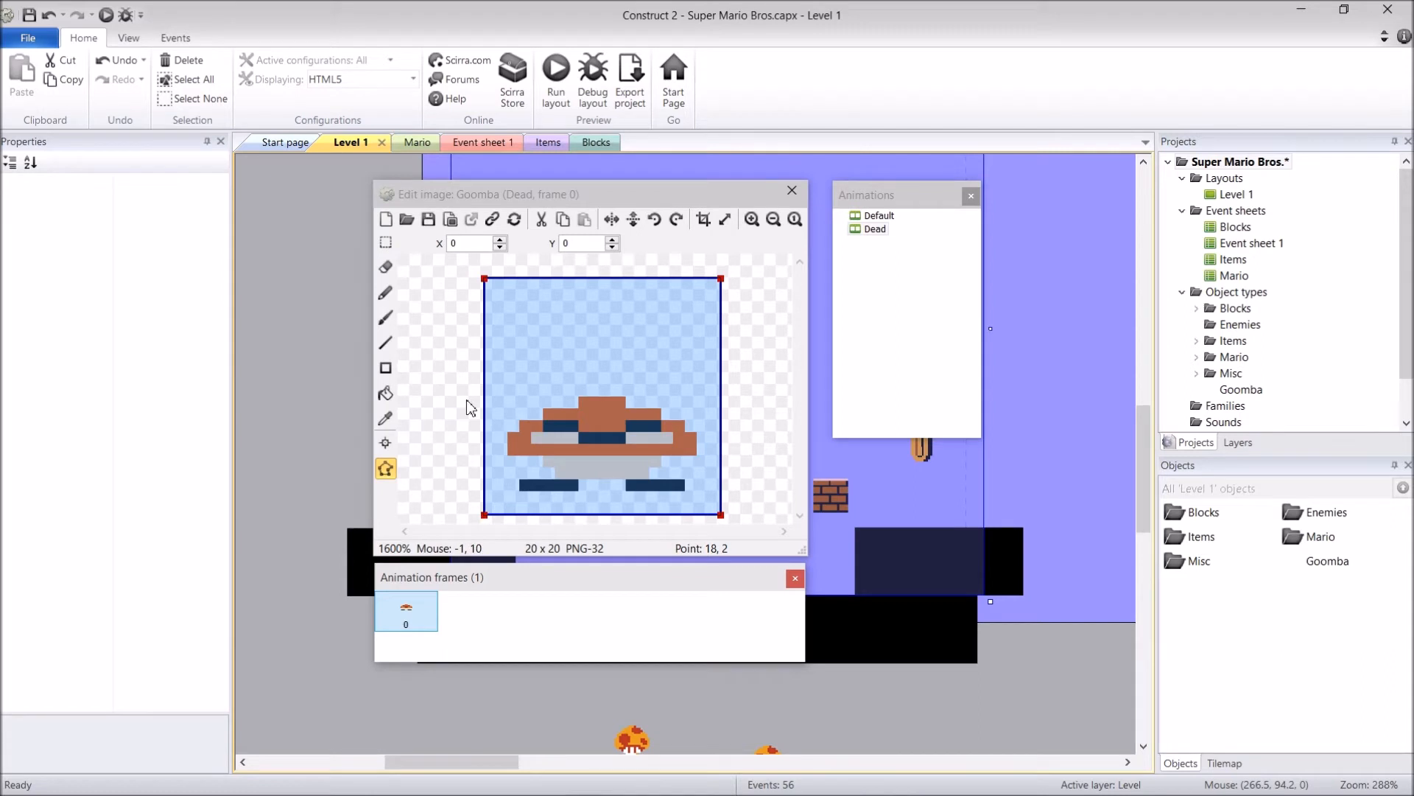
pyautogui.moveTo(588, 342)
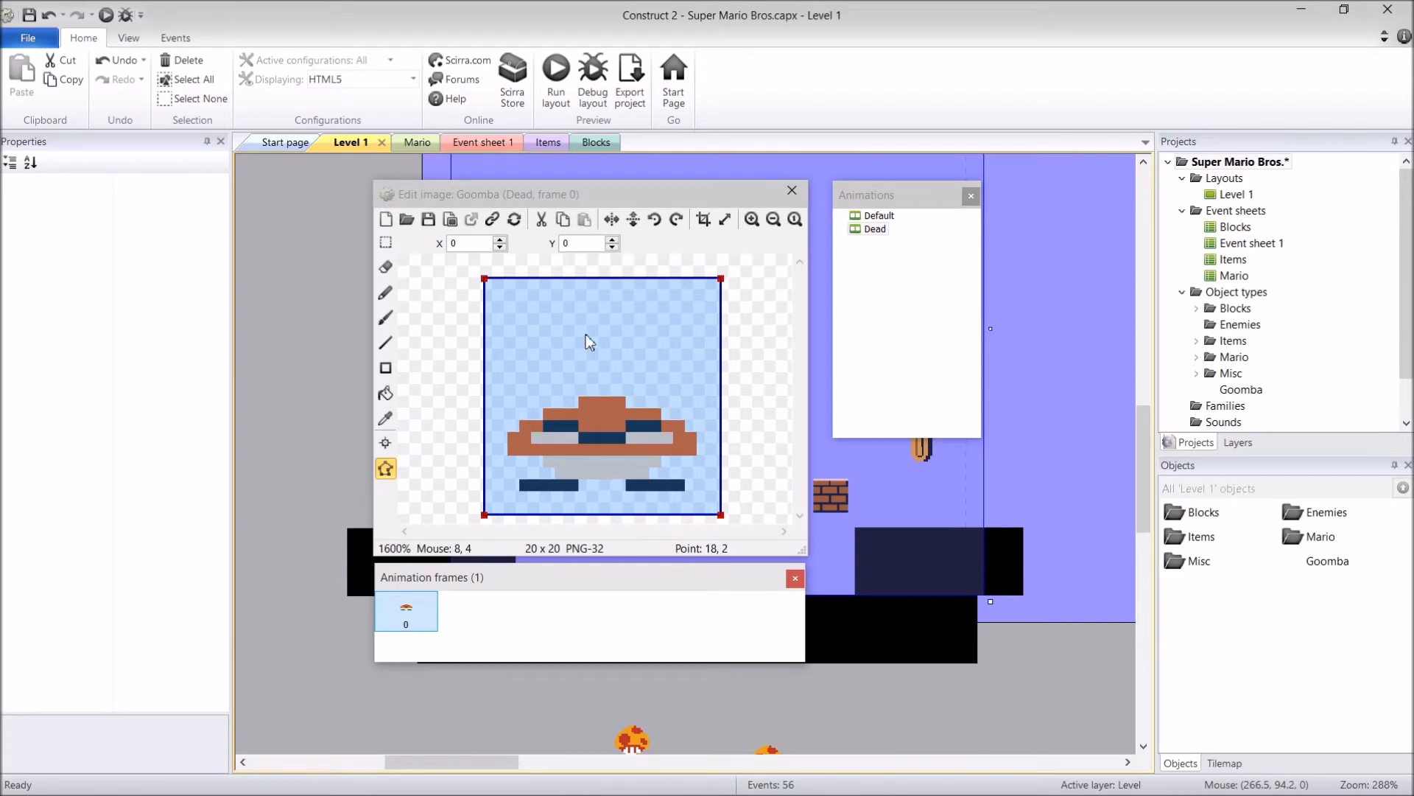
pyautogui.click(385, 442)
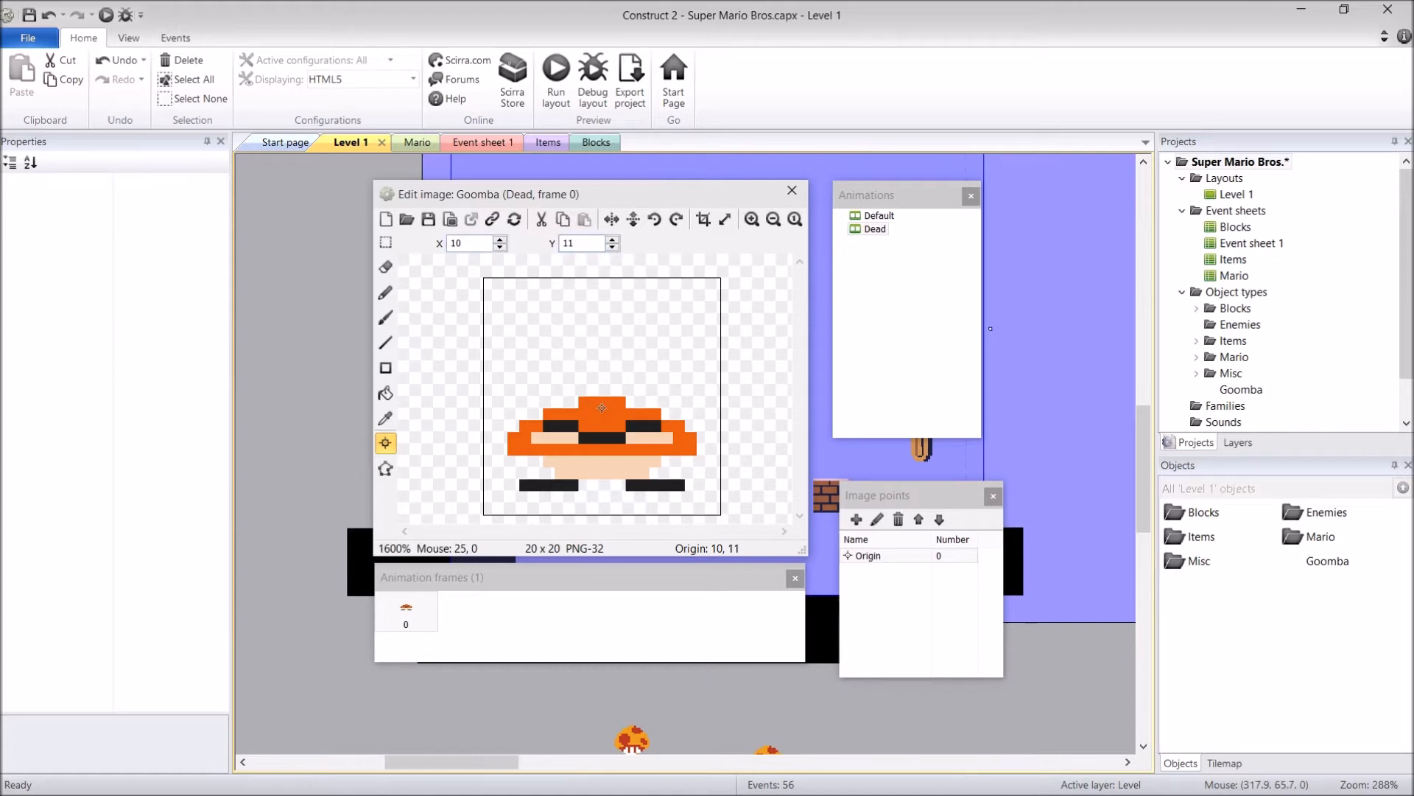
# Select the Default animation and set its speed to 6 and its Loop option
pyautogui.click(877, 214)
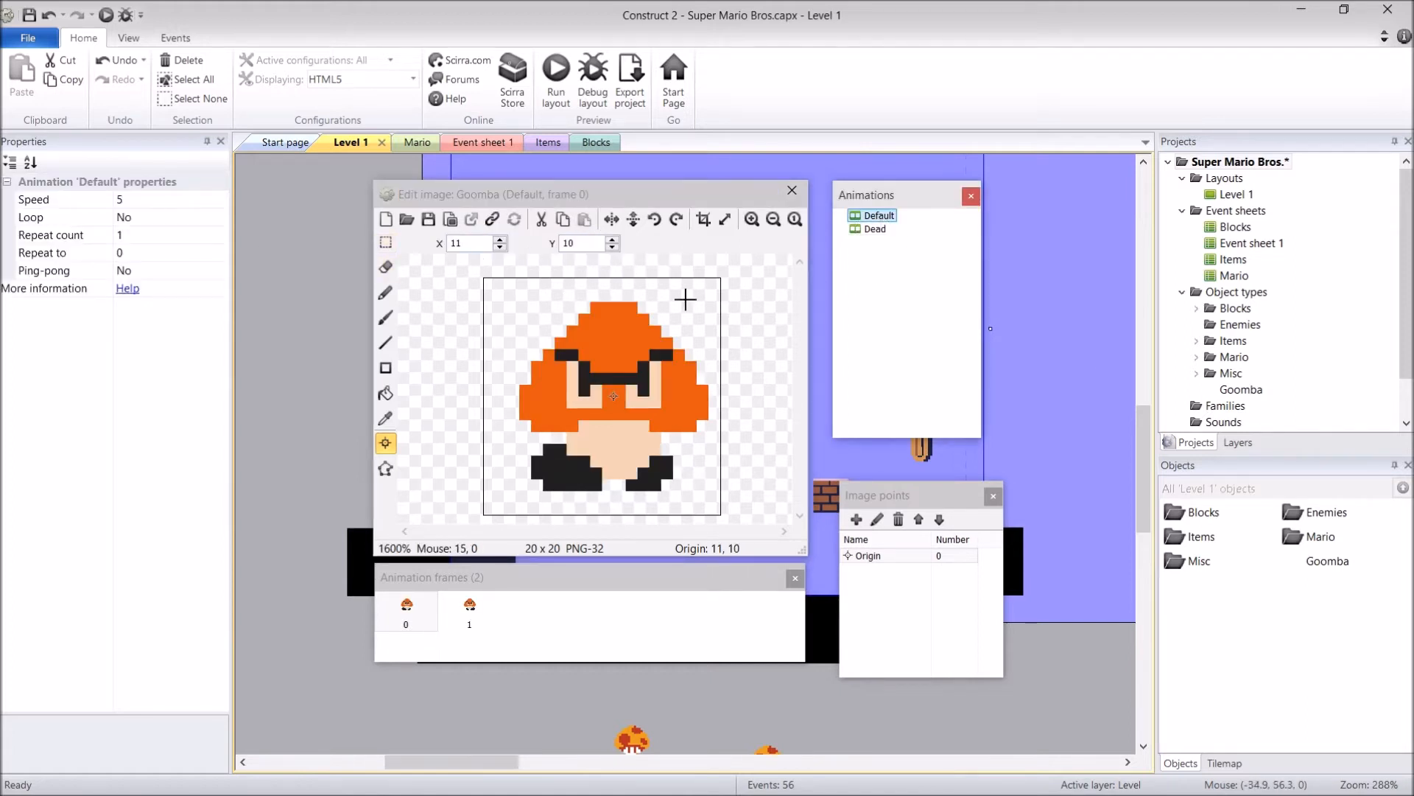
pyautogui.moveTo(219, 208)
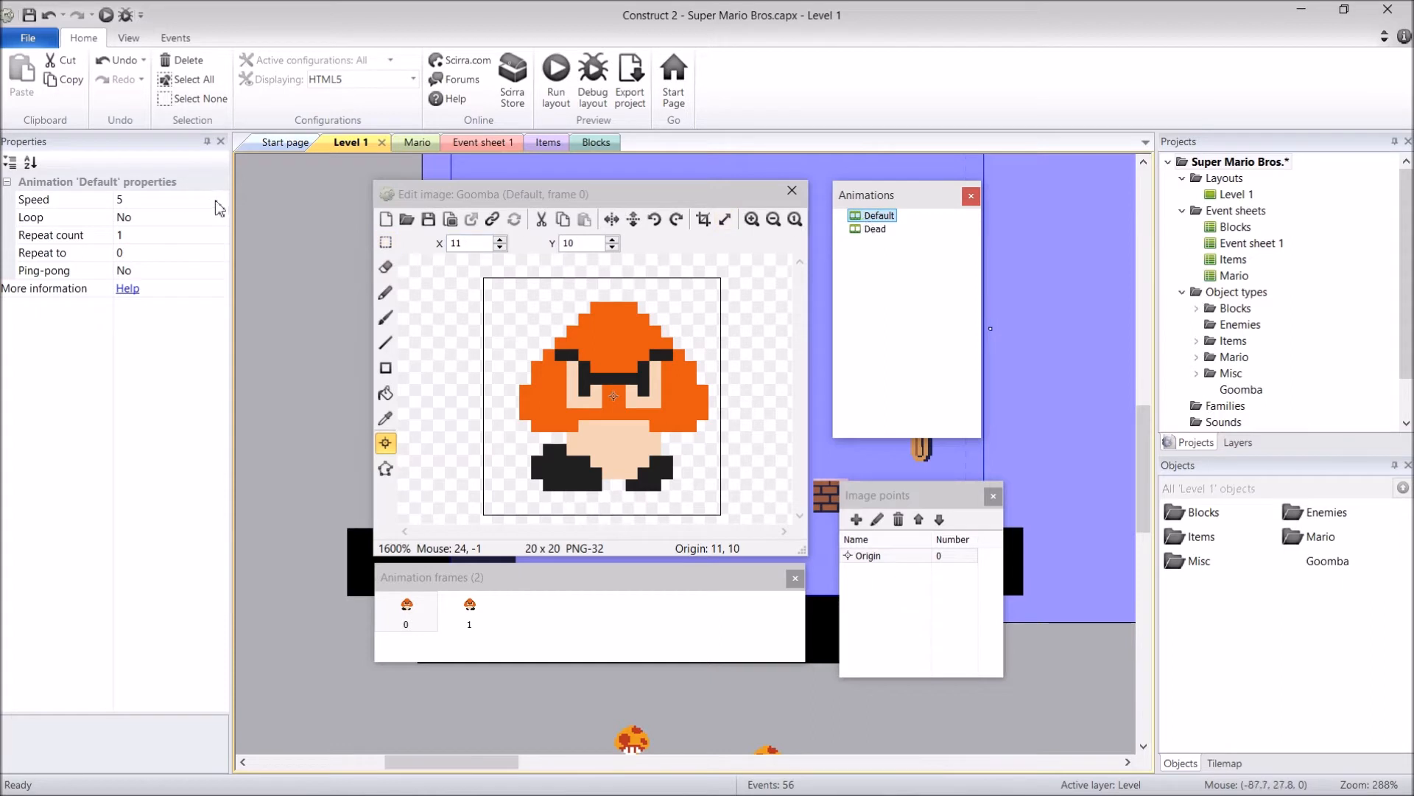
pyautogui.moveTo(631, 299)
pyautogui.write('6')
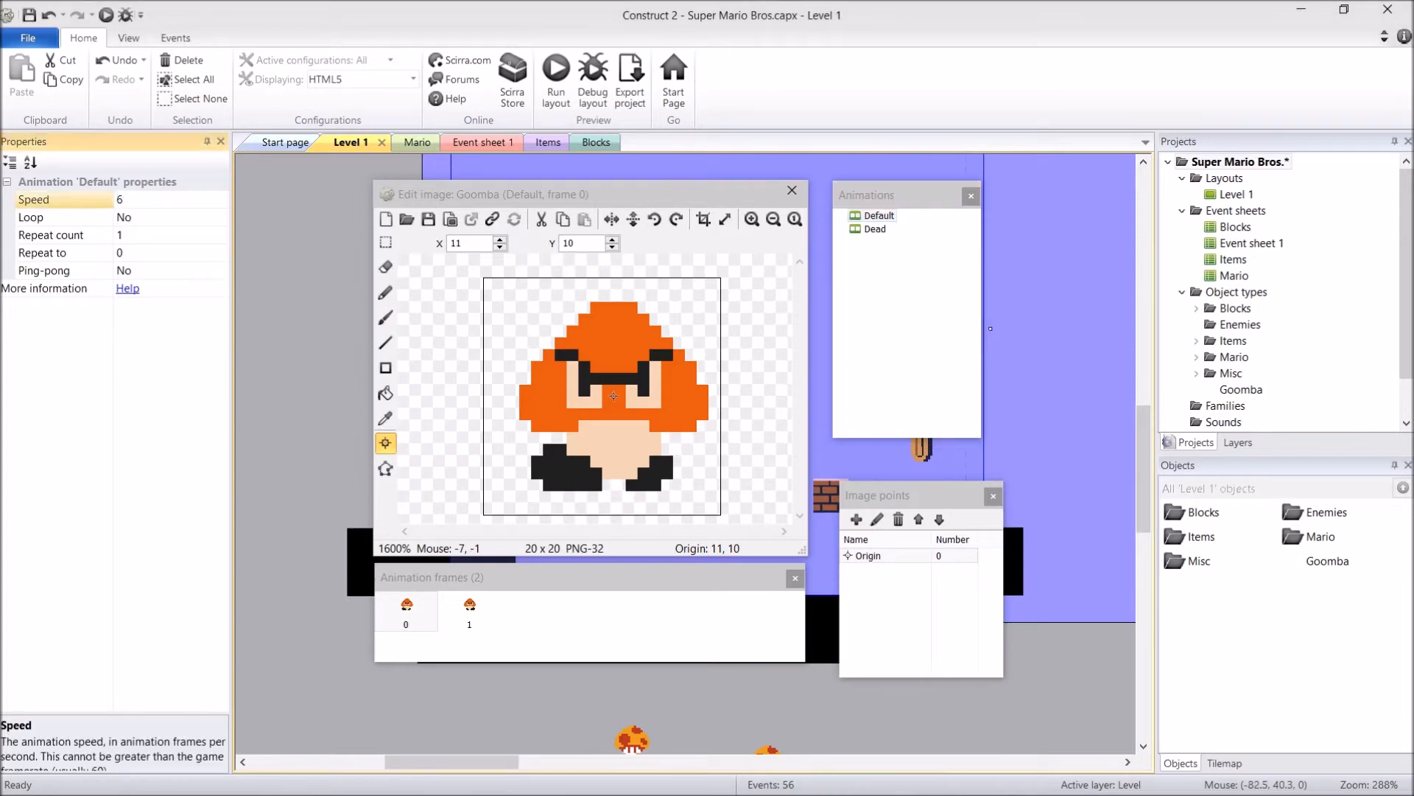
pyautogui.click(169, 217)
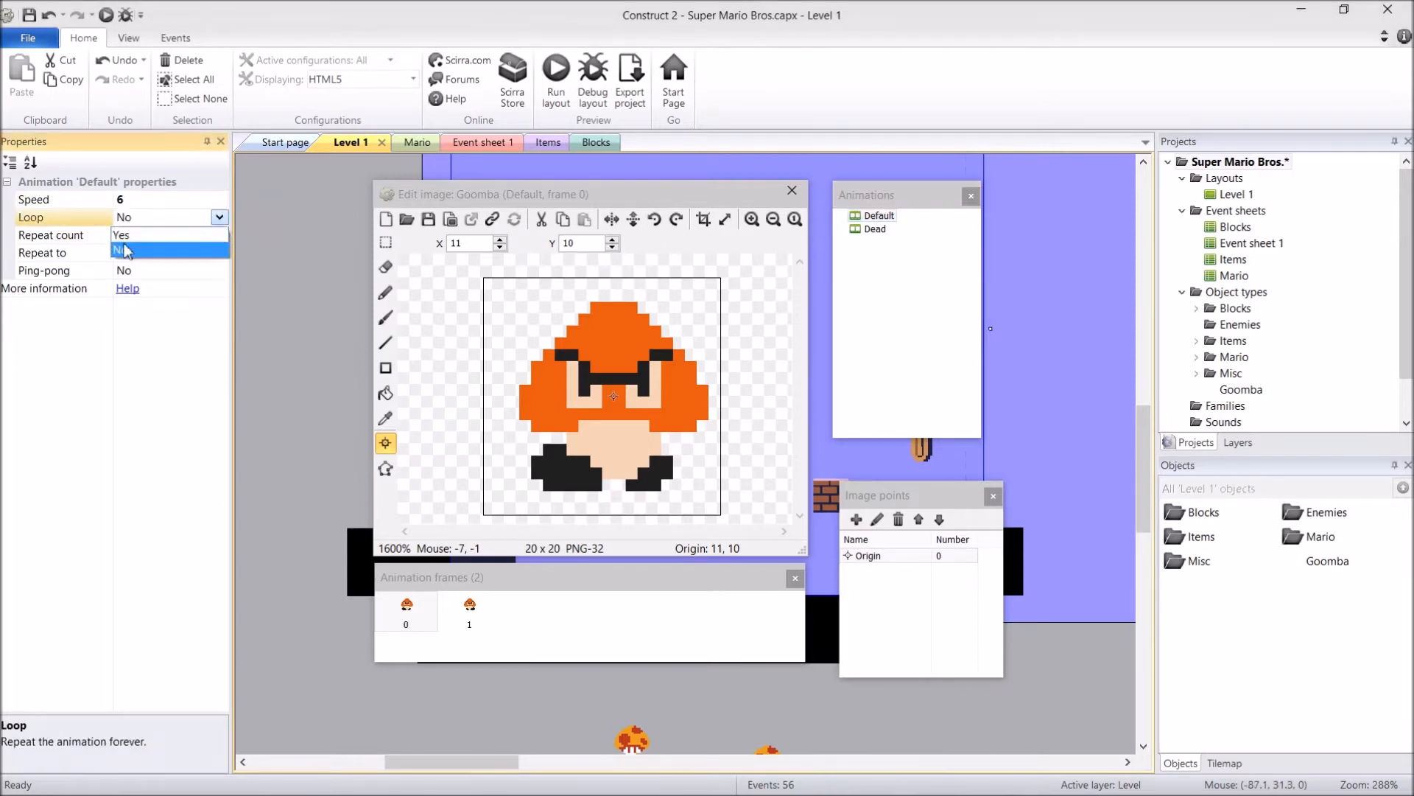
pyautogui.click(124, 235)
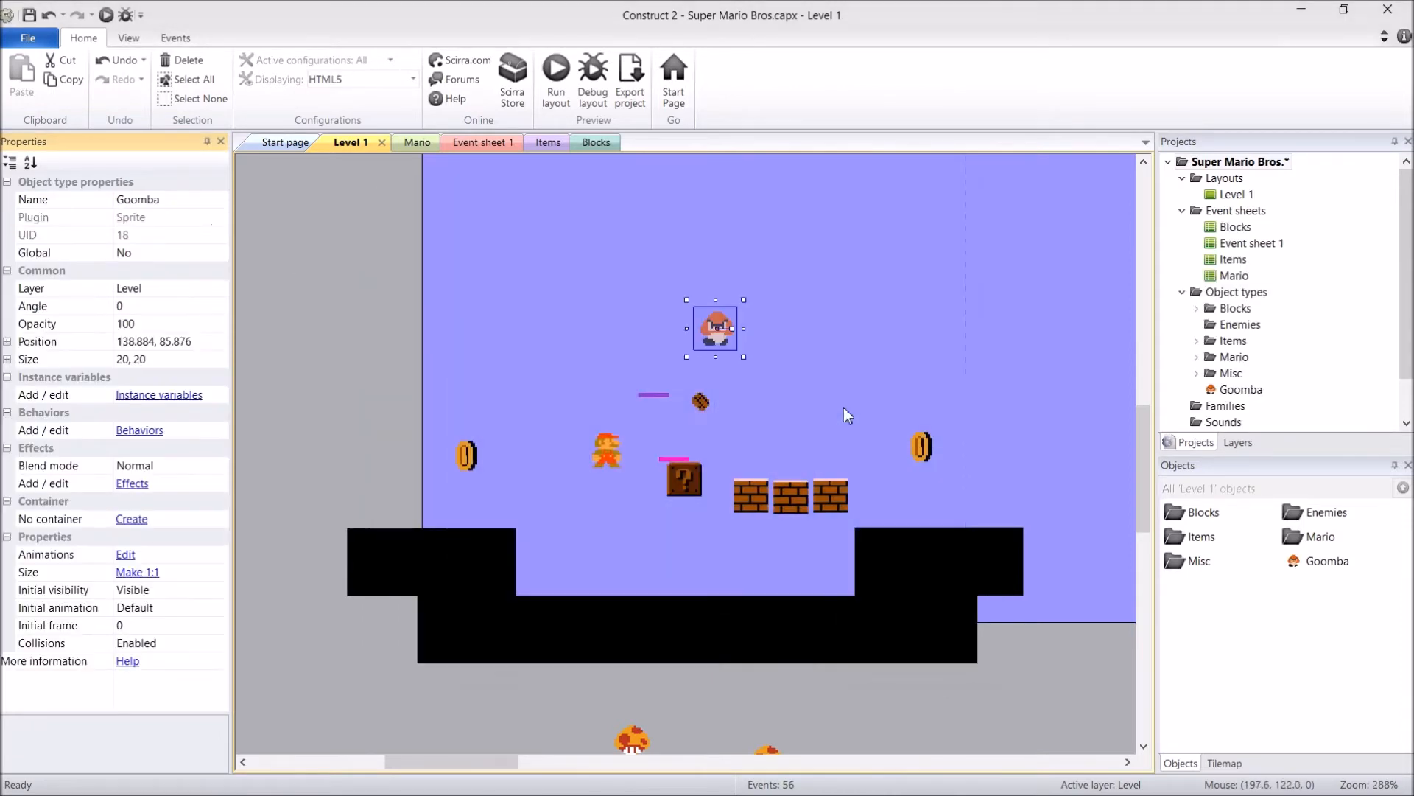
# Drag the Goomba instance down onto the ground below the ? block
pyautogui.moveTo(715, 327); pyautogui.dragTo(669, 542)
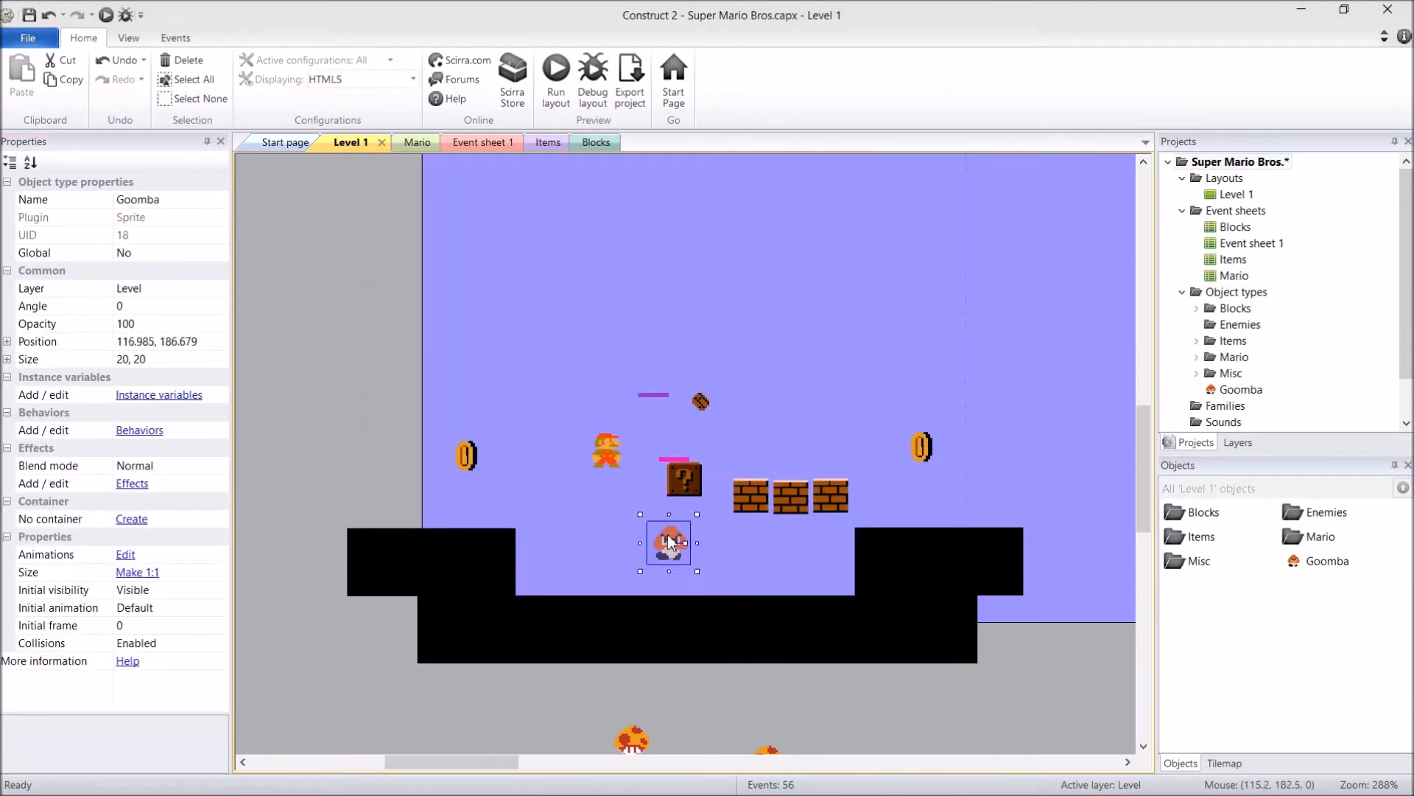
pyautogui.click(1031, 459)
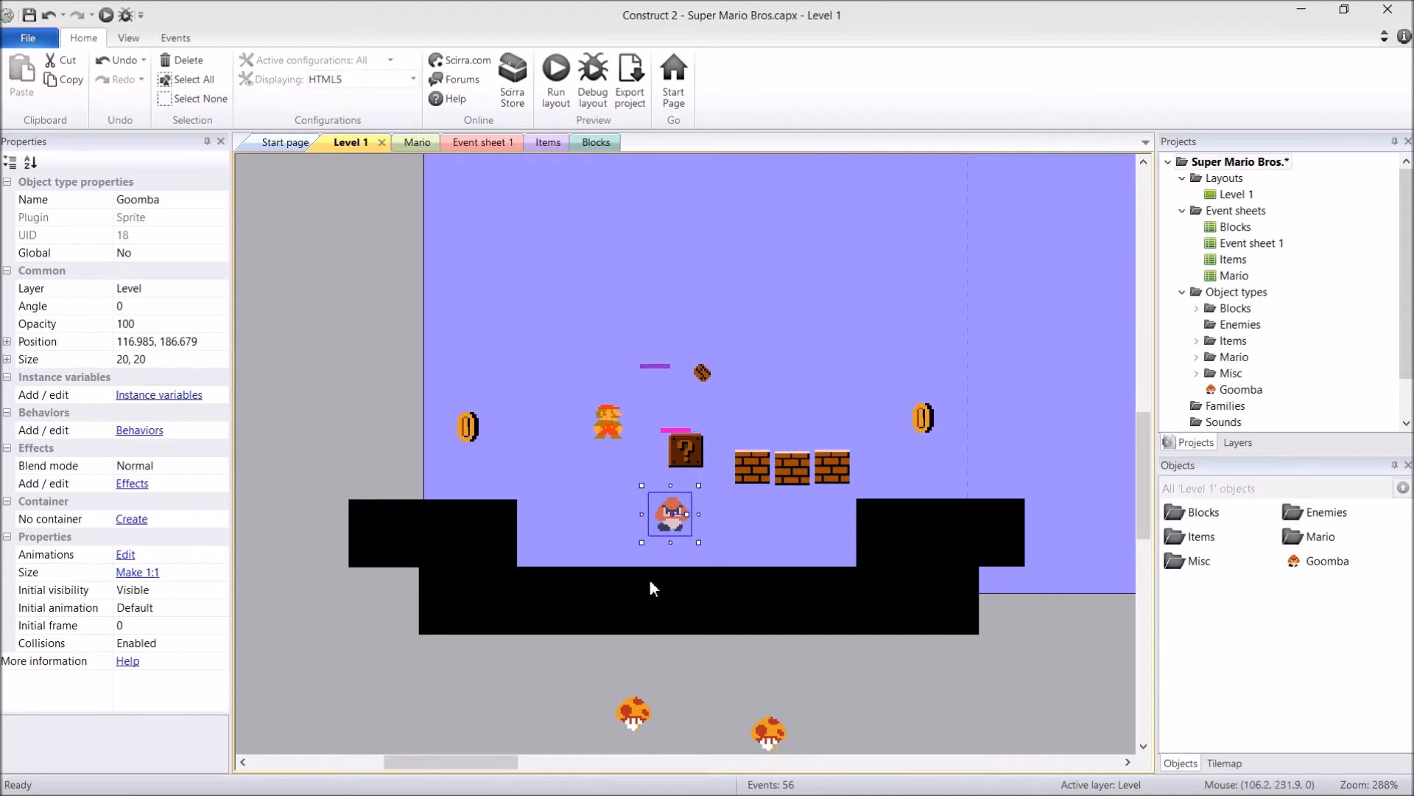
# Add the Platform behaviour to the Goomba sprite
pyautogui.click(140, 431)
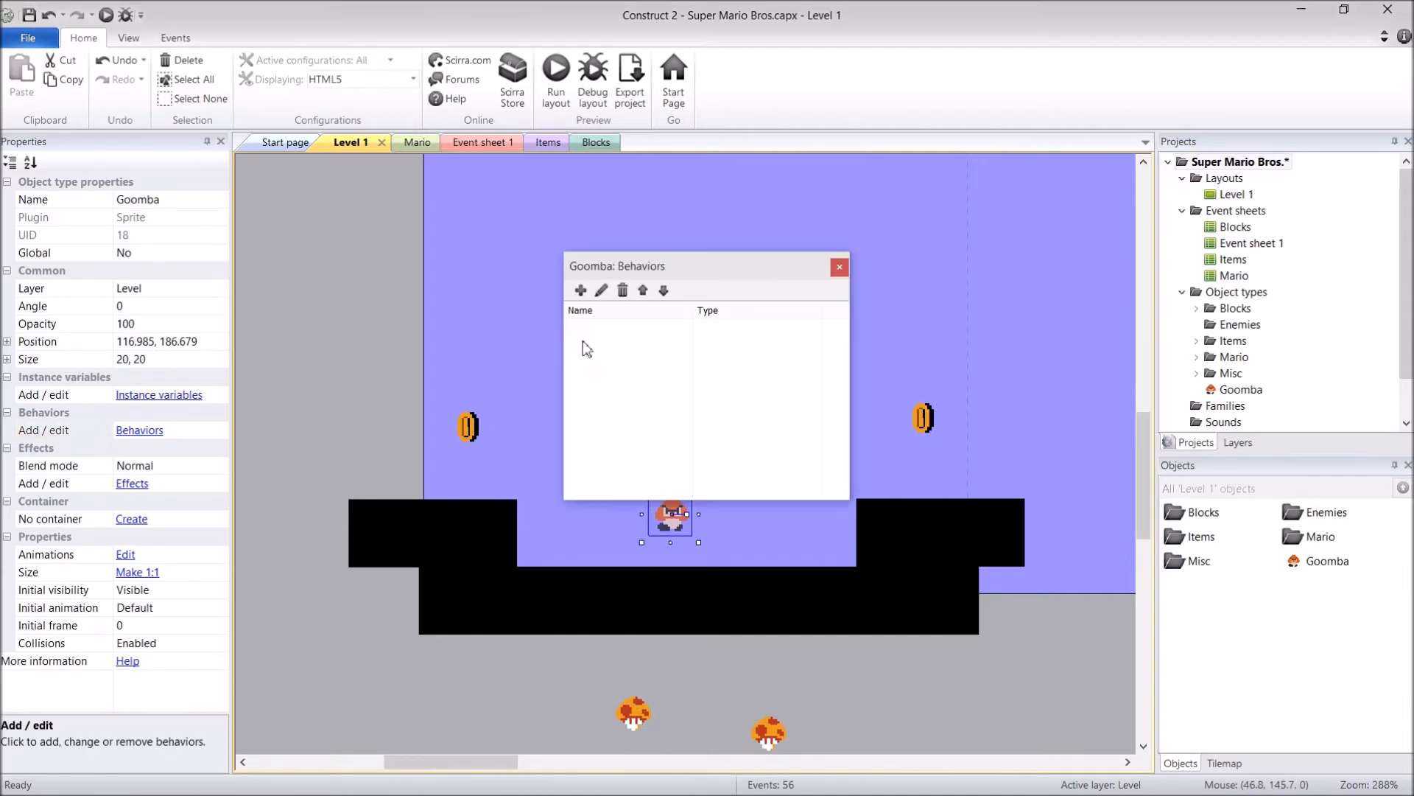
pyautogui.click(582, 290)
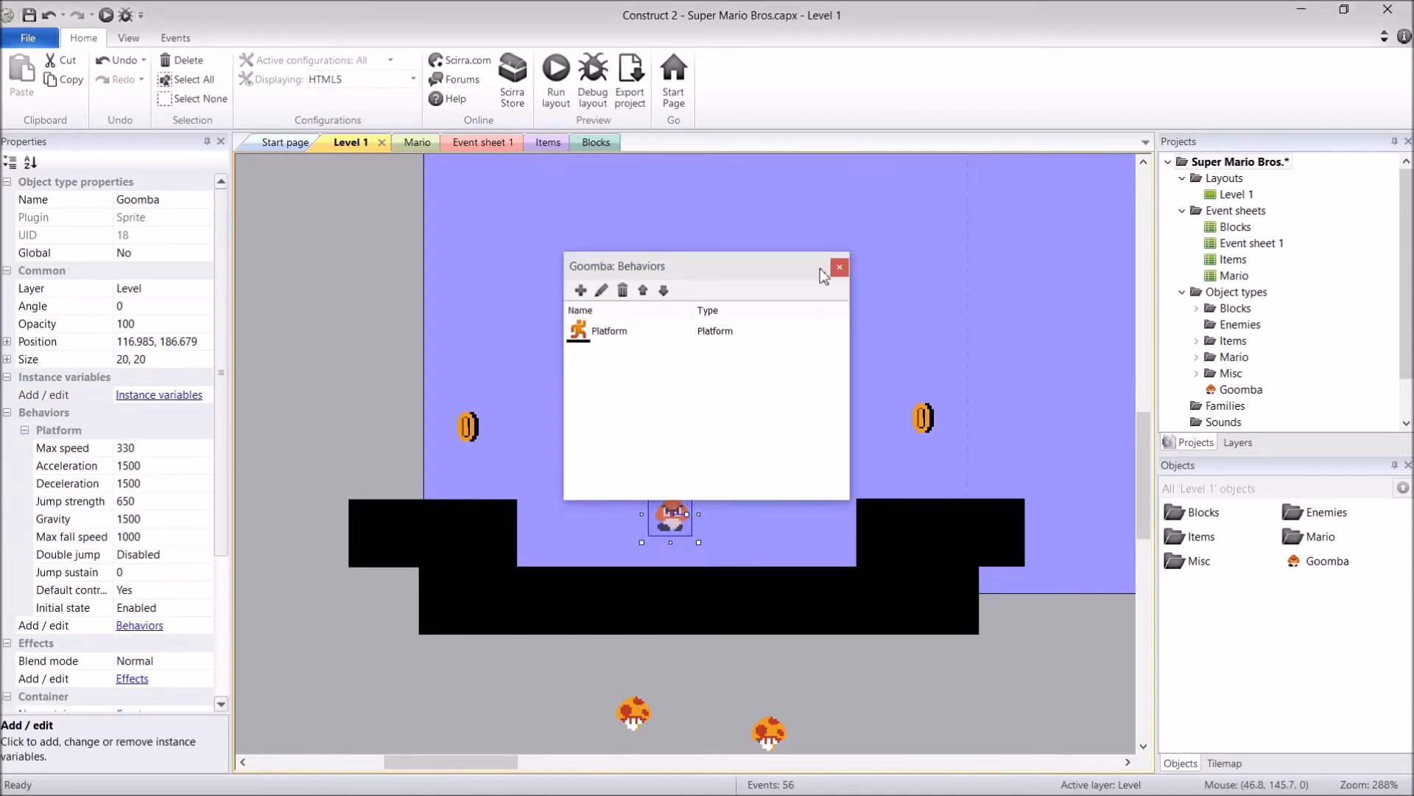
pyautogui.click(838, 267)
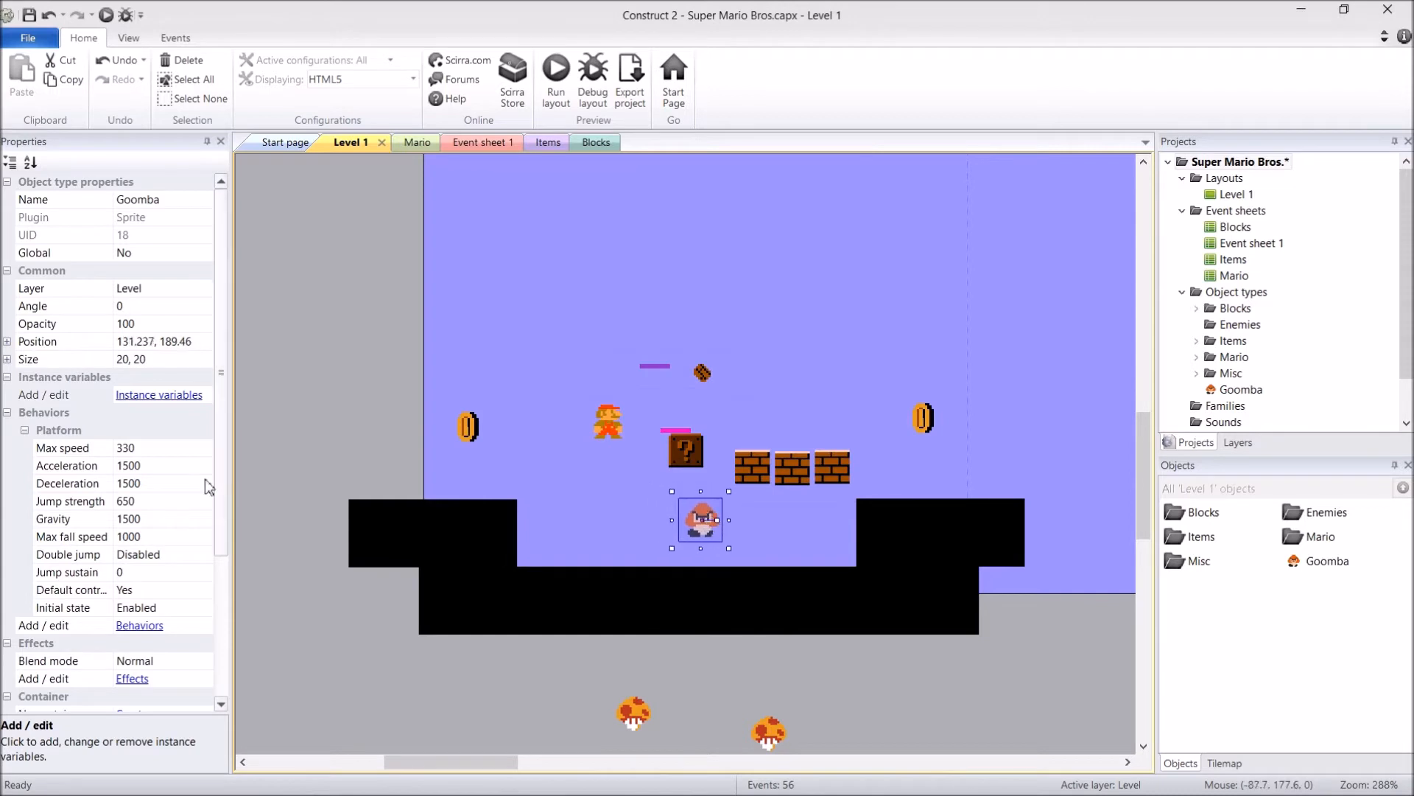
pyautogui.moveTo(563, 537)
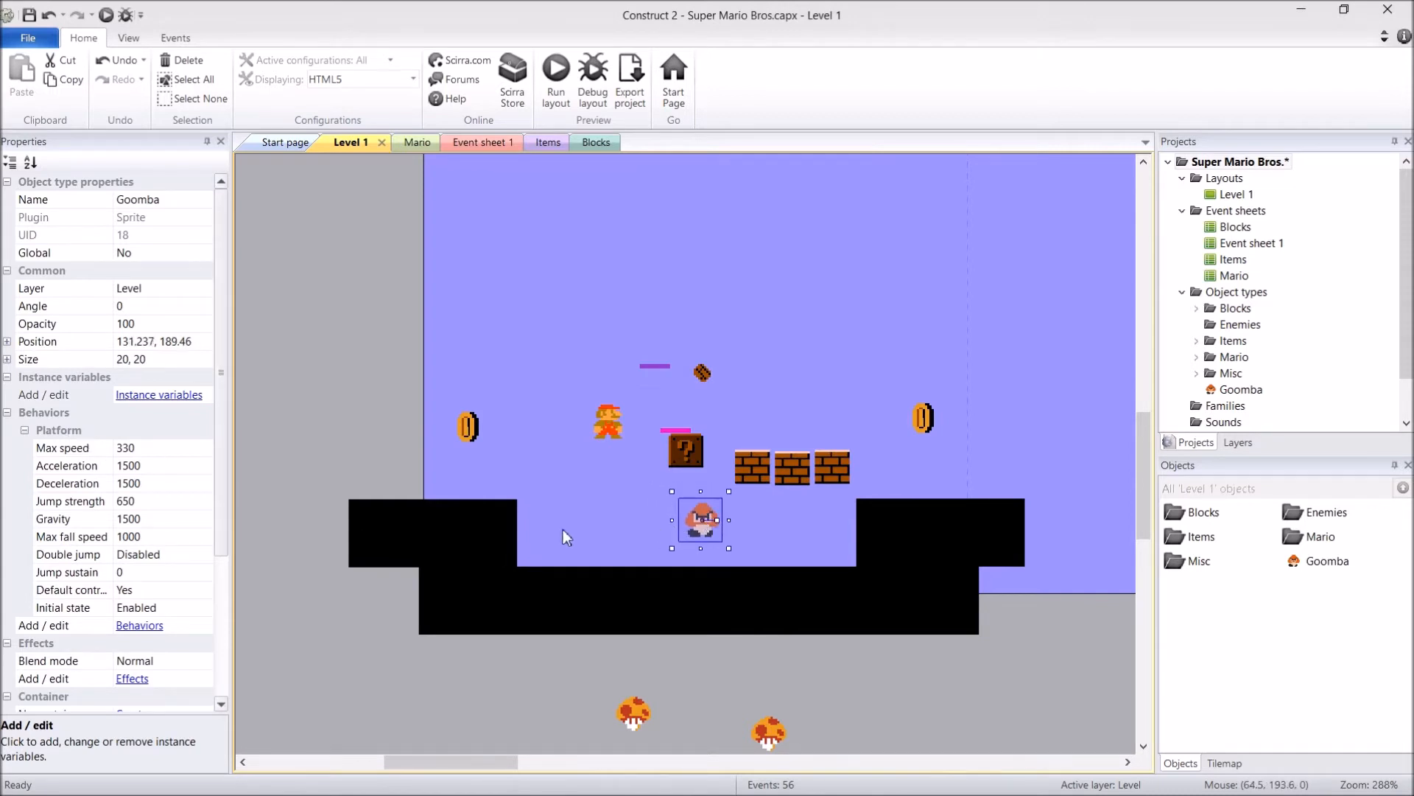
pyautogui.moveTo(888, 570)
pyautogui.write('20')
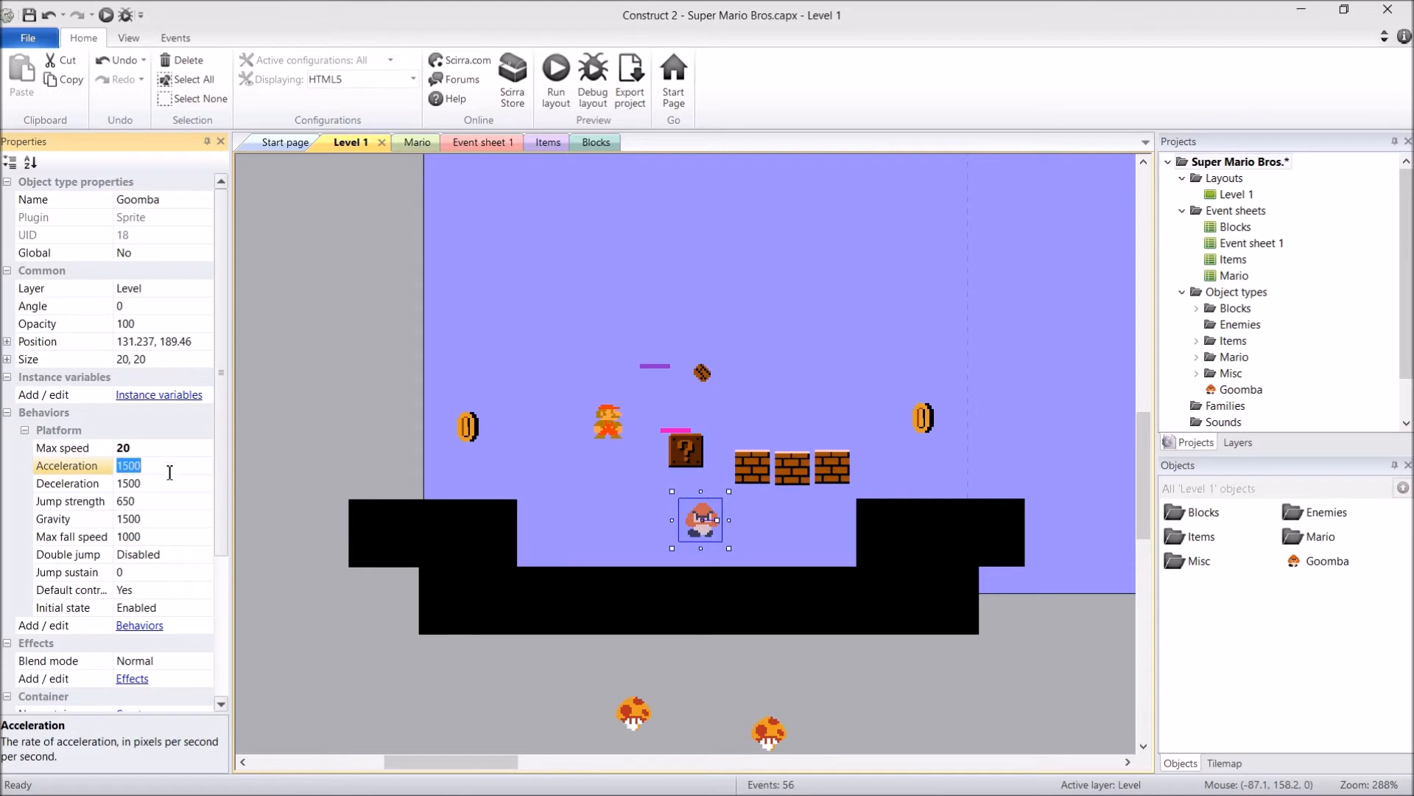
# Set Goomba's Platform values: max speed 20, acceleration -50, deceleration 0, default controls No
pyautogui.write('-50')
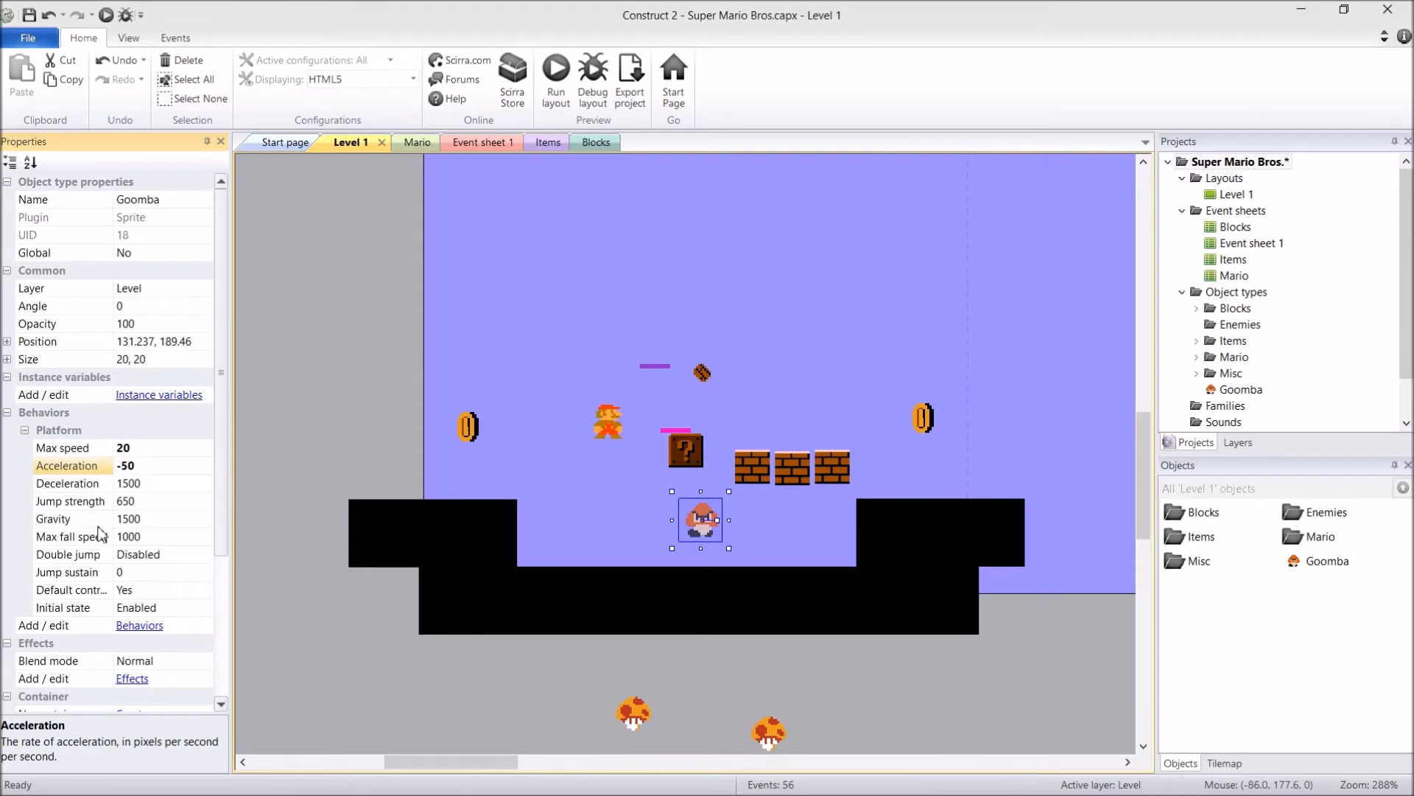
pyautogui.moveTo(727, 534)
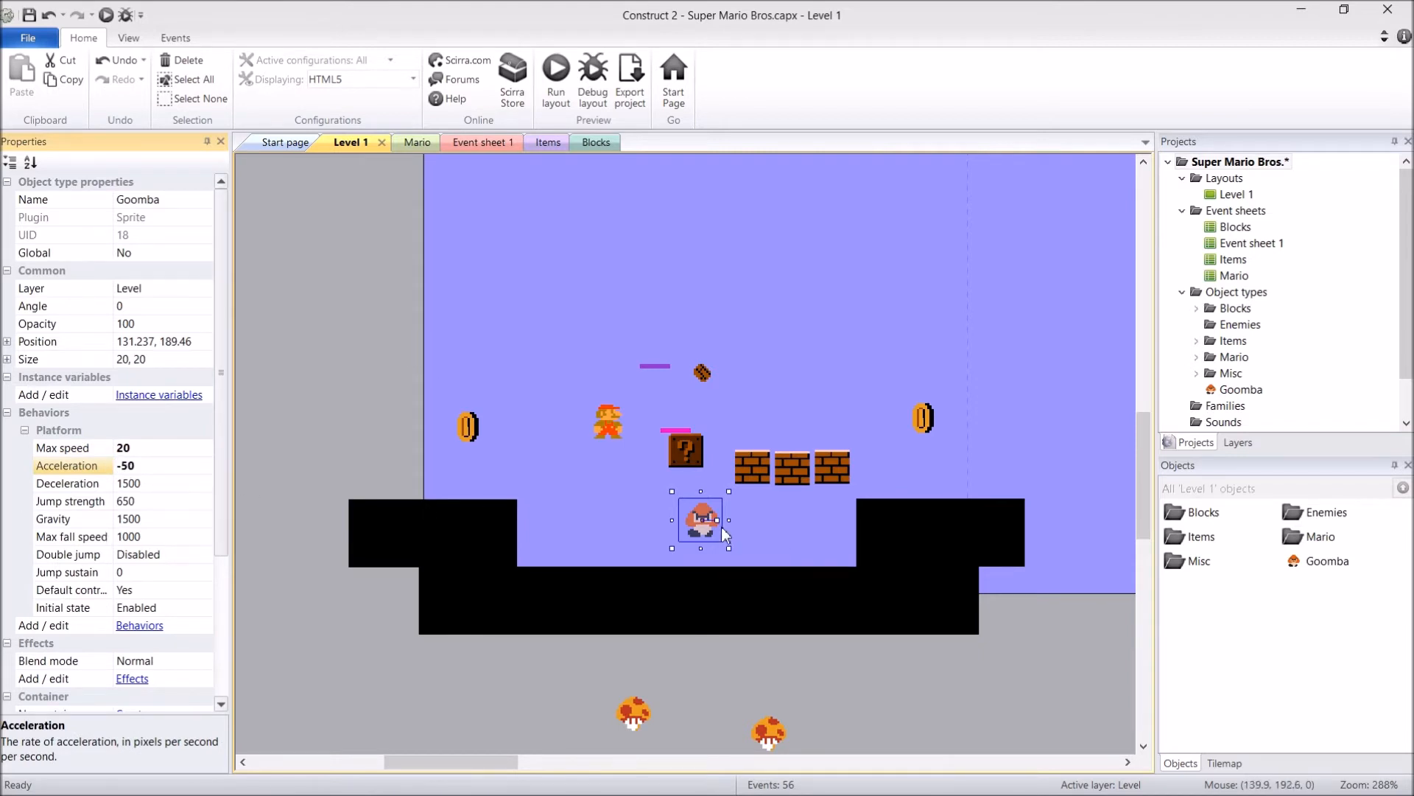
pyautogui.moveTo(598, 530)
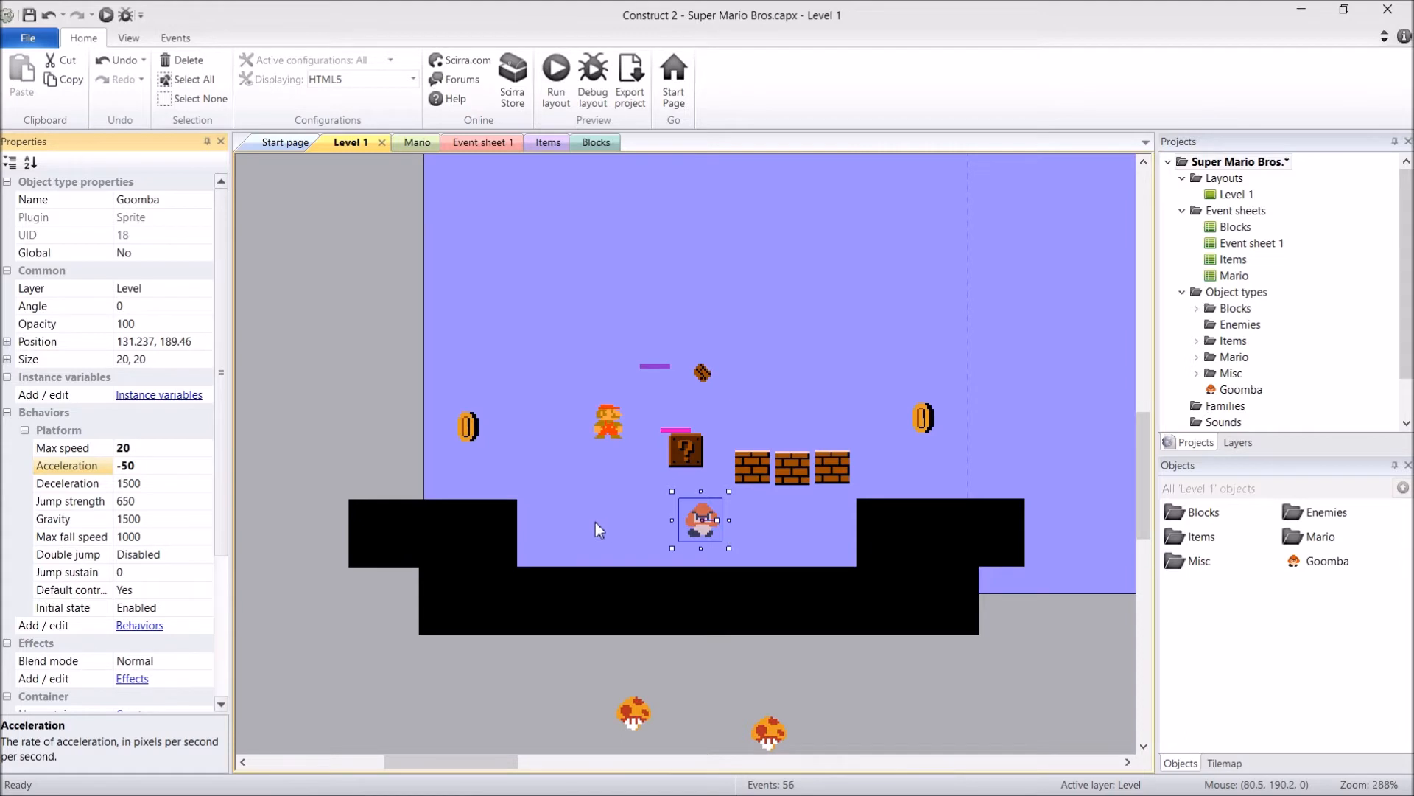
pyautogui.click(129, 483)
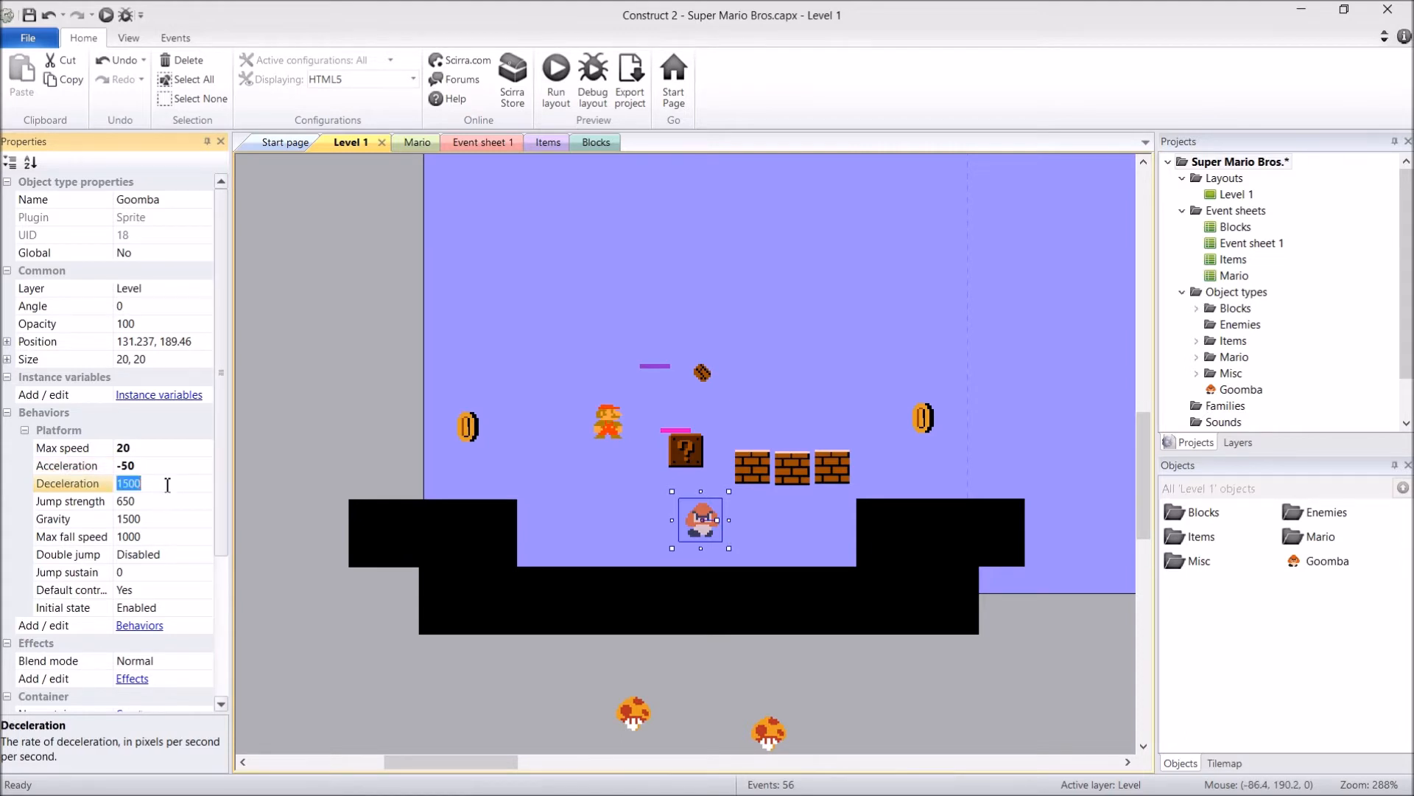
pyautogui.write('0')
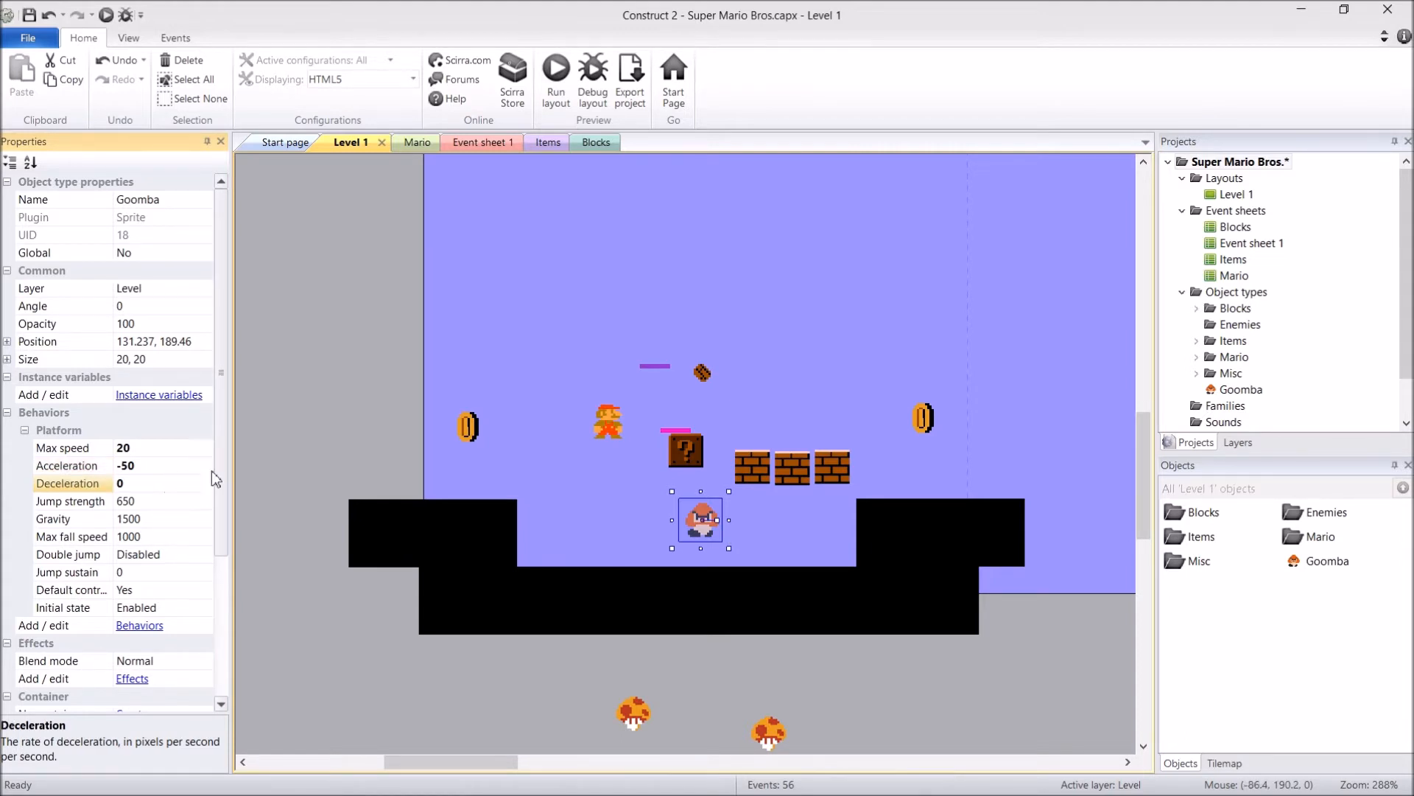
pyautogui.click(203, 572)
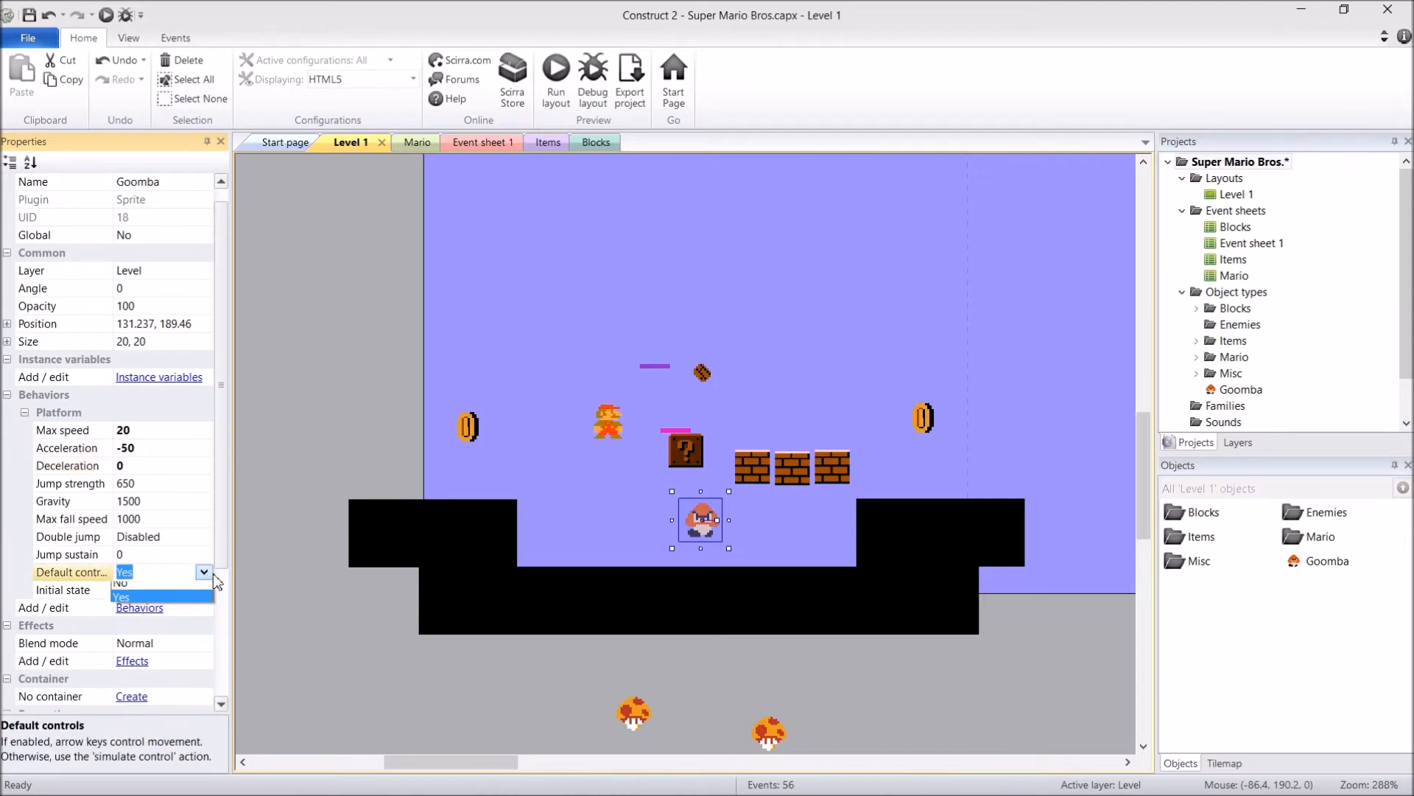
pyautogui.click(120, 582)
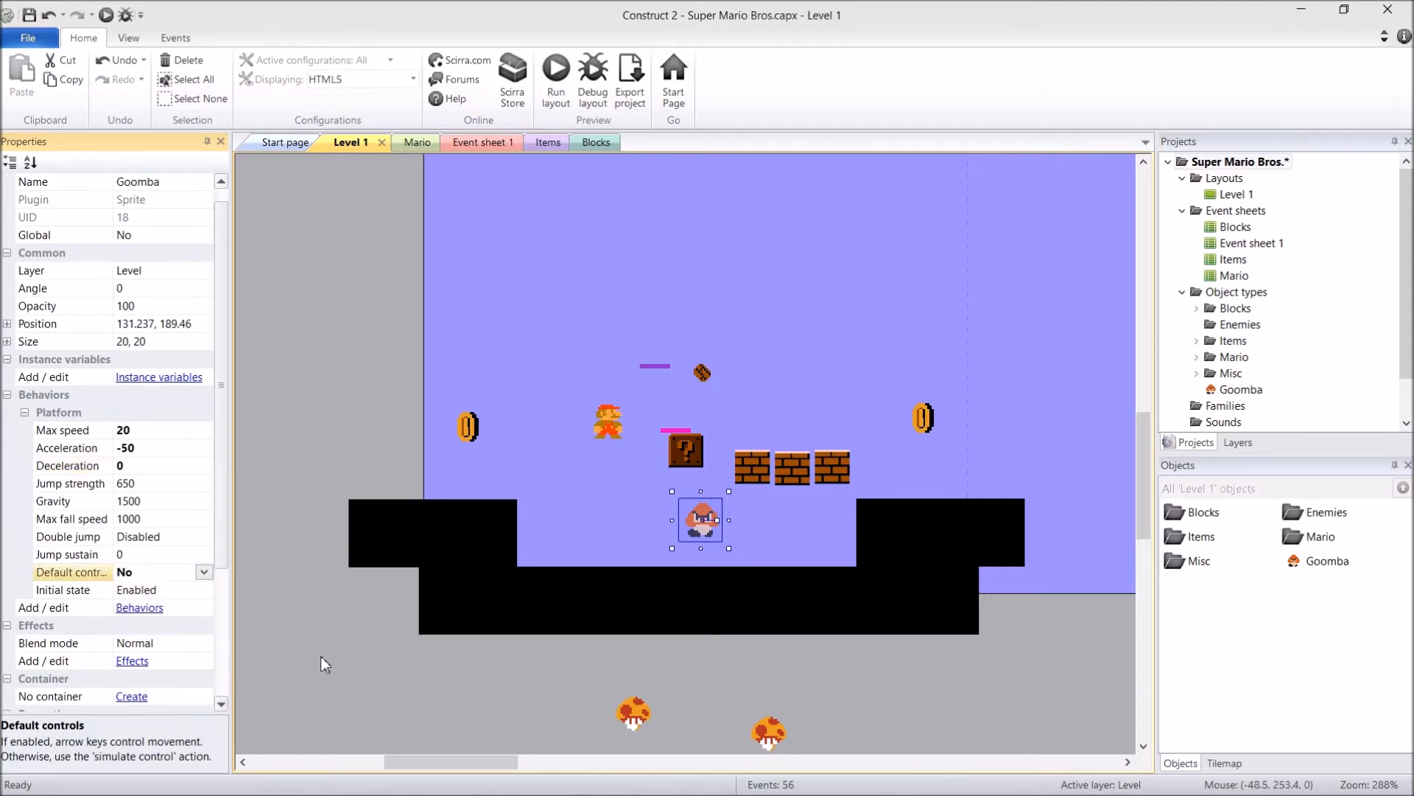
pyautogui.moveTo(758, 519)
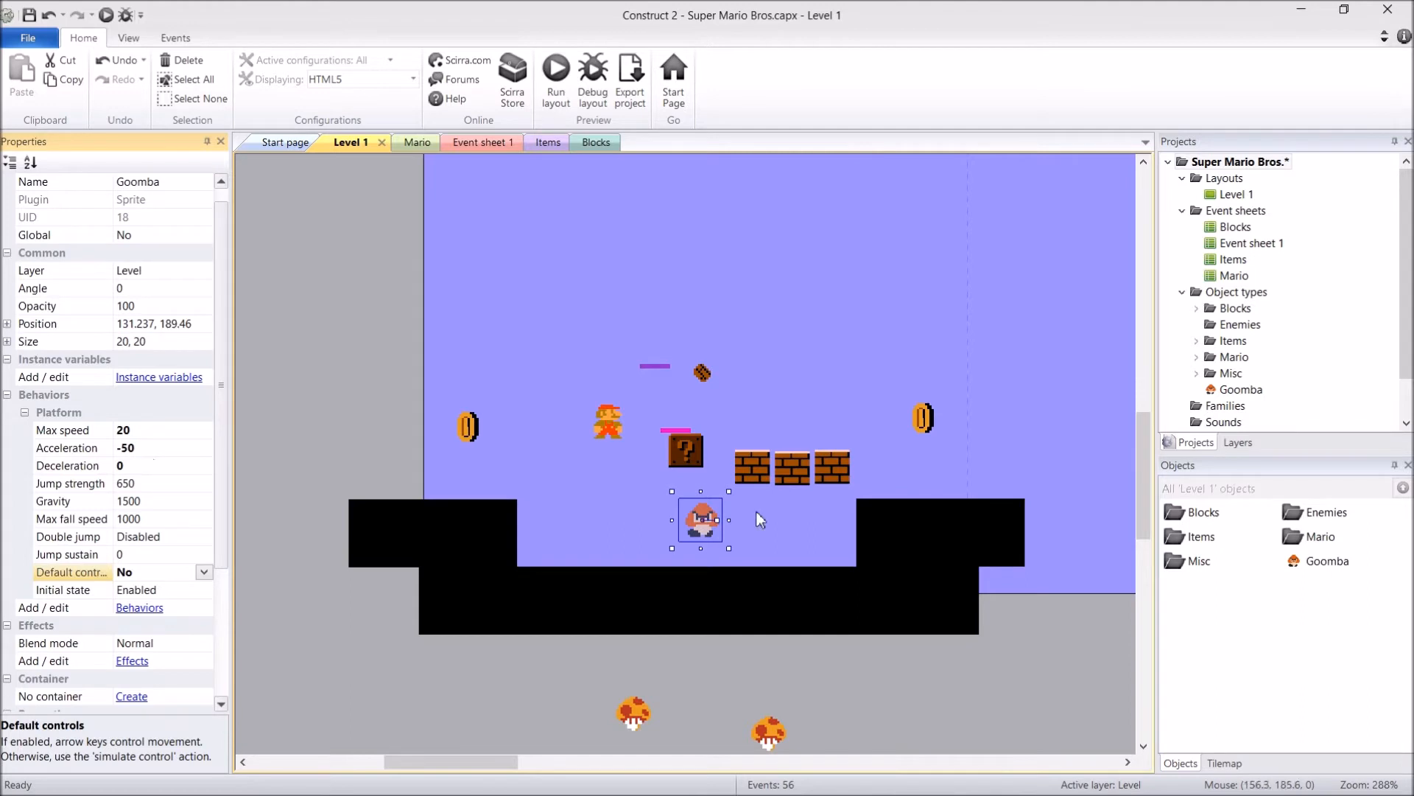
pyautogui.moveTo(1311, 594)
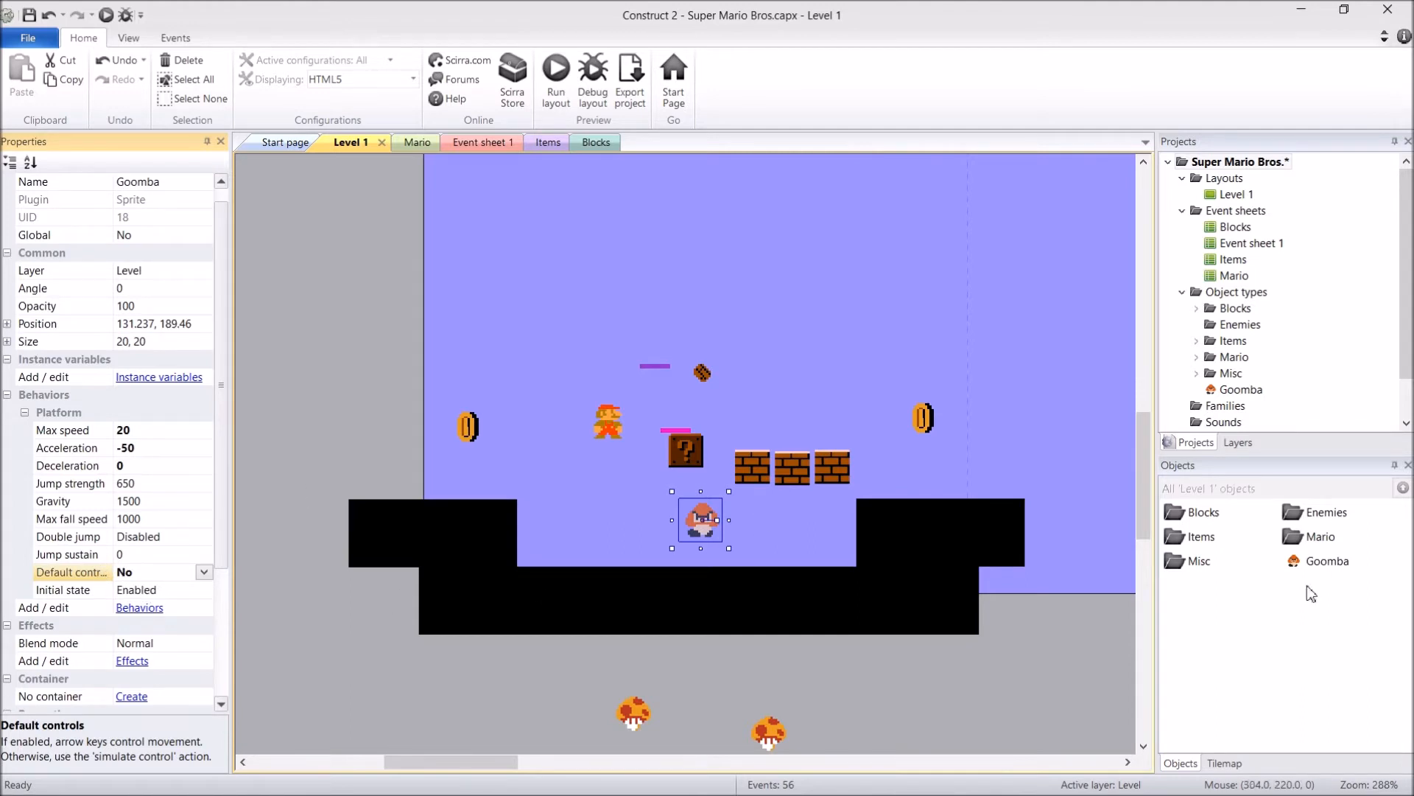
pyautogui.moveTo(691, 529)
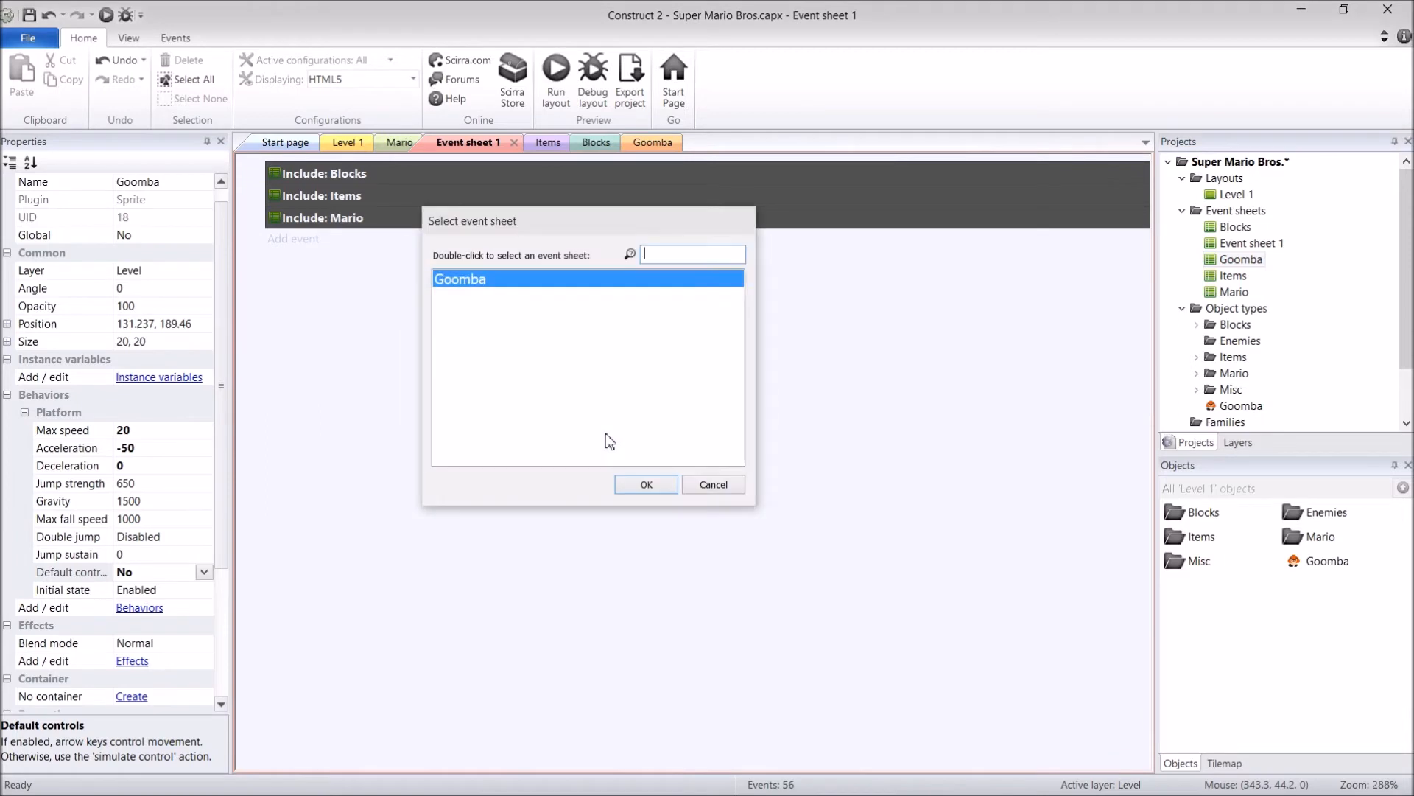
# Include the Goomba event sheet in Event sheet 1 above the Blocks, Items and Mario includes
pyautogui.doubleClick(460, 277)
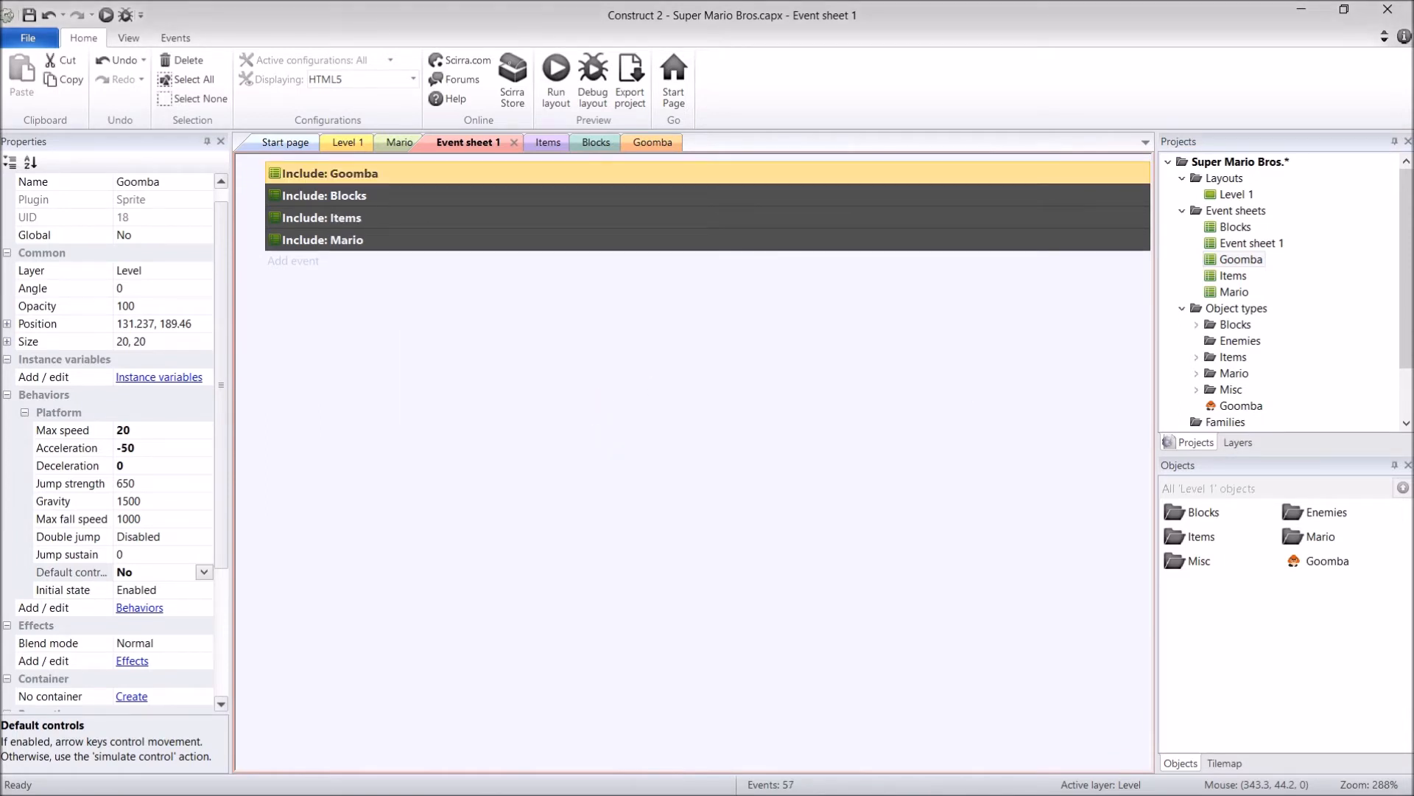
# Switch from the Goomba sheet to the Mario event sheet showing its Grow and Hit functions
pyautogui.click(627, 329)
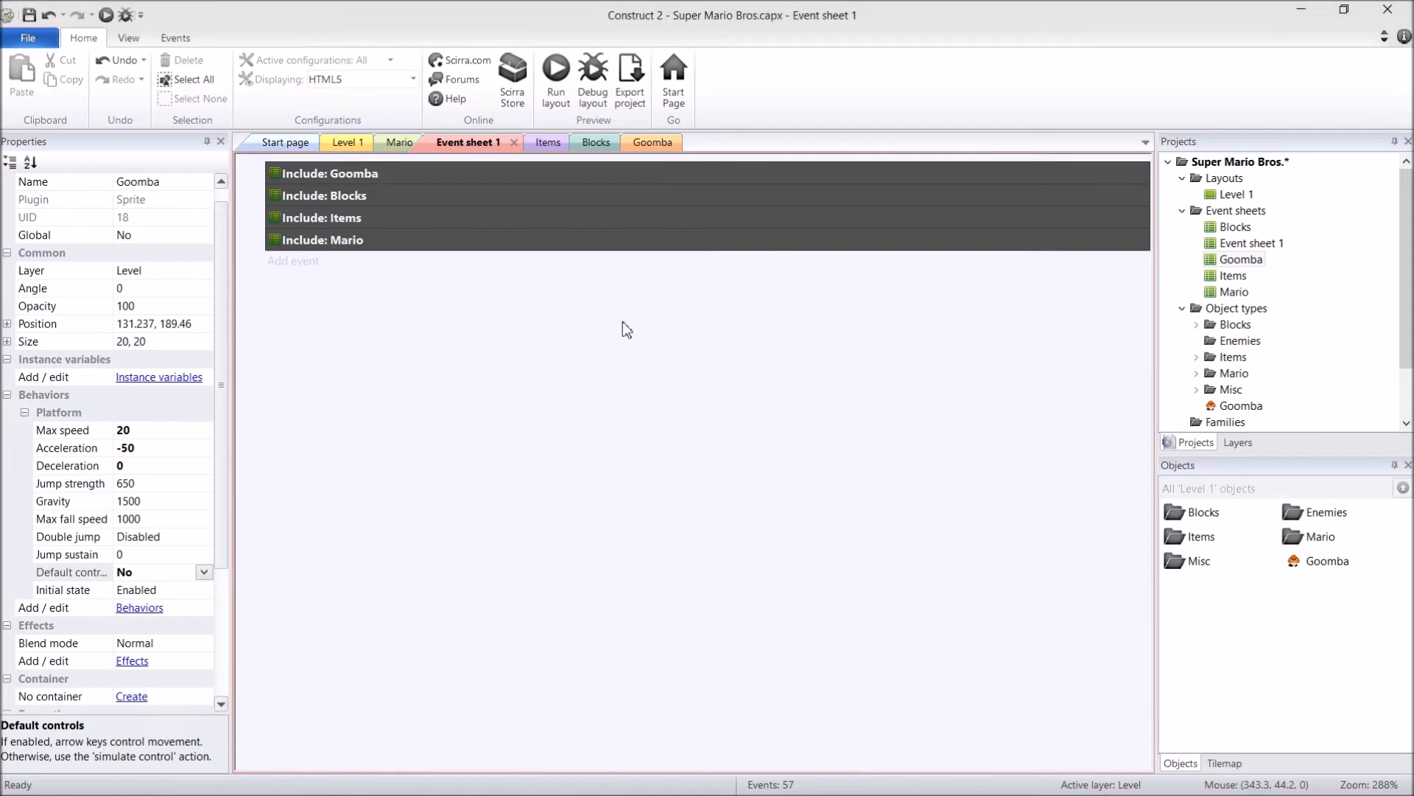
pyautogui.moveTo(352, 397)
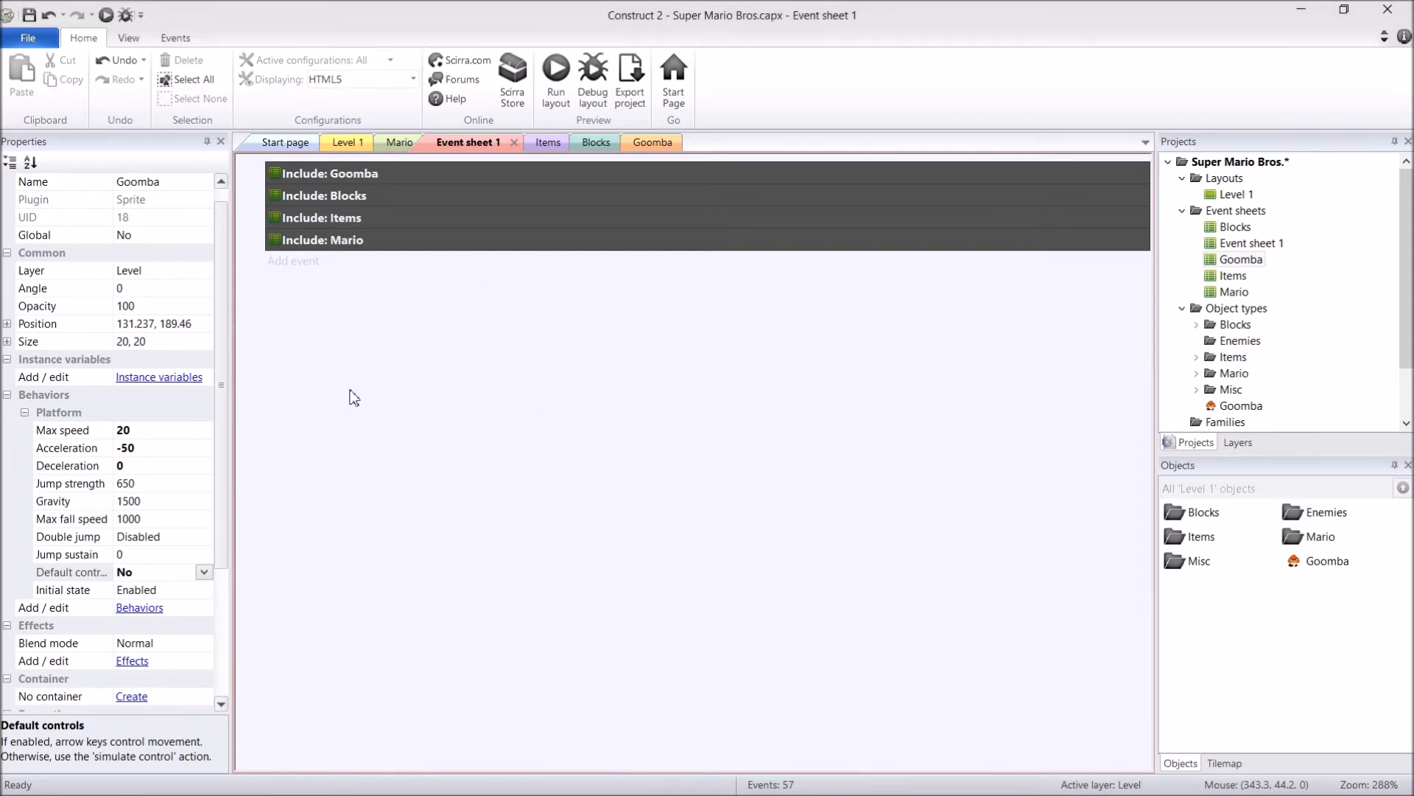
pyautogui.moveTo(413, 172)
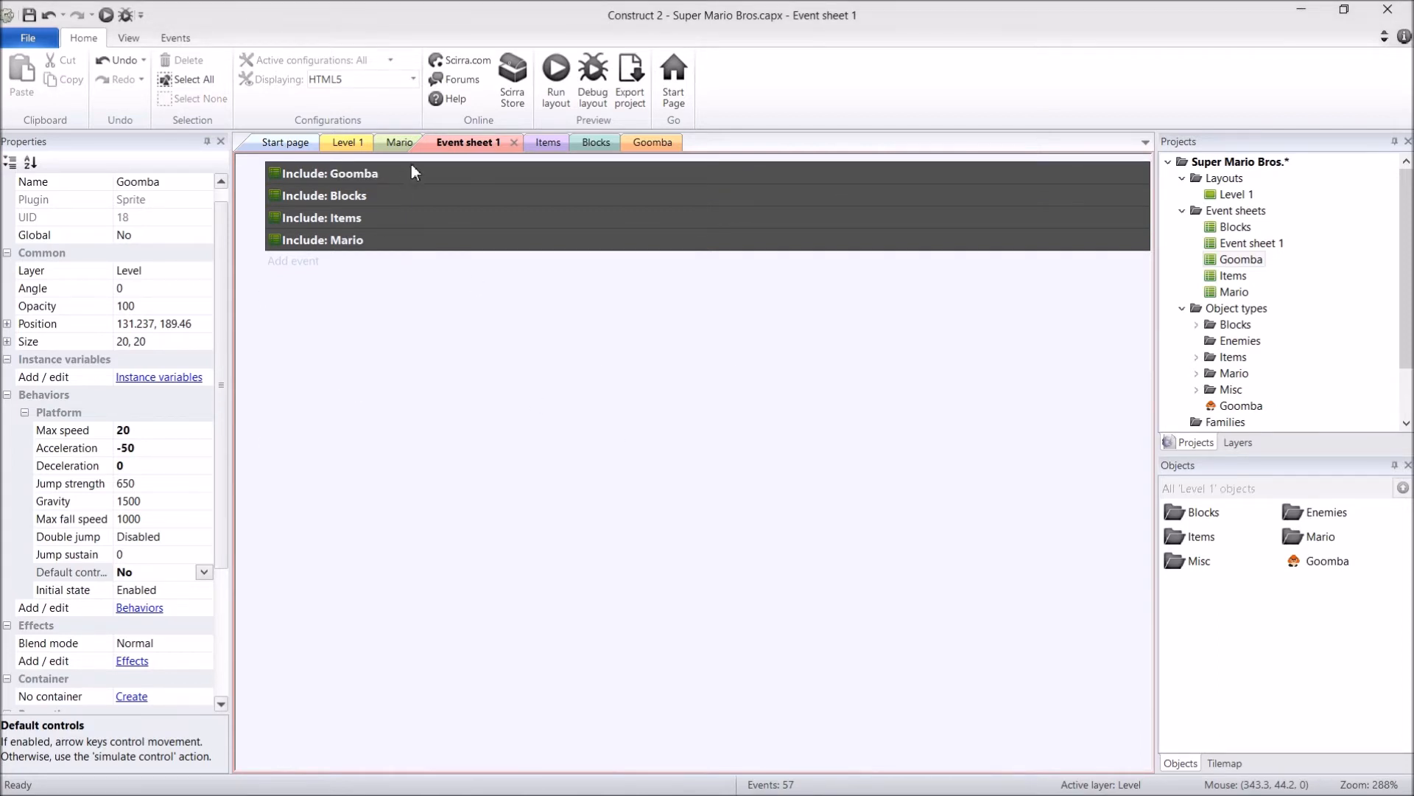
pyautogui.click(403, 142)
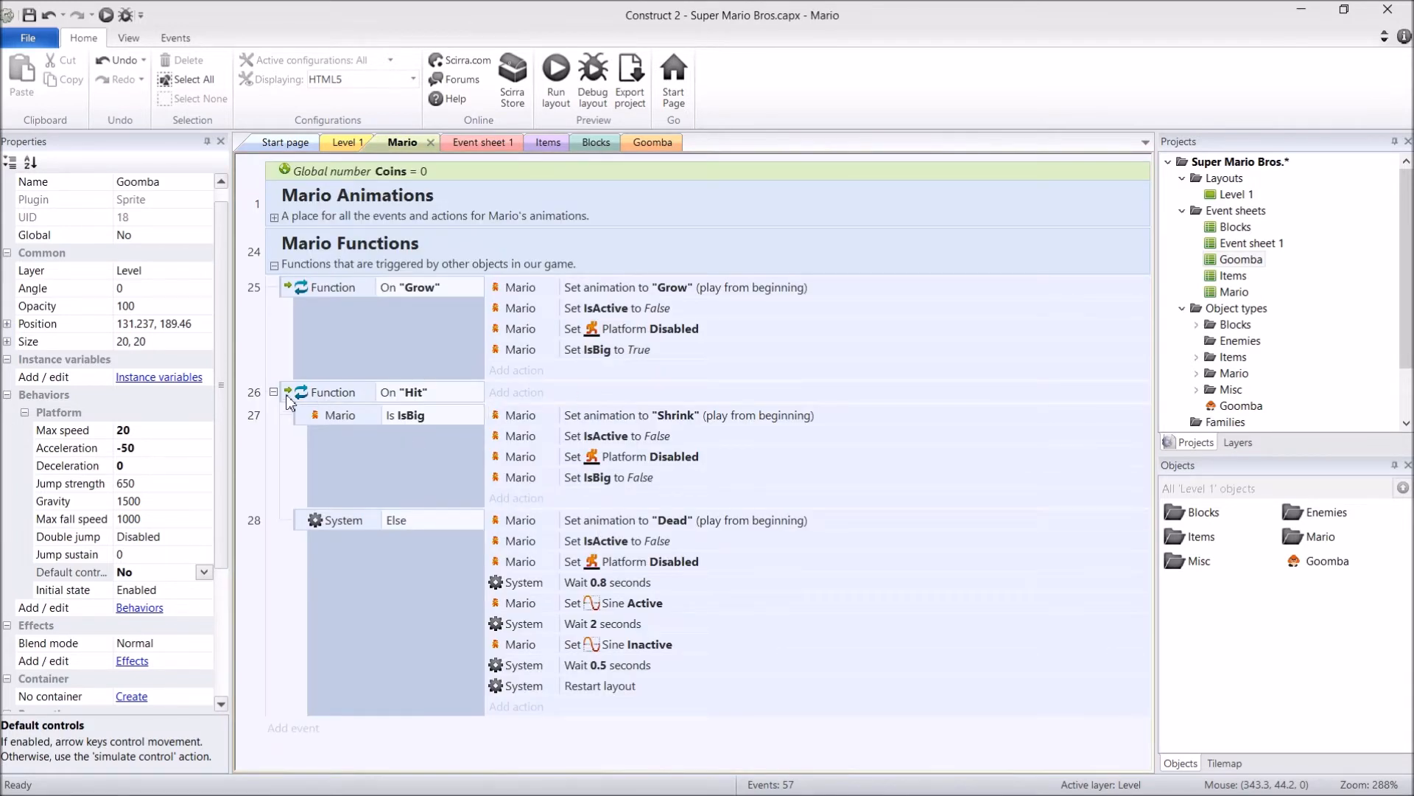
# Add an inverted Mario Is flashing condition to the On "Hit" function event
pyautogui.click(330, 391)
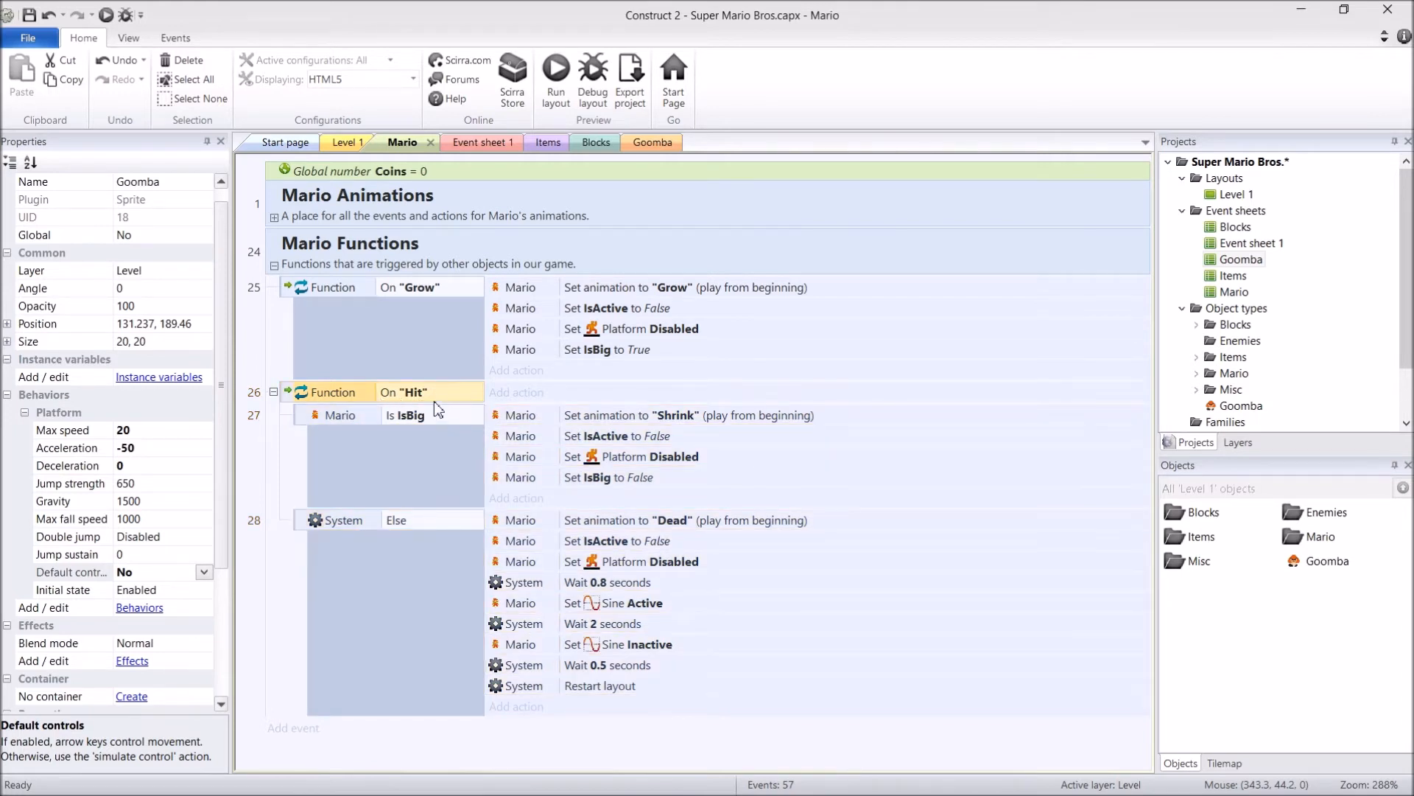
pyautogui.moveTo(438, 451)
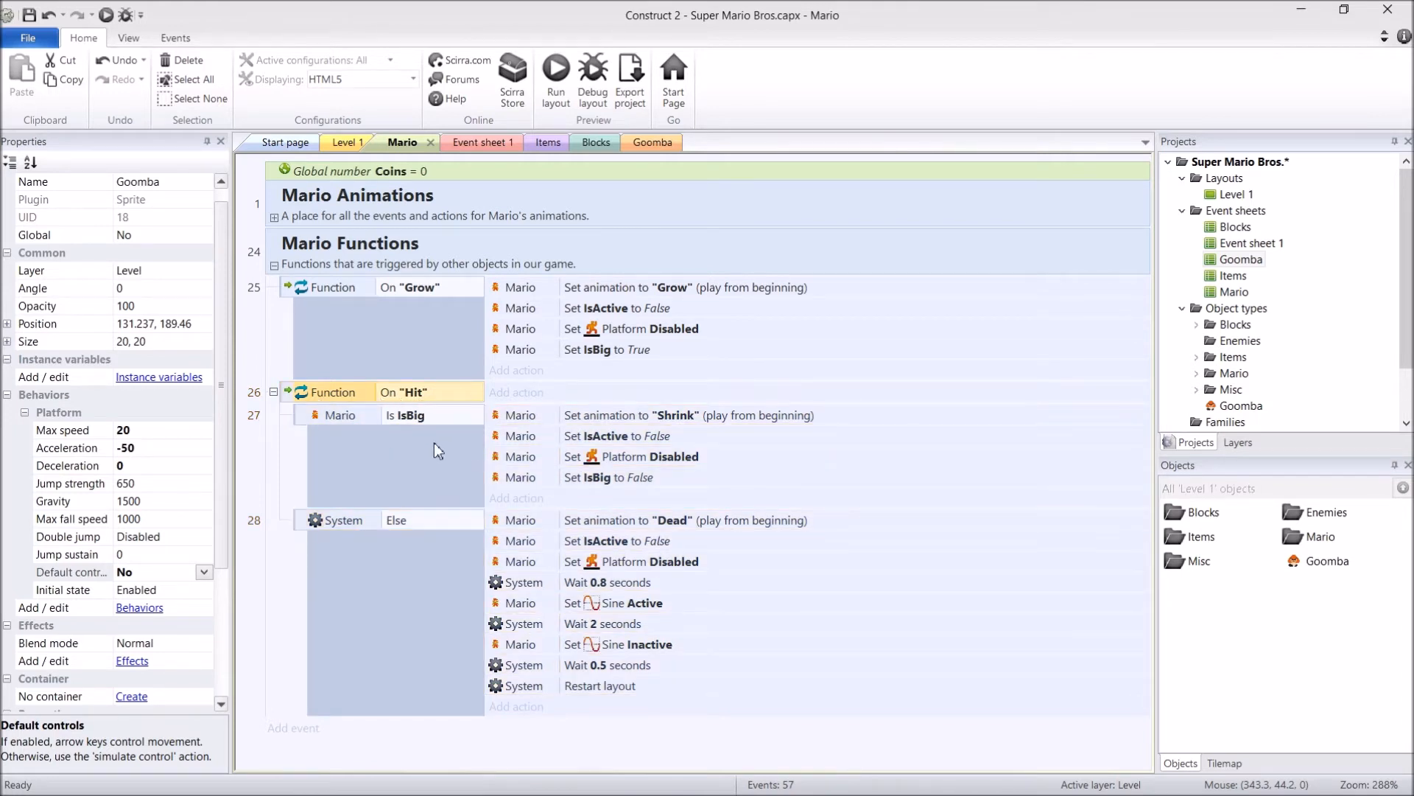
pyautogui.click(415, 414)
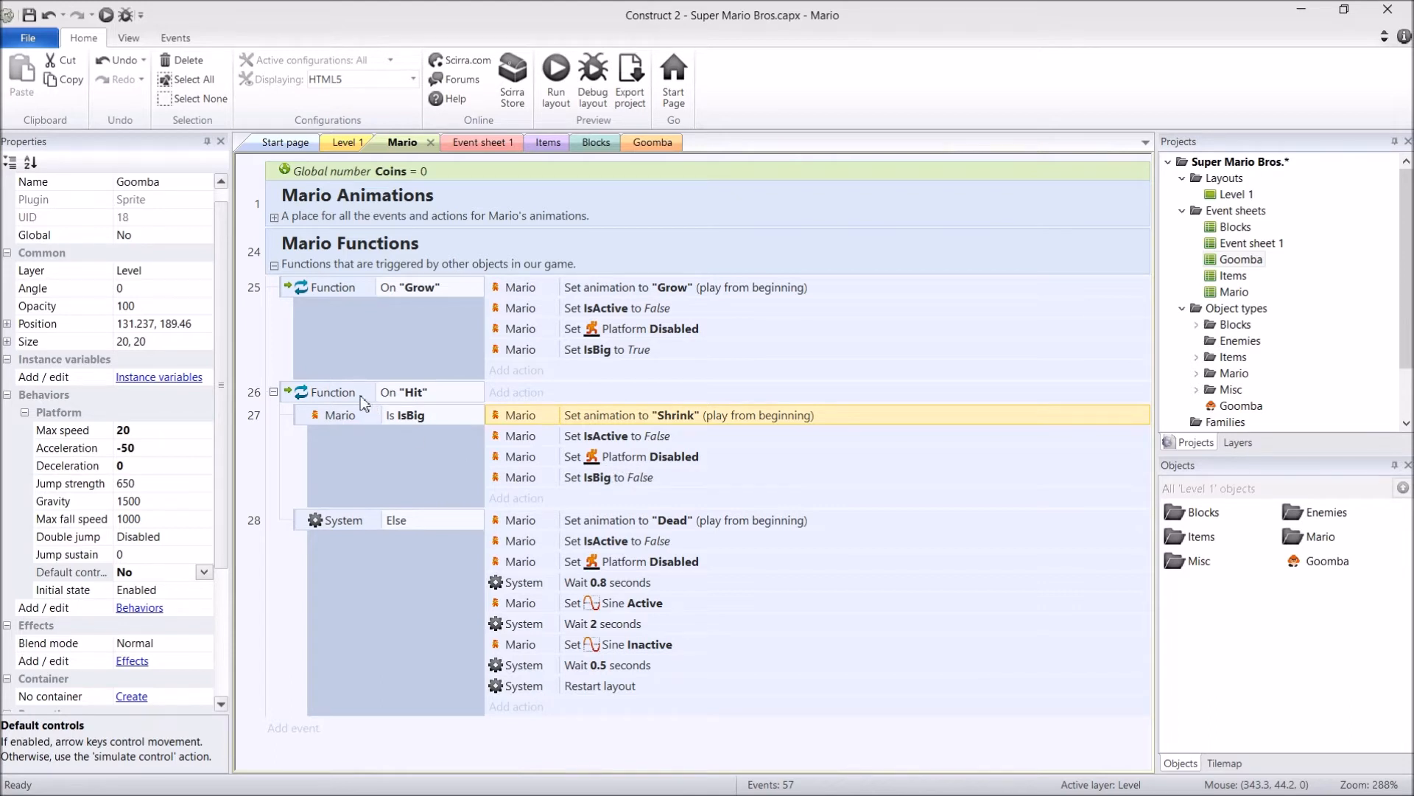
pyautogui.click(331, 391)
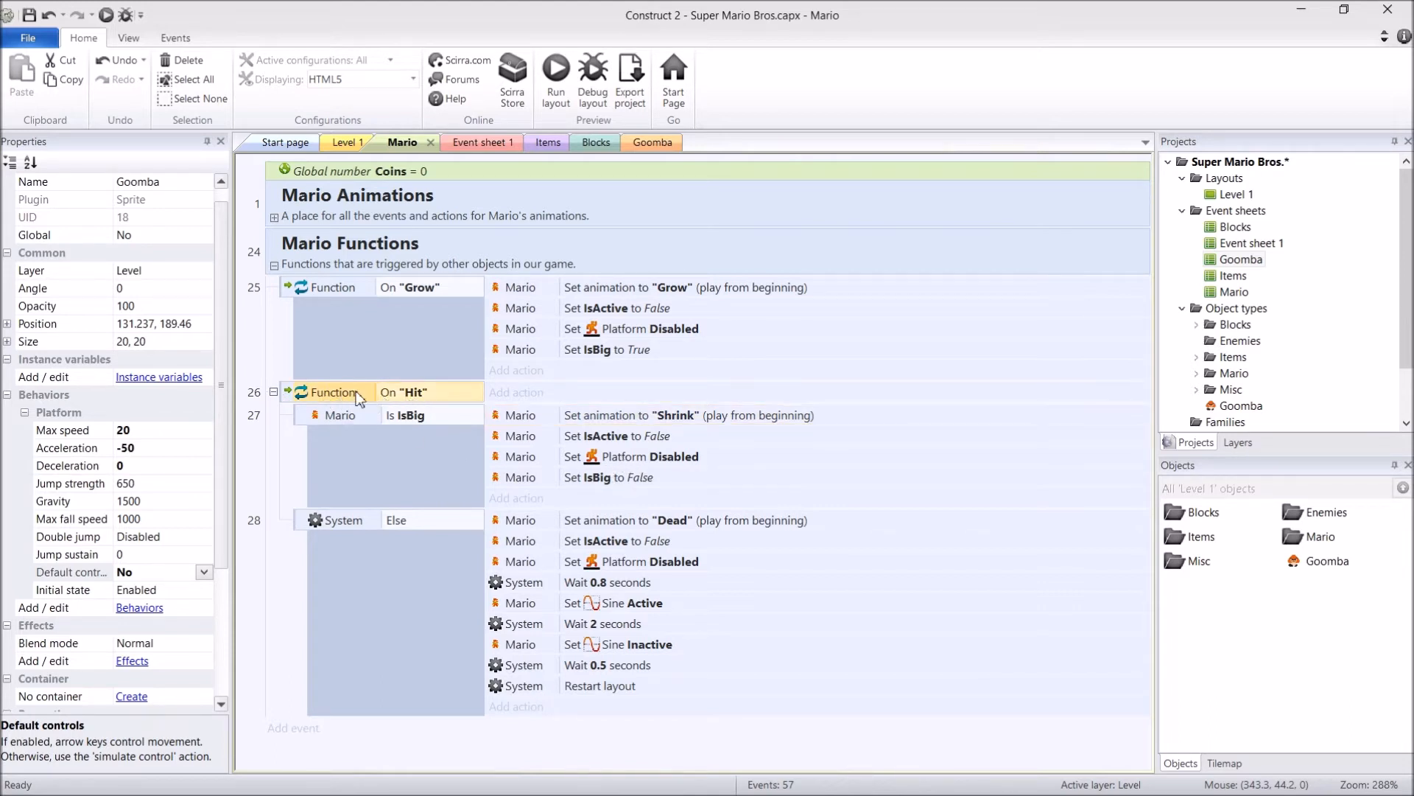
pyautogui.moveTo(379, 350)
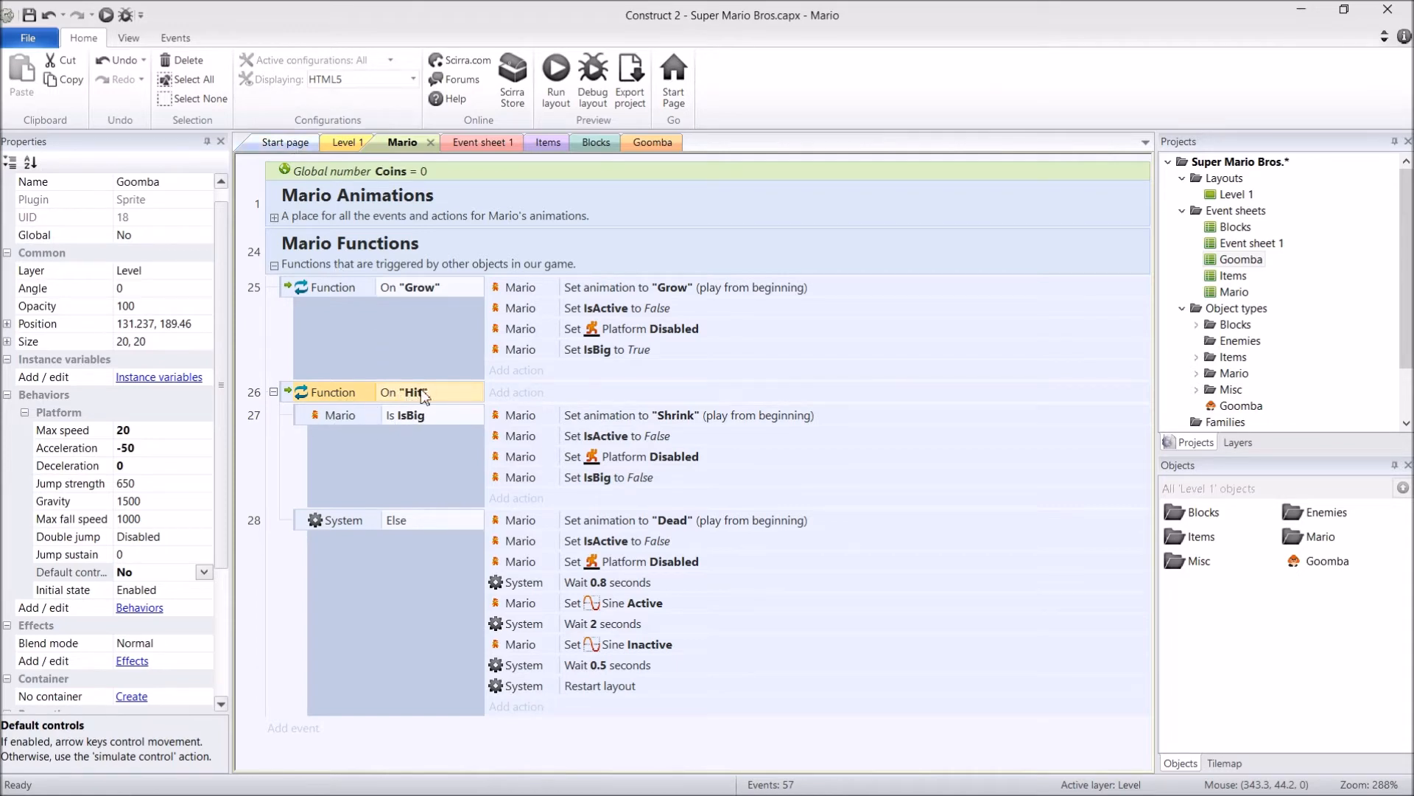
pyautogui.moveTo(441, 413)
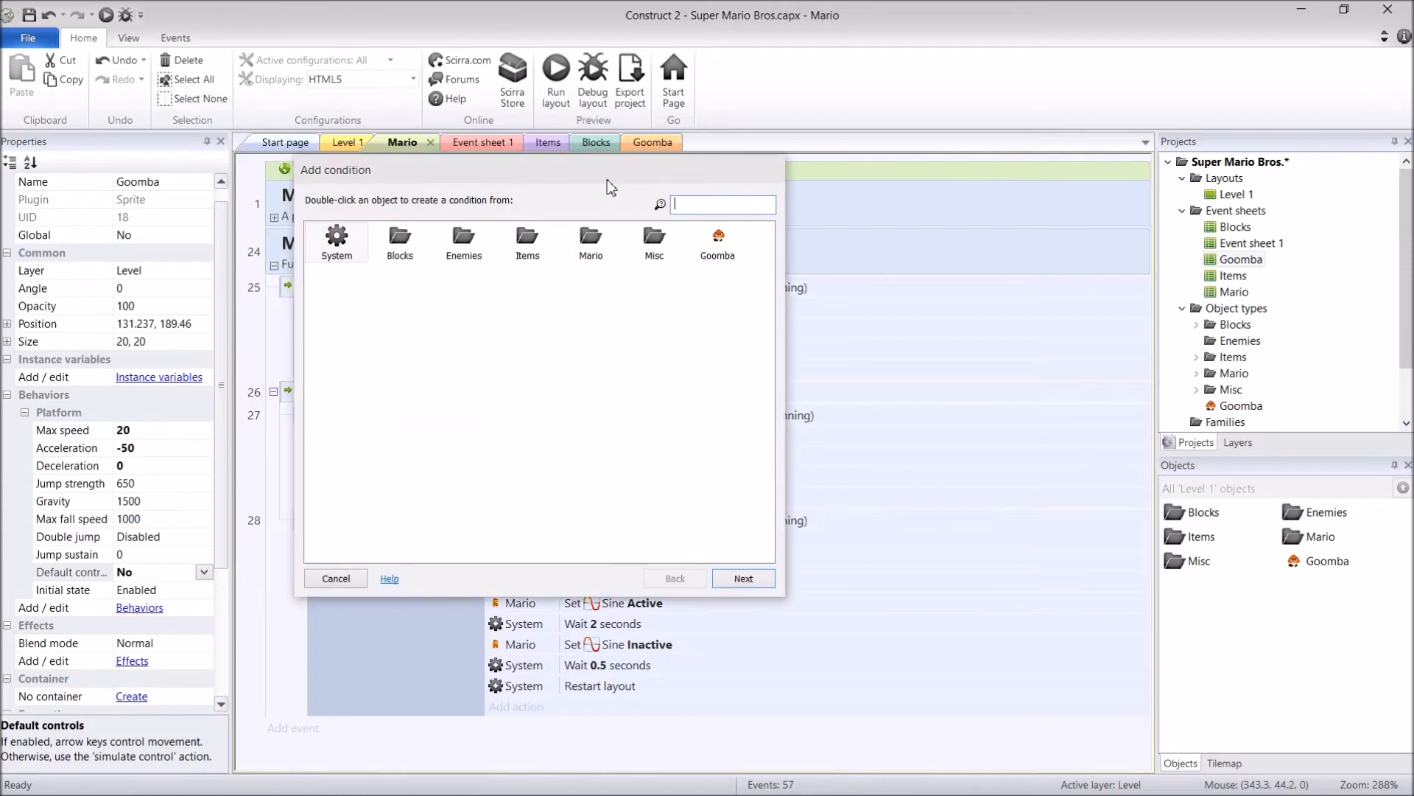
pyautogui.doubleClick(591, 238)
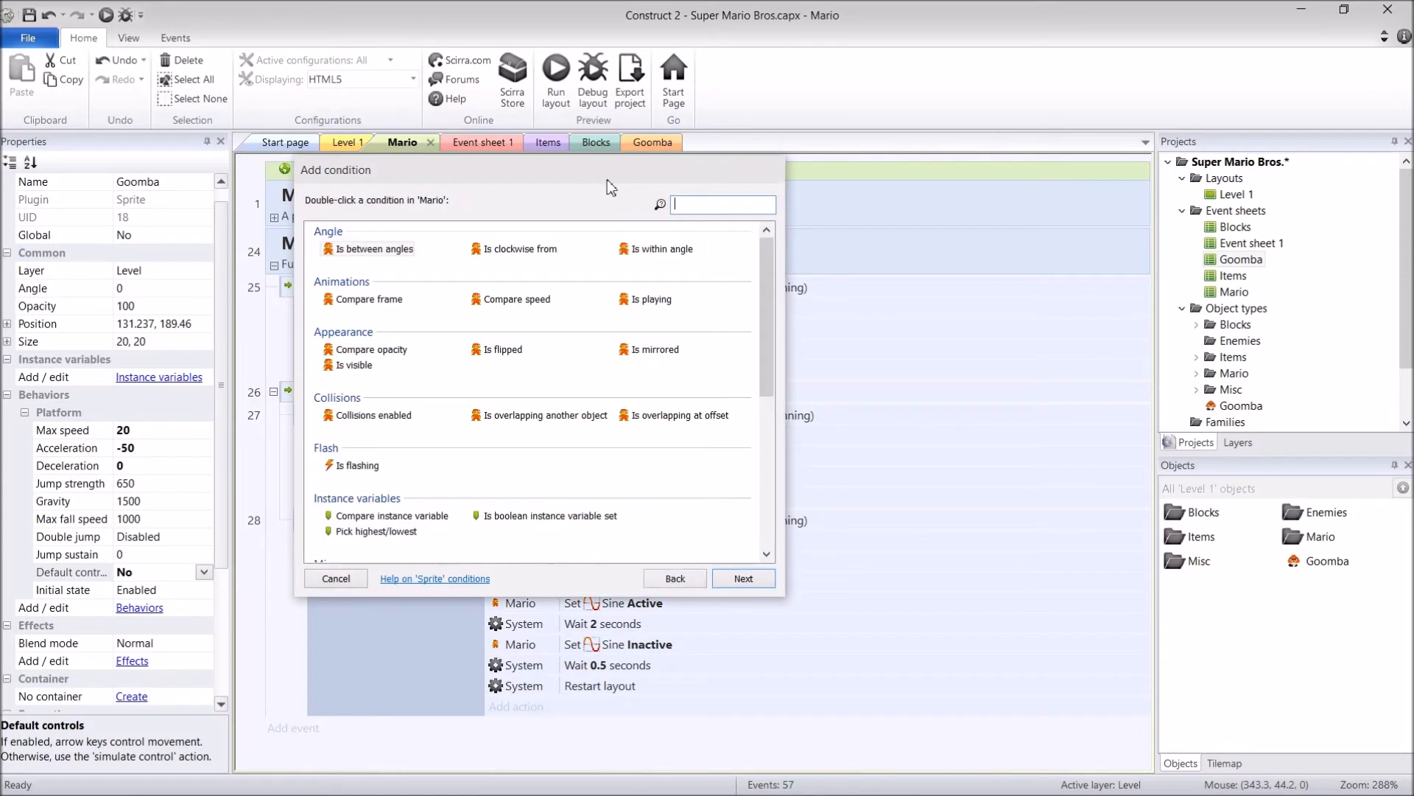
pyautogui.write('flash')
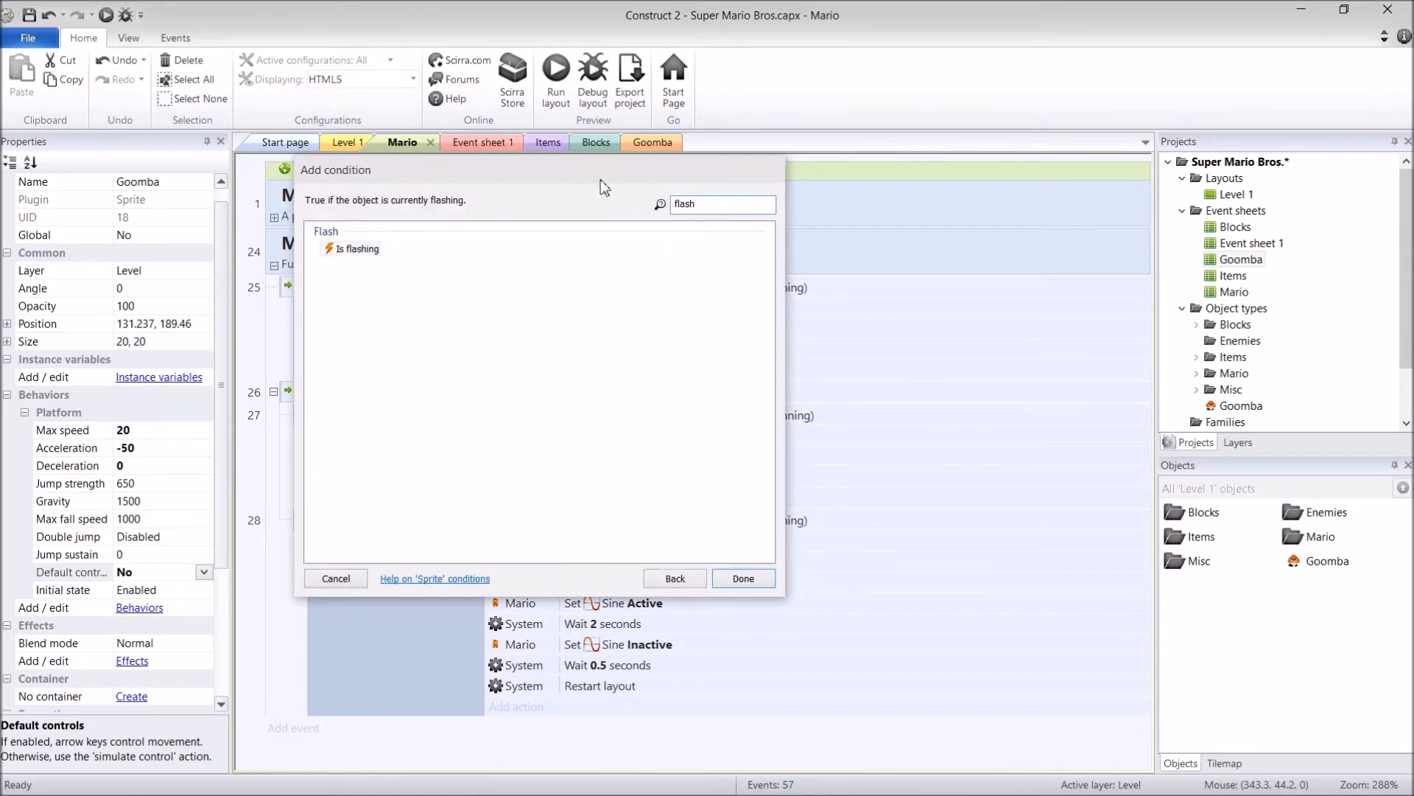
pyautogui.click(742, 578)
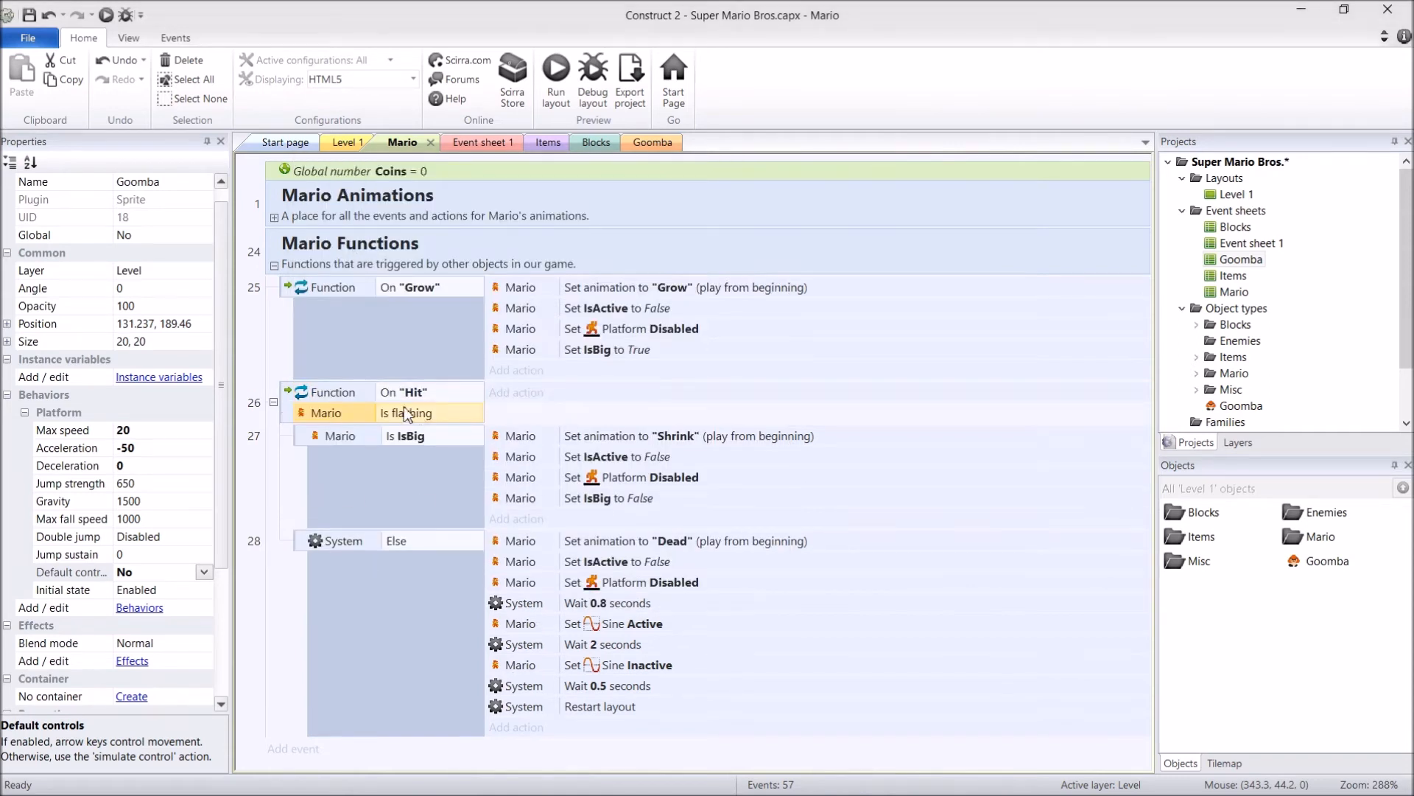
pyautogui.moveTo(442, 430)
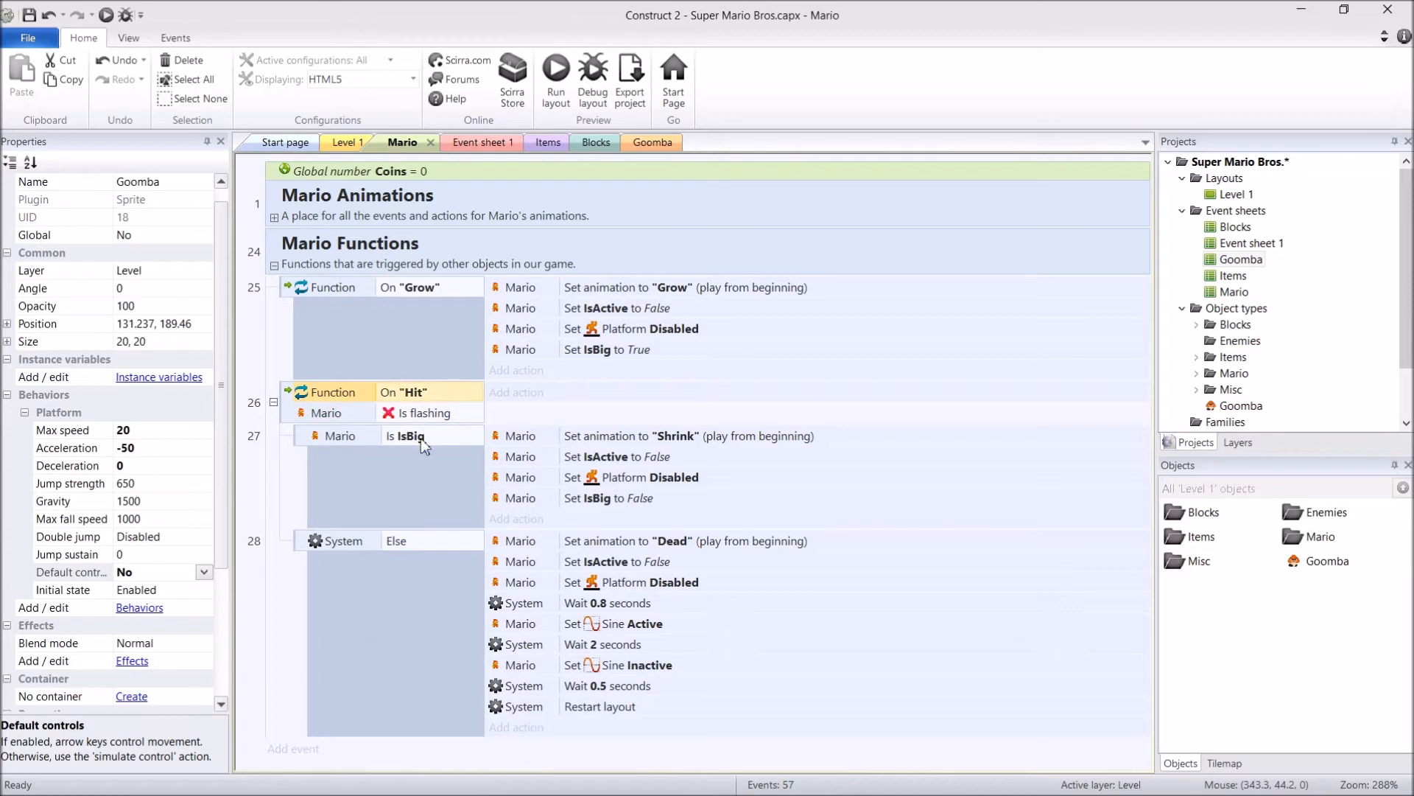
pyautogui.click(411, 435)
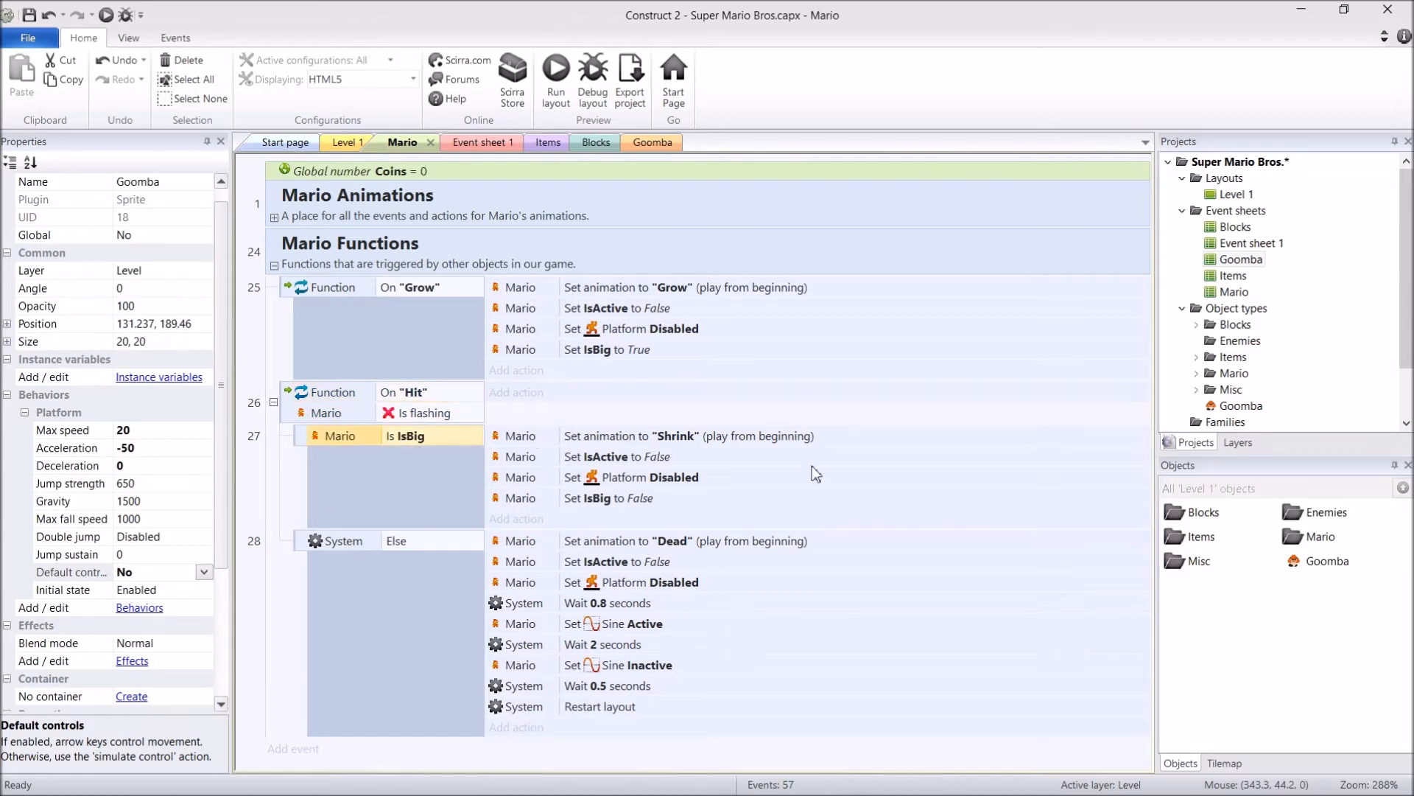
pyautogui.moveTo(379, 369)
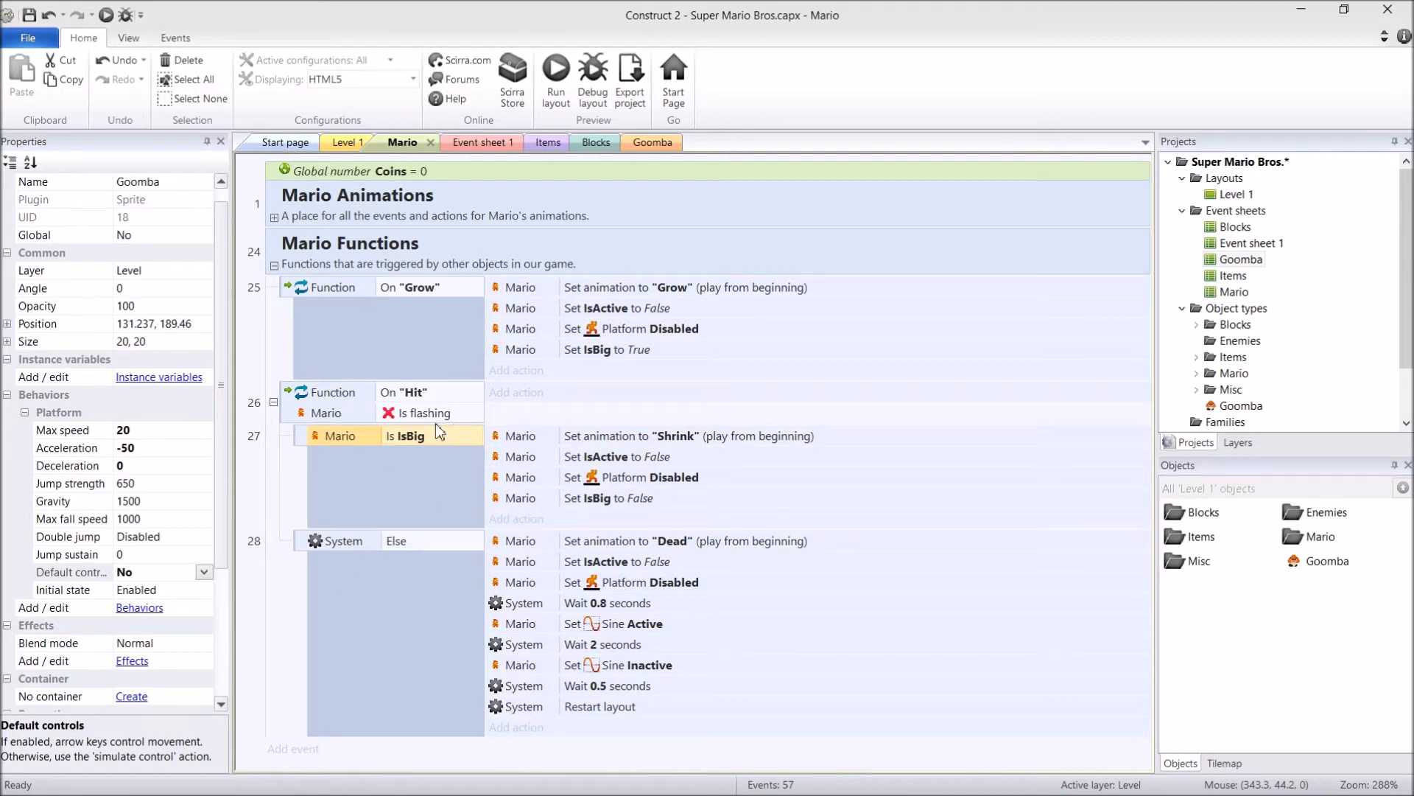
pyautogui.moveTo(433, 417)
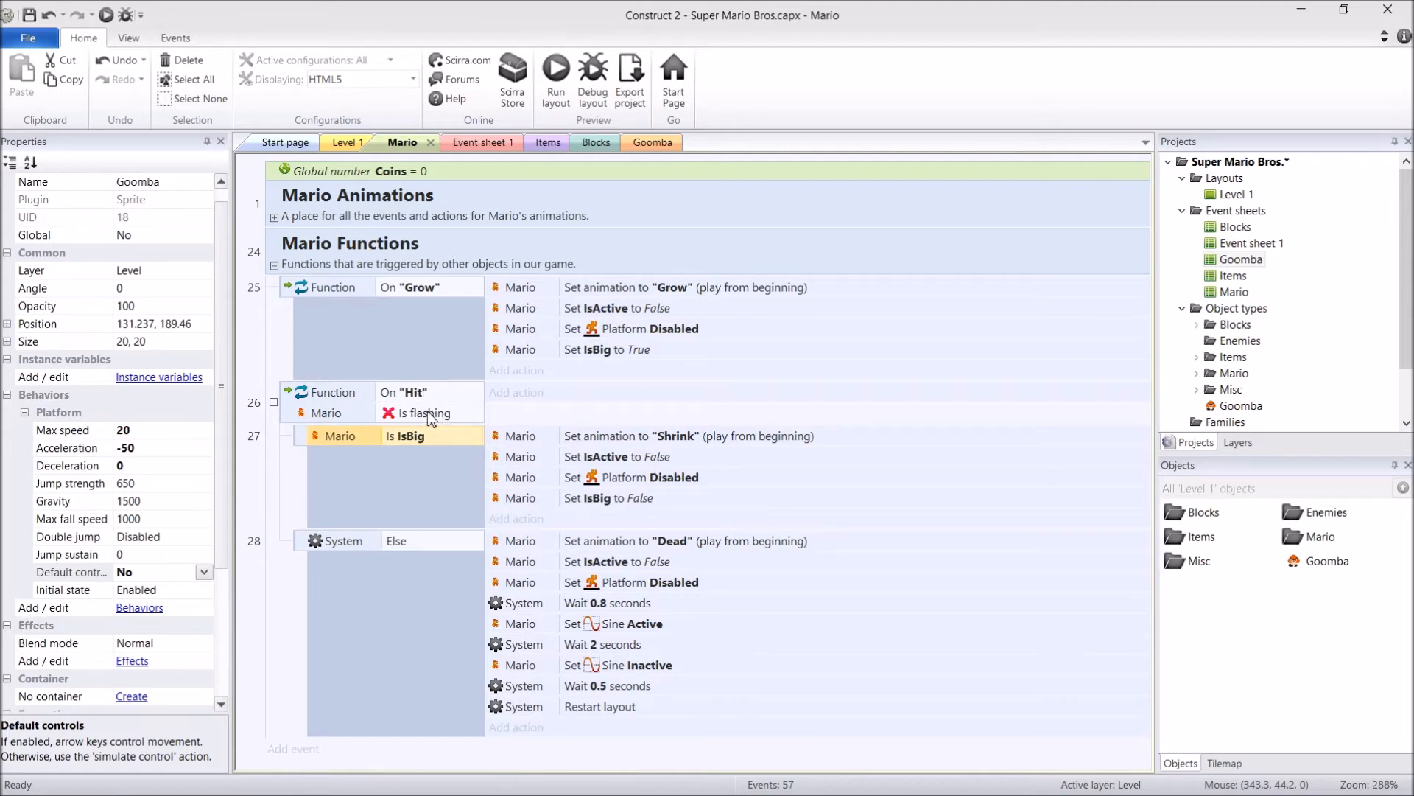
pyautogui.moveTo(439, 428)
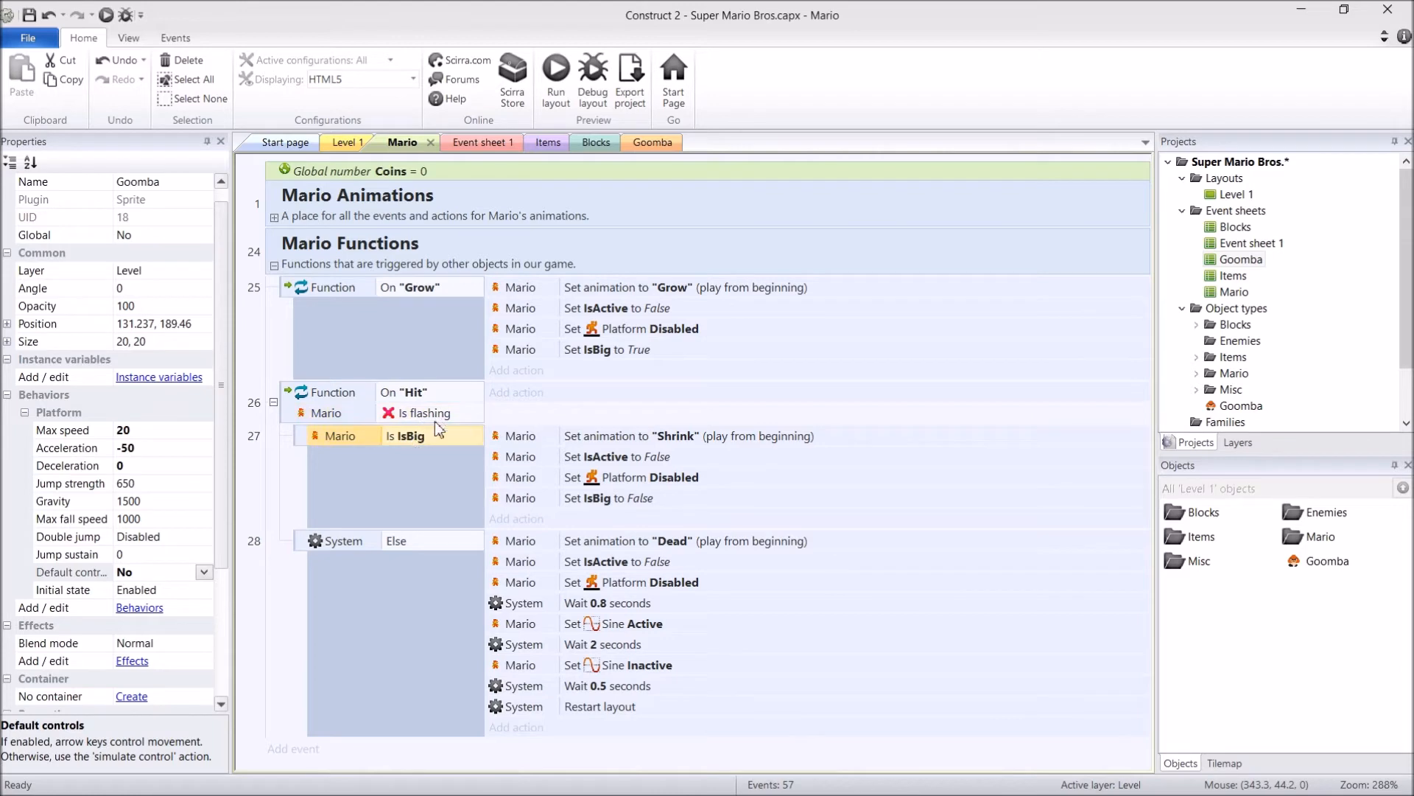
pyautogui.moveTo(455, 501)
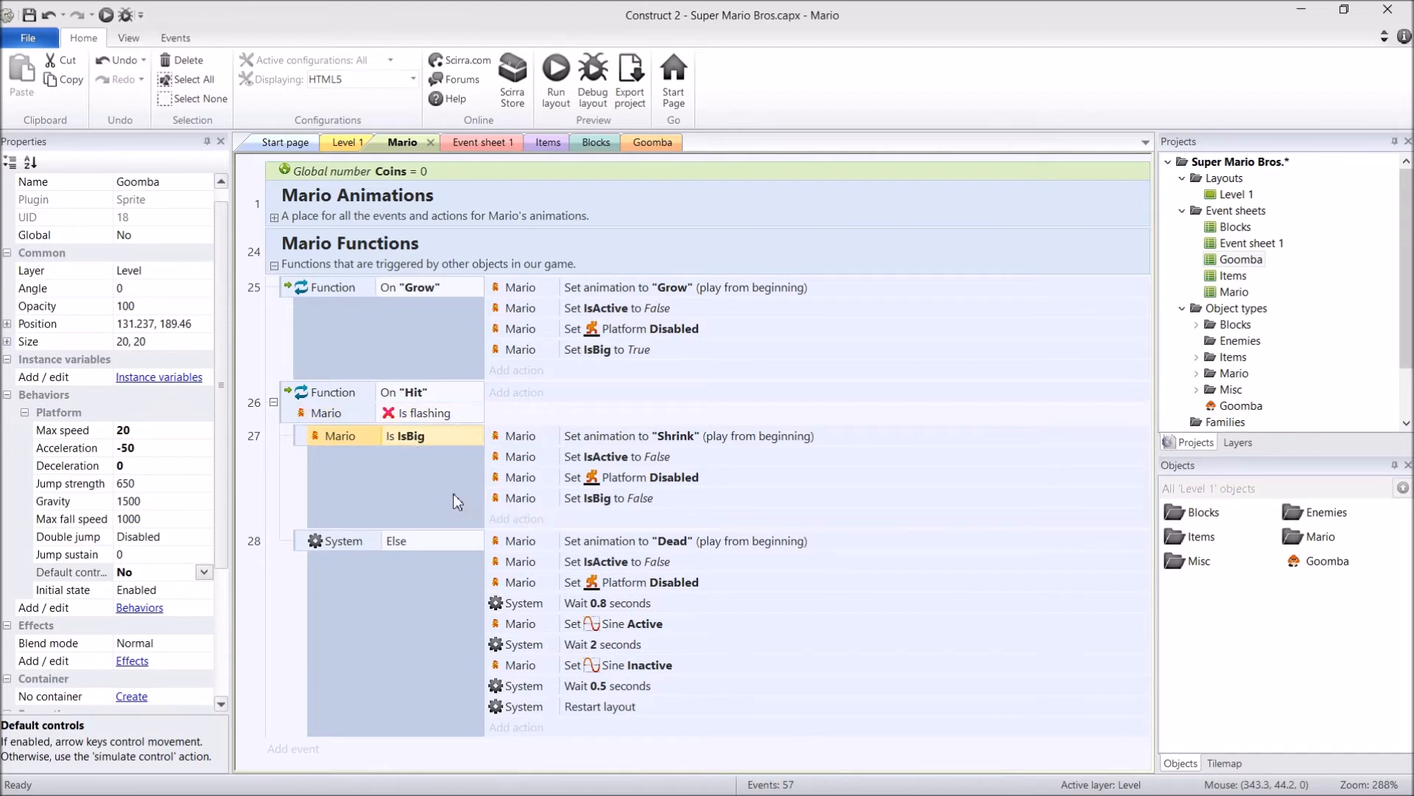
# Add a Mario Flash action to the IsBig sub-event: 0.02 on, 0.02 off, duration 3
pyautogui.click(406, 435)
pyautogui.write('flash')
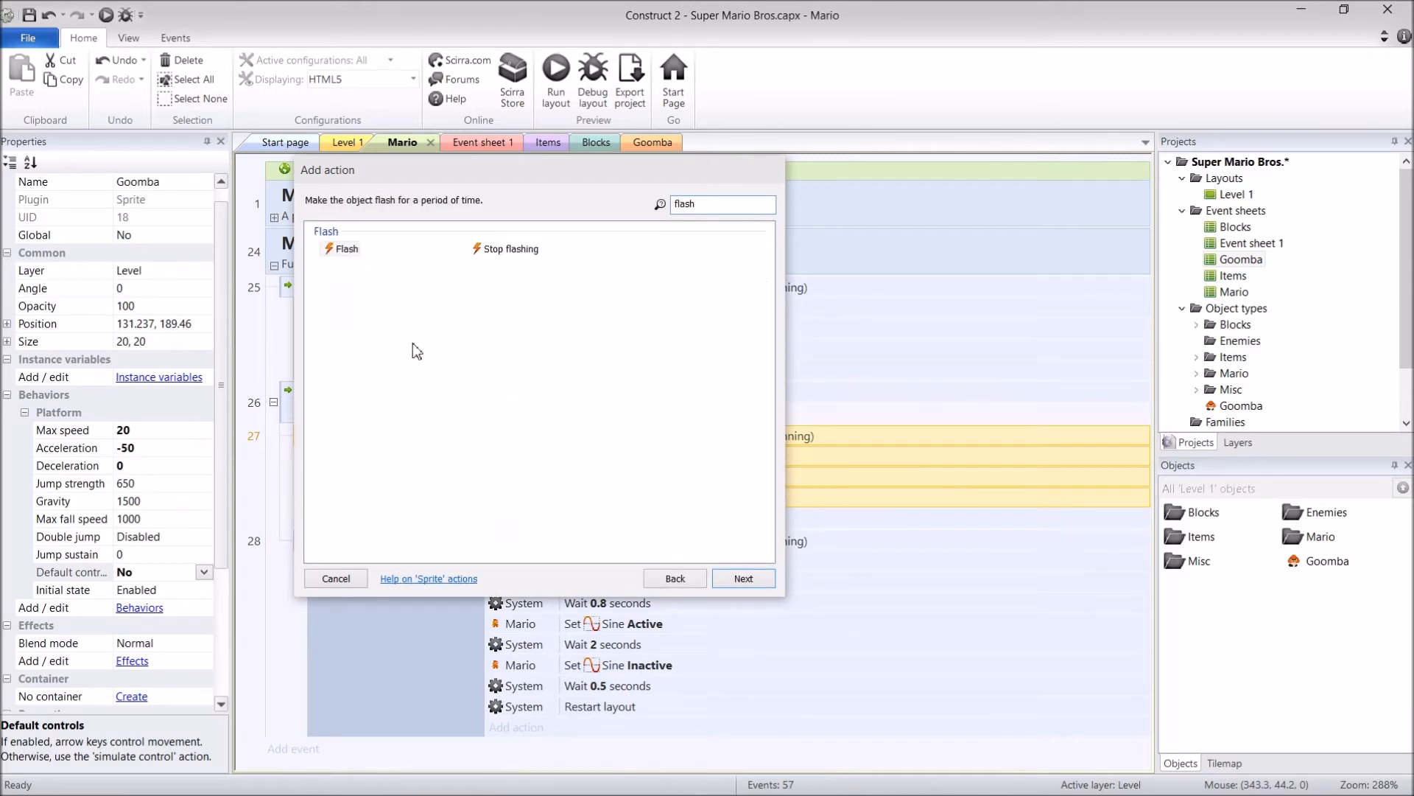
pyautogui.click(335, 578)
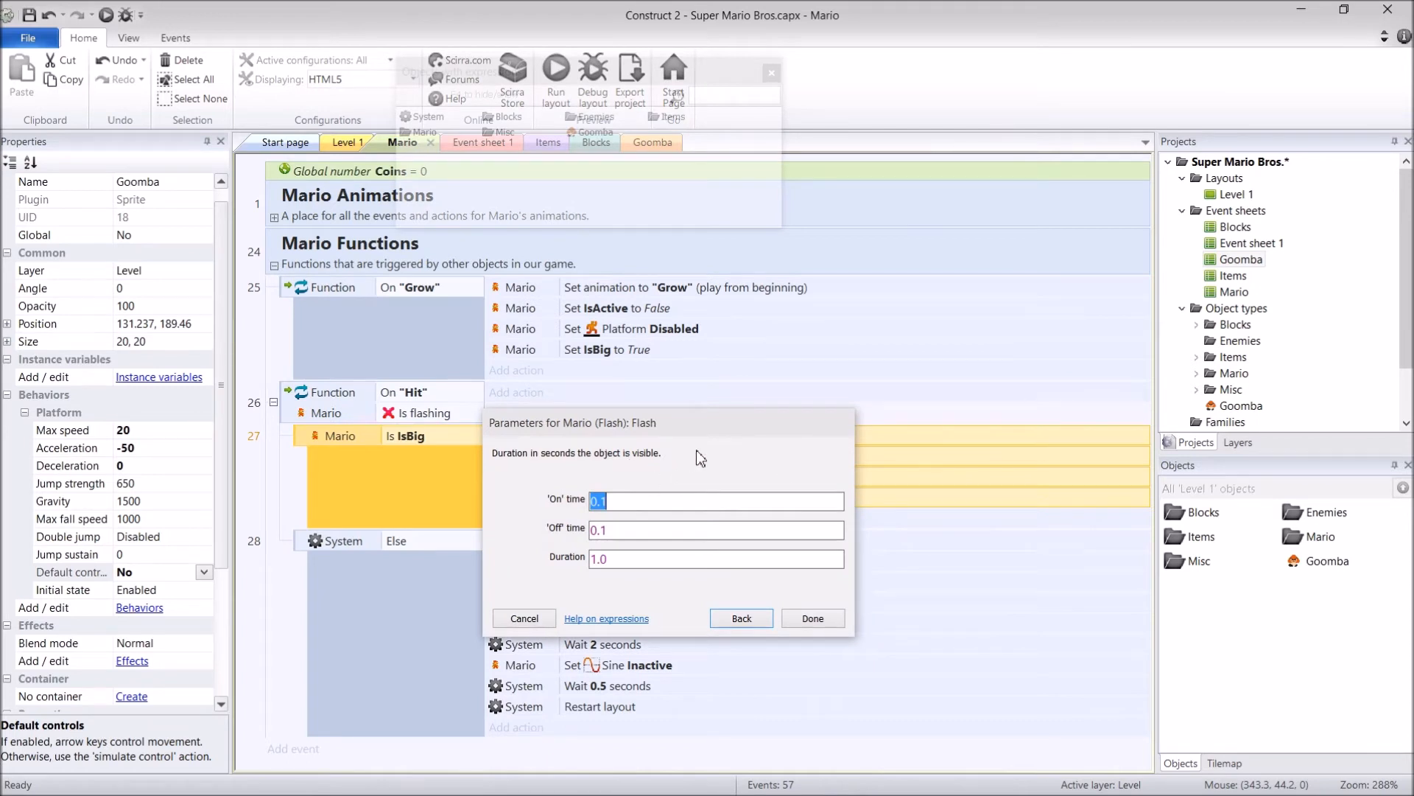
pyautogui.moveTo(778, 398)
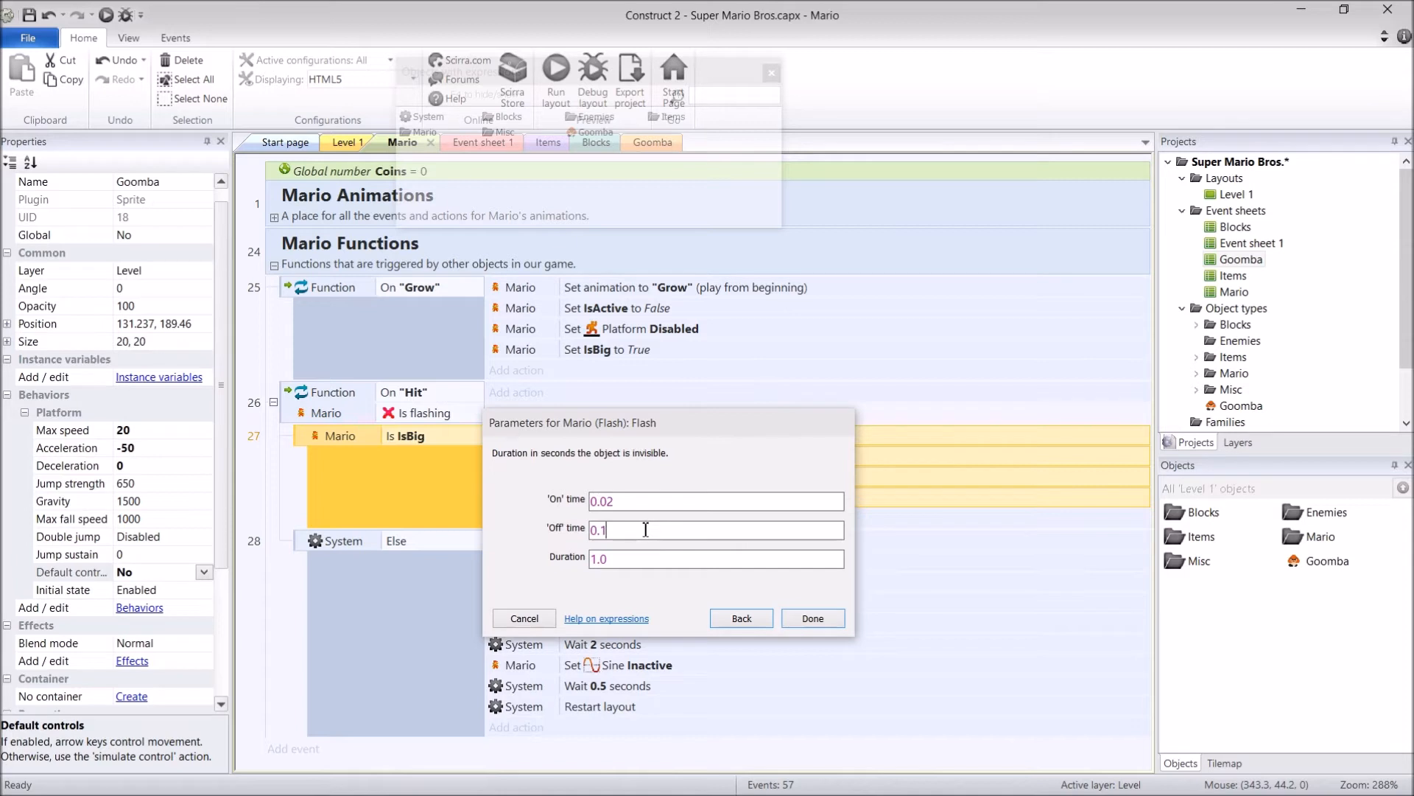
pyautogui.write('0.02')
pyautogui.click(716, 559)
pyautogui.write('3')
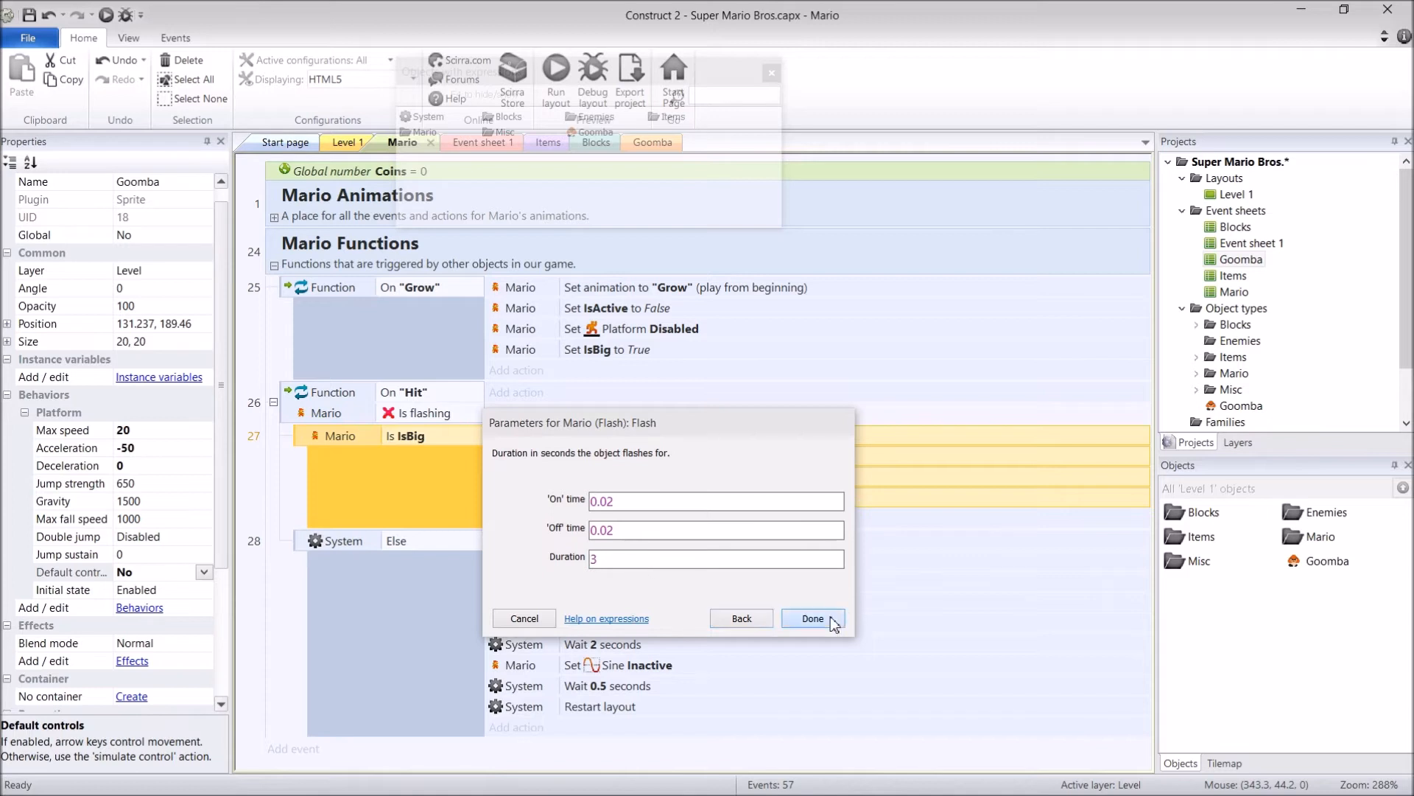
pyautogui.click(812, 619)
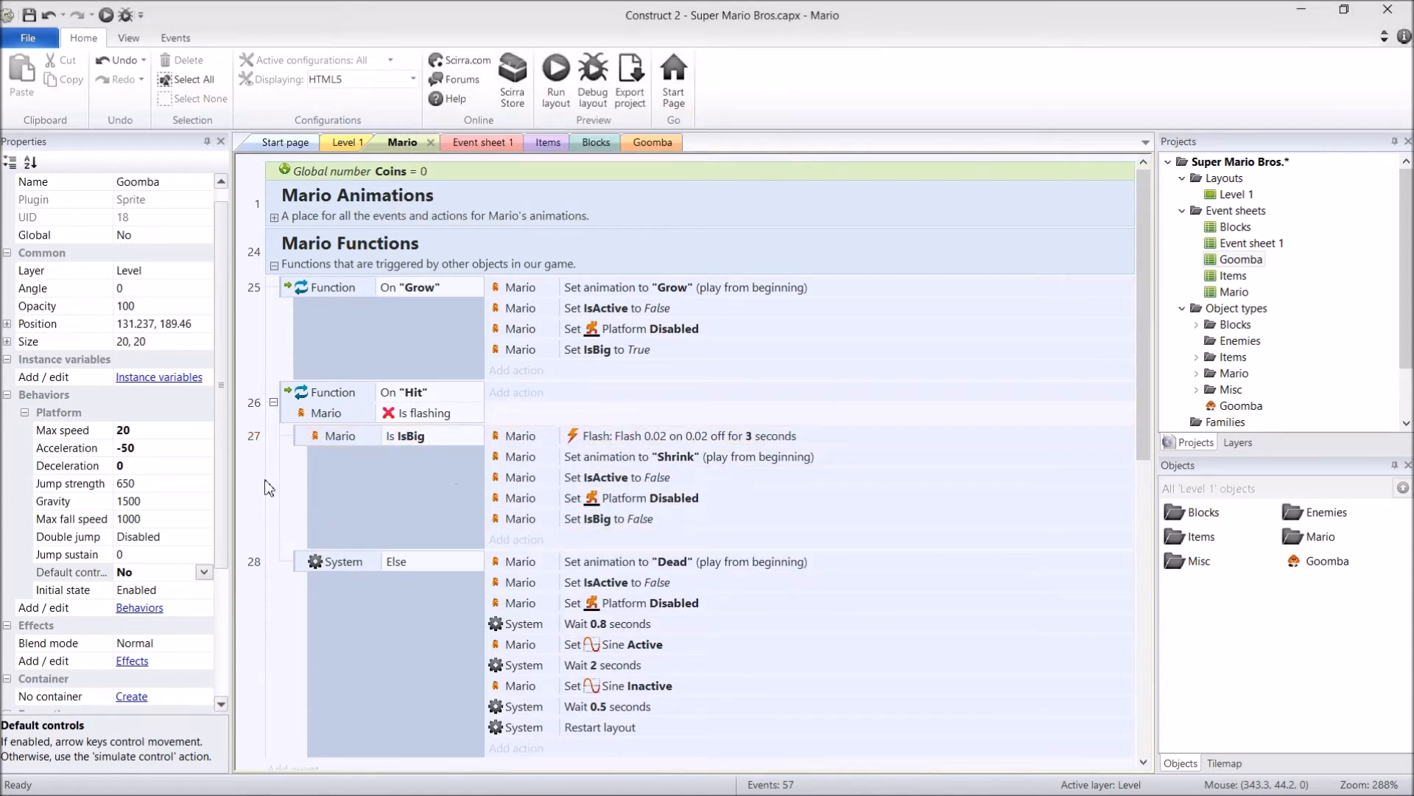
pyautogui.click(676, 435)
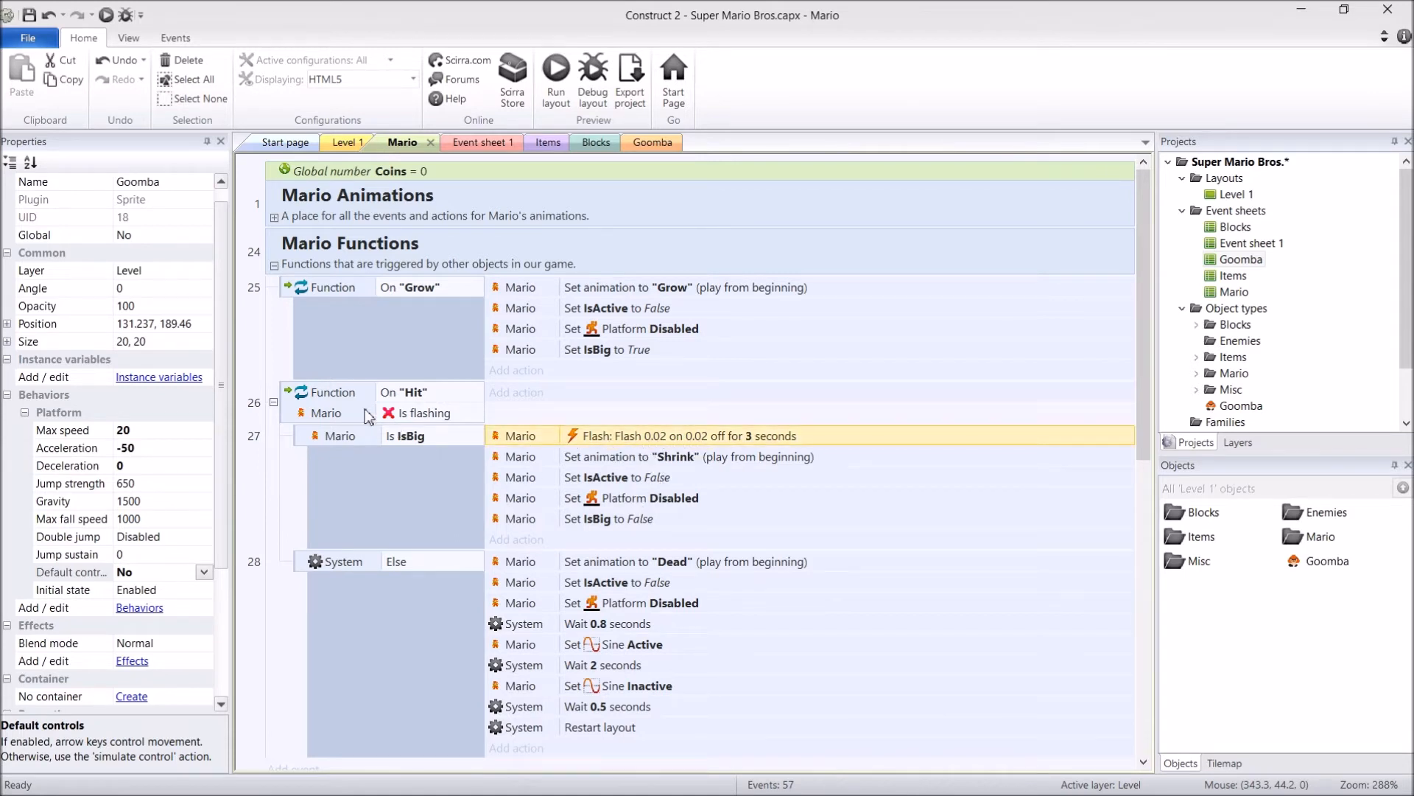
pyautogui.click(327, 414)
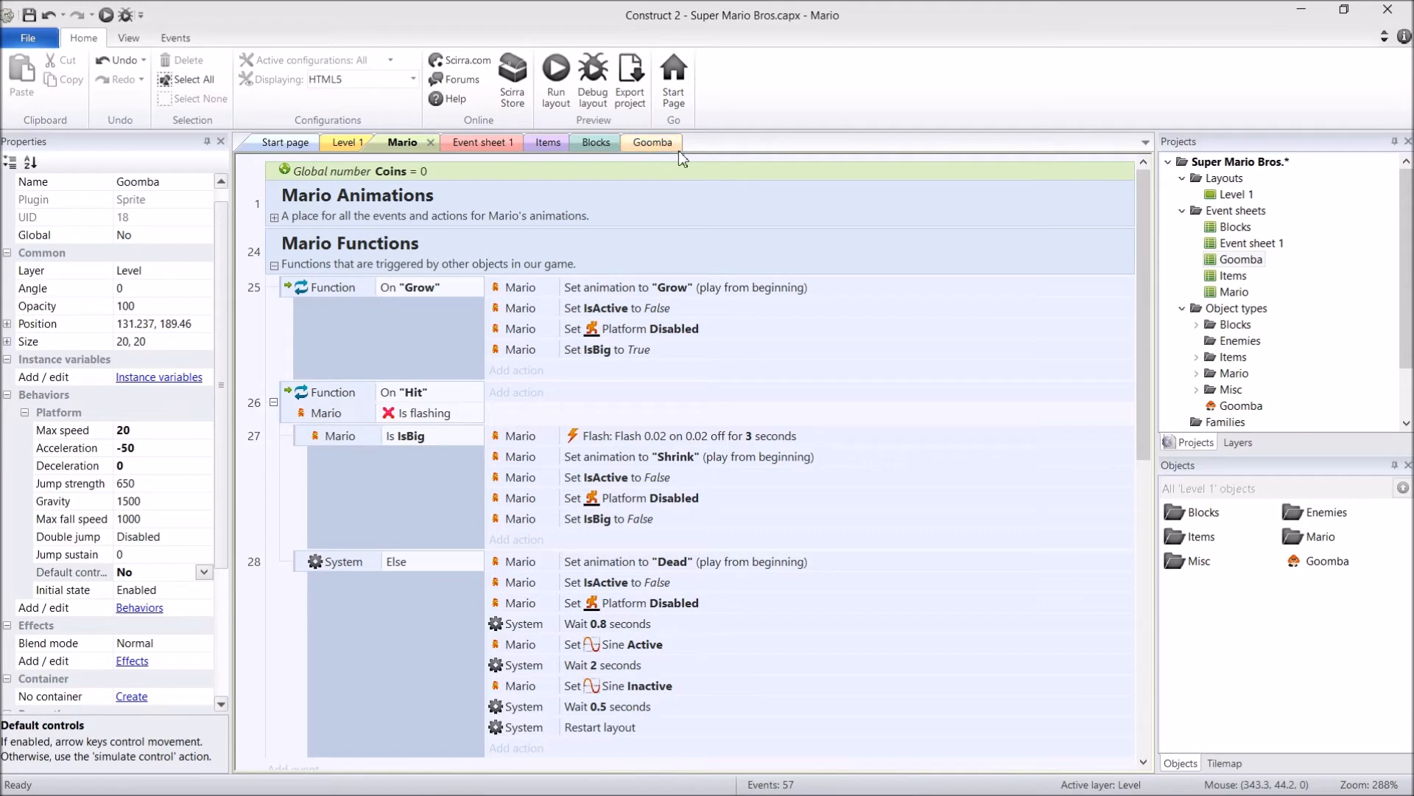
# On the Goomba event sheet, add a new event group named Goomba - Movement
pyautogui.click(651, 142)
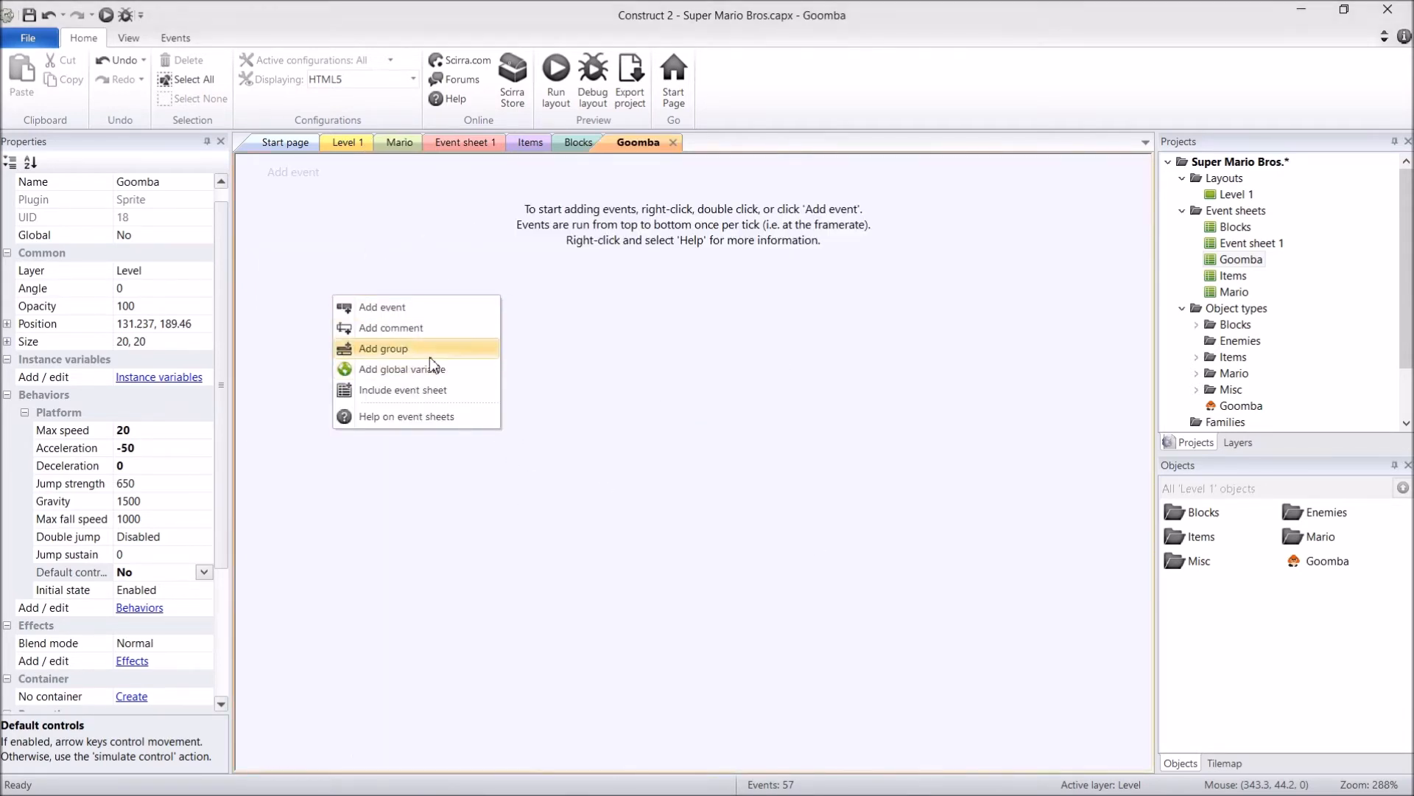
pyautogui.click(382, 348)
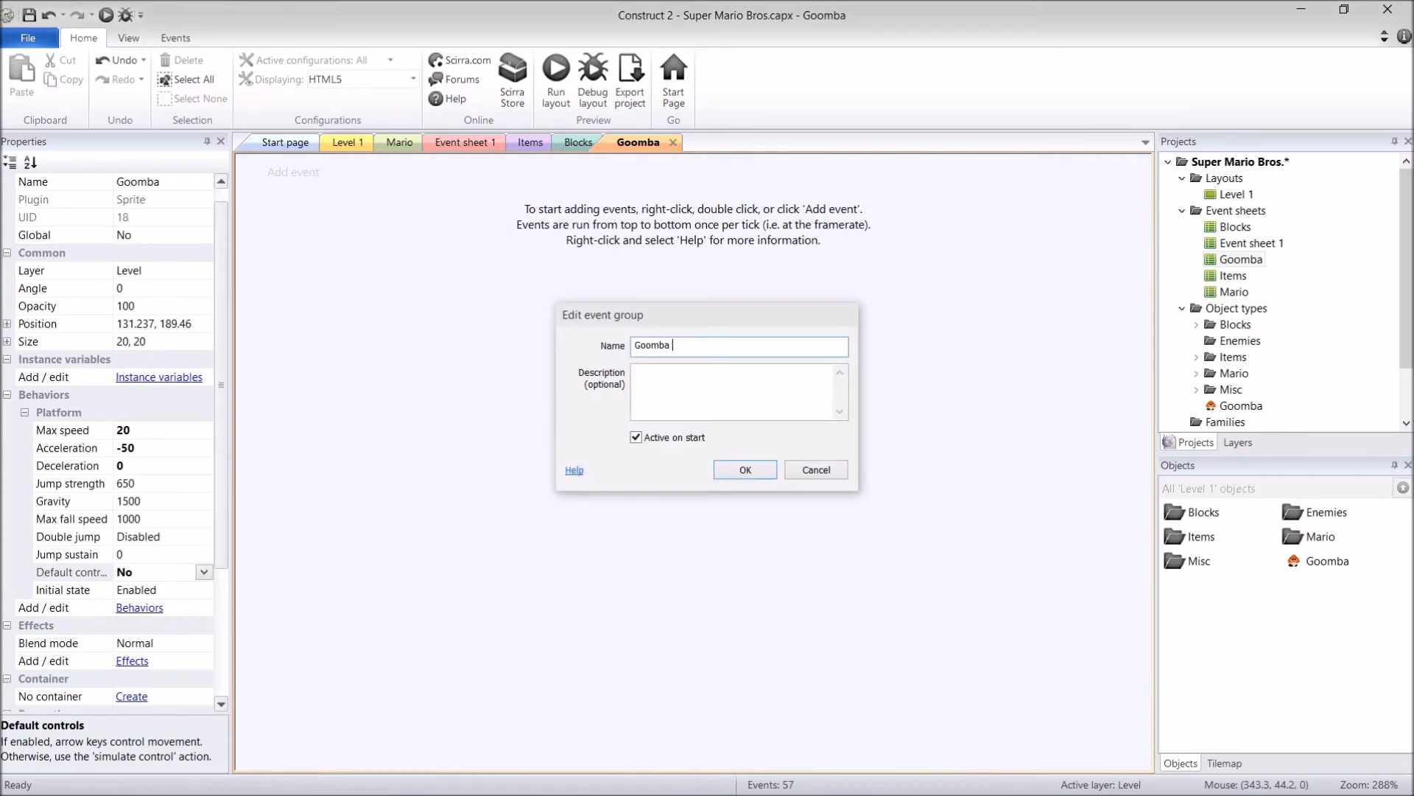
pyautogui.click(744, 470)
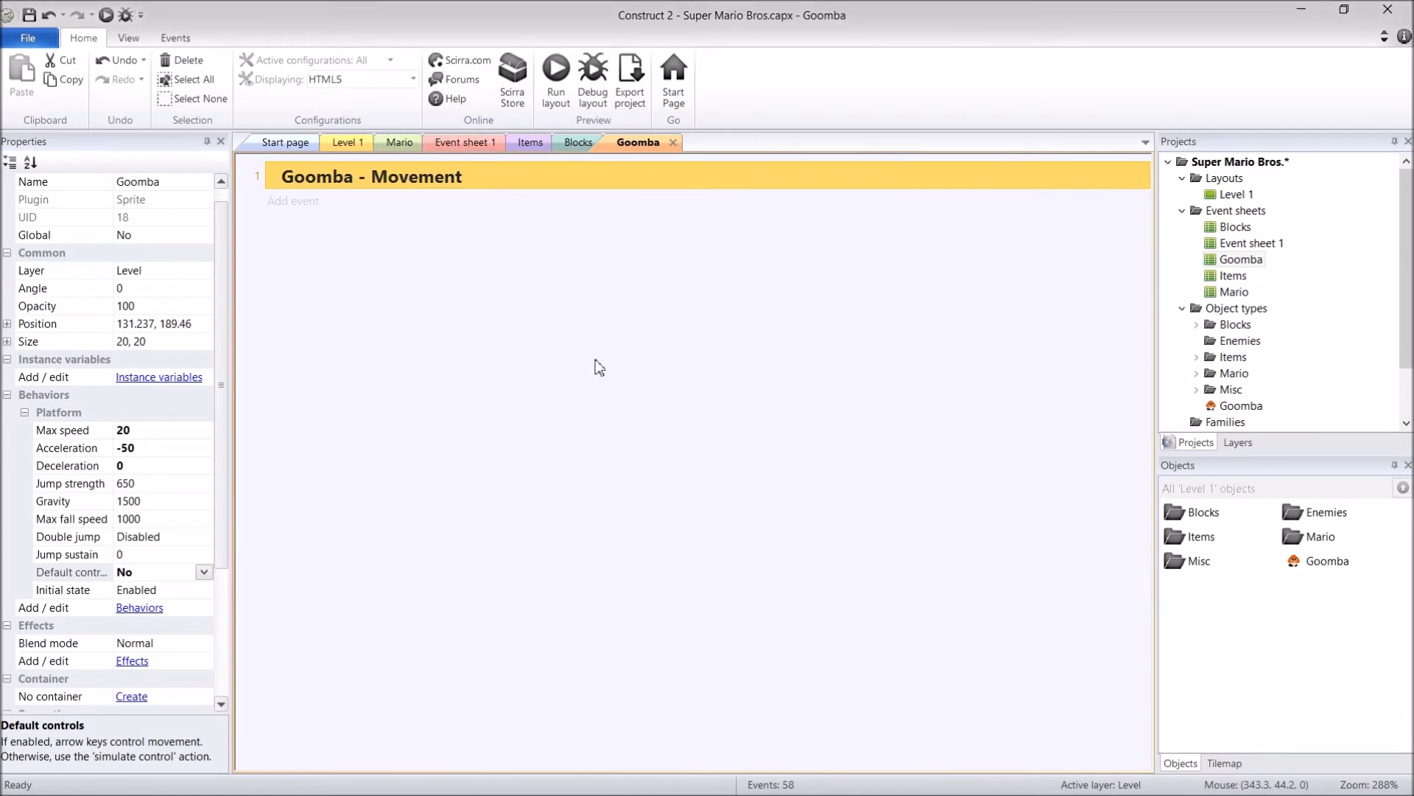
pyautogui.moveTo(530, 142)
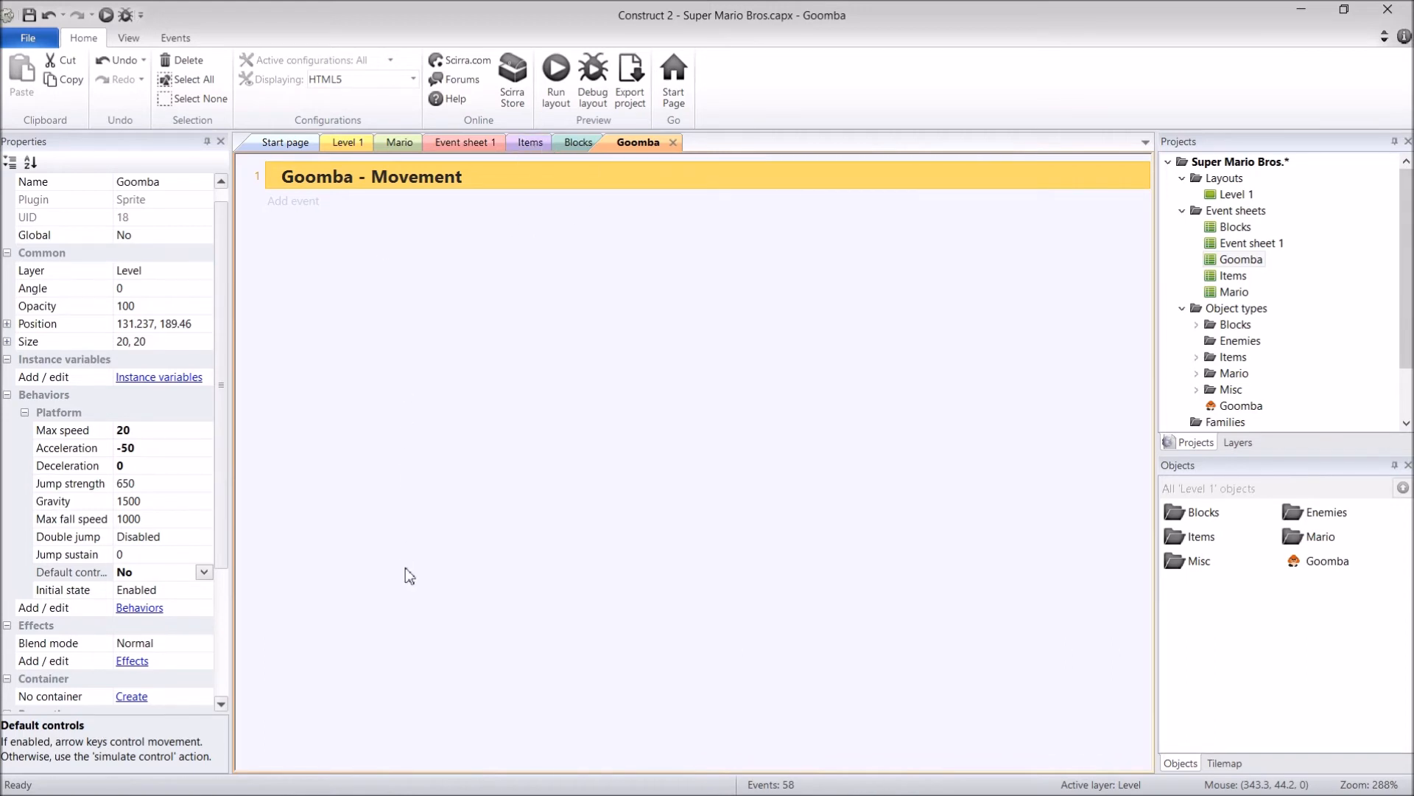
pyautogui.moveTo(463, 466)
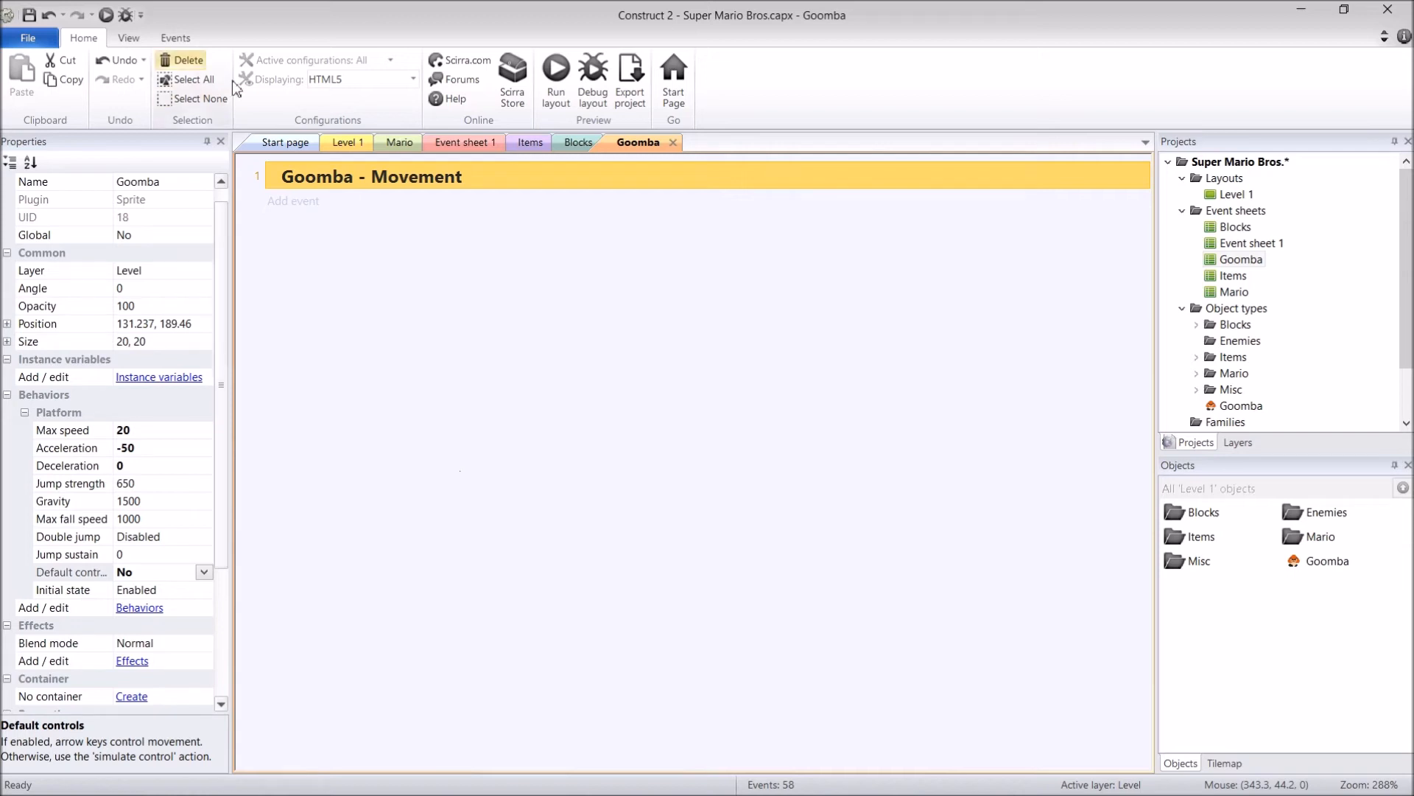
pyautogui.moveTo(530, 142)
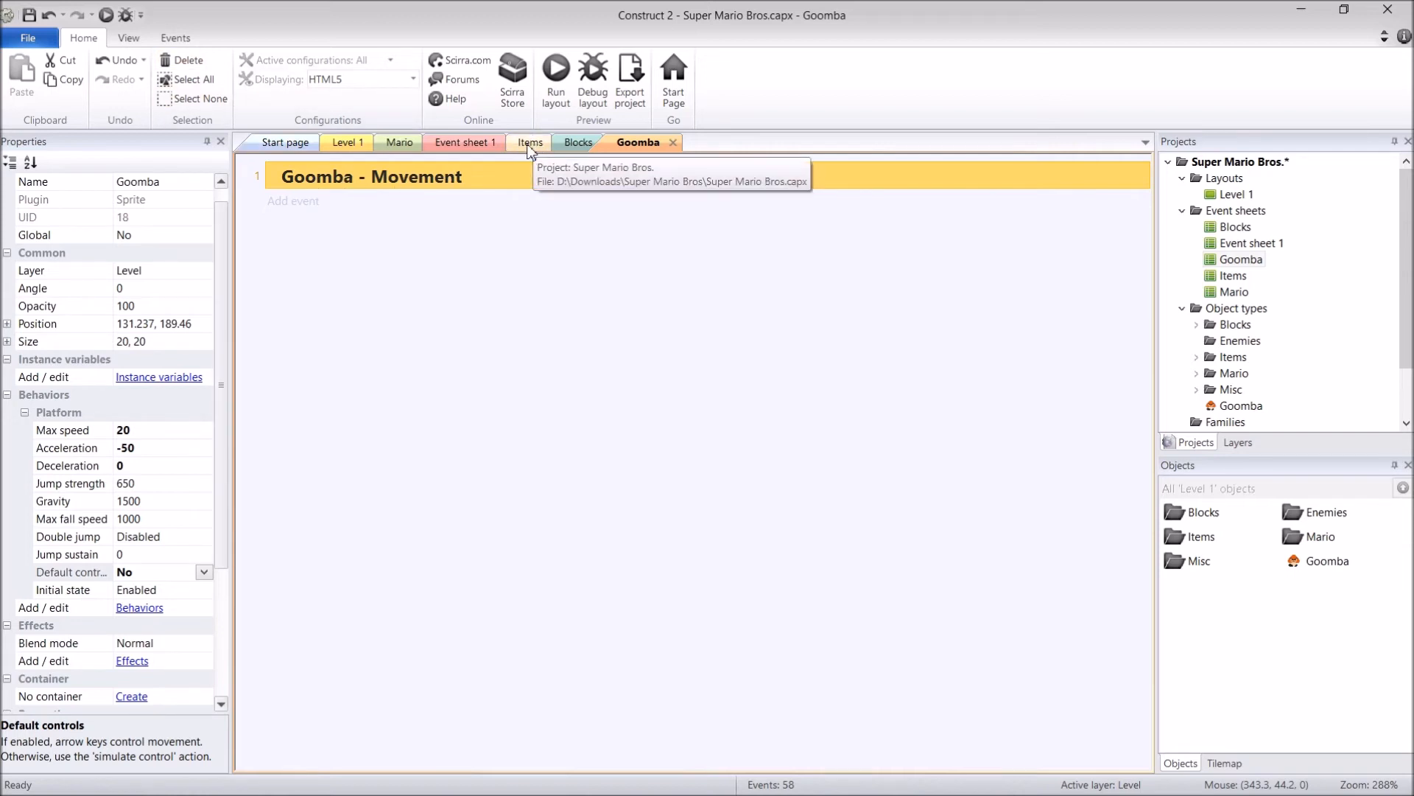
# On the Items event sheet, select and copy the Mushroom movement events
pyautogui.click(530, 142)
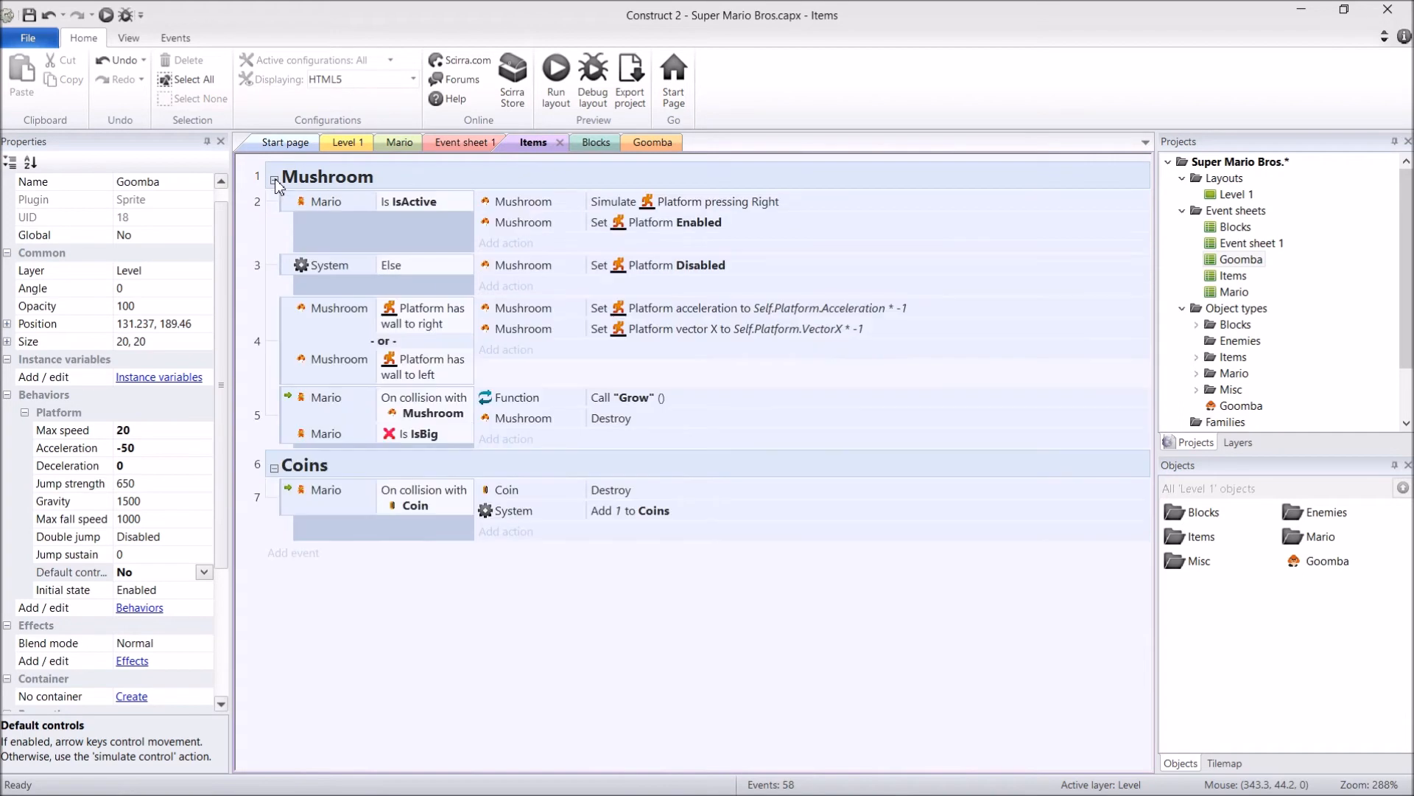
pyautogui.moveTo(373, 227)
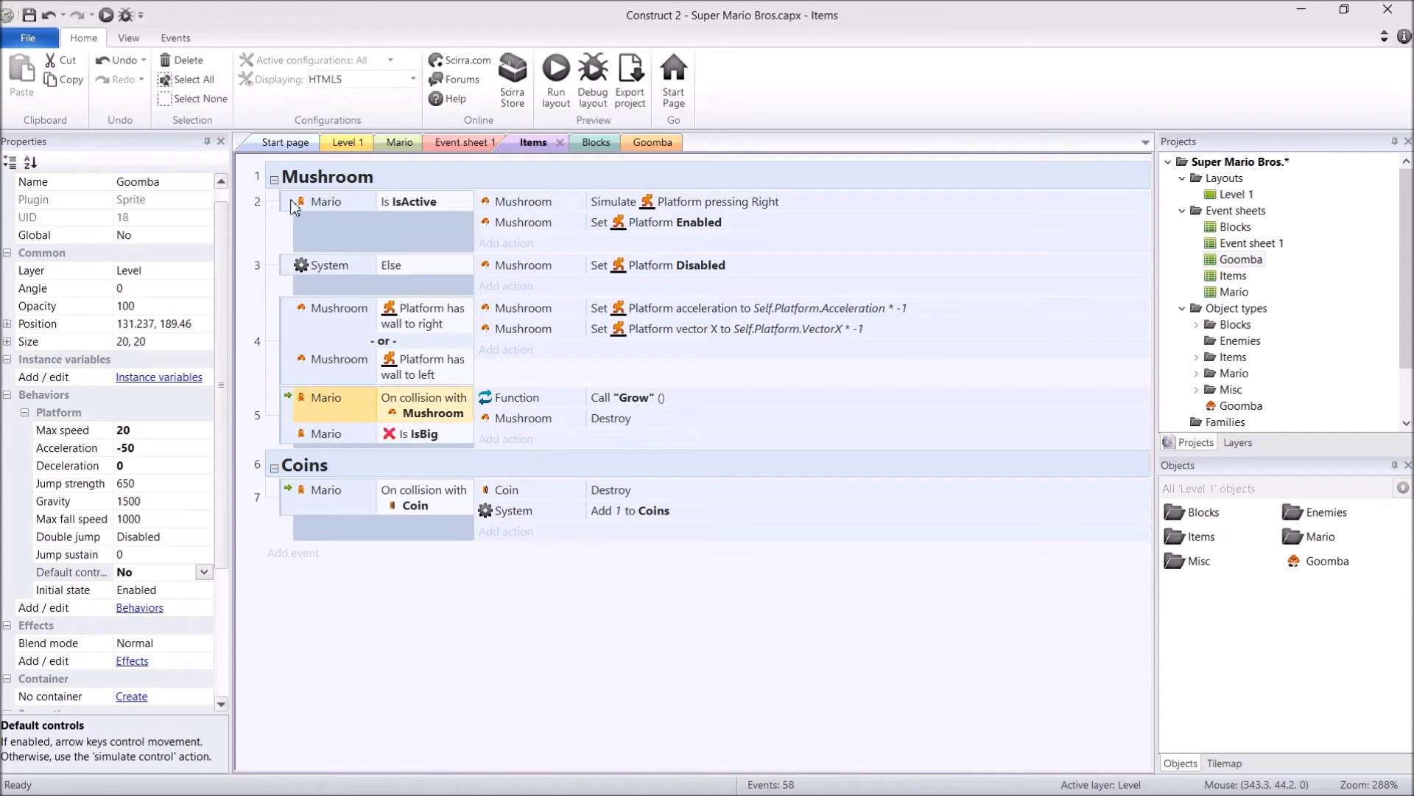
pyautogui.click(326, 202)
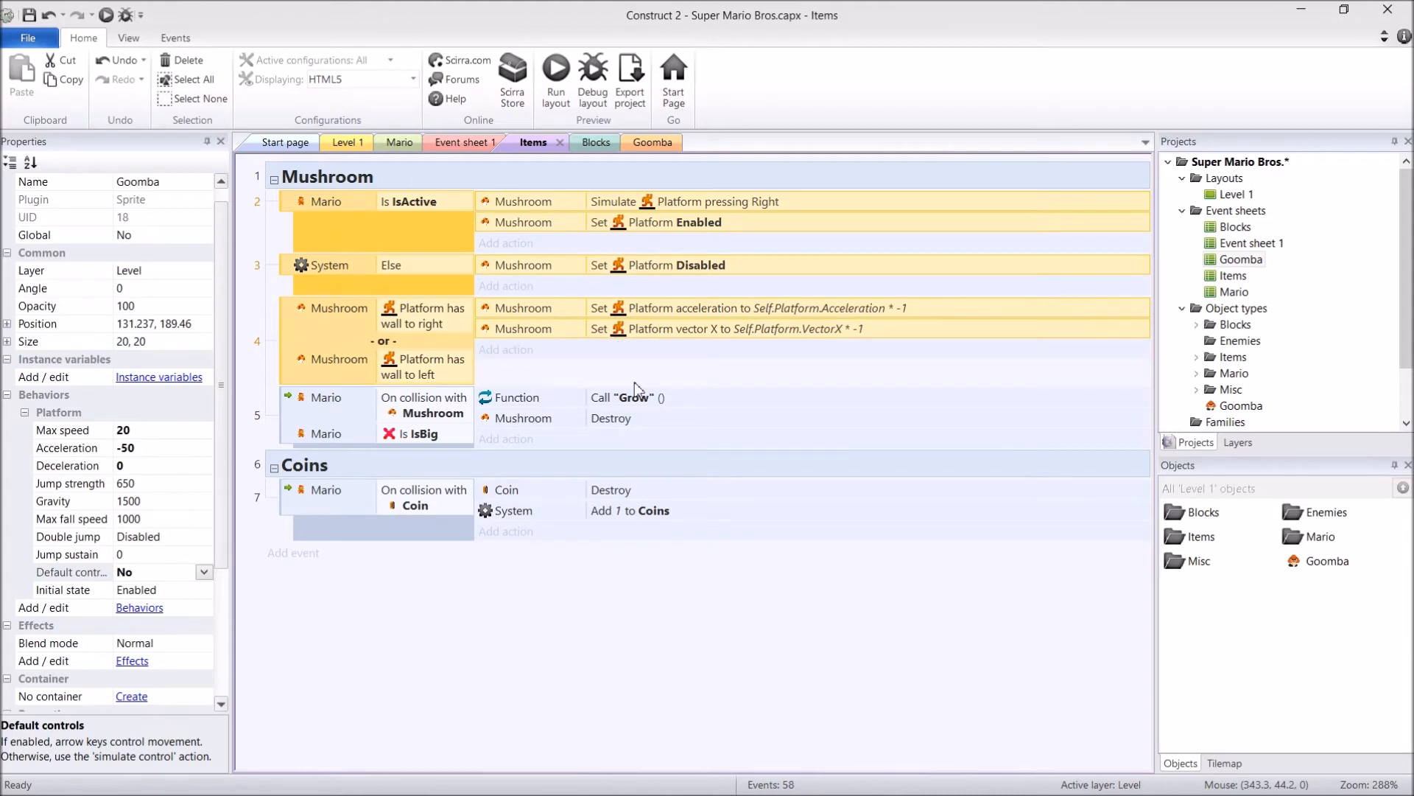
pyautogui.moveTo(63, 79)
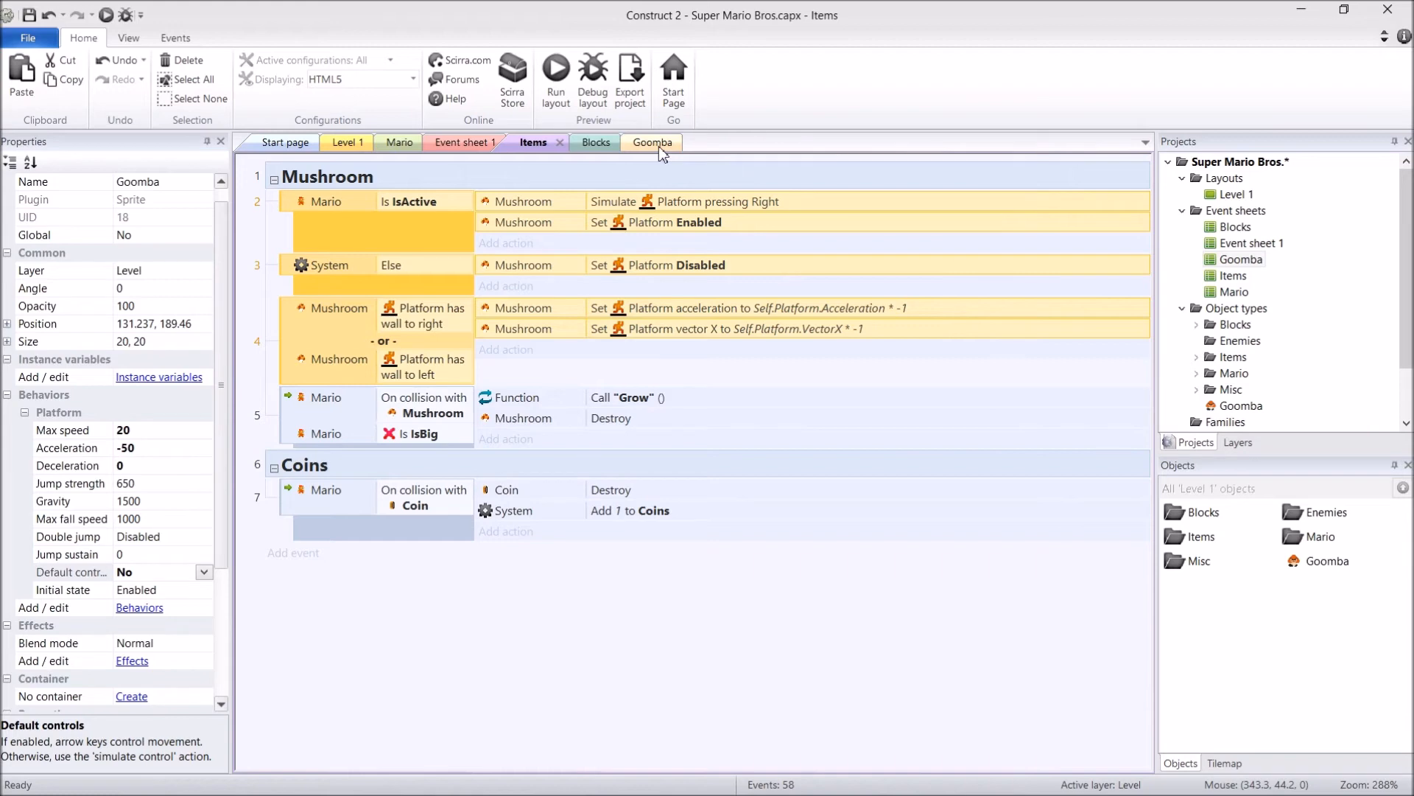
# Paste the movement events into Goomba - Movement and switch the Simulate action's object to Goomba
pyautogui.click(652, 141)
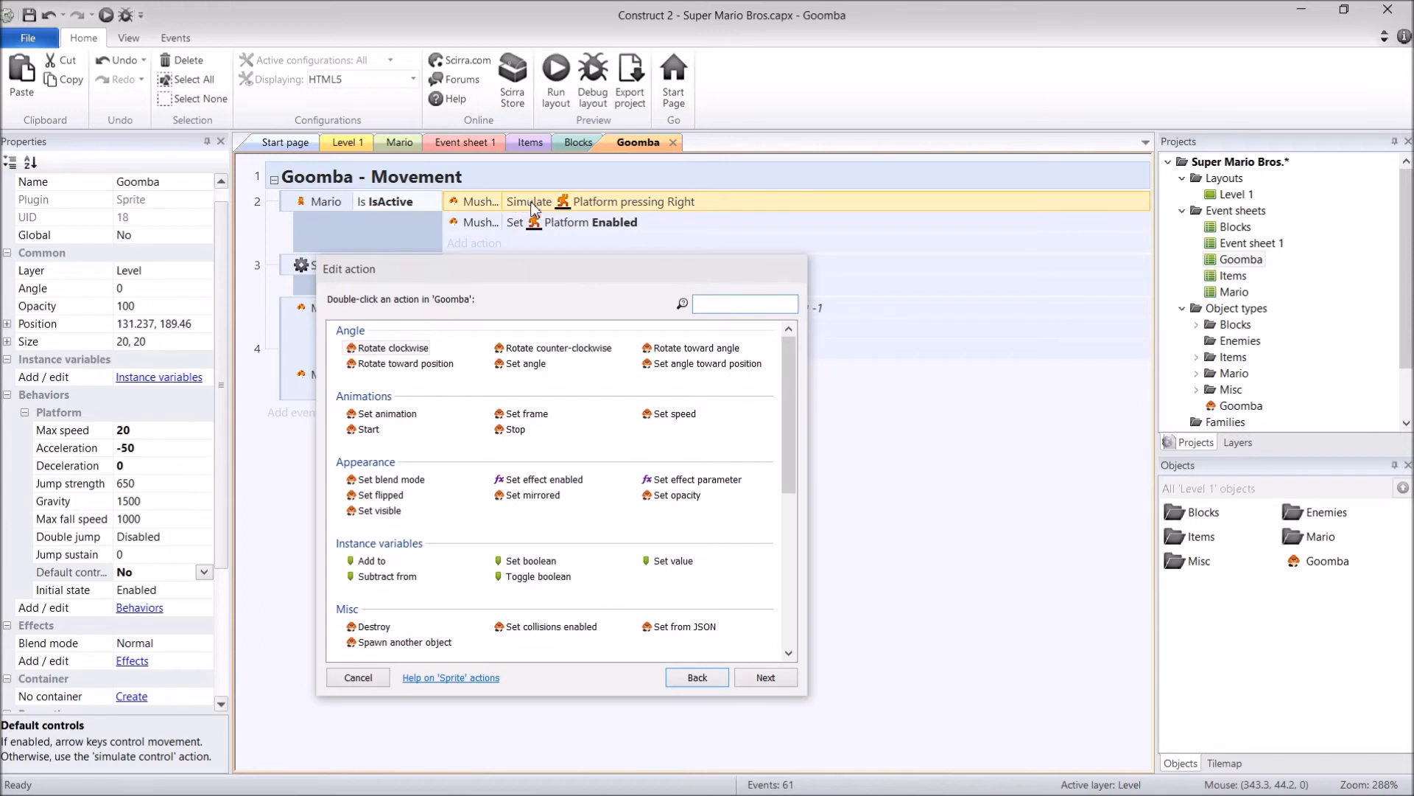
pyautogui.write('sim')
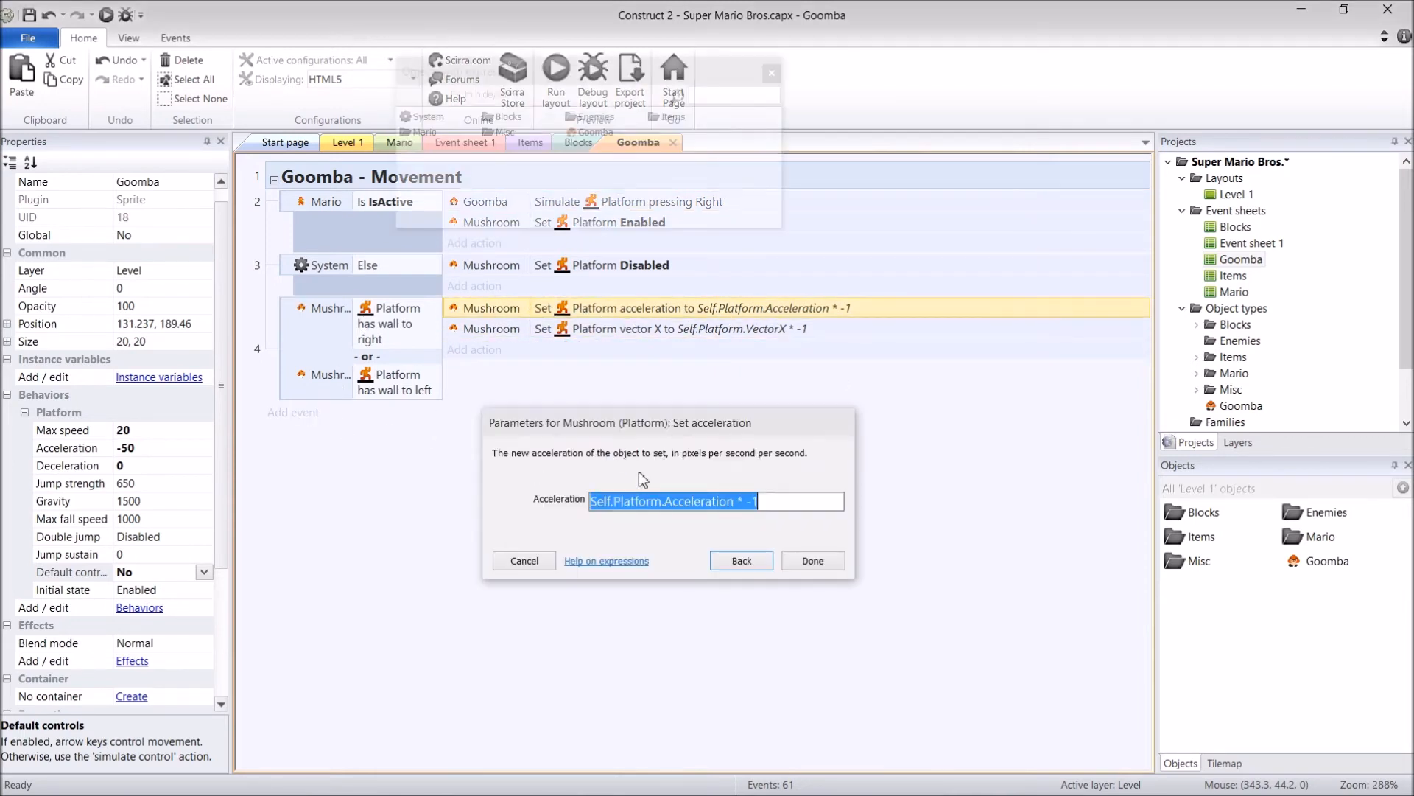
pyautogui.click(811, 560)
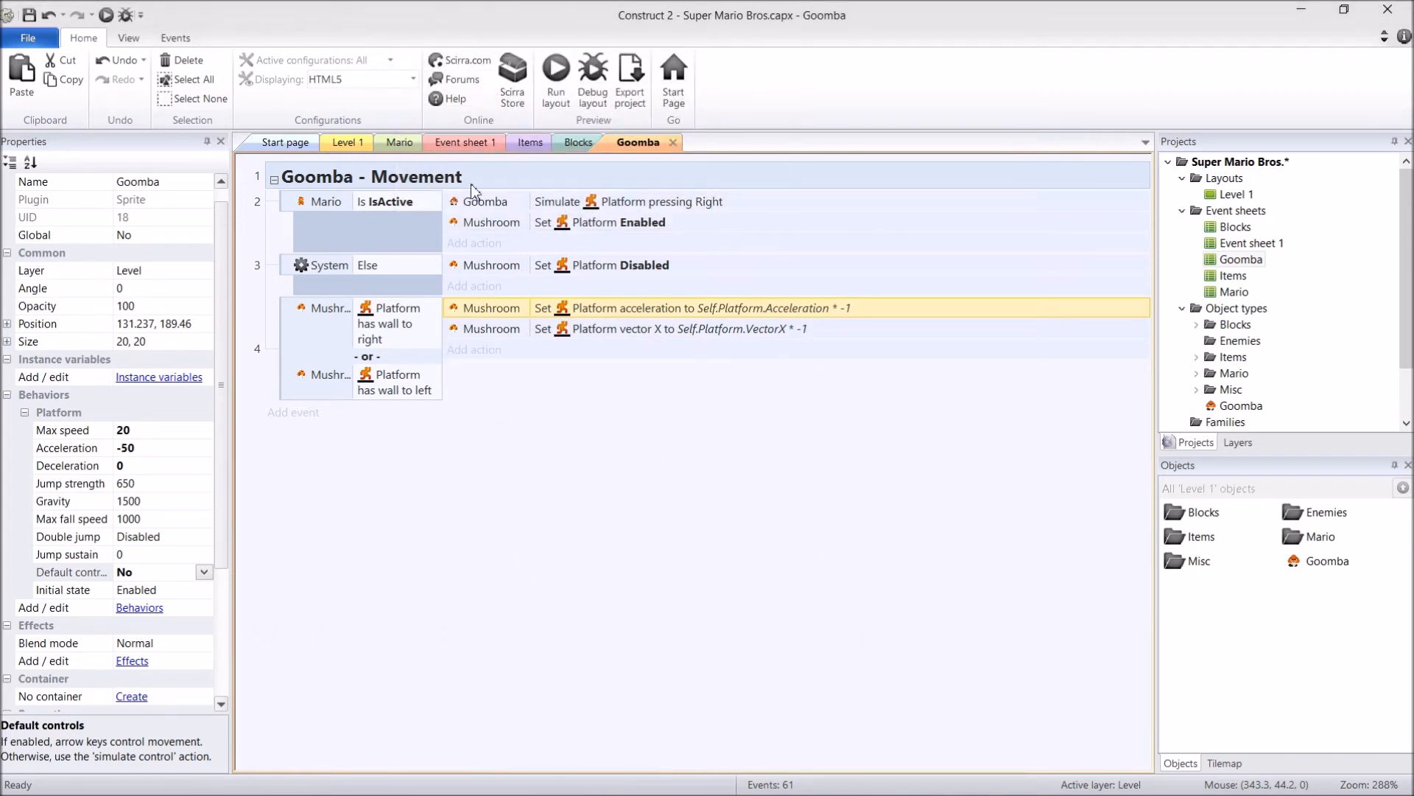
pyautogui.moveTo(434, 200)
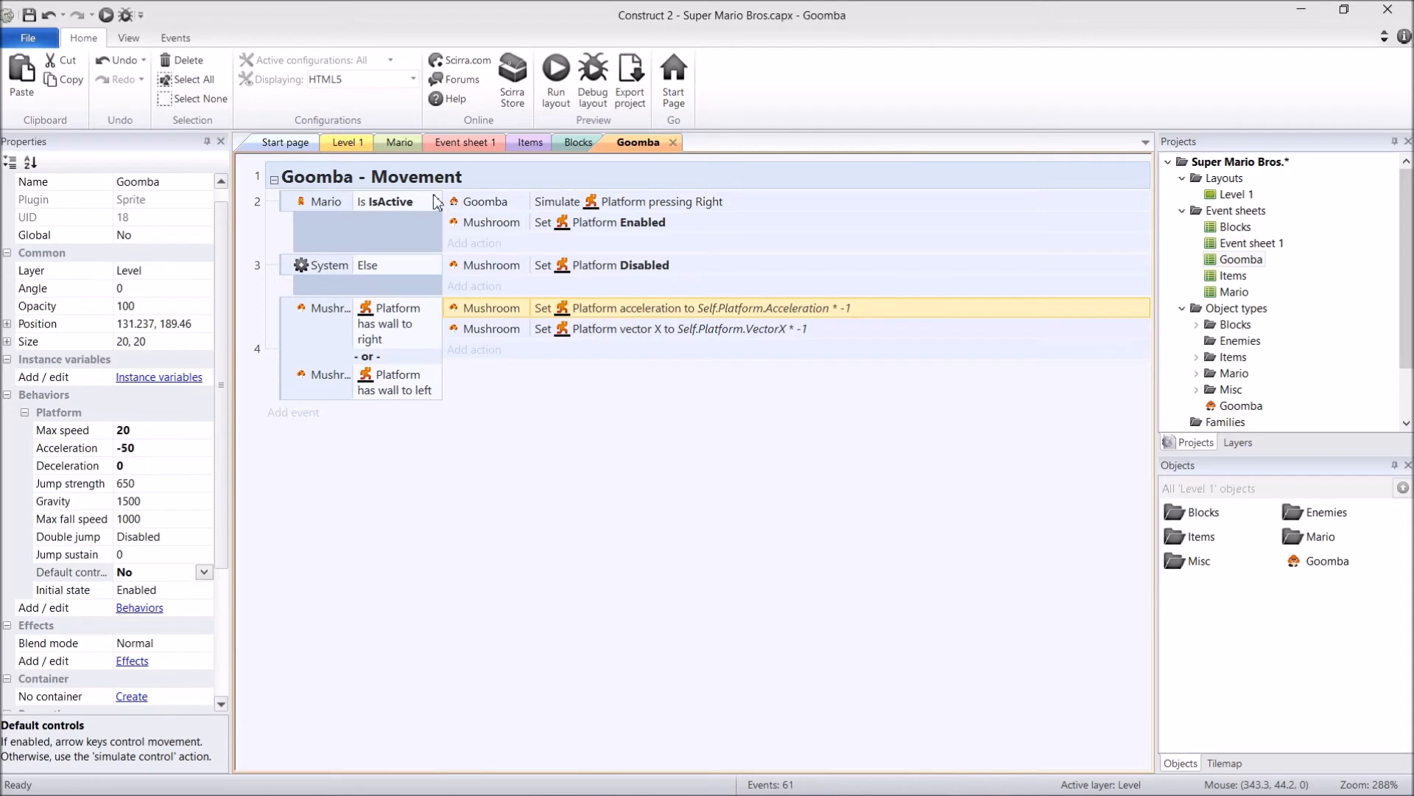
pyautogui.moveTo(637, 502)
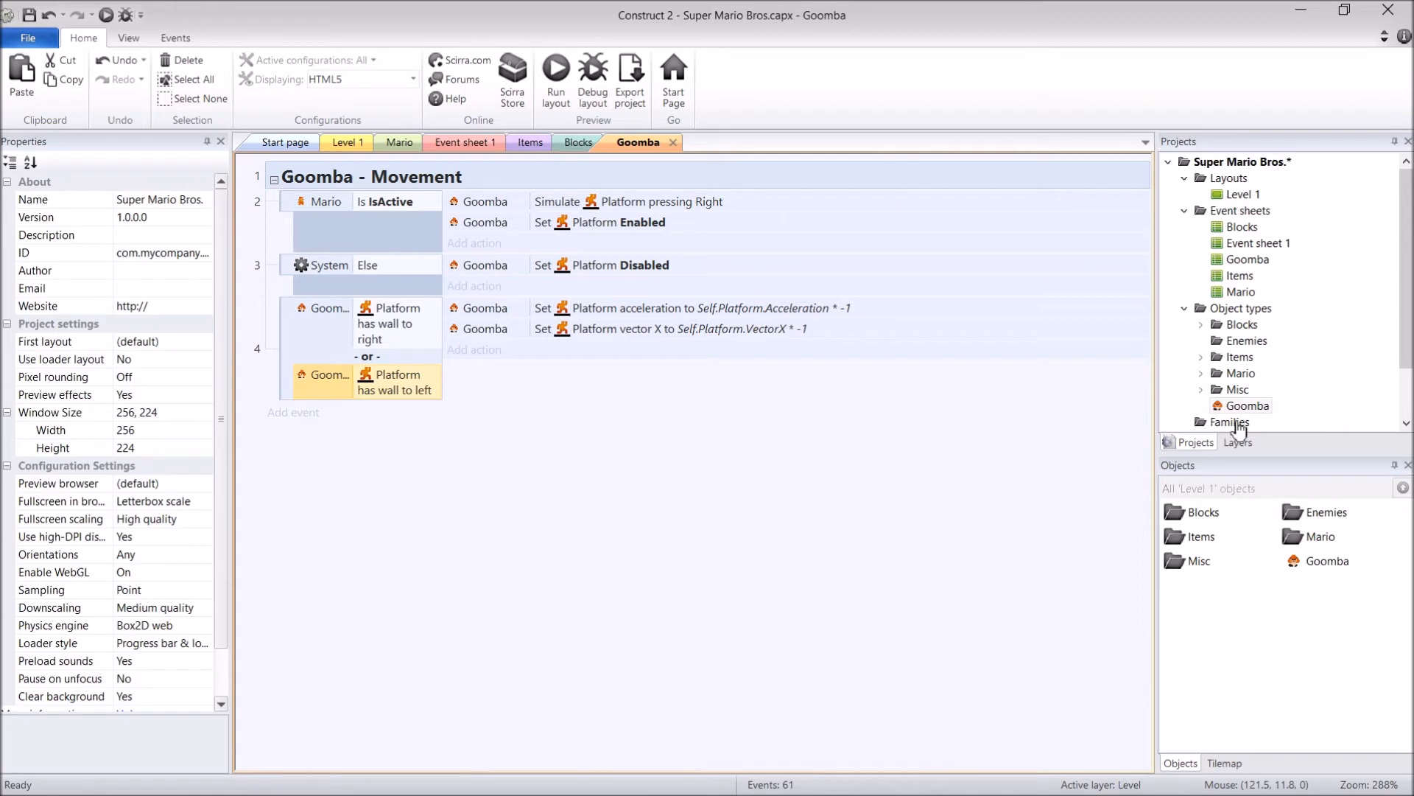
pyautogui.moveTo(898, 678)
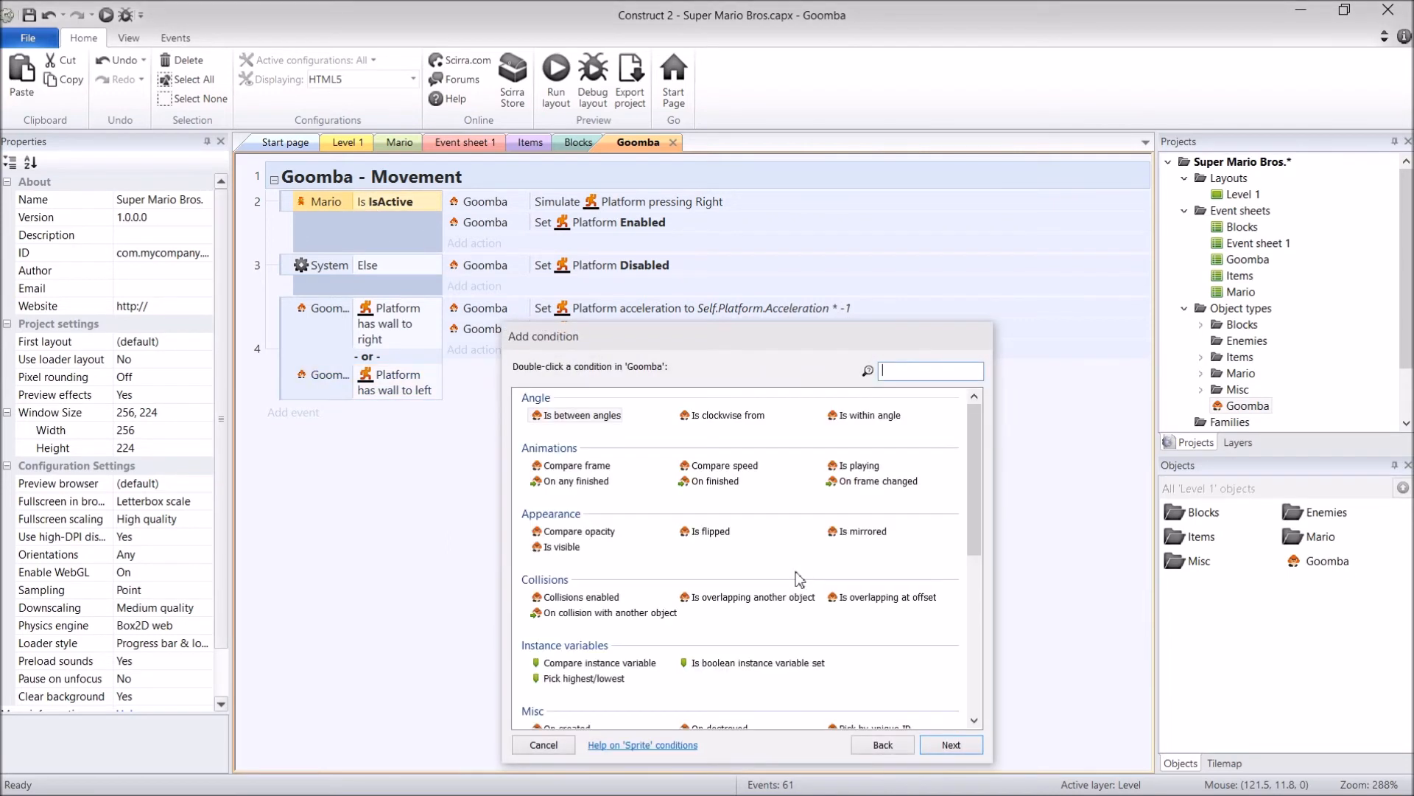
# Add a Goomba Is playing "Default" condition to the first pasted movement event
pyautogui.doubleClick(856, 466)
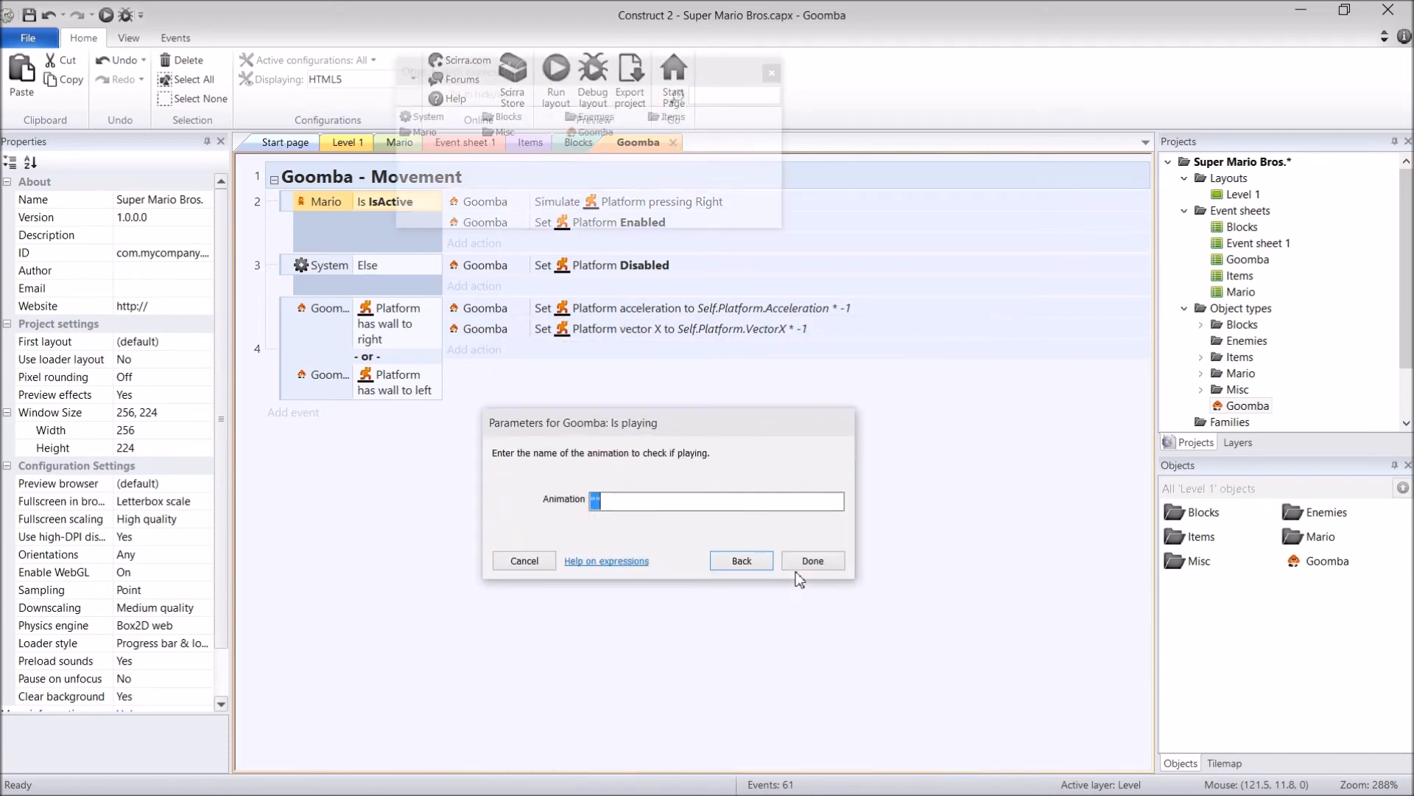
pyautogui.click(811, 560)
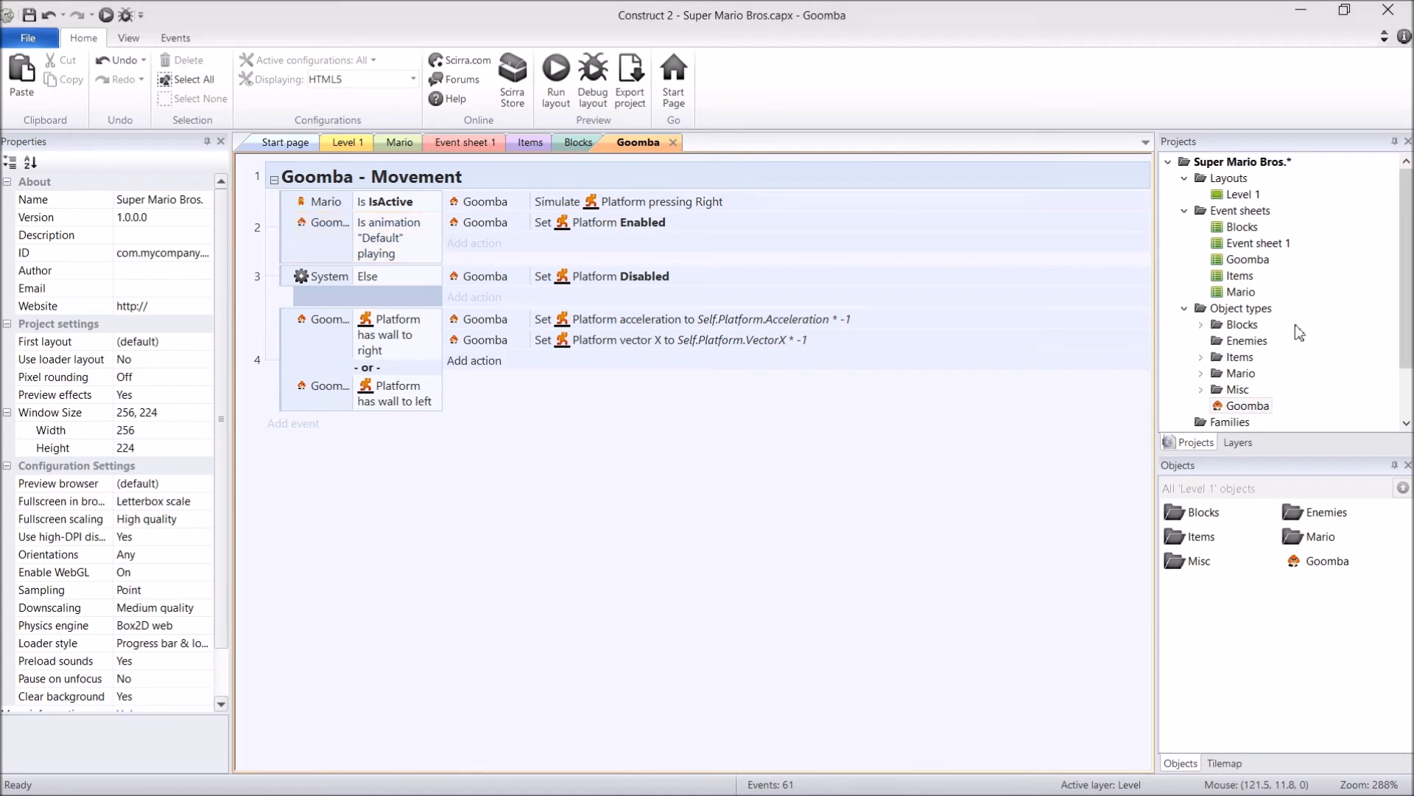
pyautogui.click(1247, 406)
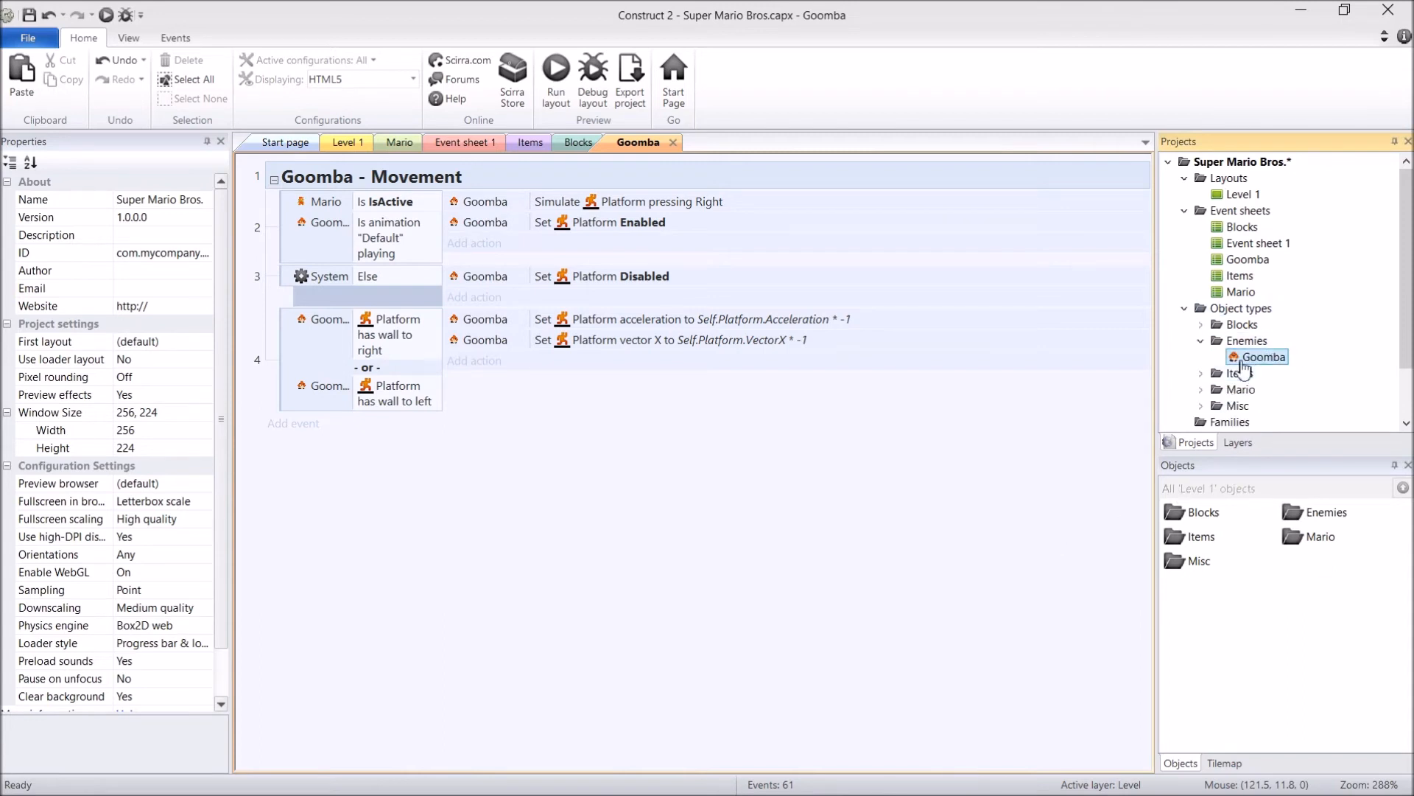
pyautogui.doubleClick(1265, 356)
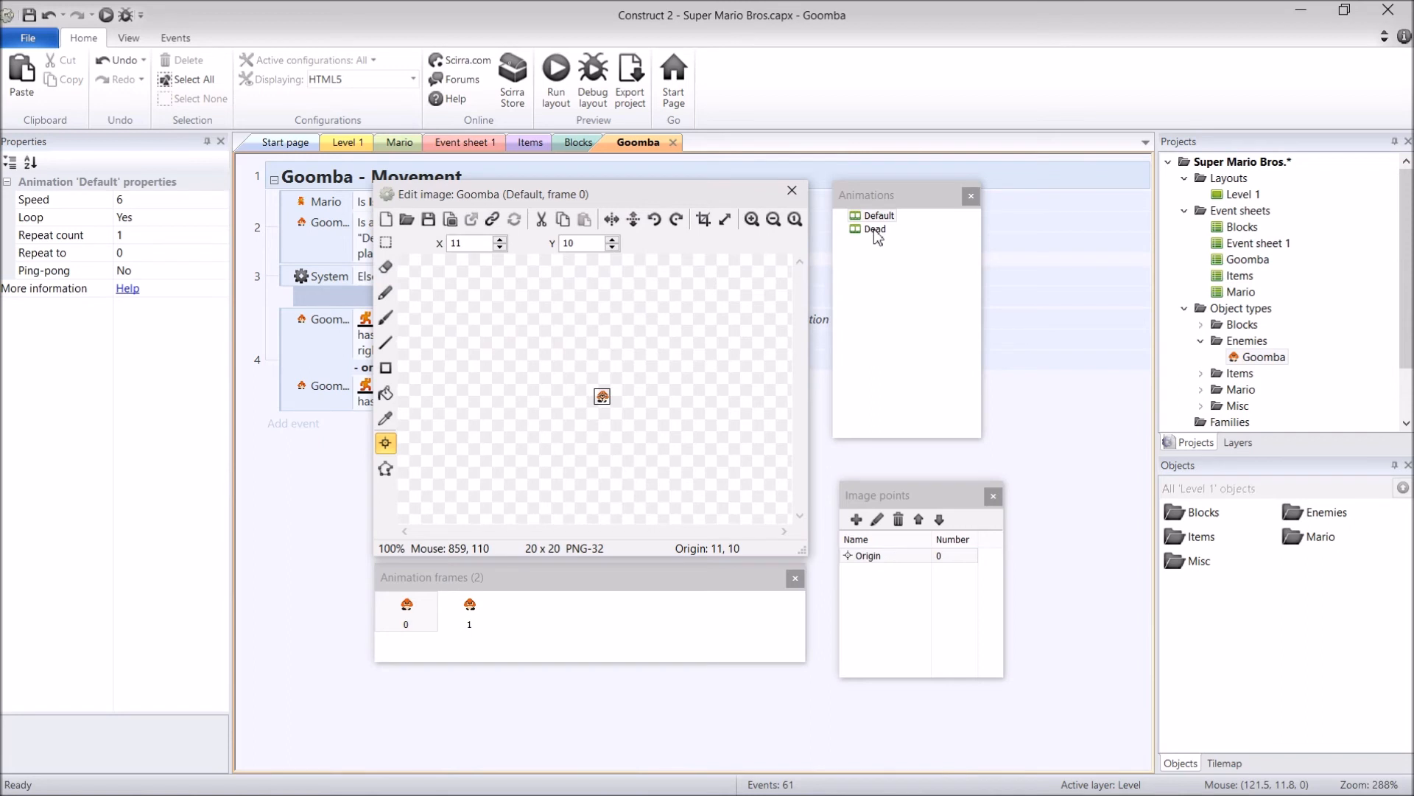
pyautogui.click(874, 229)
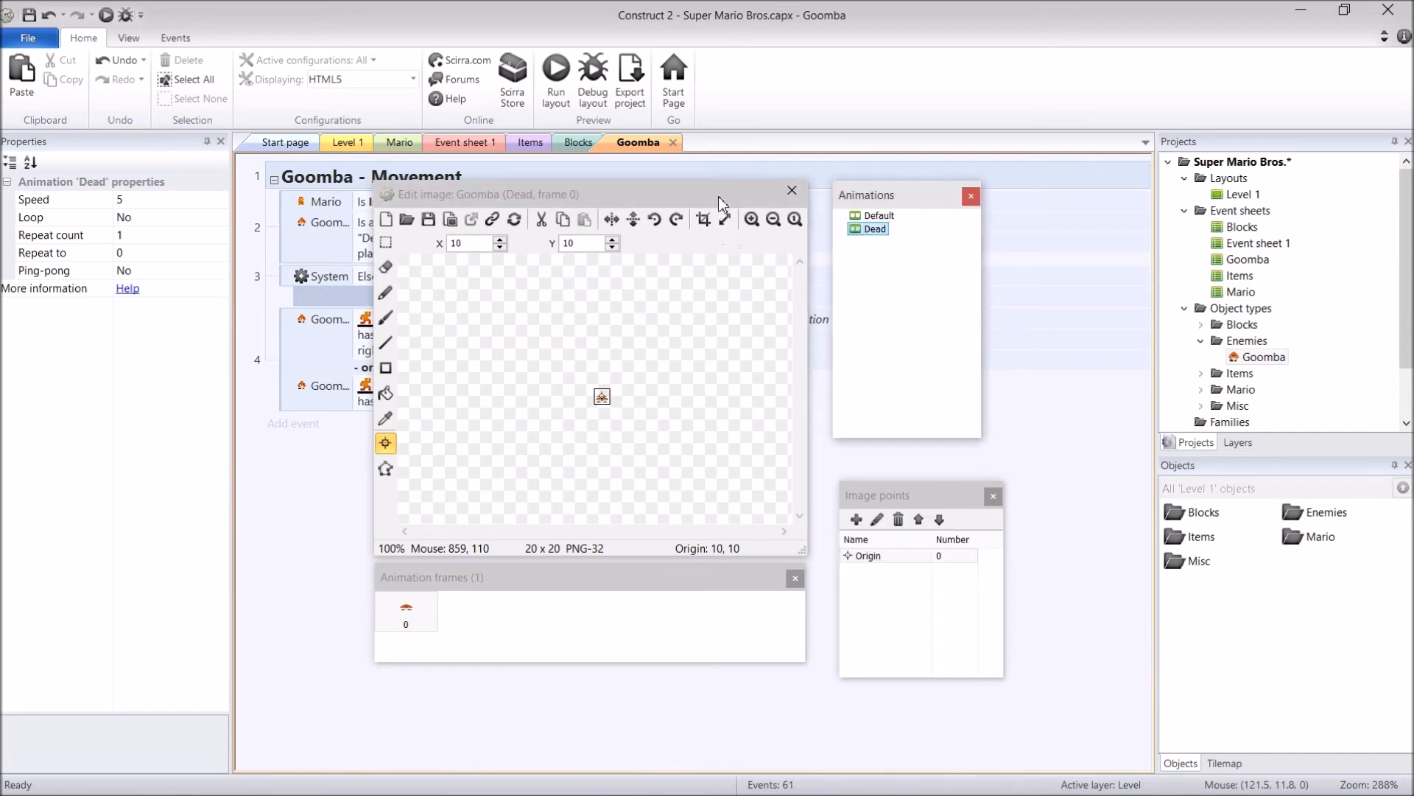
pyautogui.click(752, 219)
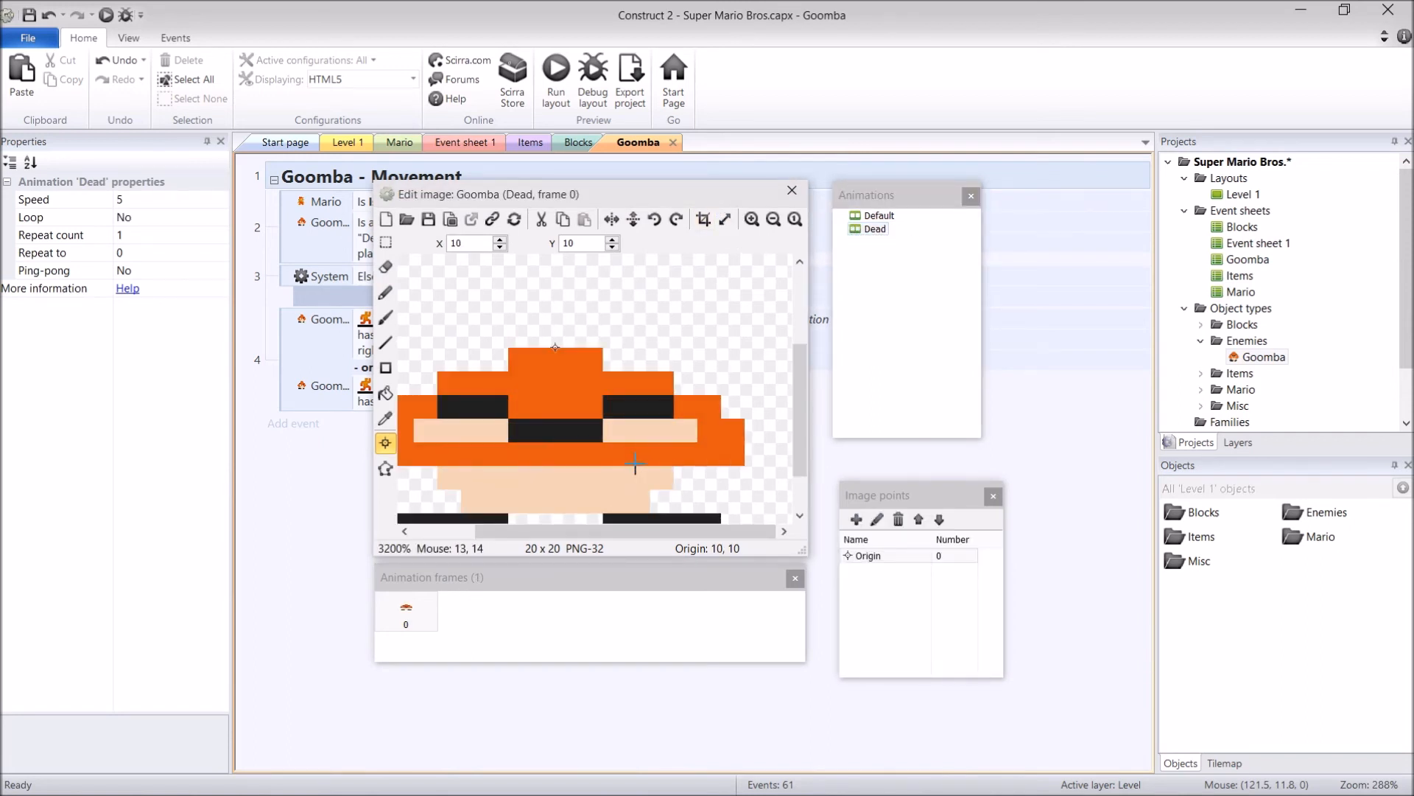
pyautogui.click(772, 220)
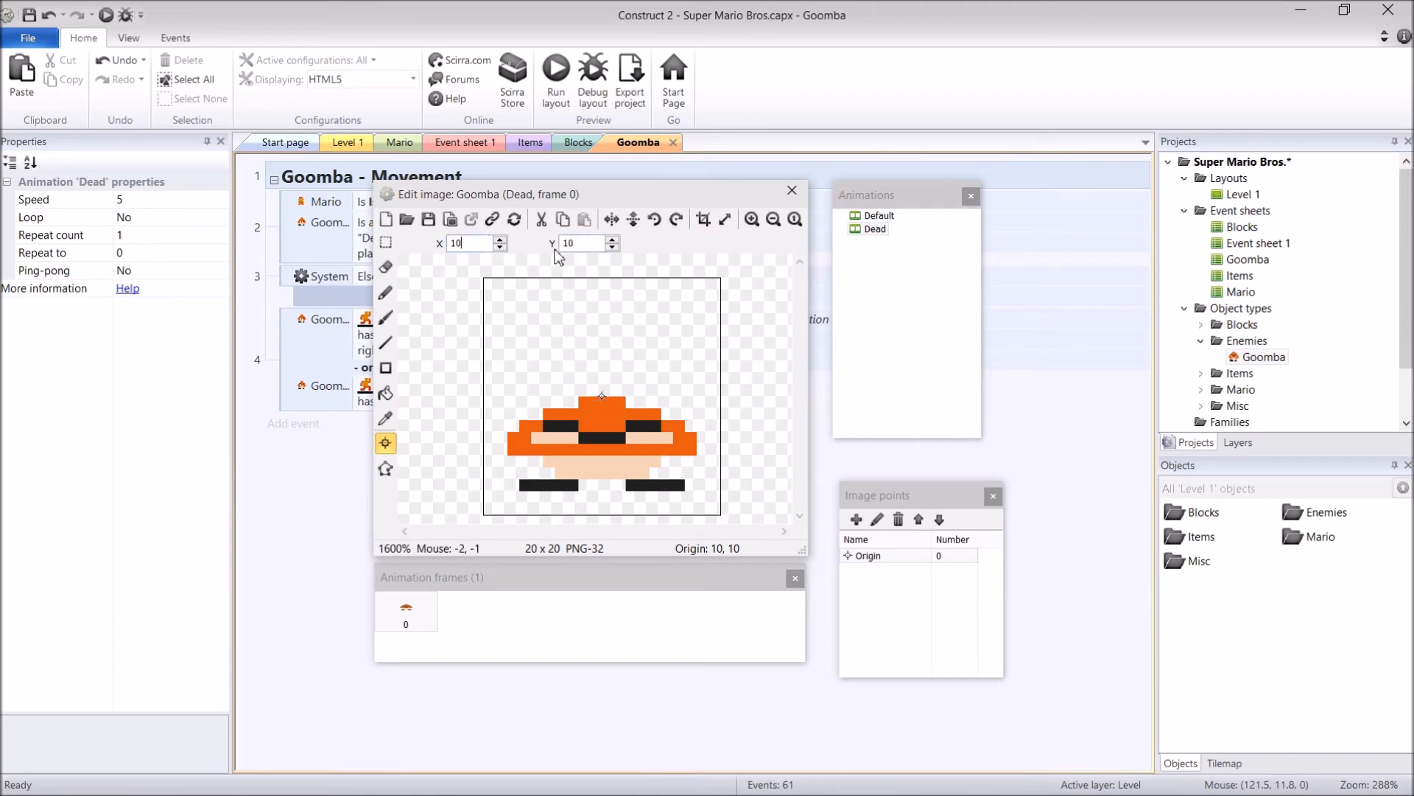
pyautogui.moveTo(616, 451)
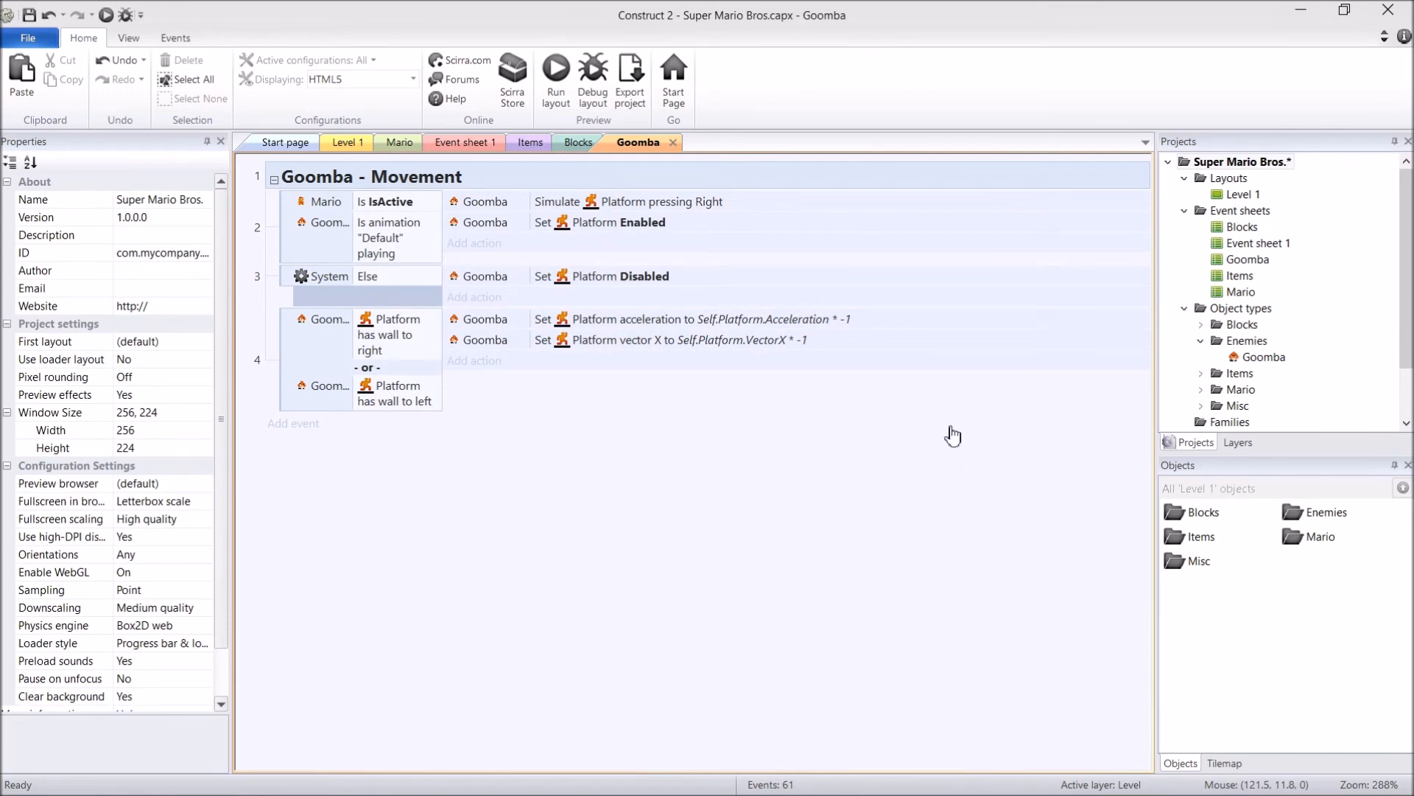
pyautogui.moveTo(406, 515)
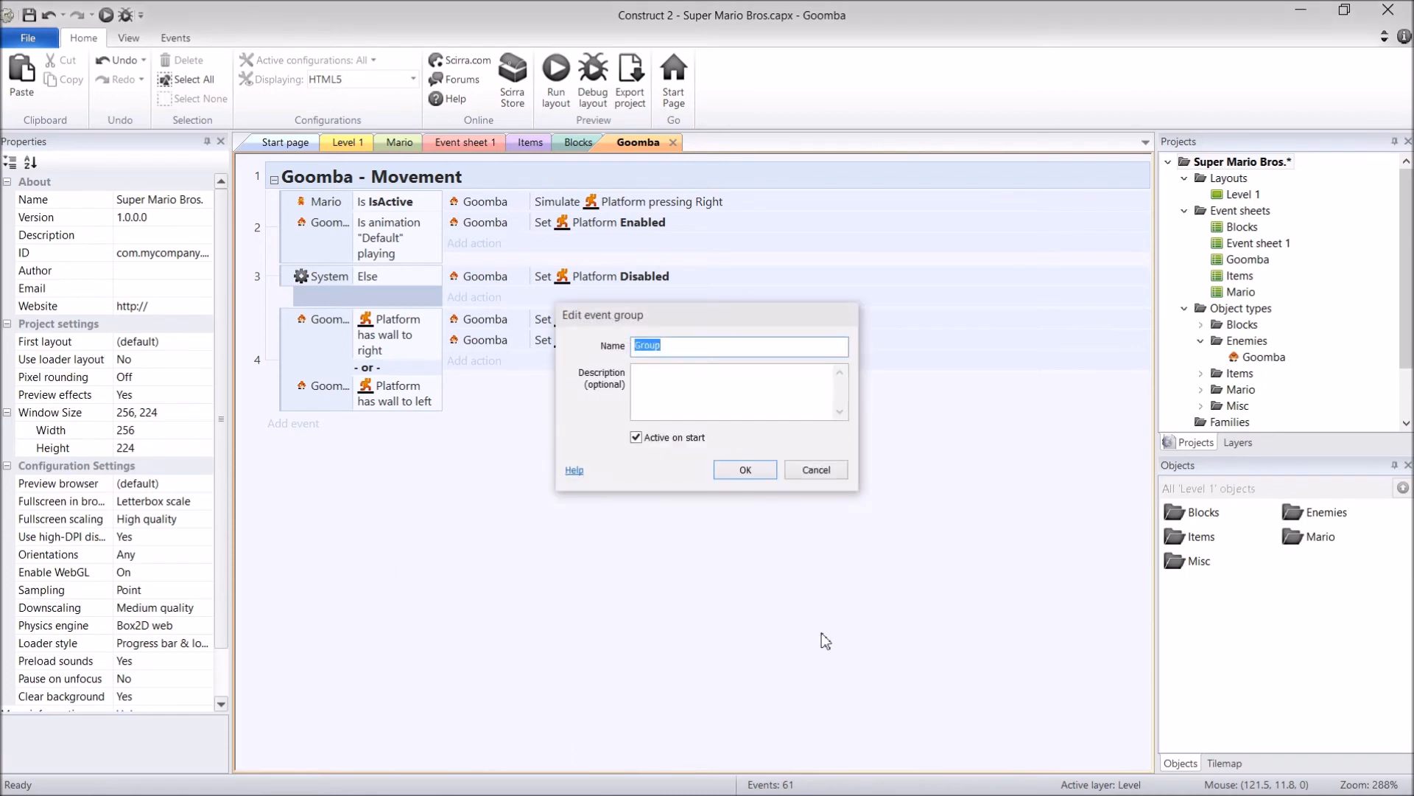
# Create the Goomba - vs Mario group with a Mario On collision with Goomba event
pyautogui.write('Goomba - vs Mari')
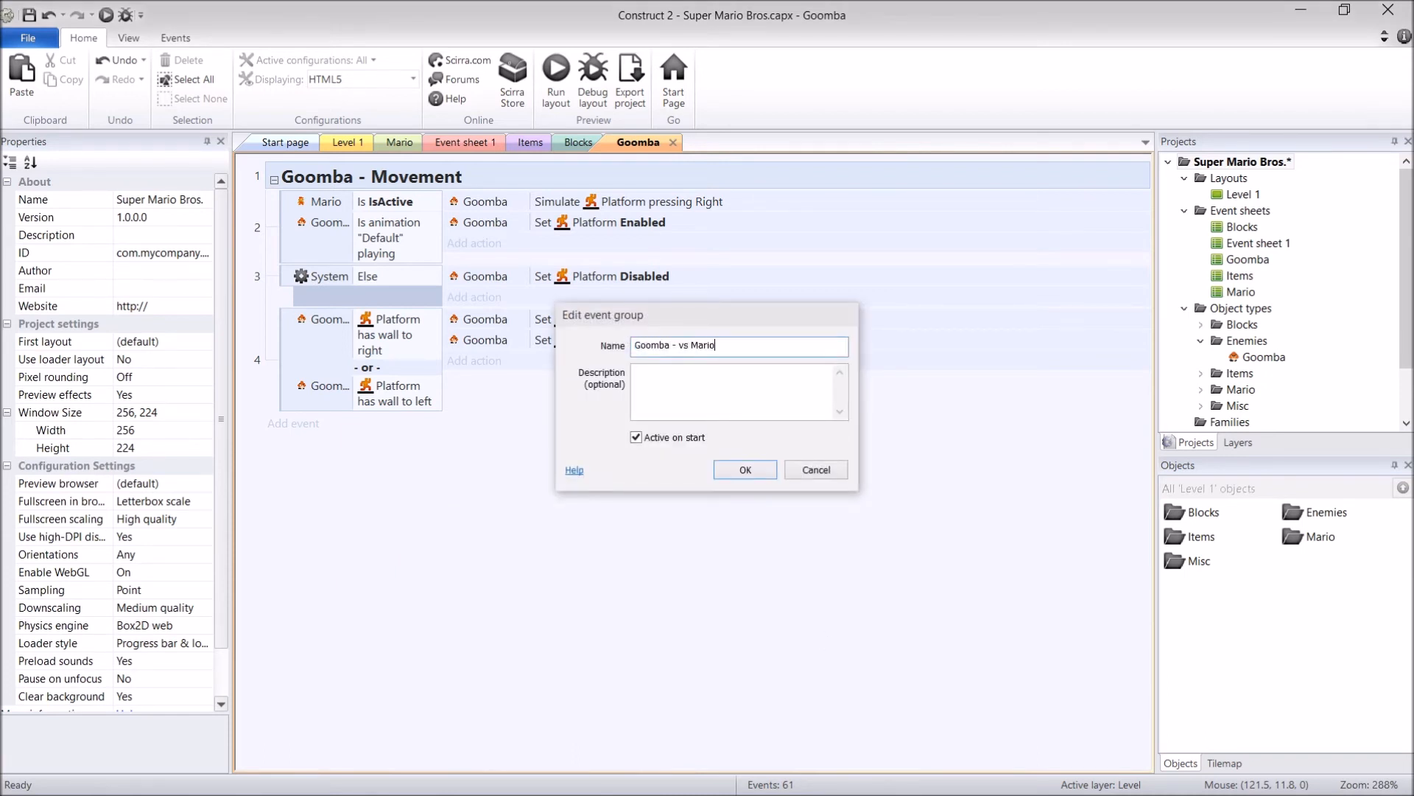
pyautogui.click(744, 469)
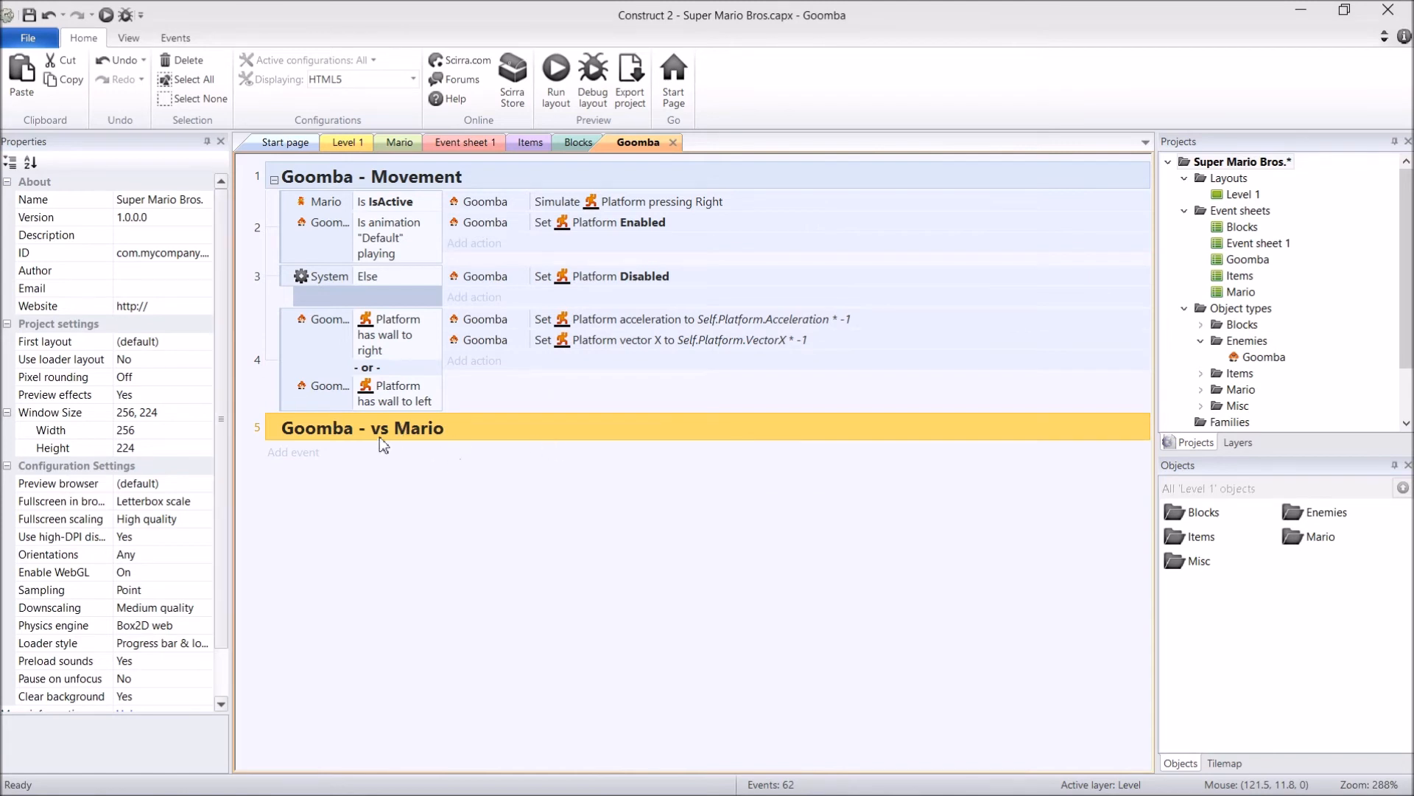
pyautogui.moveTo(475, 471)
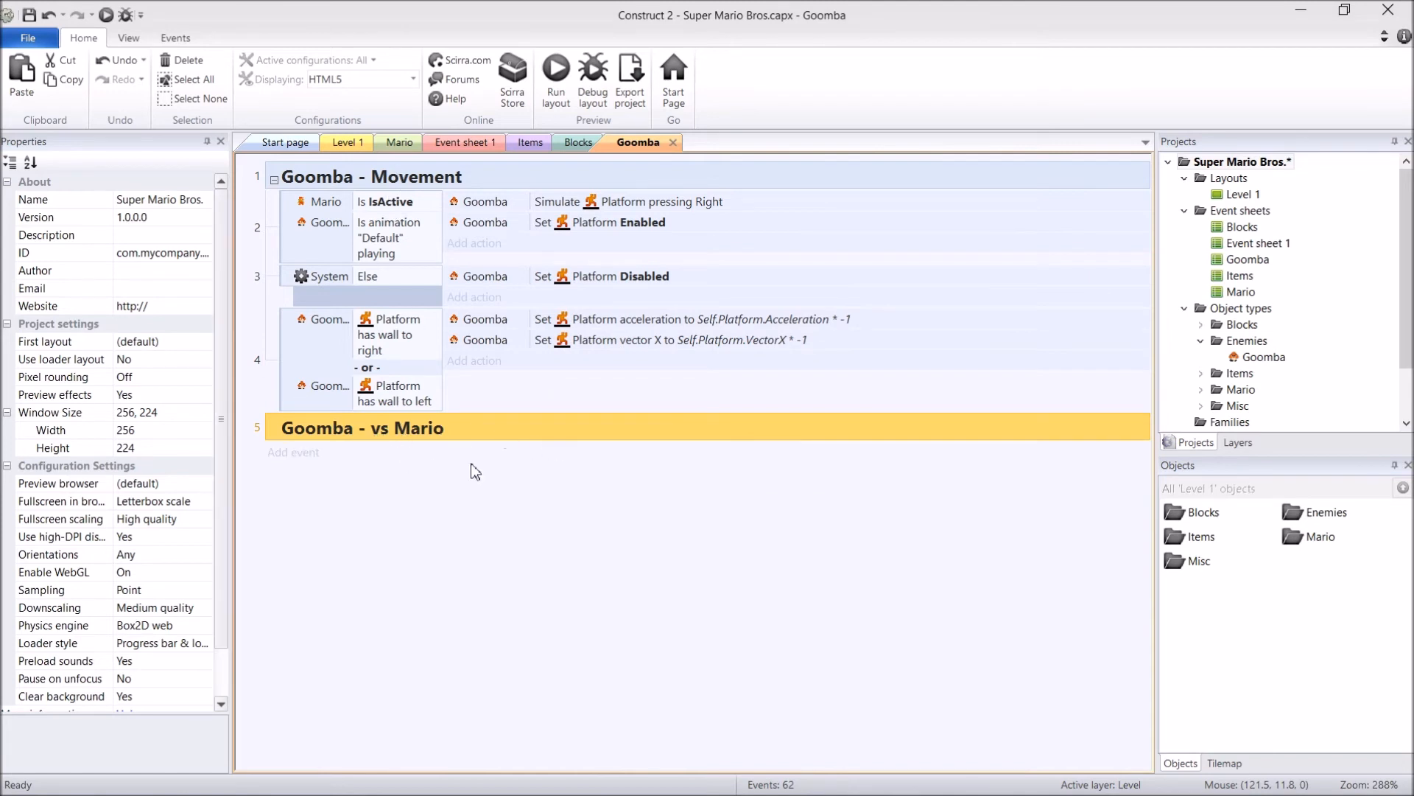
pyautogui.moveTo(254, 454)
pyautogui.write('mario')
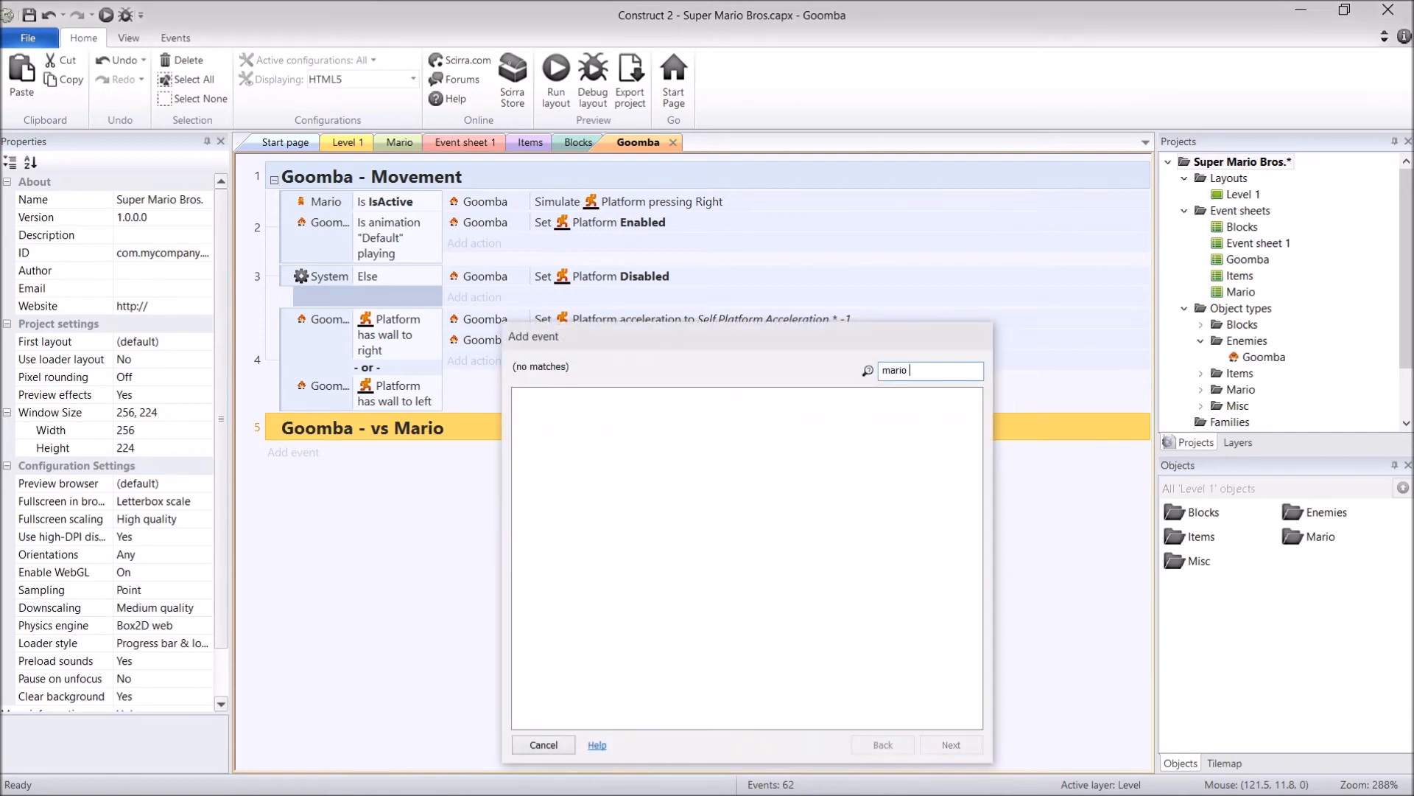
pyautogui.write('collisio')
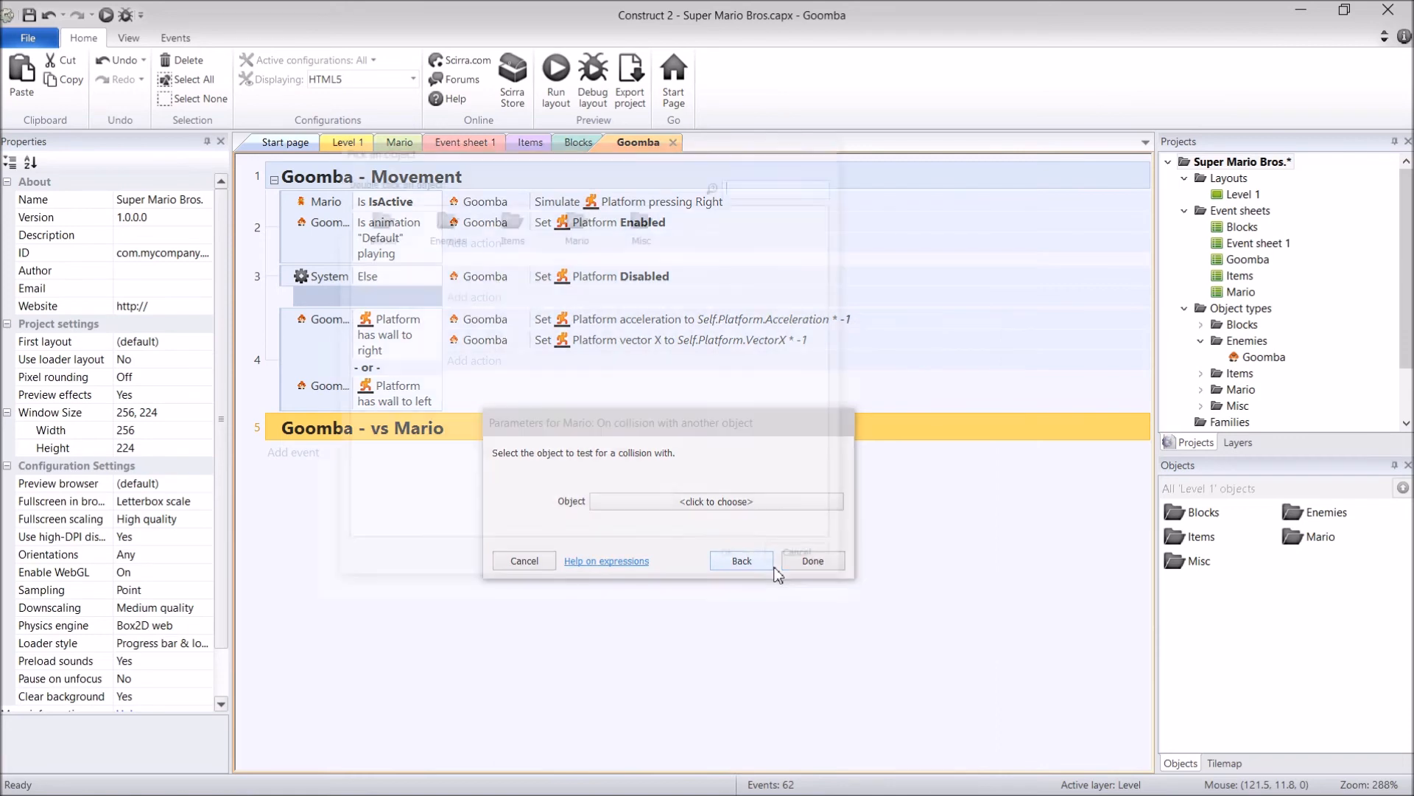
pyautogui.click(716, 501)
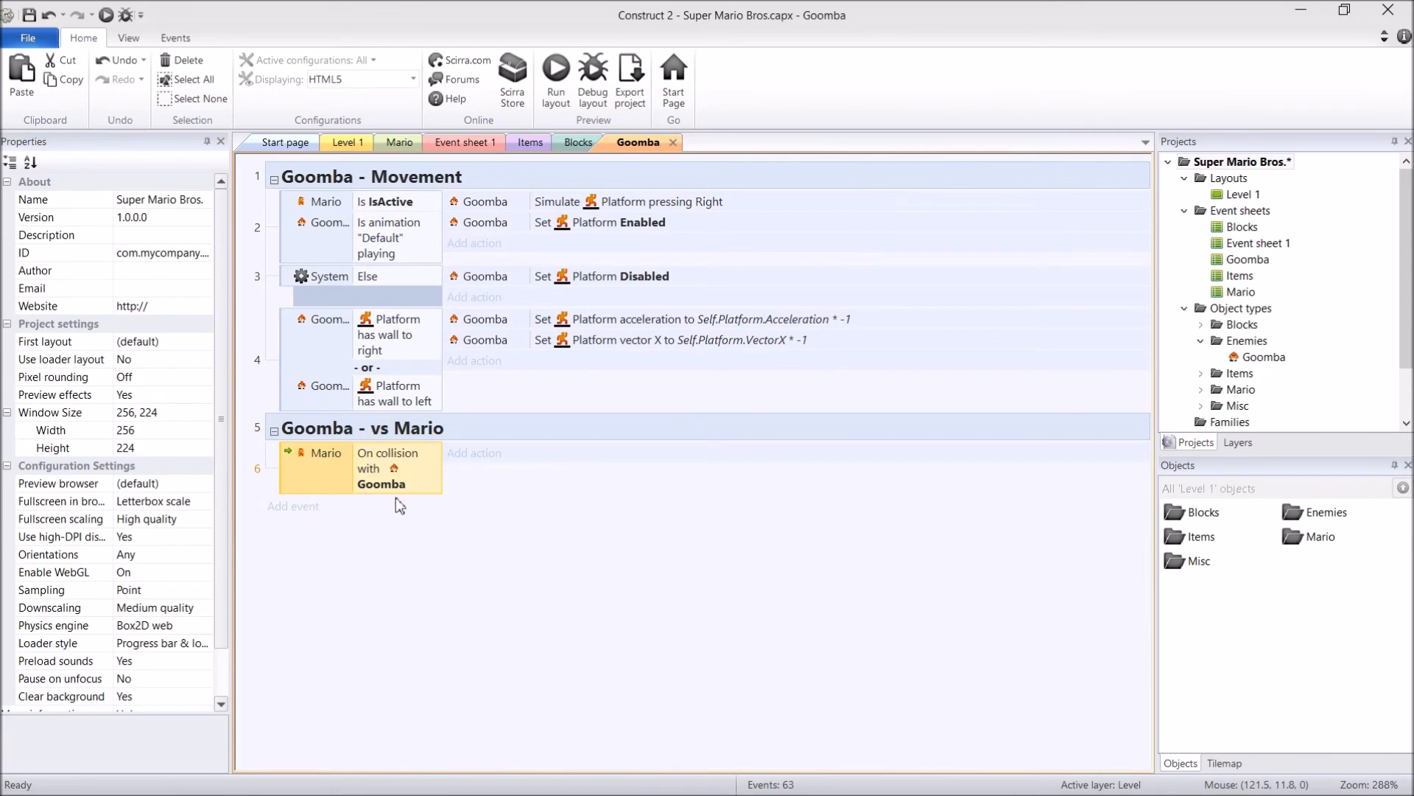
pyautogui.moveTo(470, 551)
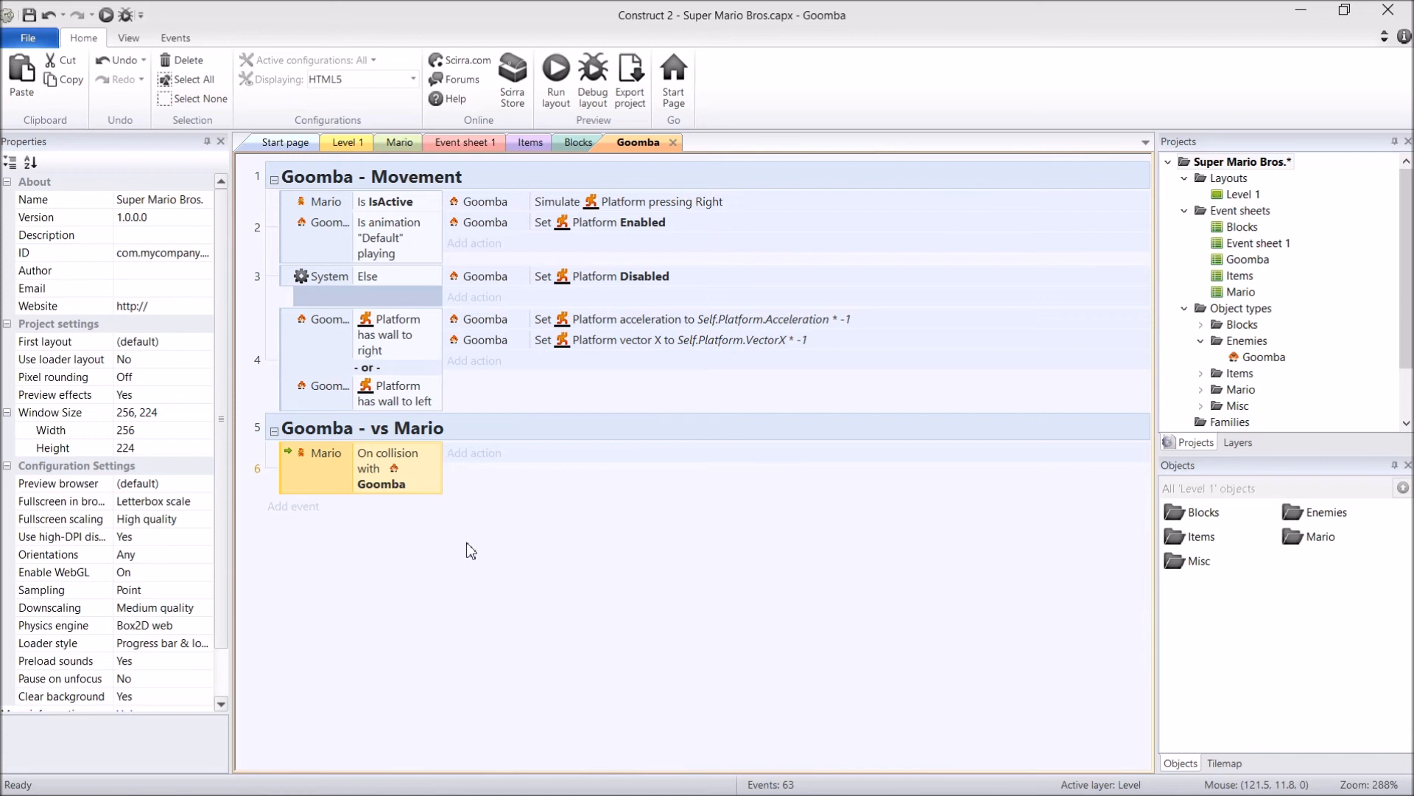
pyautogui.moveTo(469, 550)
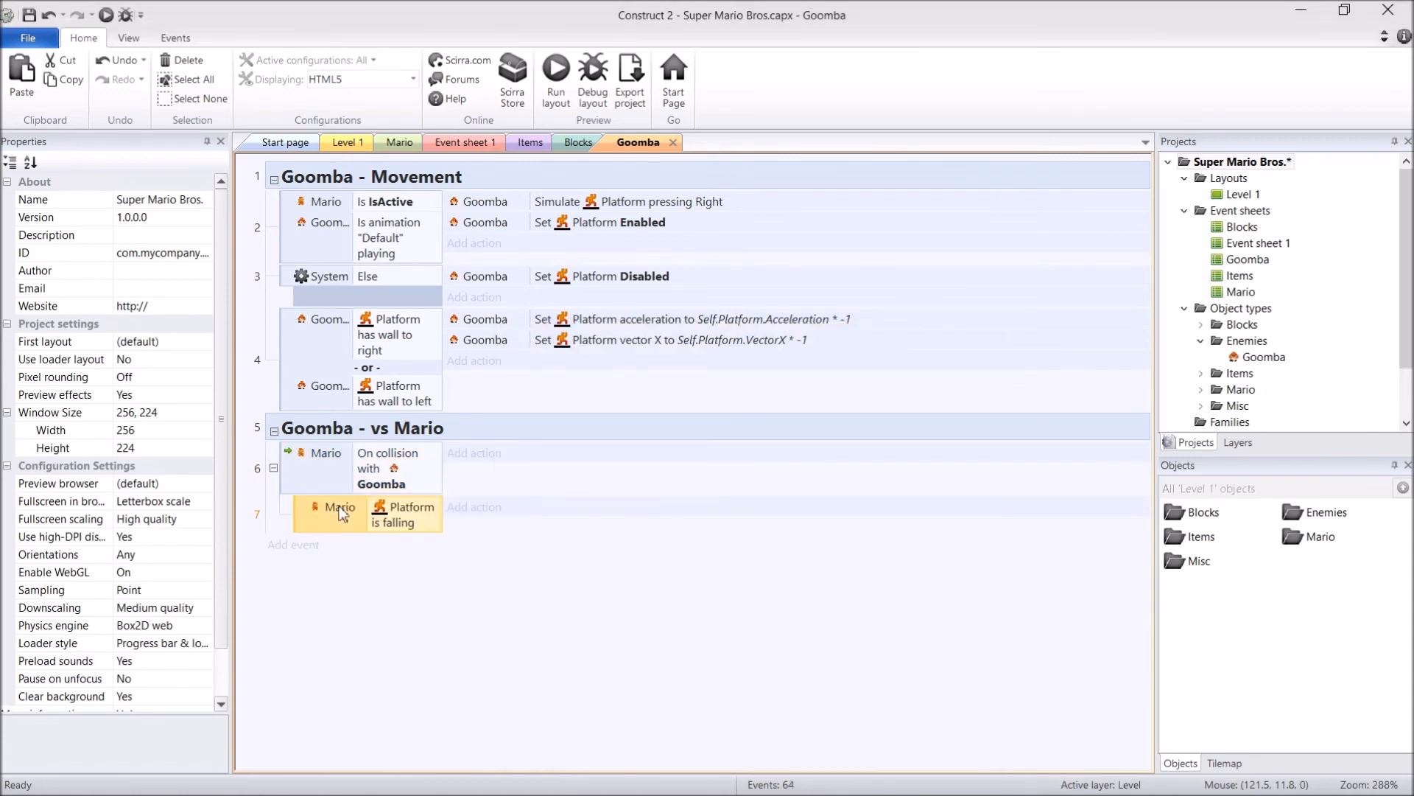
pyautogui.moveTo(410, 557)
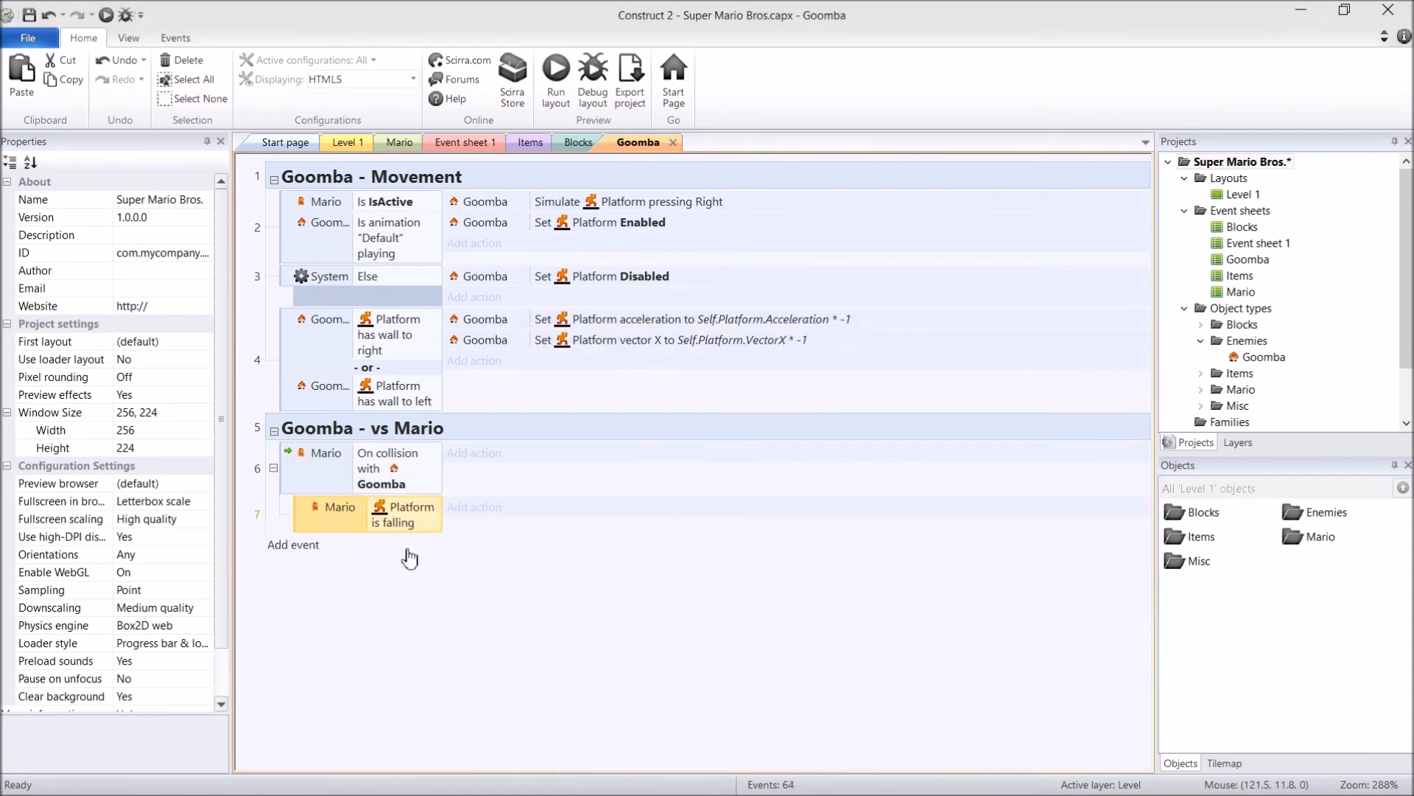
pyautogui.moveTo(467, 591)
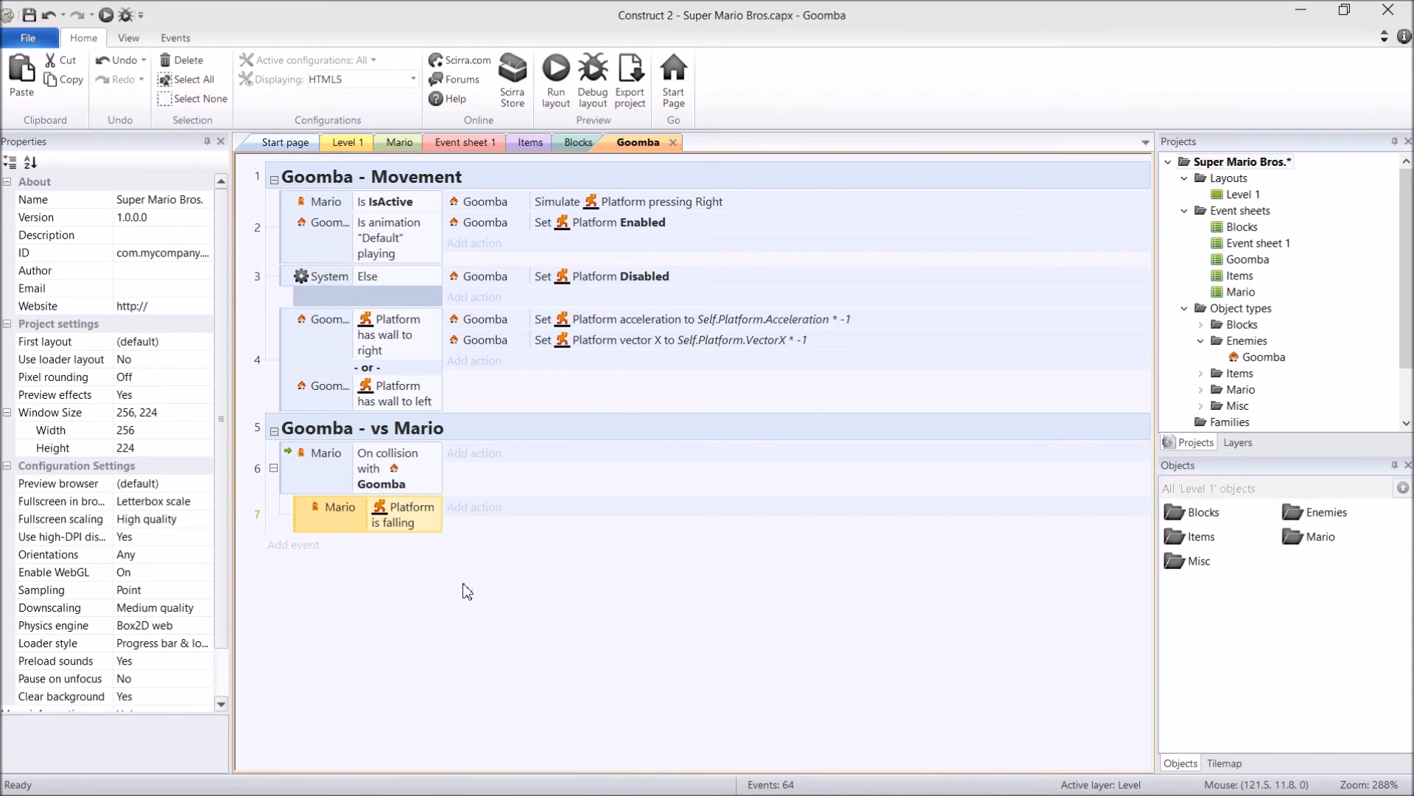
pyautogui.moveTo(526, 642)
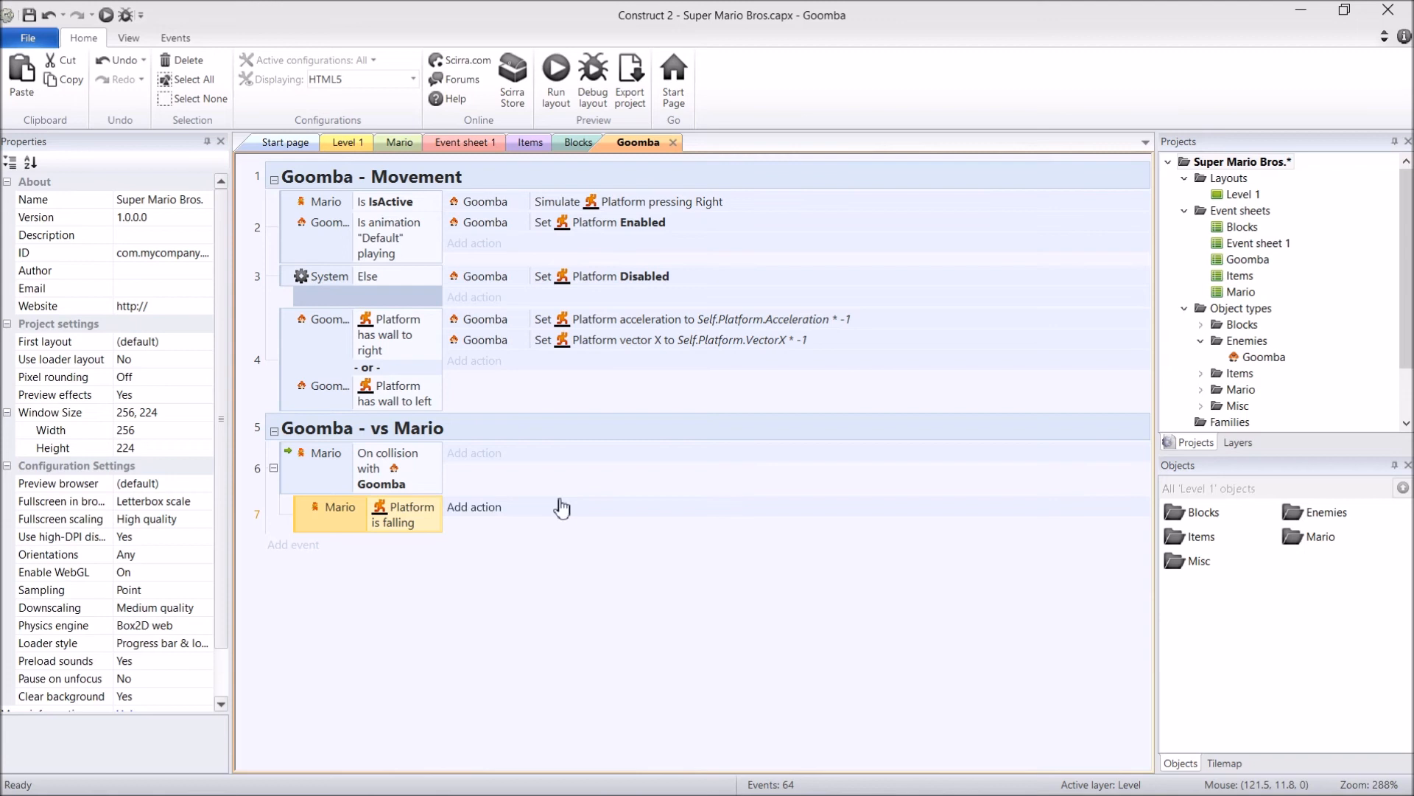
pyautogui.moveTo(495, 514)
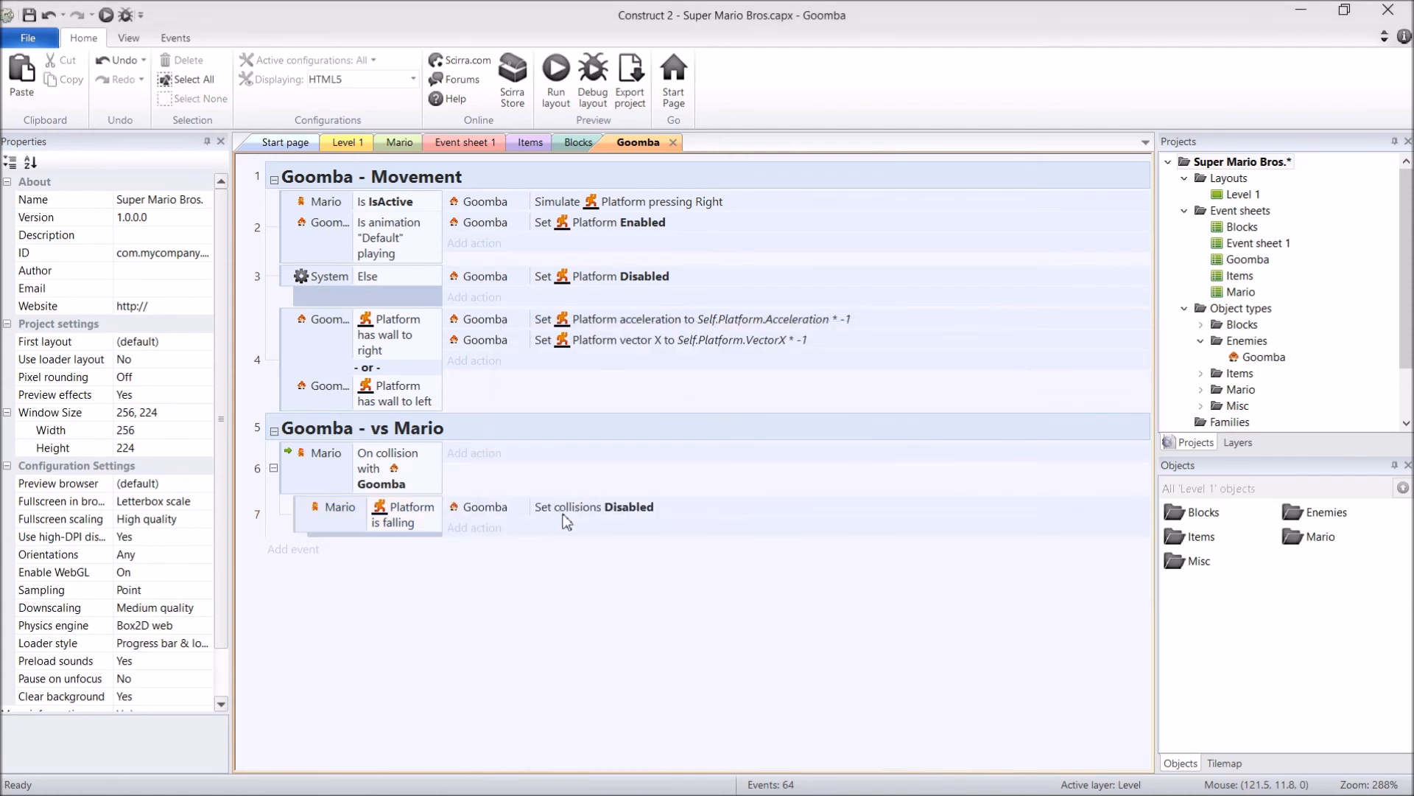
pyautogui.moveTo(431, 523)
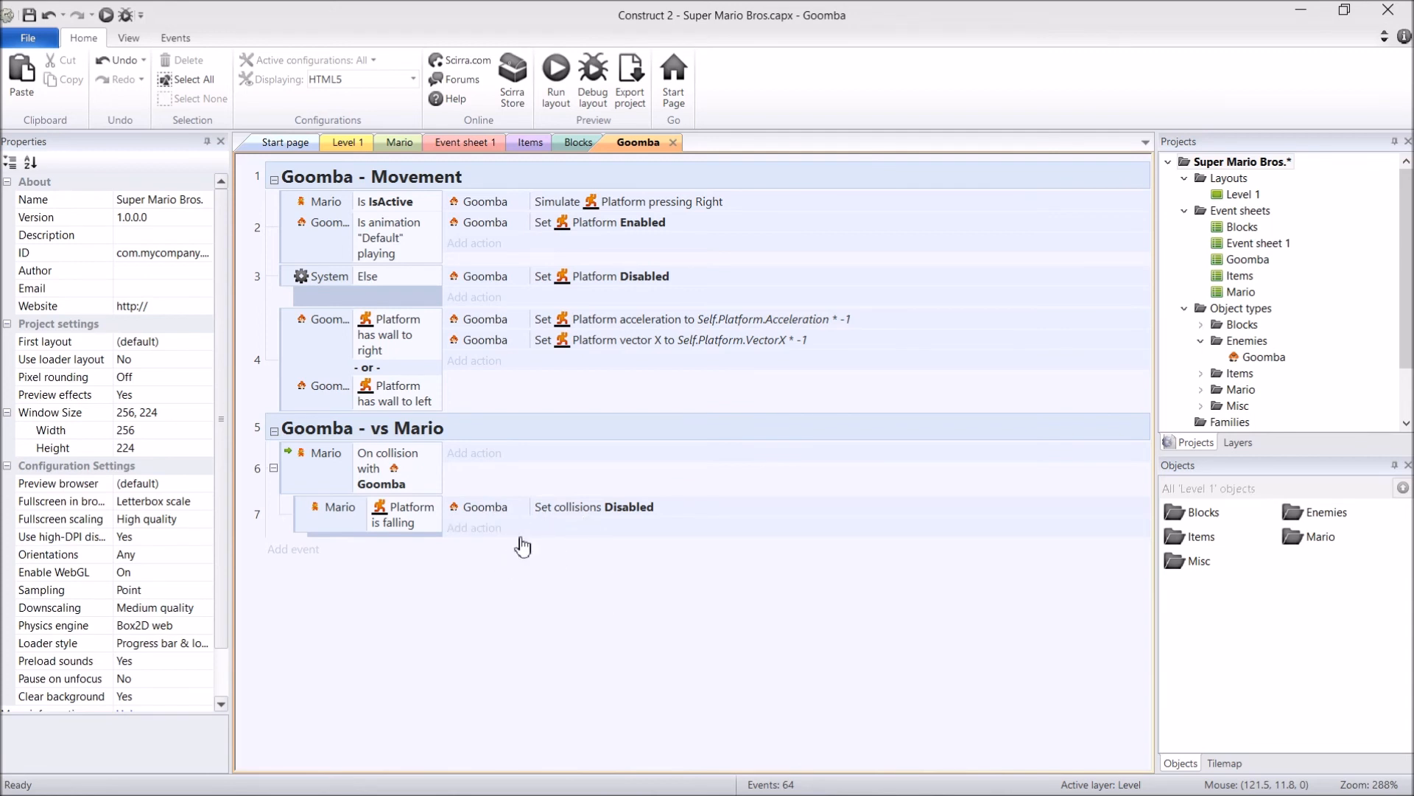
# In the Mario-is-falling sub-event, bounce Mario and set Goomba's animation to "Dead"
pyautogui.write('mario')
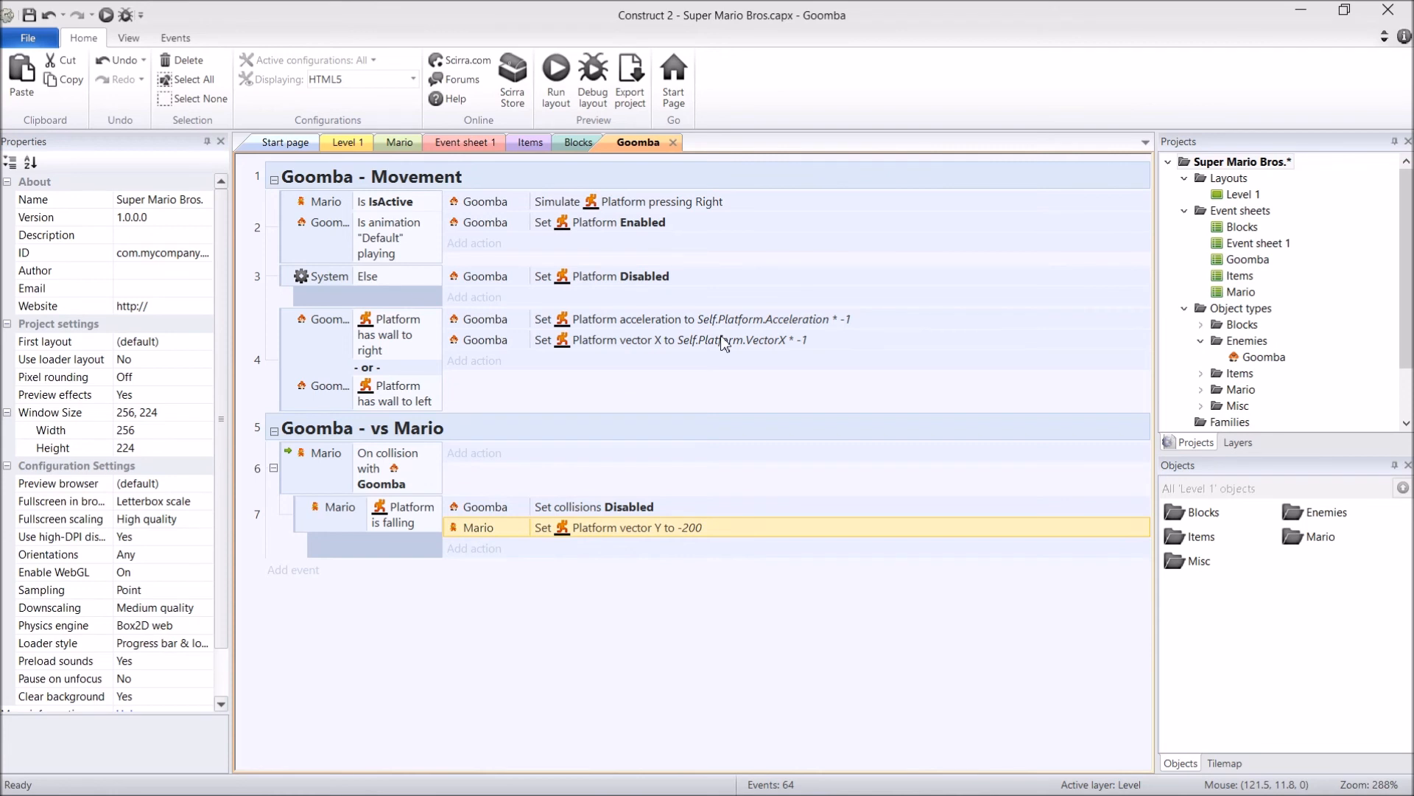
pyautogui.moveTo(808, 656)
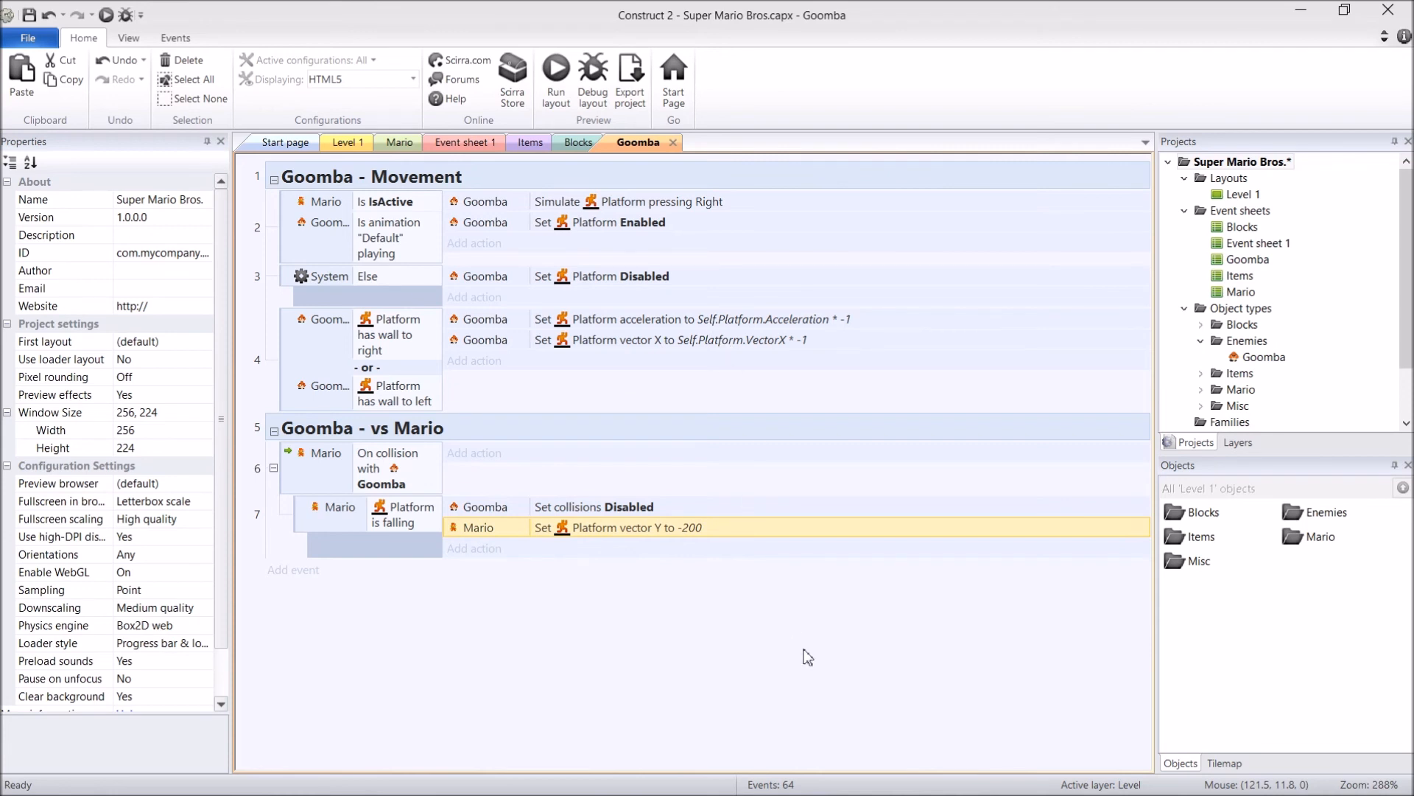
pyautogui.click(474, 547)
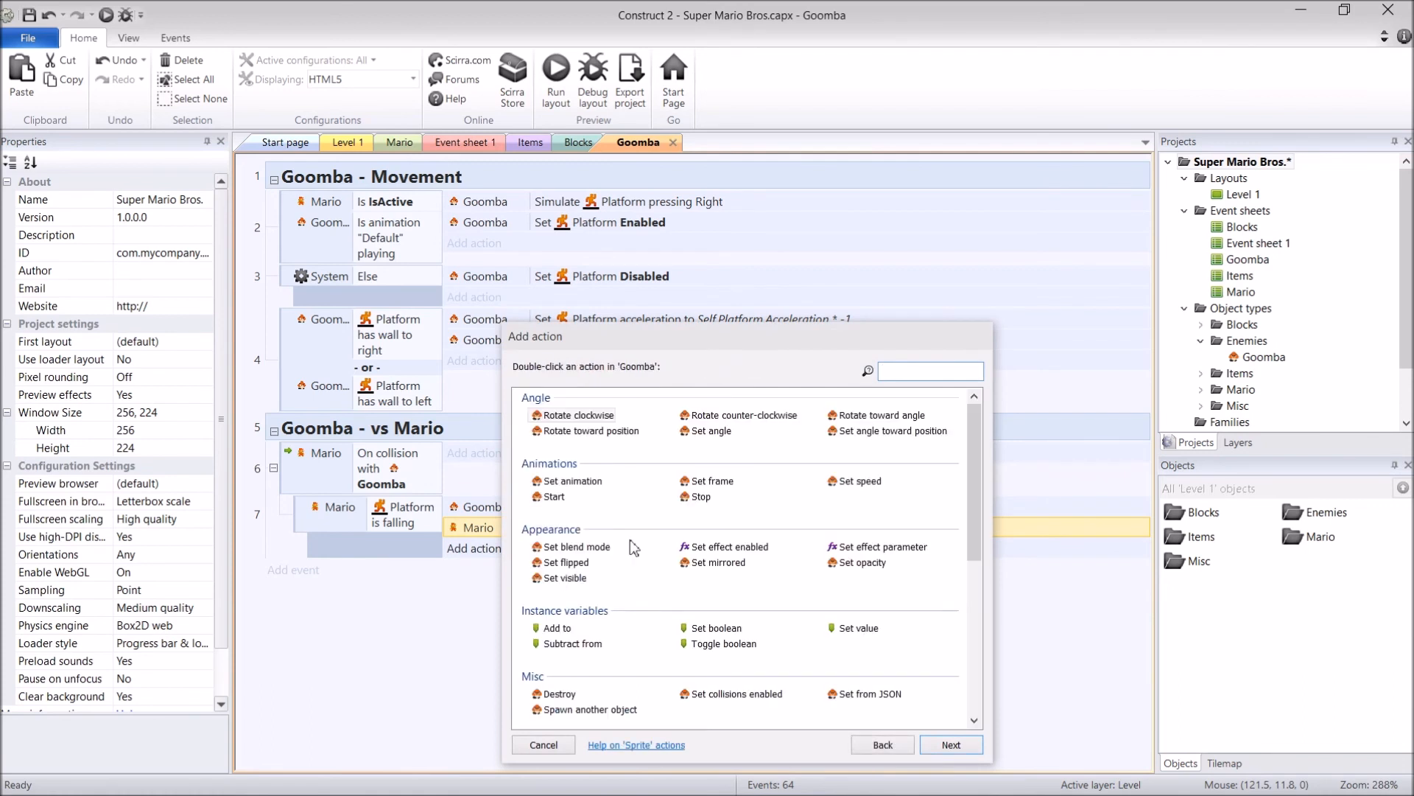
pyautogui.write('en')
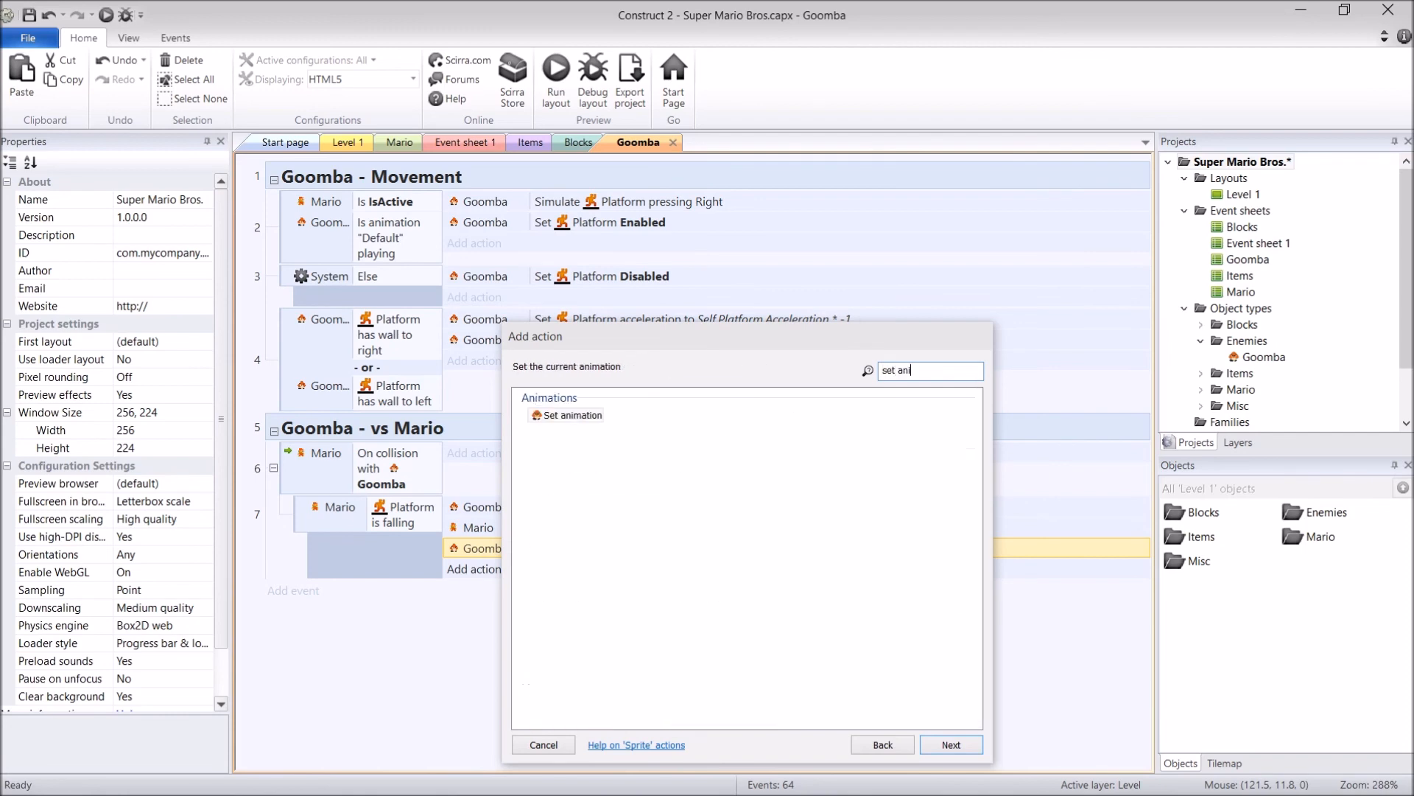
pyautogui.click(950, 744)
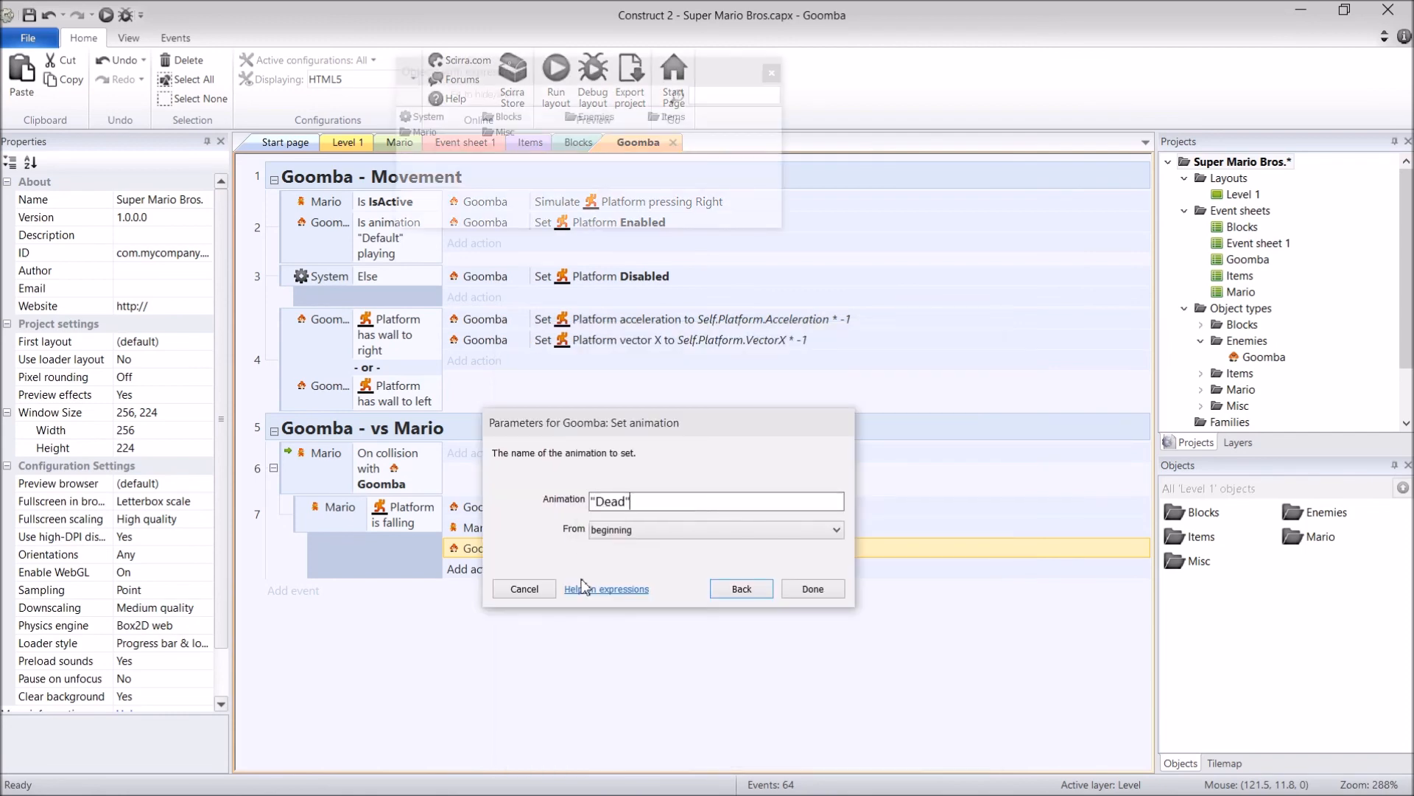
pyautogui.click(810, 588)
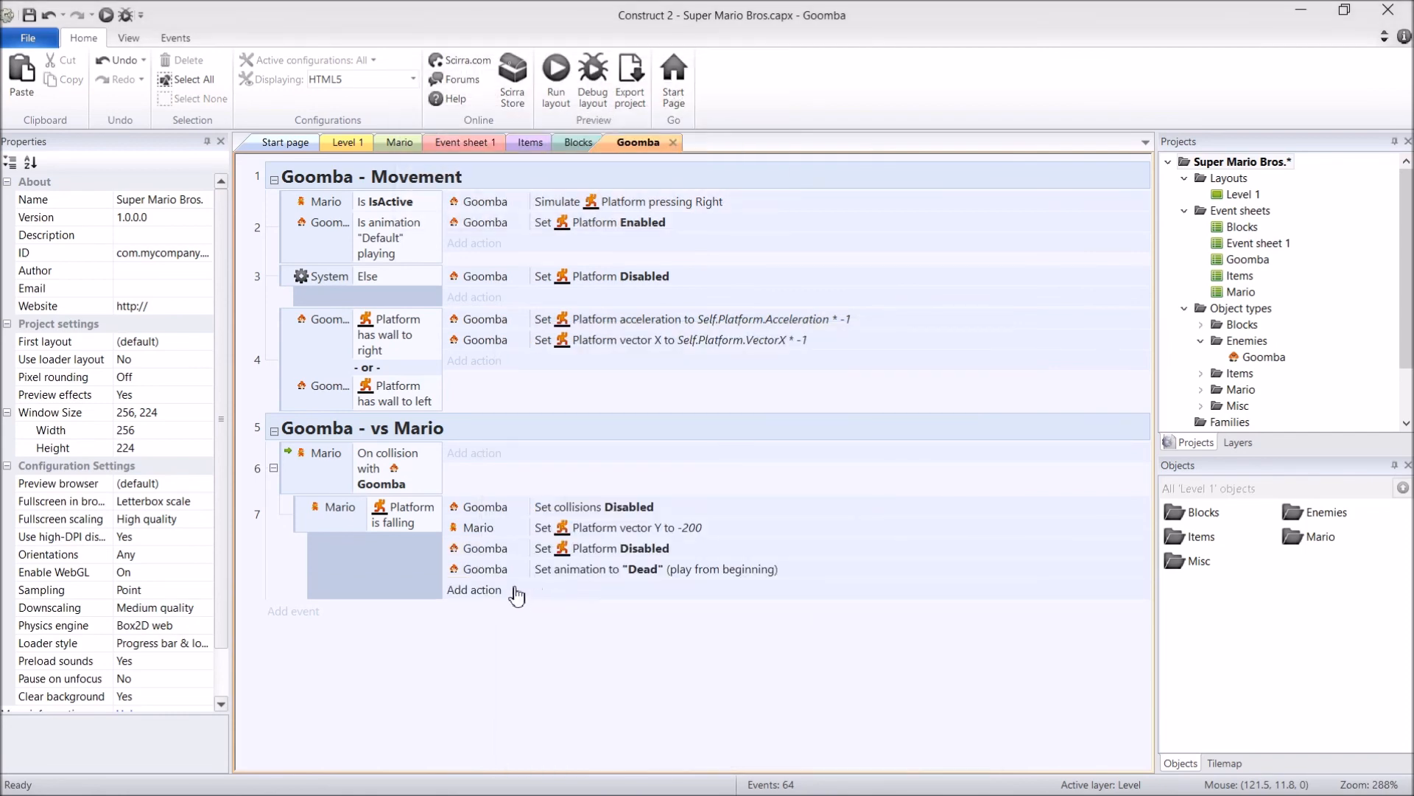
# Finish the stomp with Wait 1.0 then Destroy Goomba, and run the layout
pyautogui.click(474, 589)
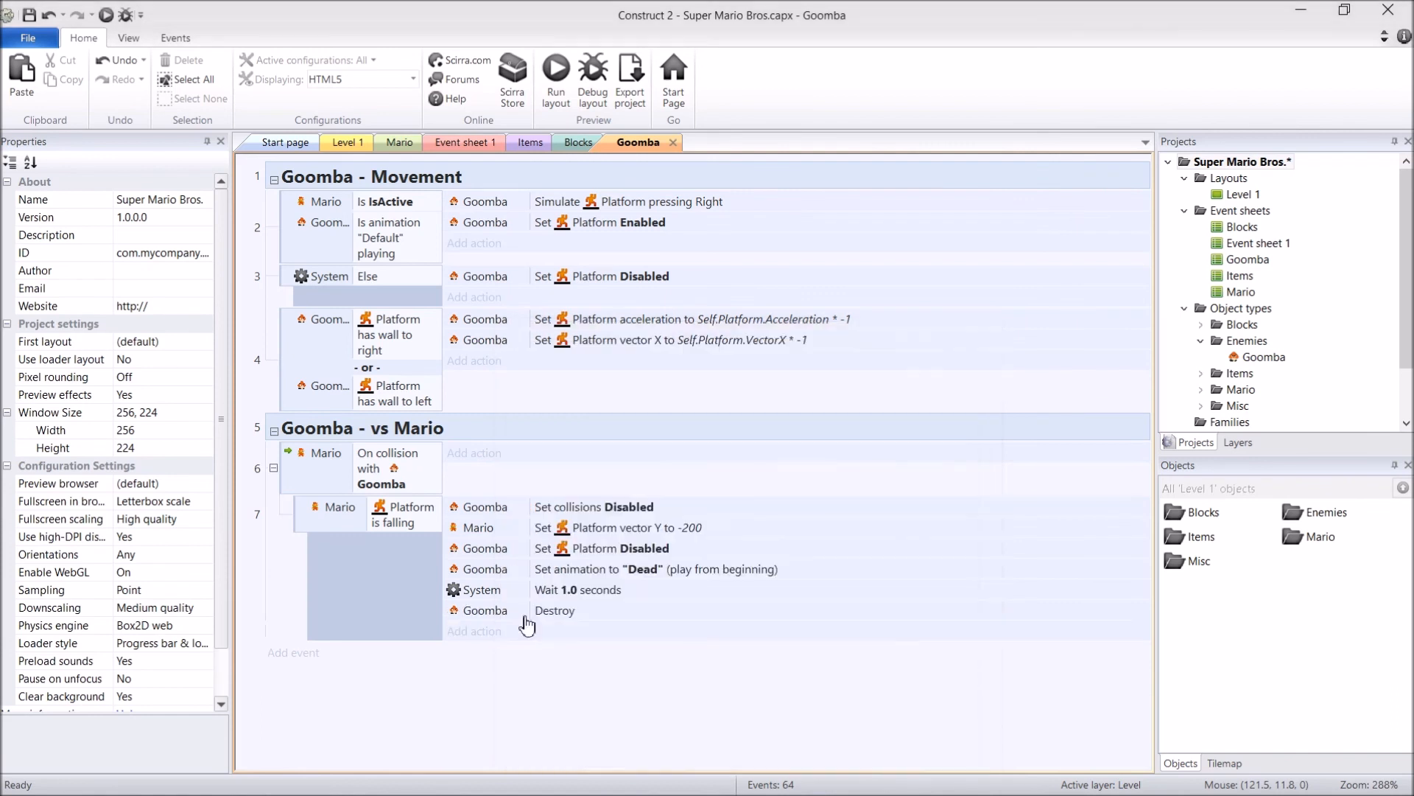
pyautogui.moveTo(519, 636)
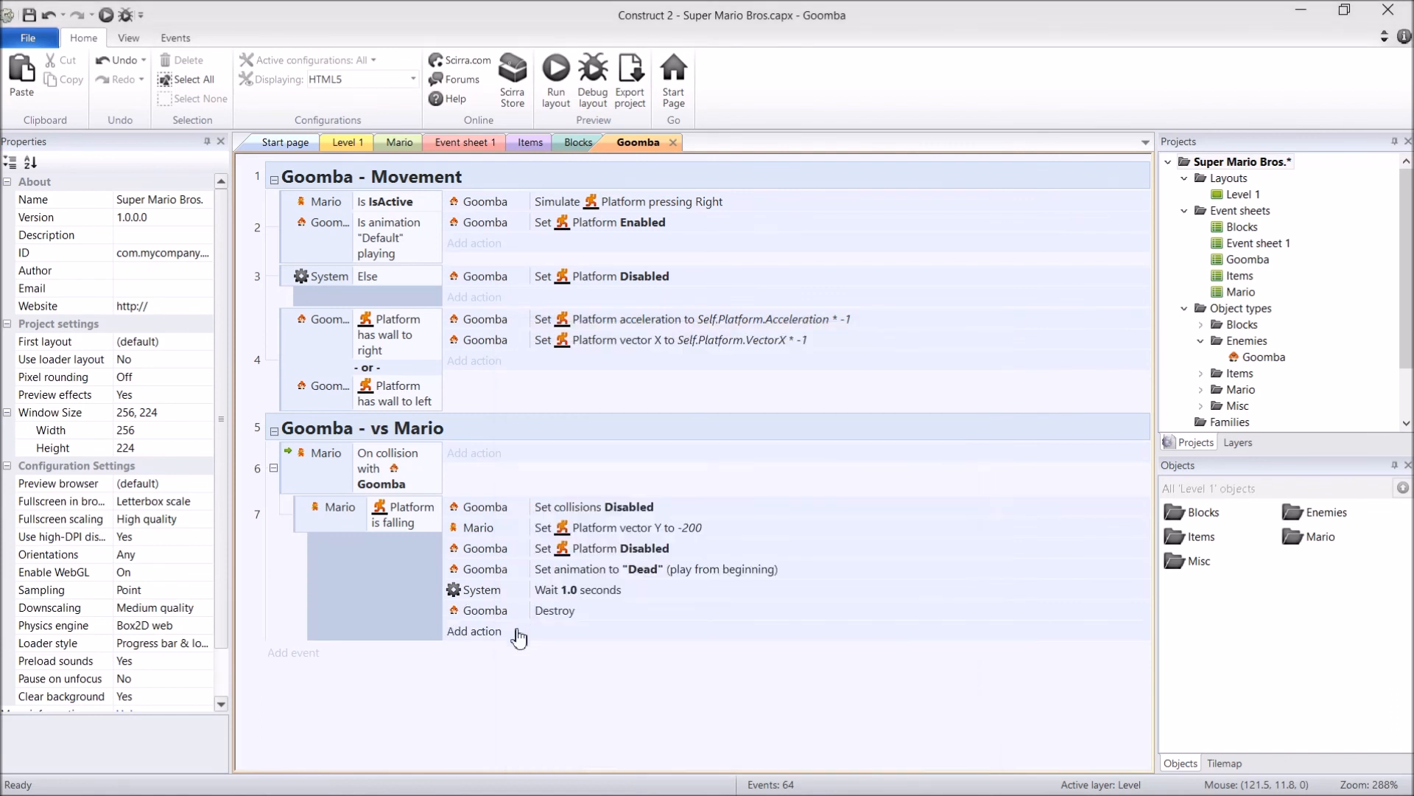
pyautogui.click(555, 76)
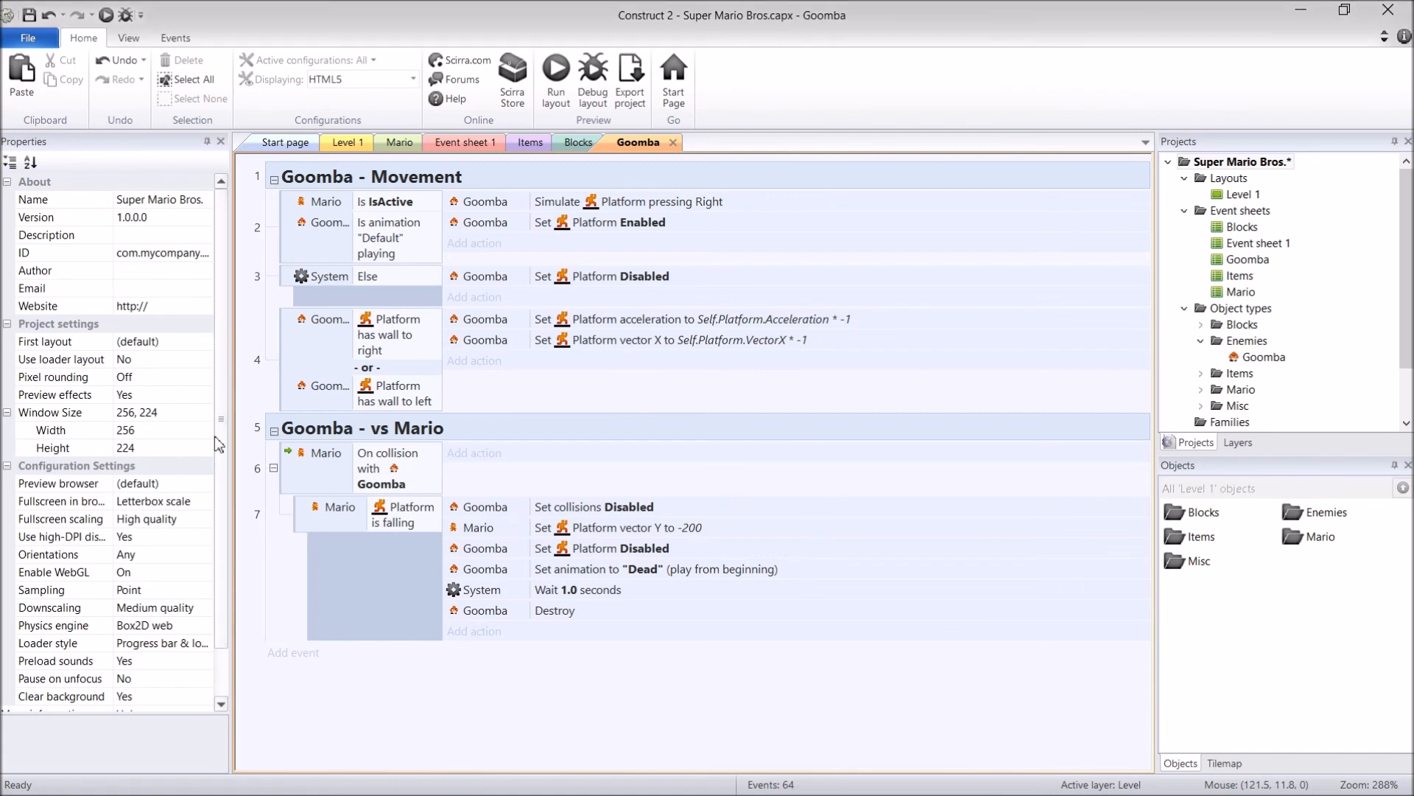
# Add an Else sub-event calling function "Hit", then run the layout to test
pyautogui.click(339, 513)
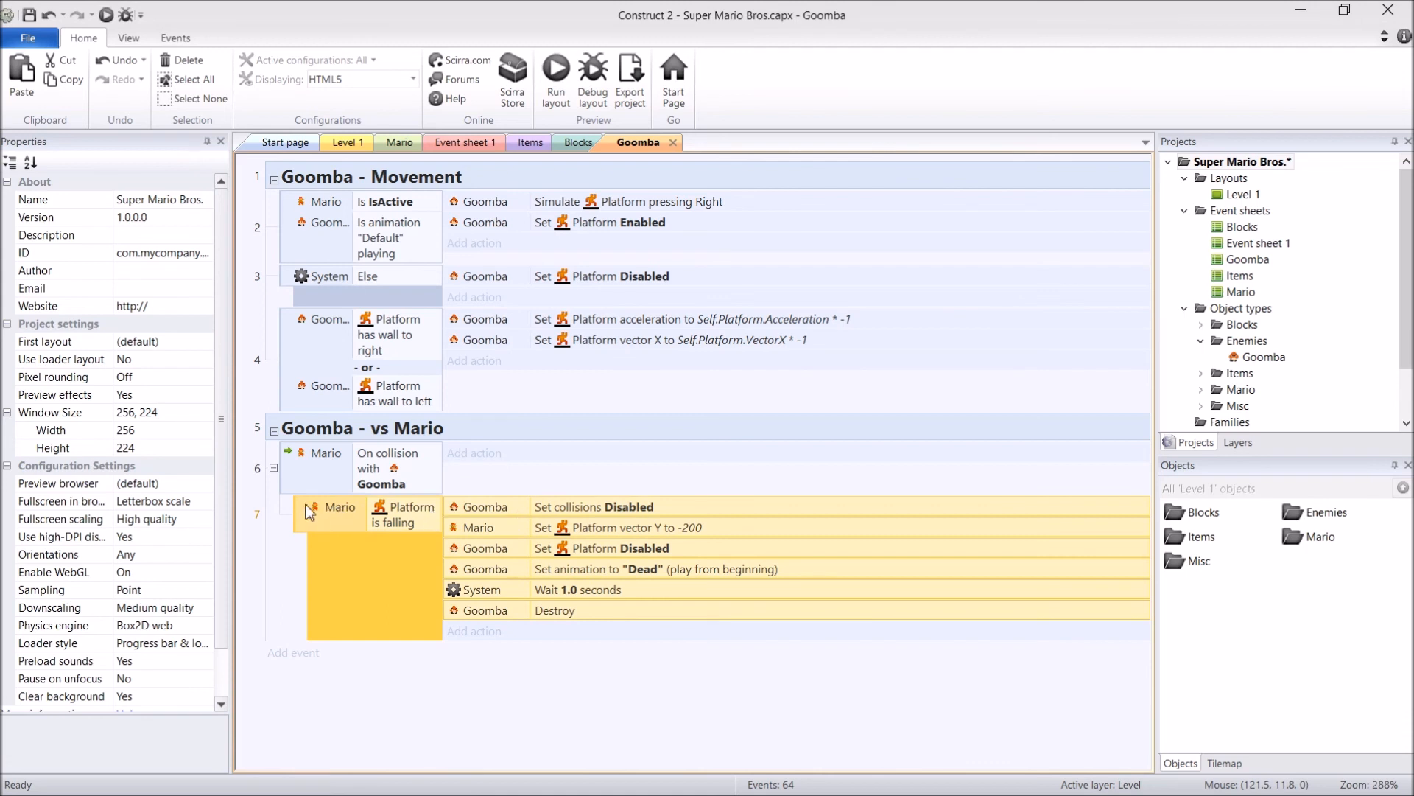
pyautogui.moveTo(395, 591)
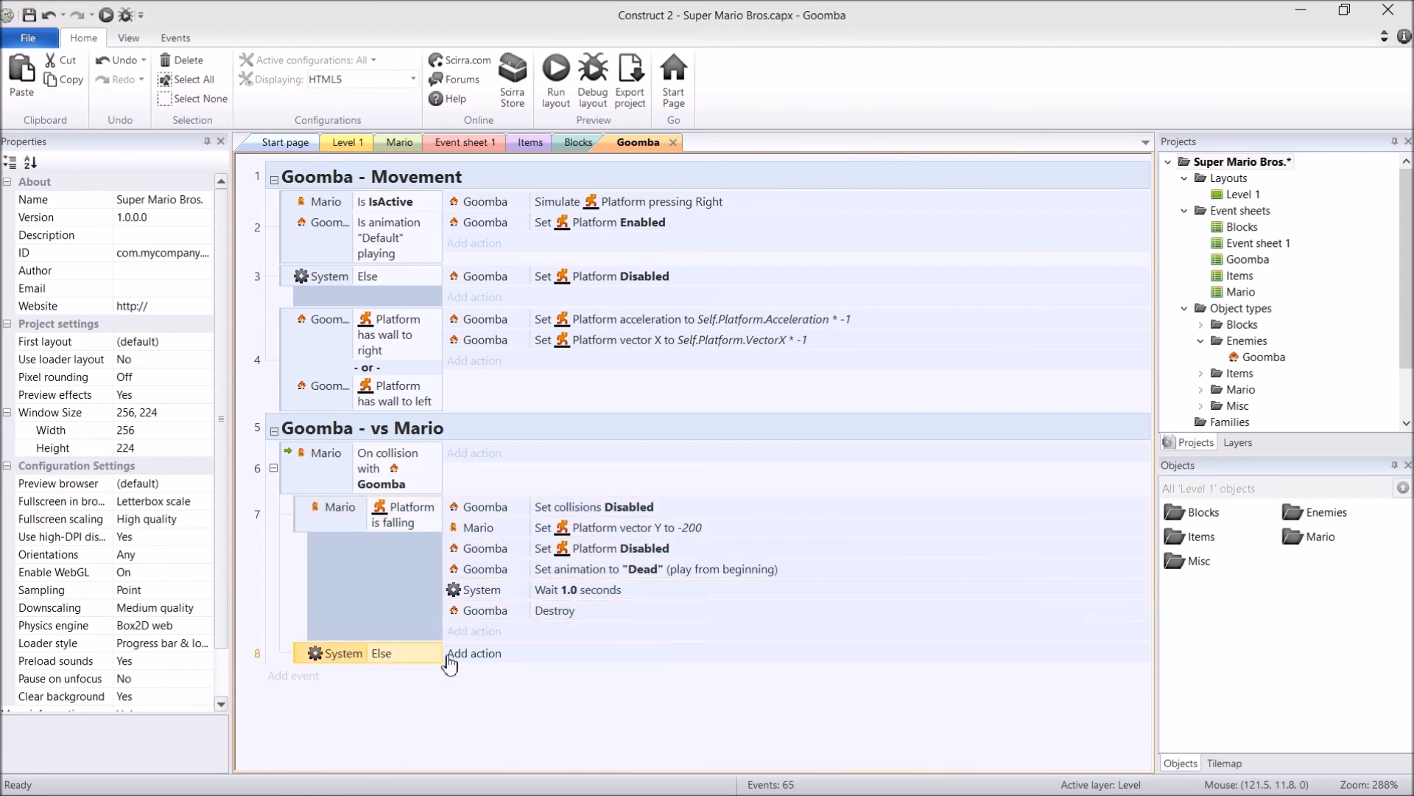
pyautogui.click(474, 652)
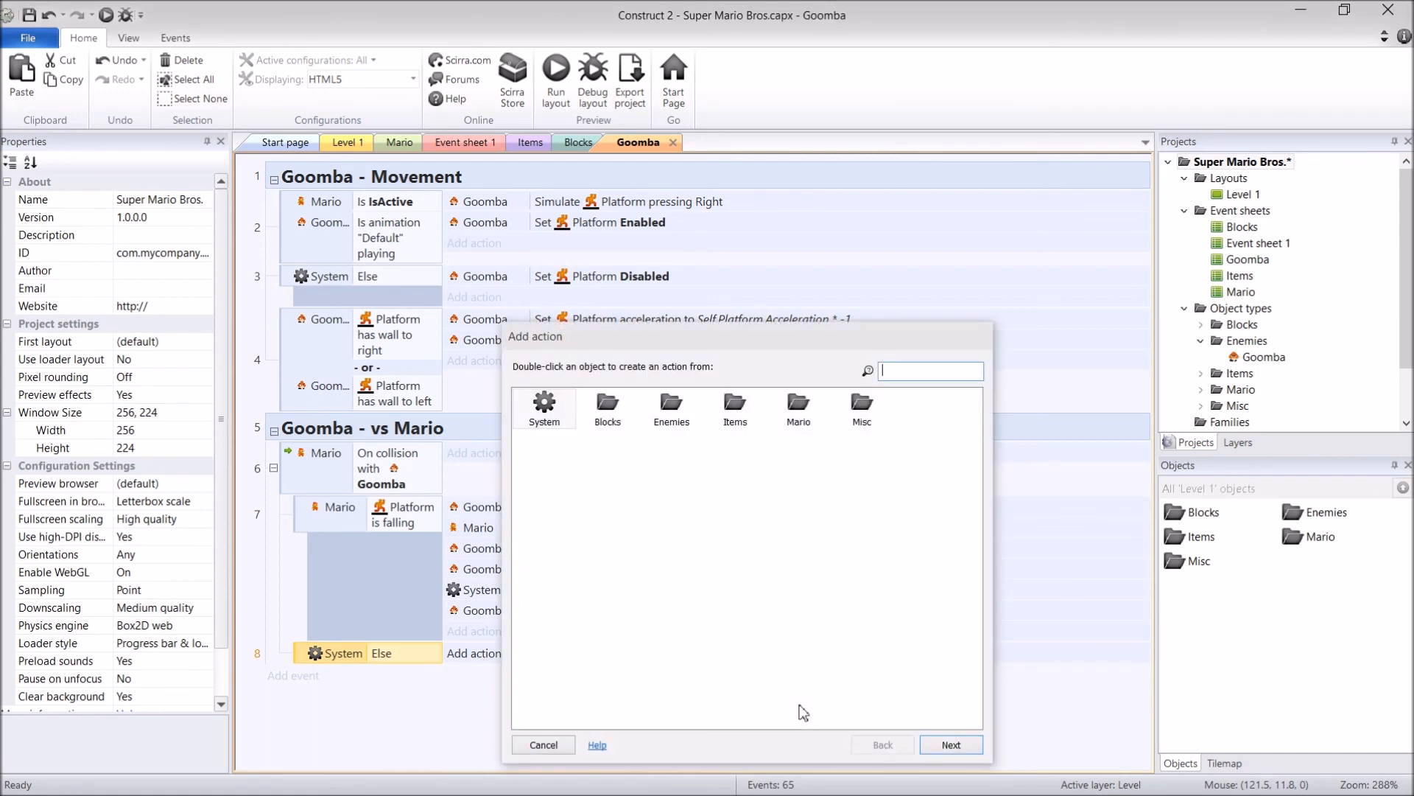
pyautogui.write('call f')
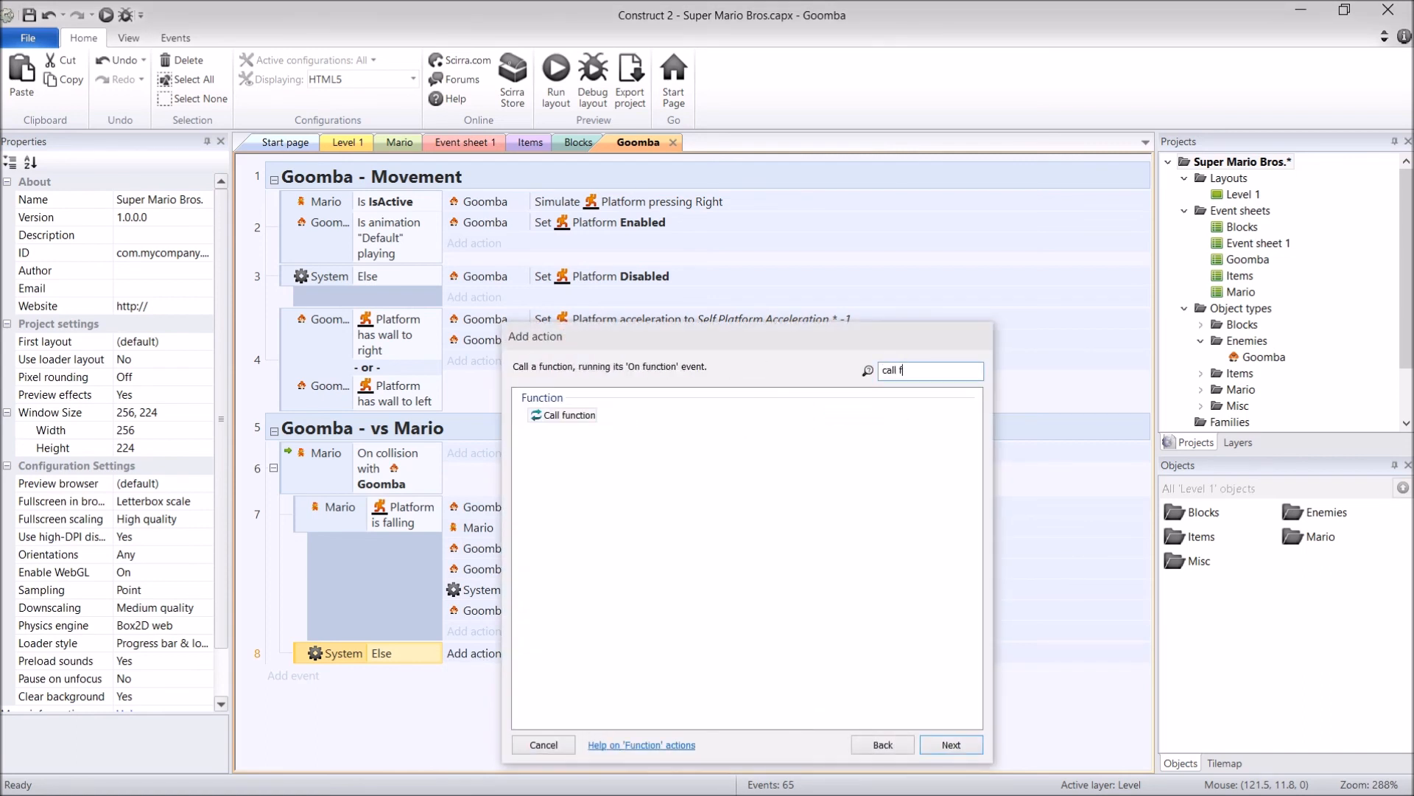
pyautogui.click(949, 744)
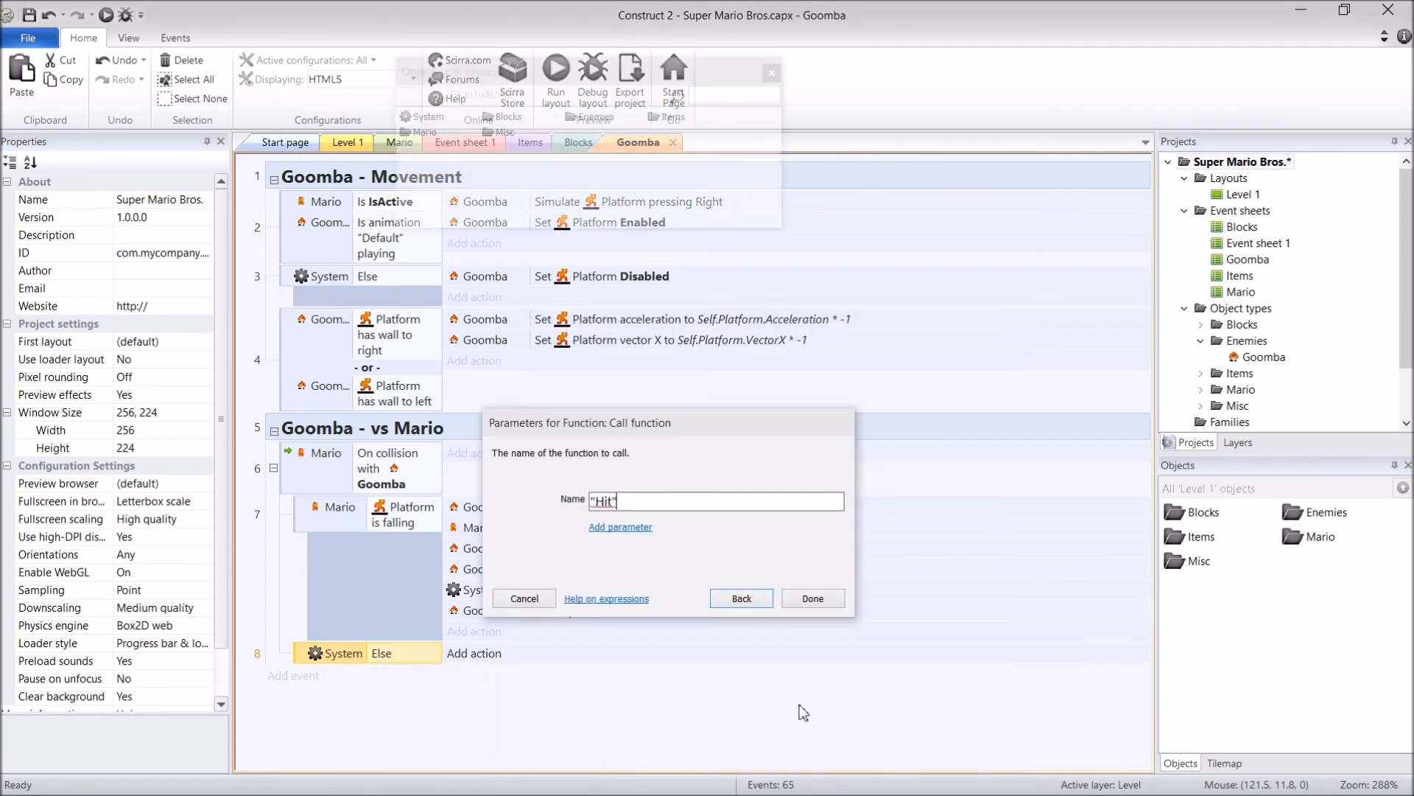
pyautogui.click(811, 598)
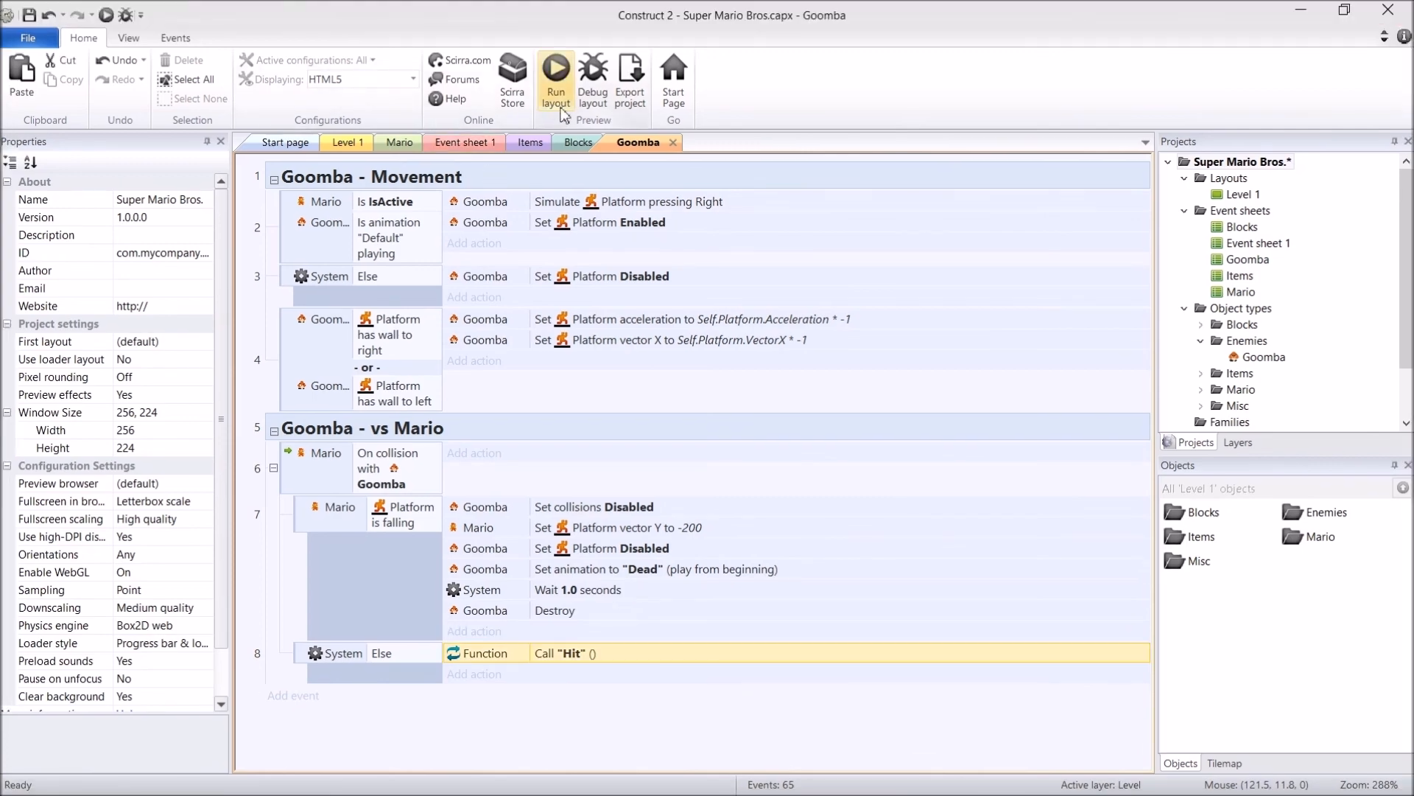
pyautogui.click(556, 76)
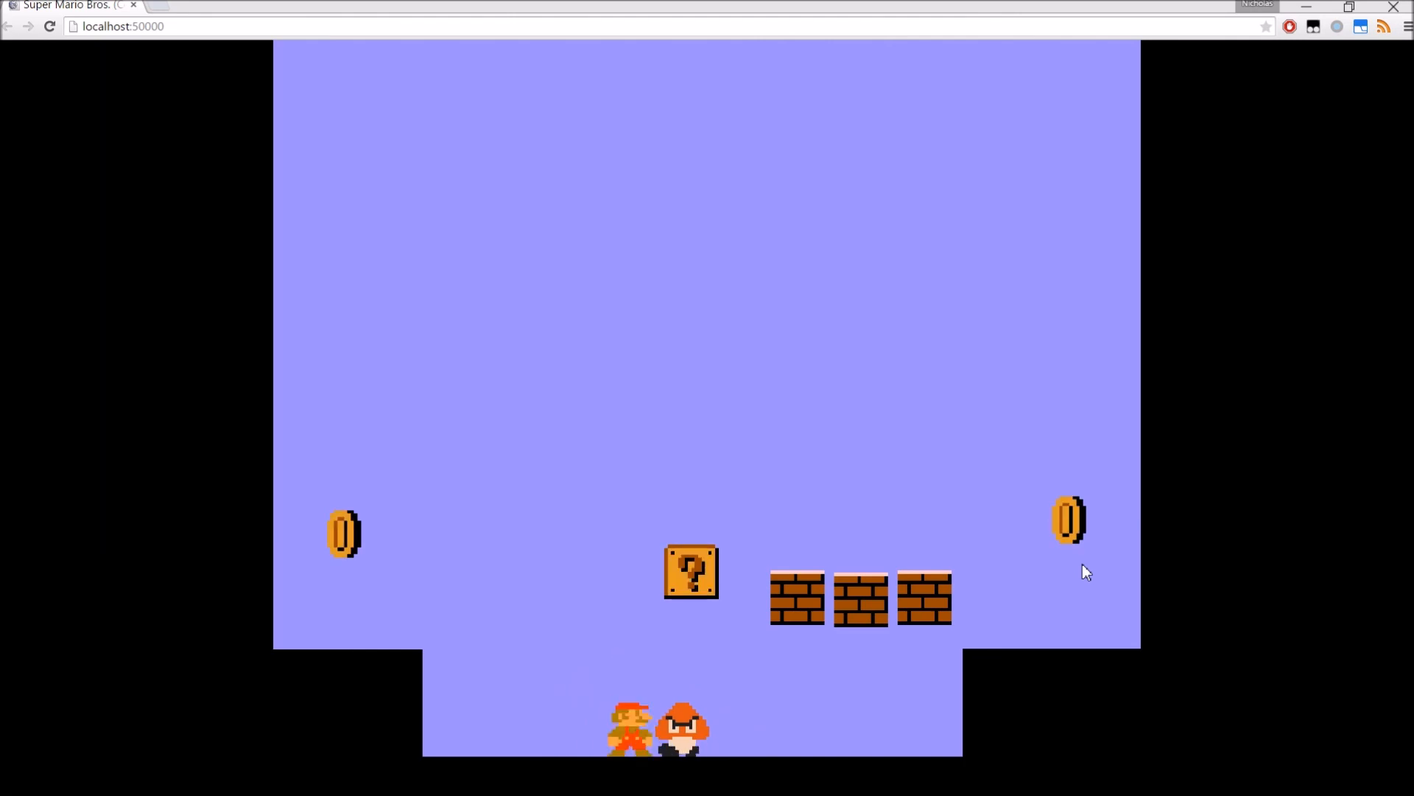